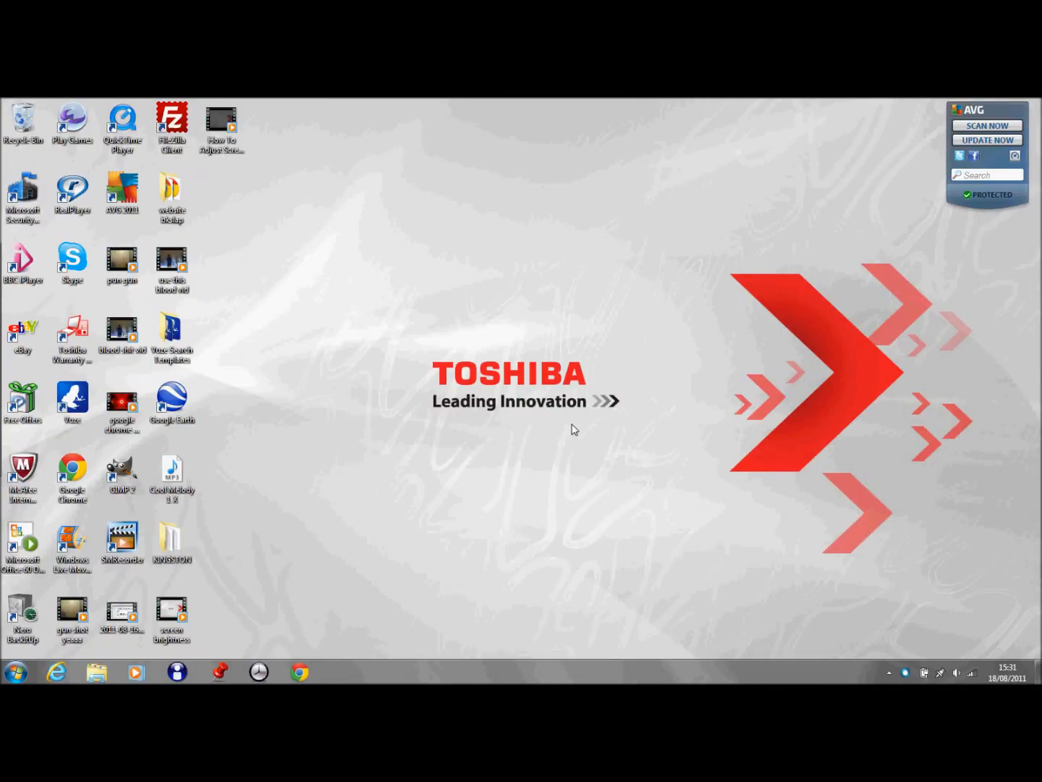
mouse_move(579, 433)
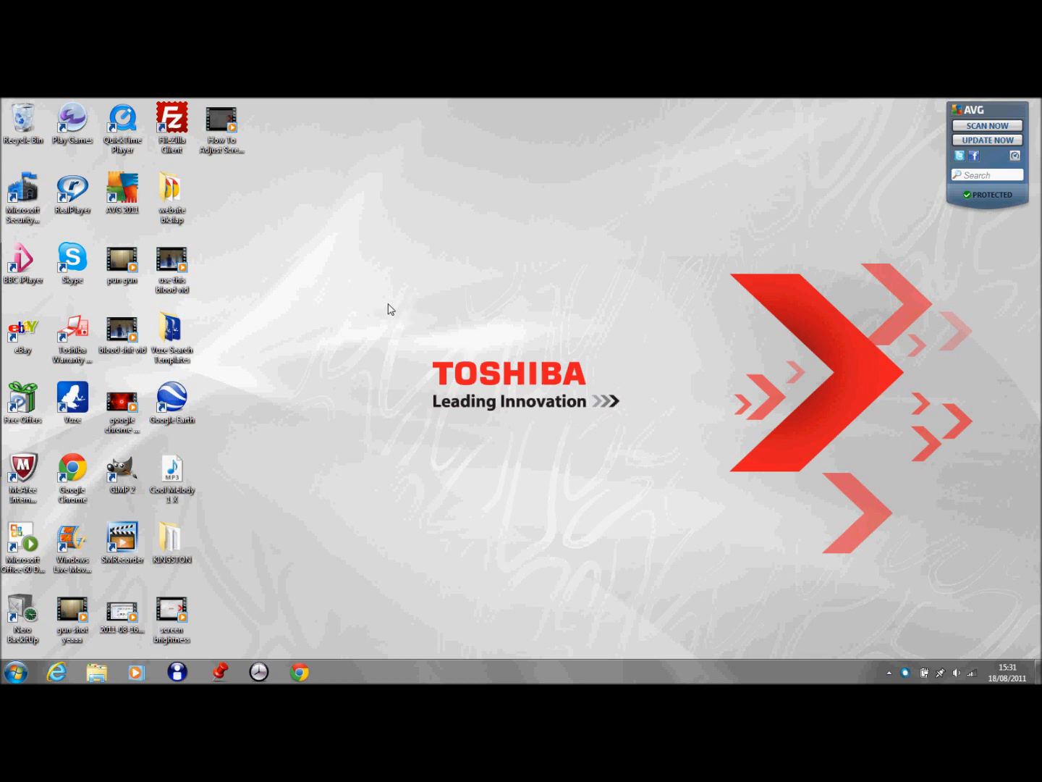
Step: Create a new desktop folder named "my webpage"
right_click(391, 309)
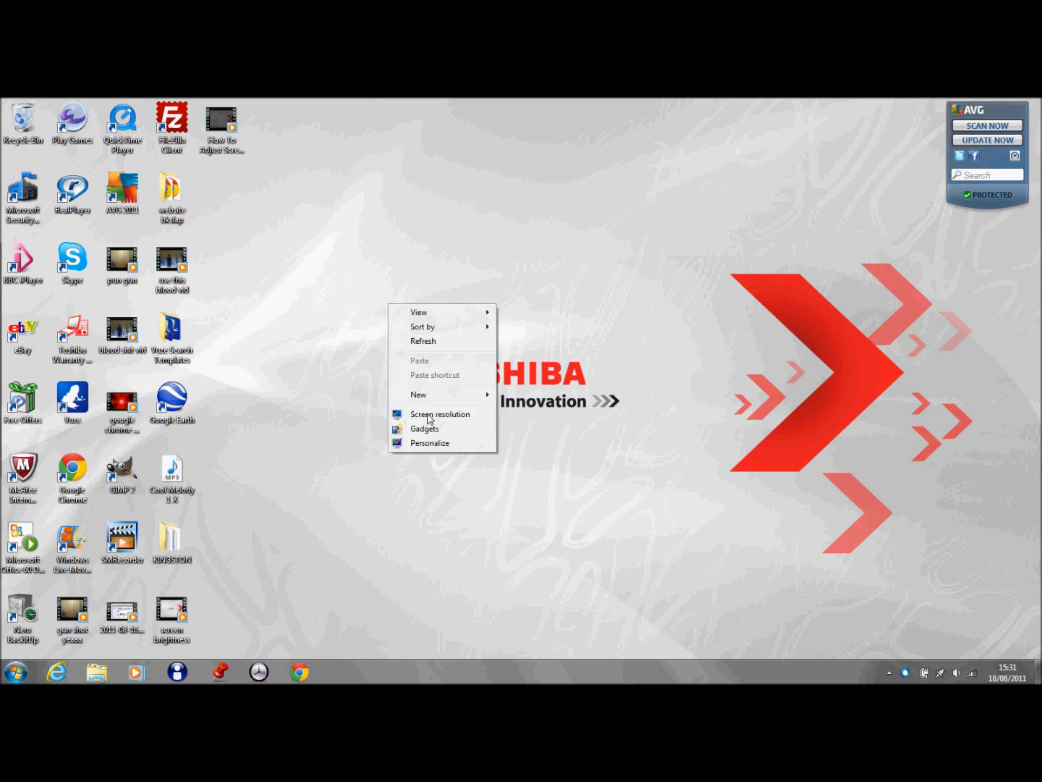
mouse_move(435, 399)
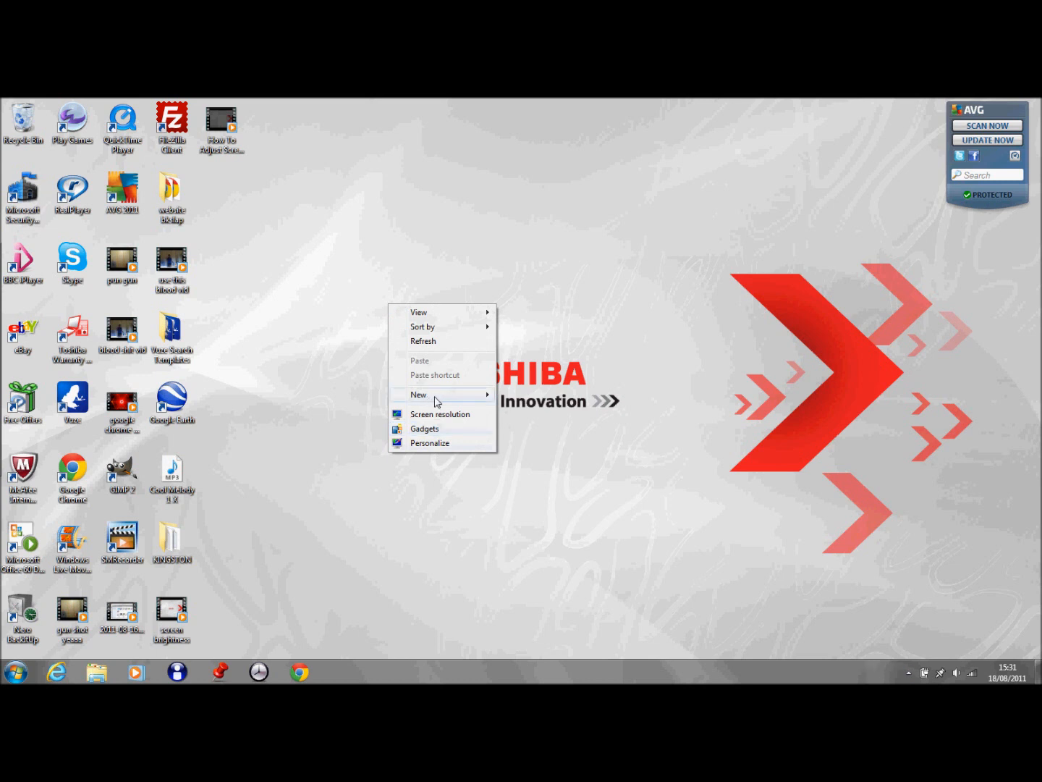
left_click(418, 393)
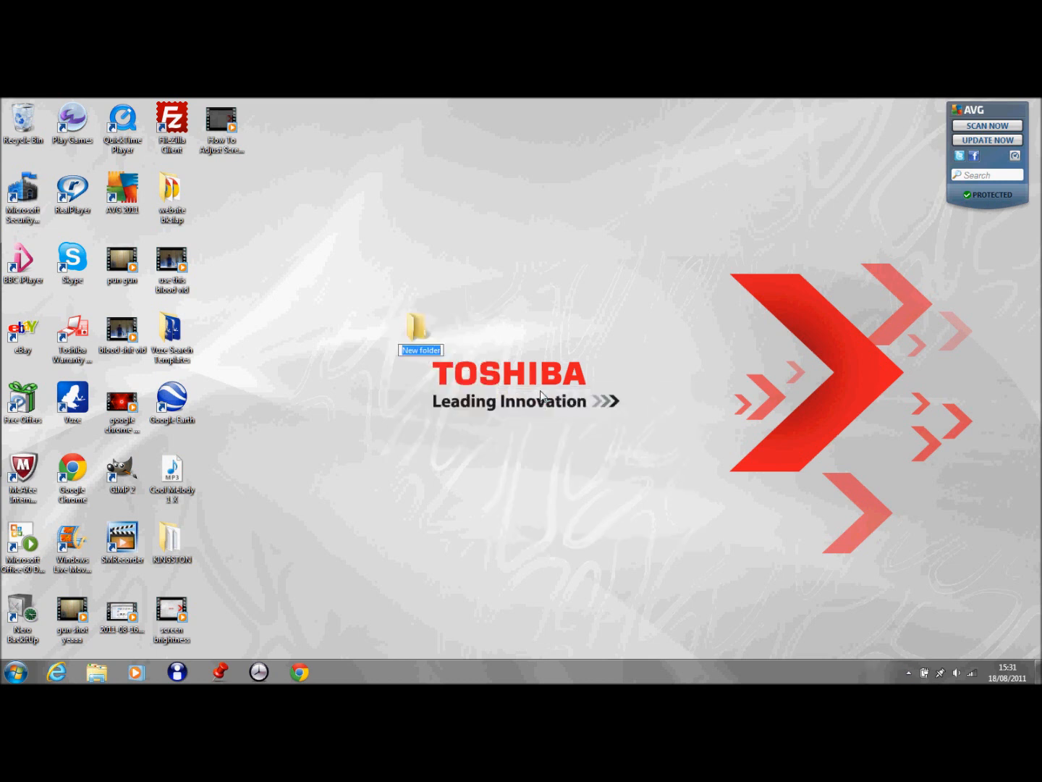
type("m")
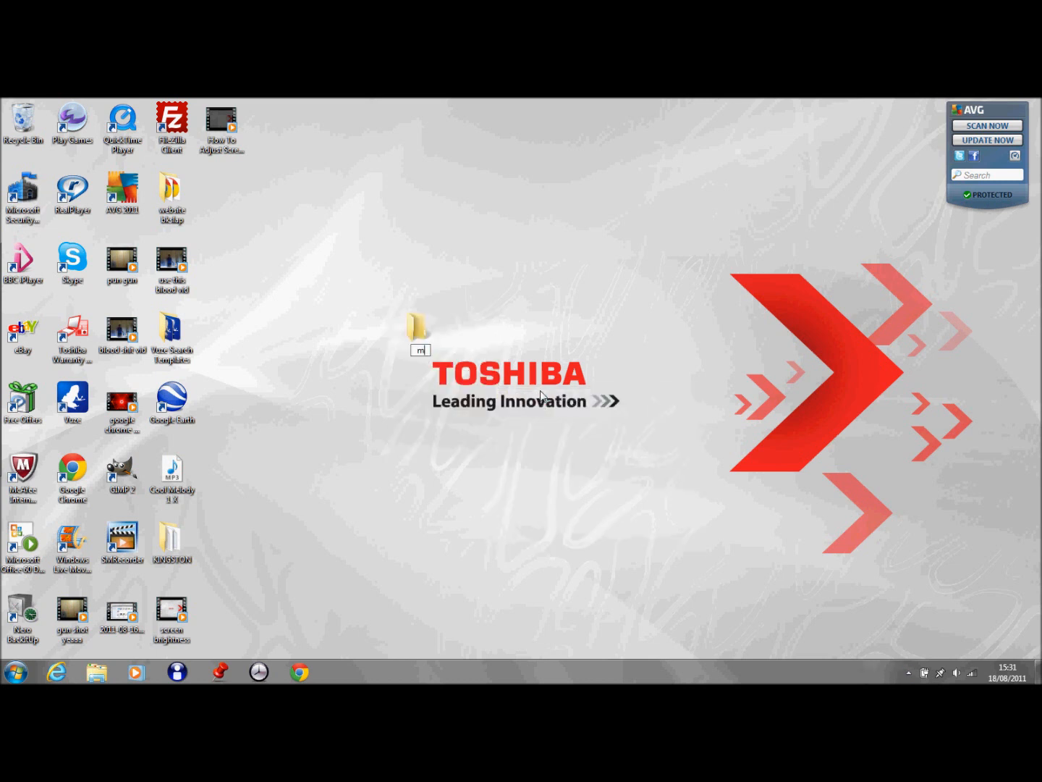
type("y webpa")
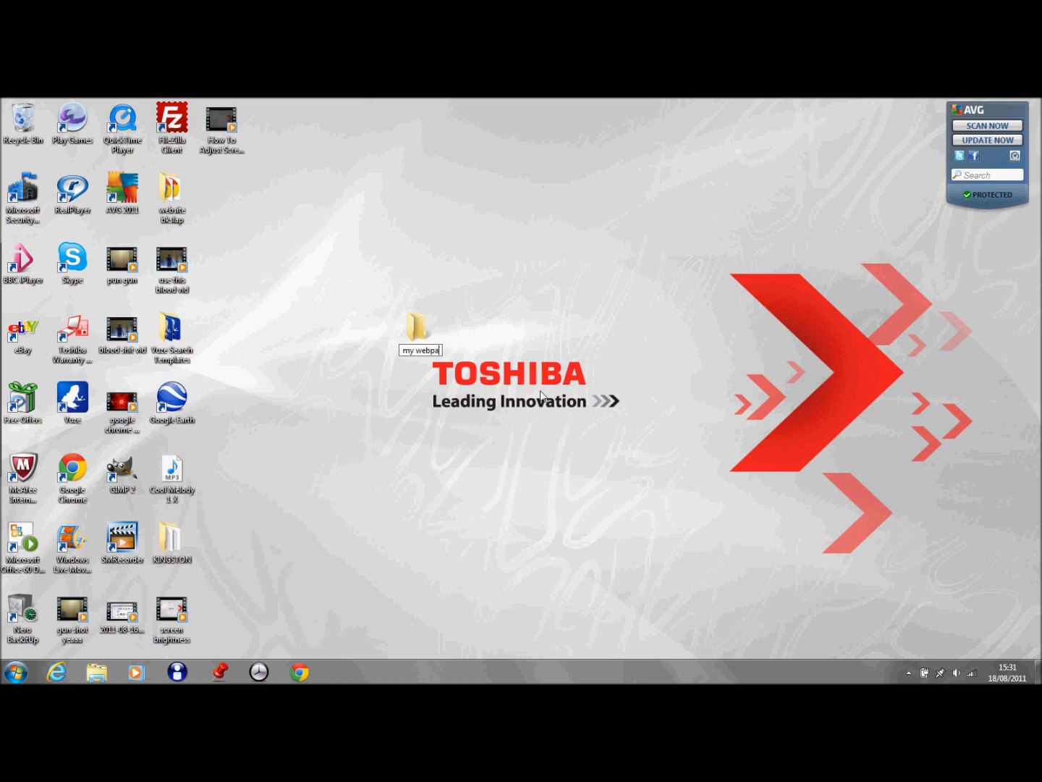
left_click(420, 330)
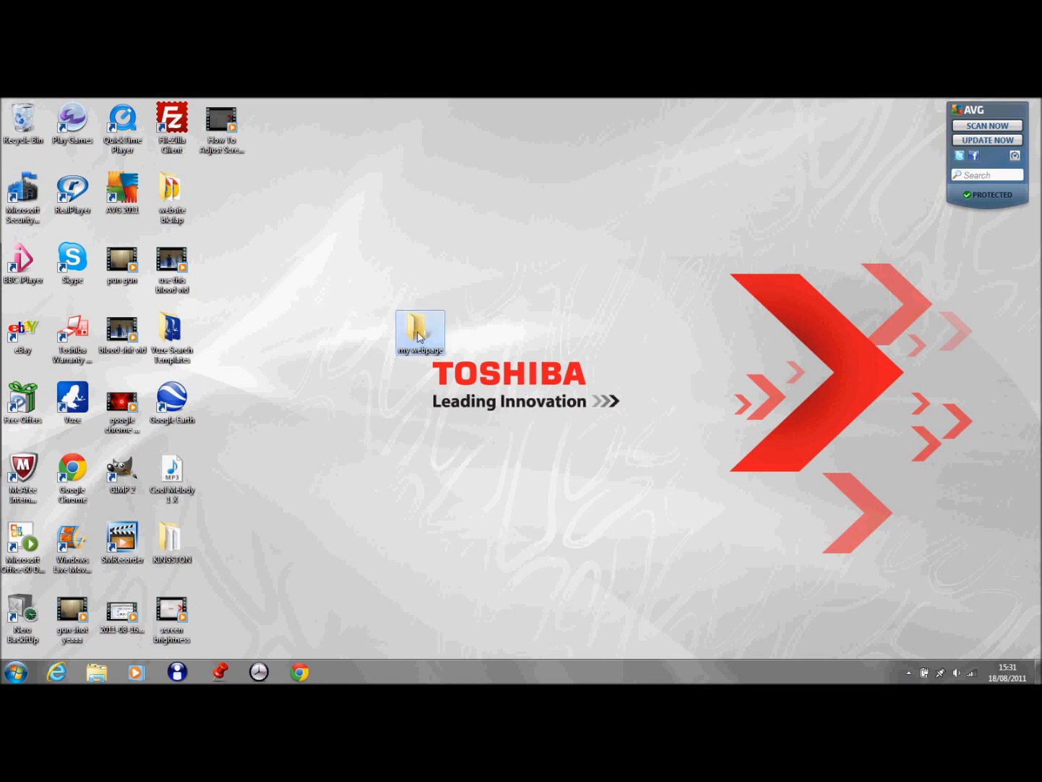
Step: Move the my webpage folder beside the other icons, open it, and bring up the Start menu
left_click_drag(420, 330, 222, 188)
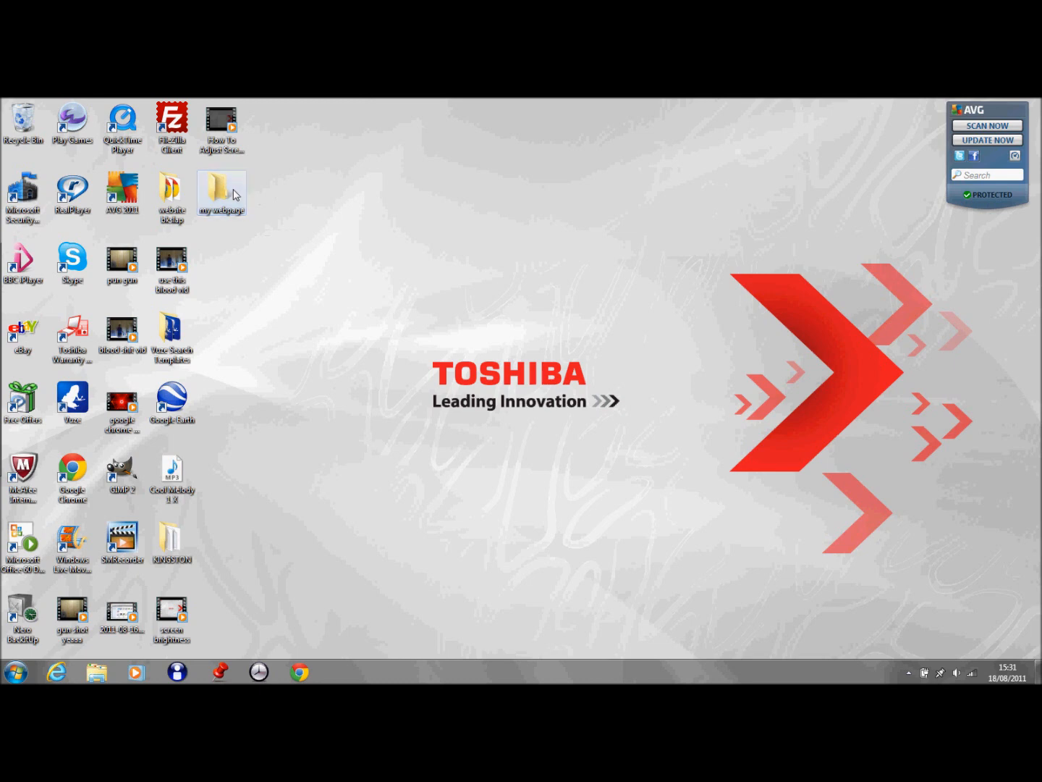
double_click(221, 187)
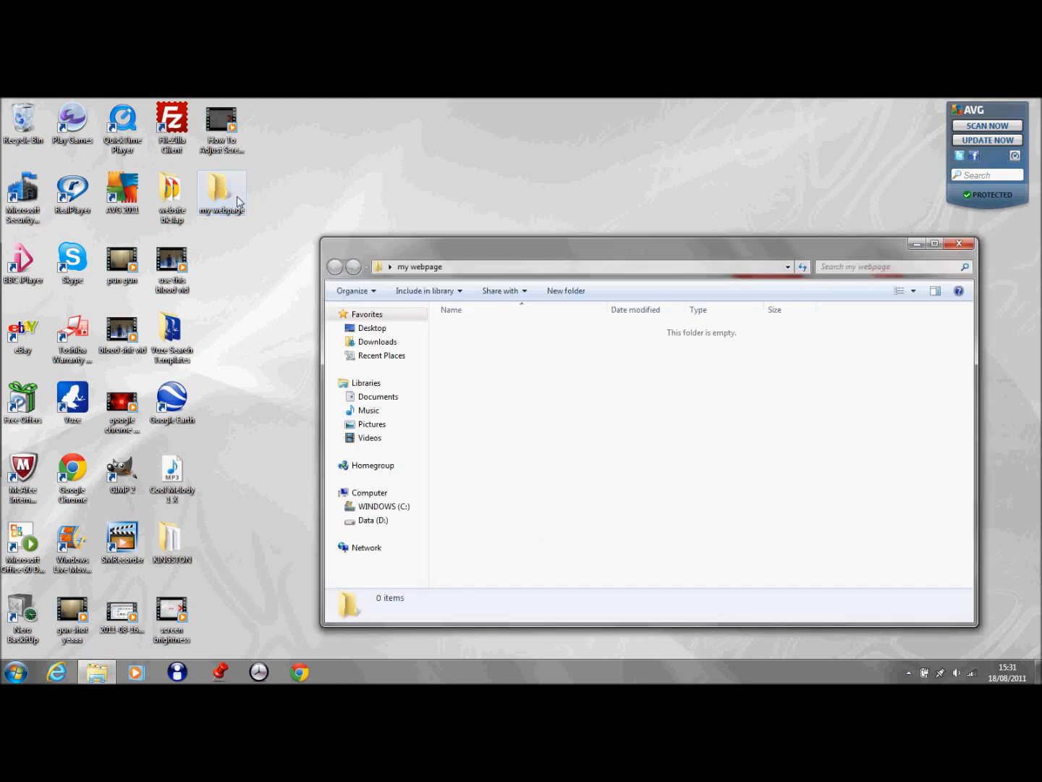
left_click(13, 671)
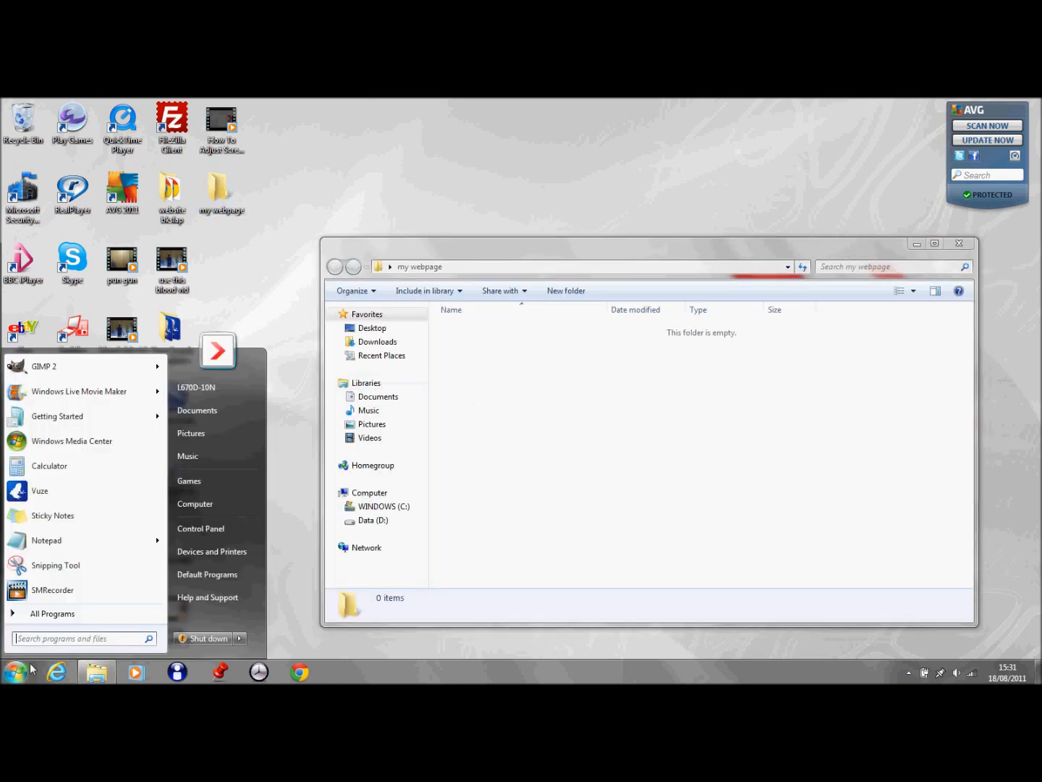
Step: Launch Notepad and save the blank document as index.html with type All Files
left_click(45, 540)
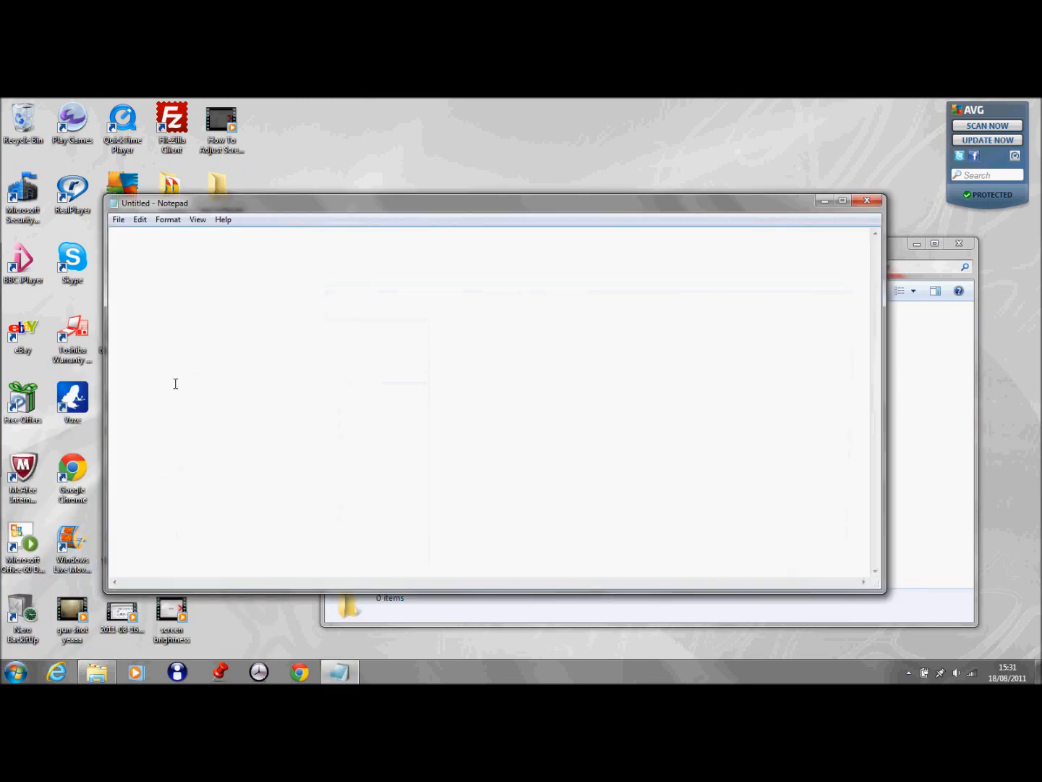
left_click(119, 220)
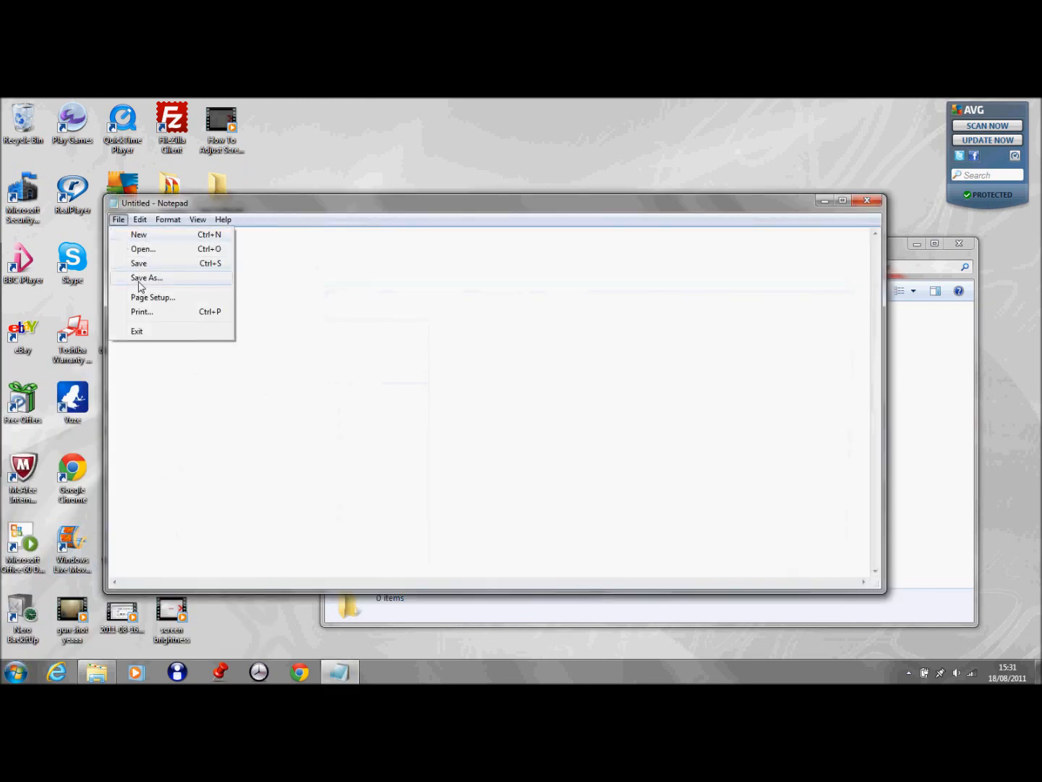
left_click(146, 278)
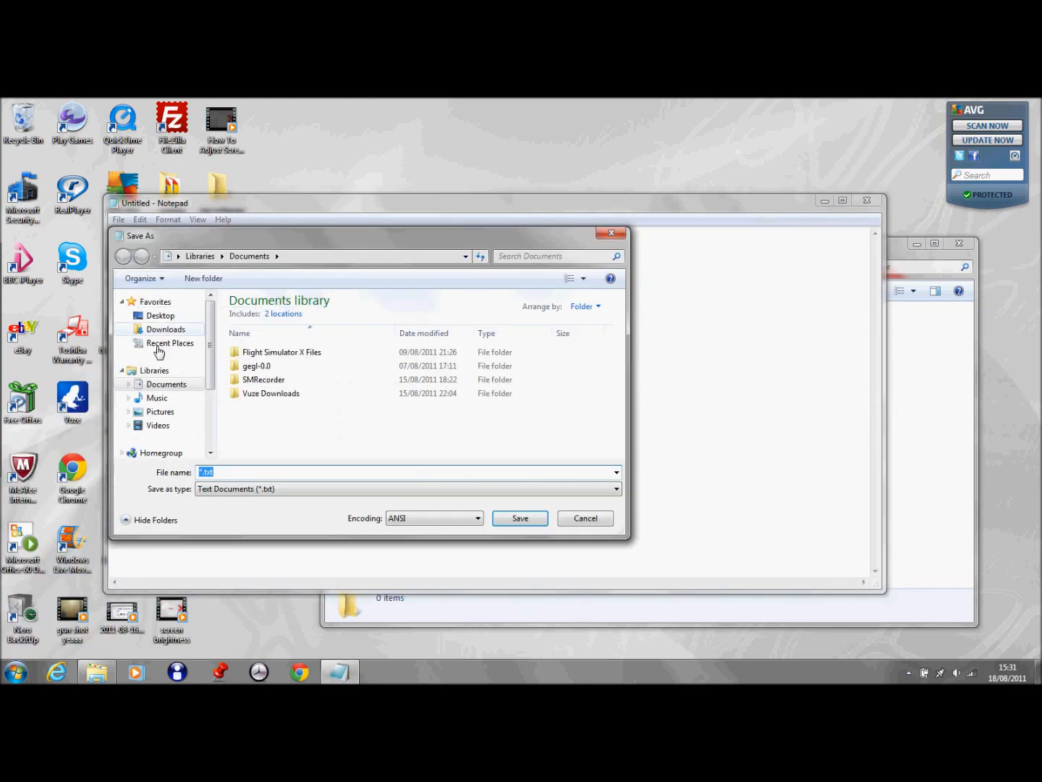
type("index.")
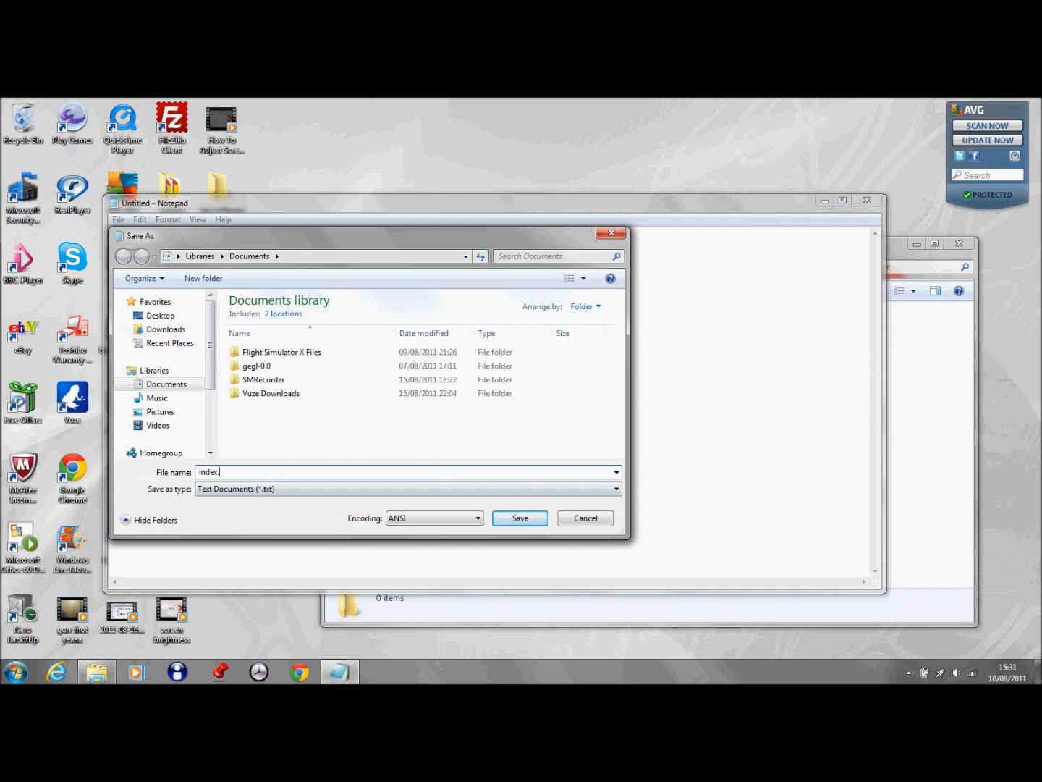
type("html")
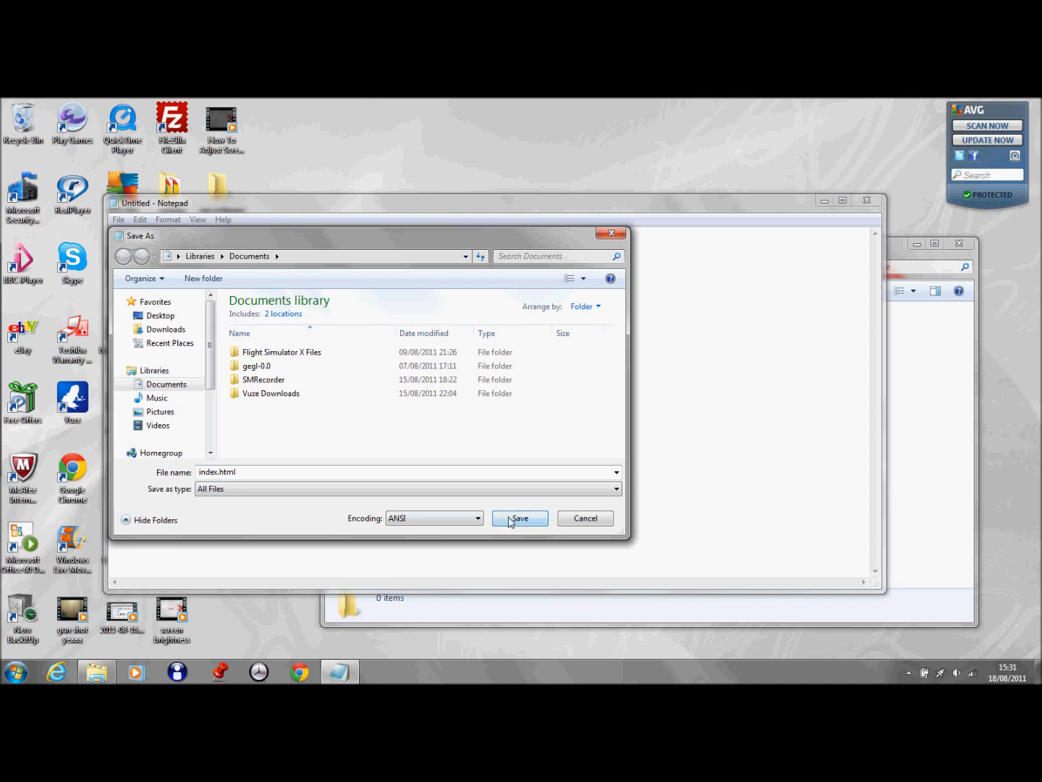
left_click(519, 518)
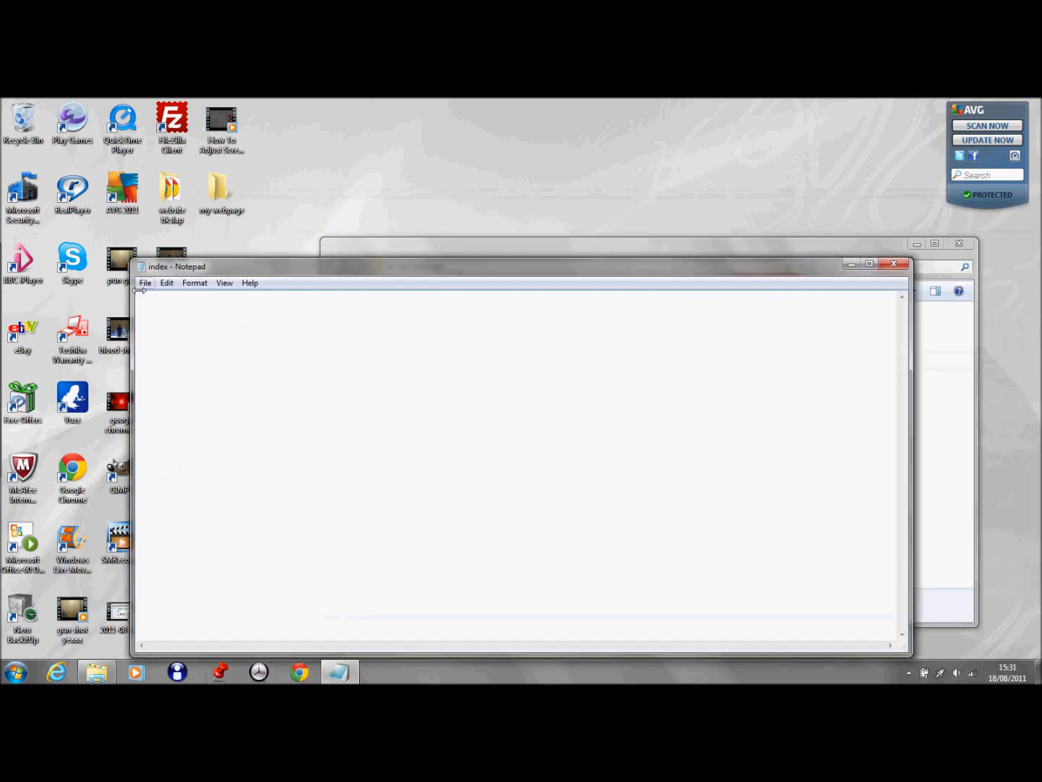
Step: Save index.html again into Desktop > my webpage as All Files
left_click(145, 282)
type("index.html")
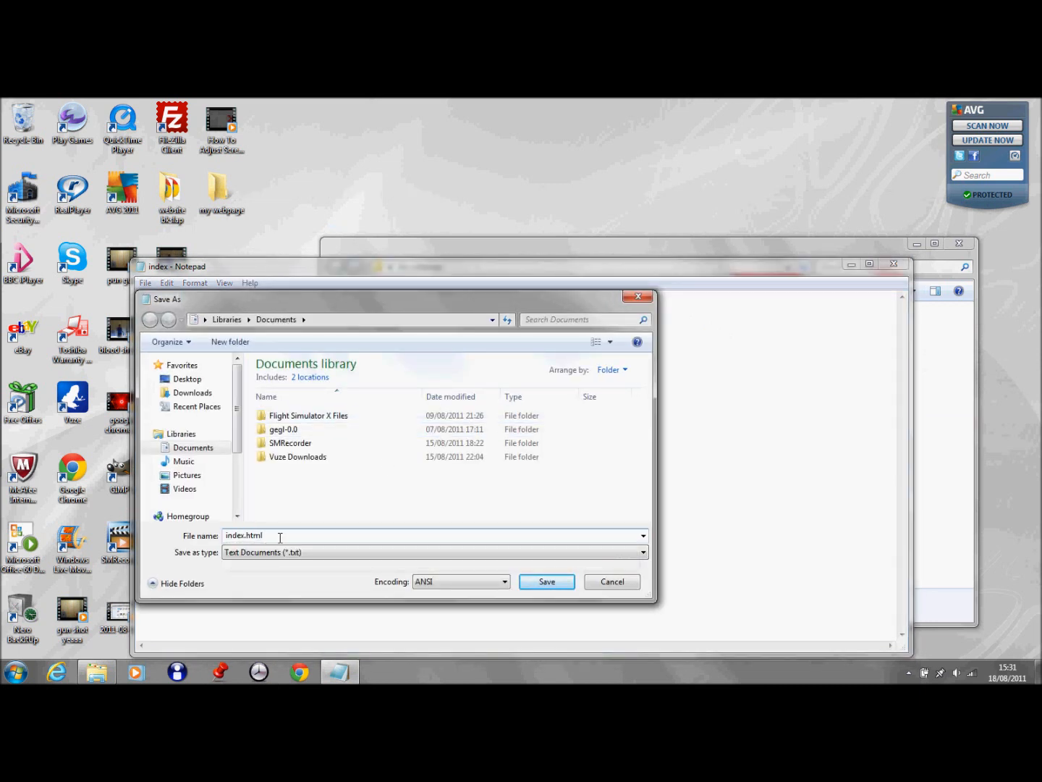
left_click(185, 379)
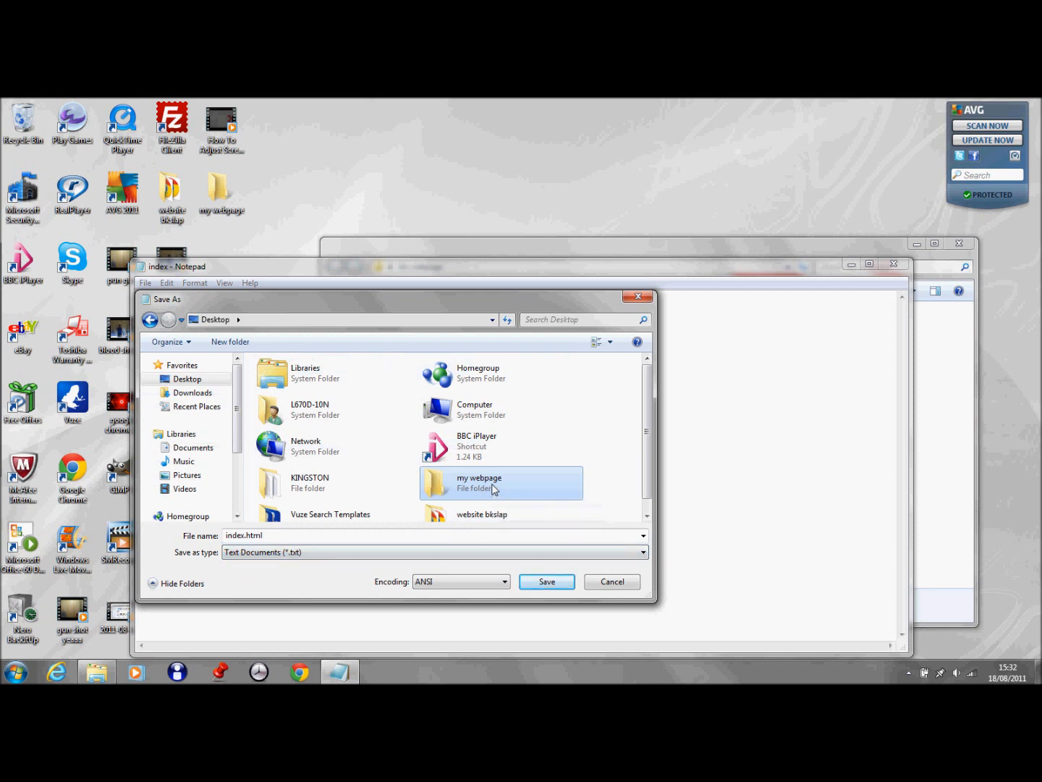
double_click(479, 484)
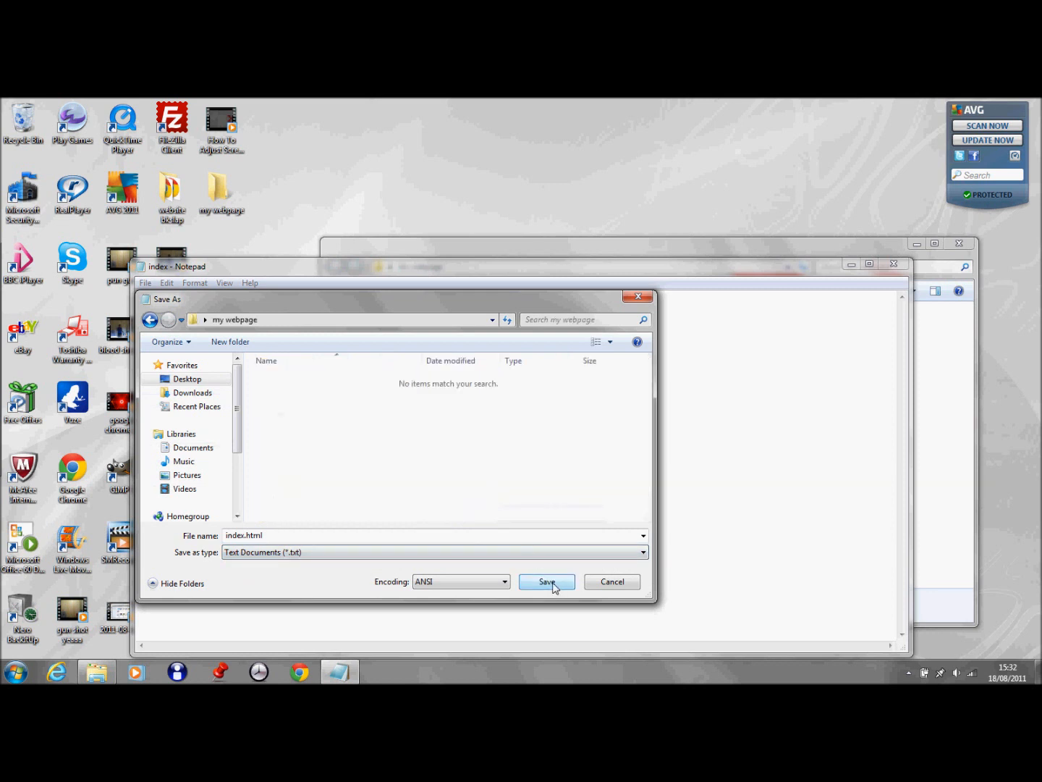
left_click(642, 553)
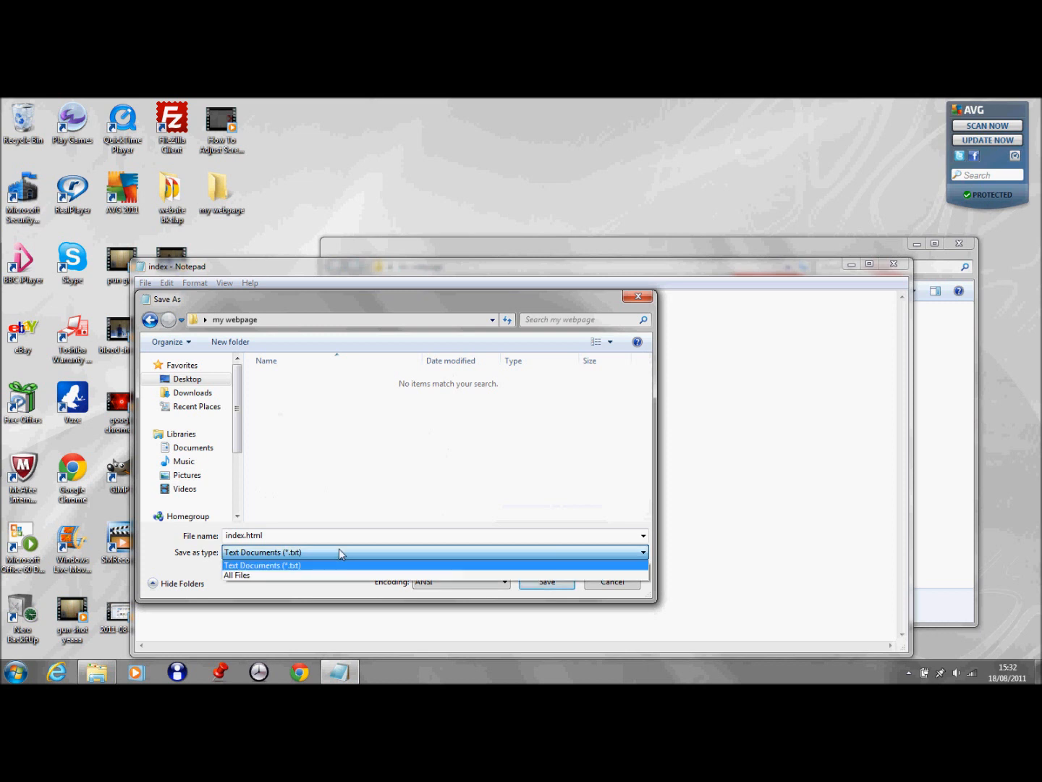
left_click(547, 582)
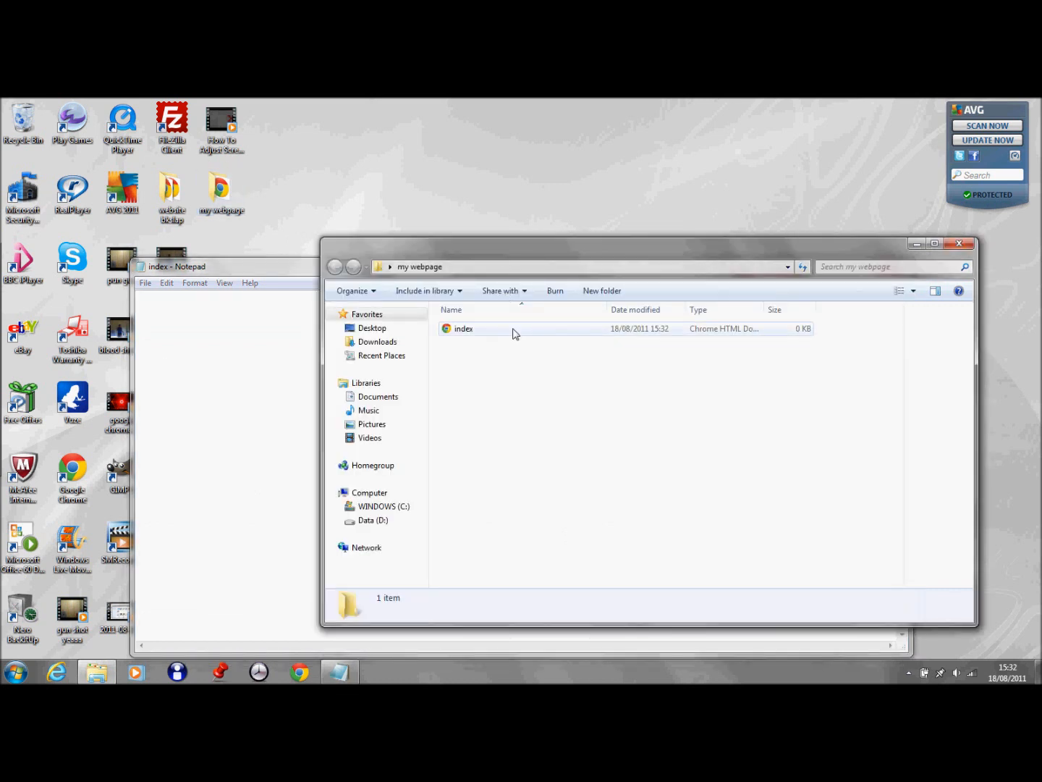
Step: Open index.html in Chrome and bring Notepad back alongside the browser
double_click(463, 328)
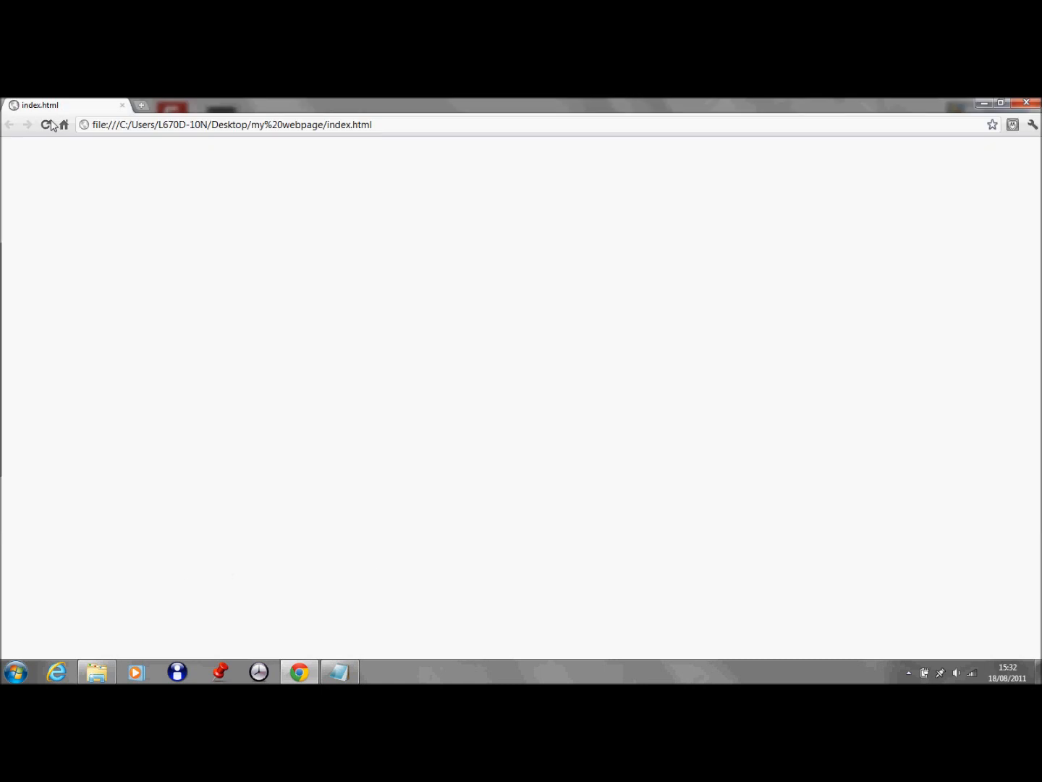
left_click(339, 673)
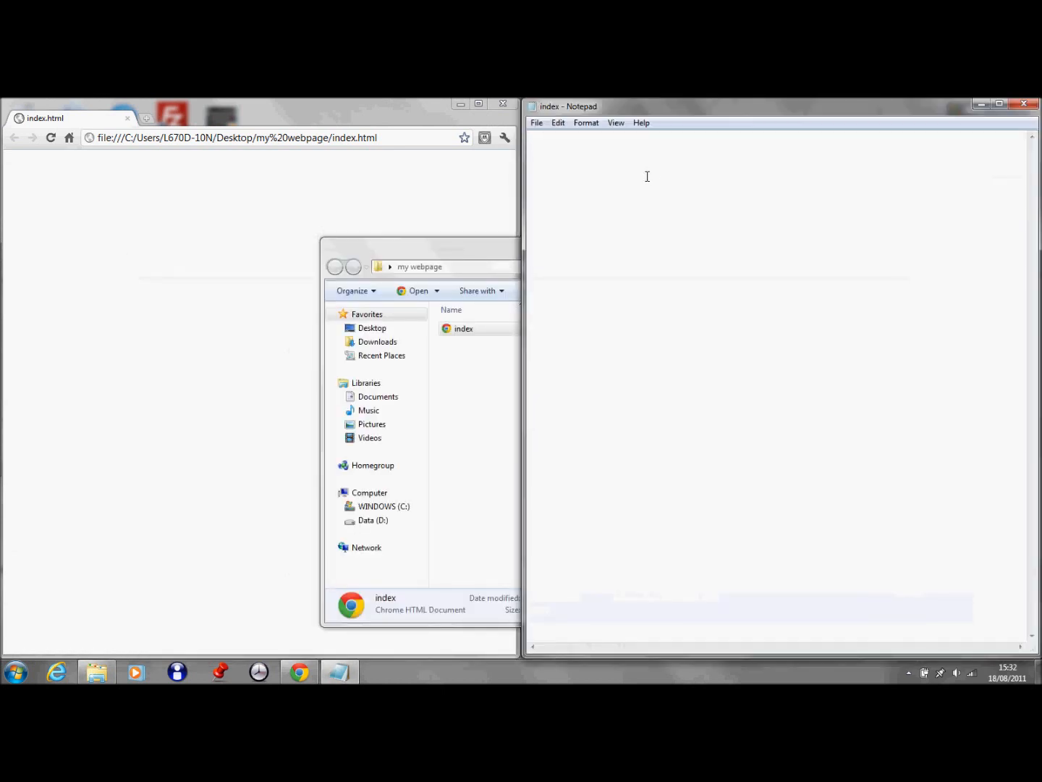
Step: Write the opening and closing <html> tags with a new line between them
type("<")
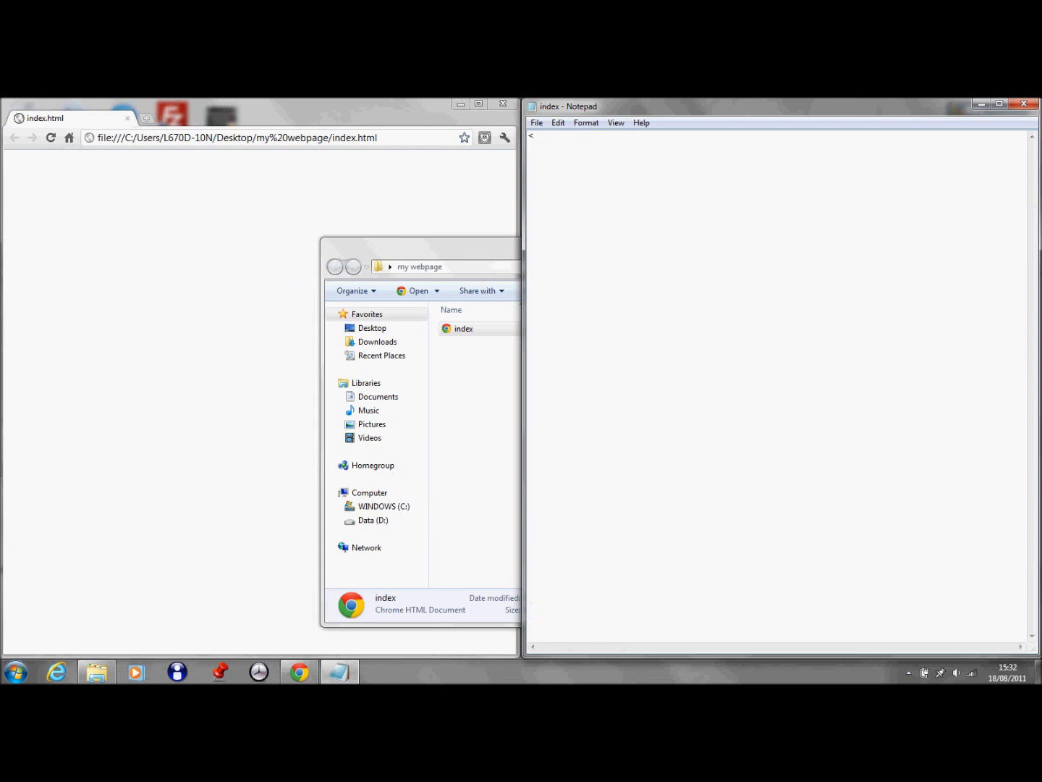
type("html")
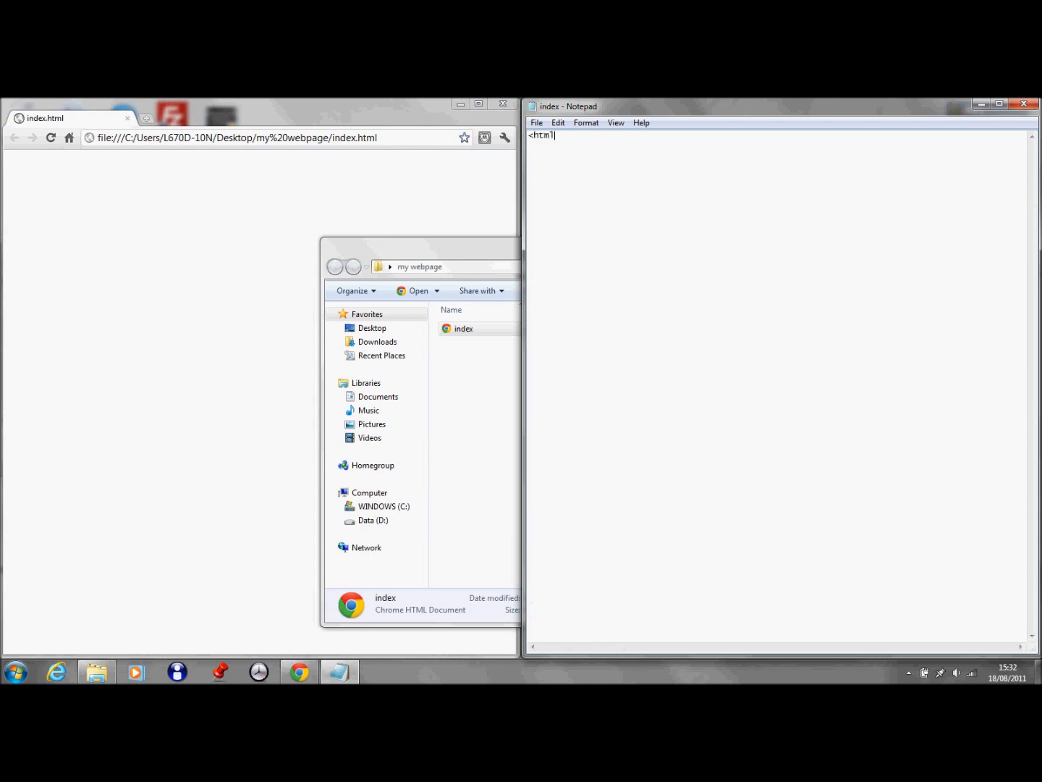
type(">")
type("</")
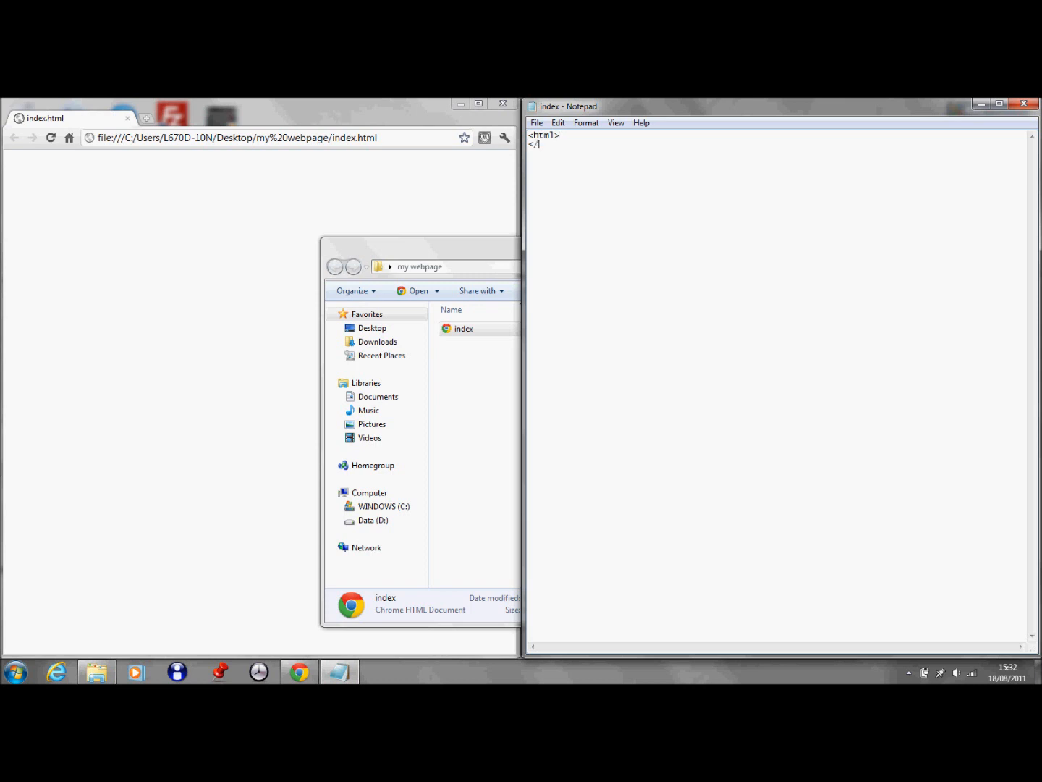
type("html>")
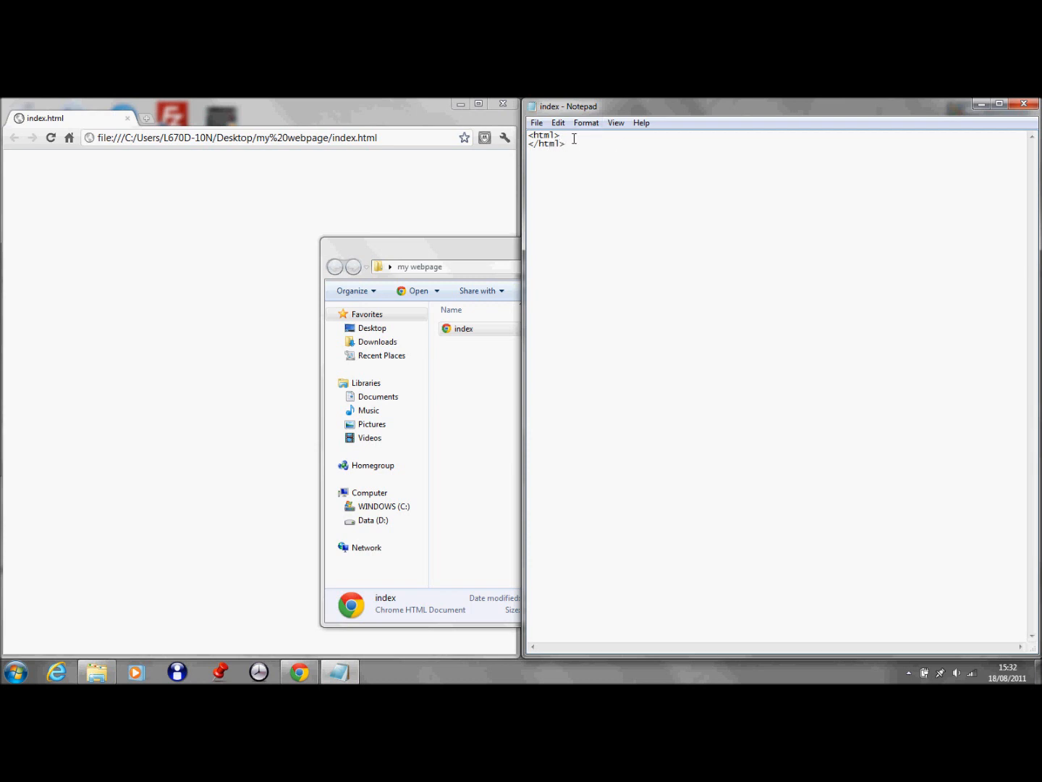
key("Enter")
type("<")
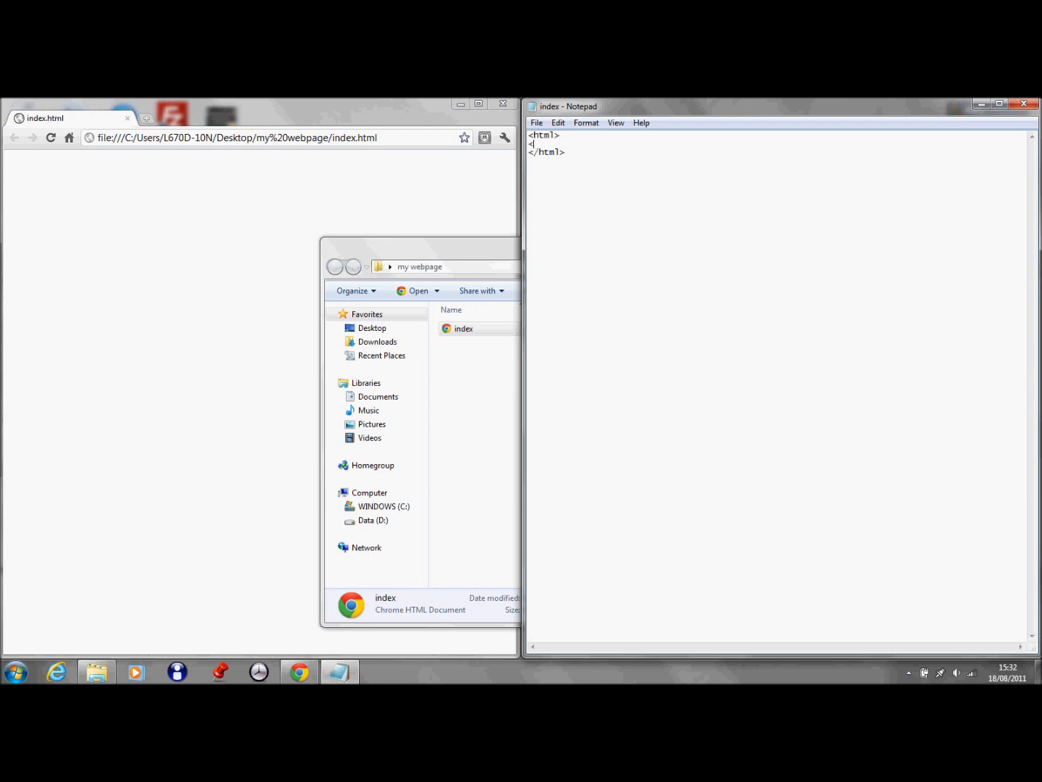
Step: Add <header></header> inside the html element
type("heade")
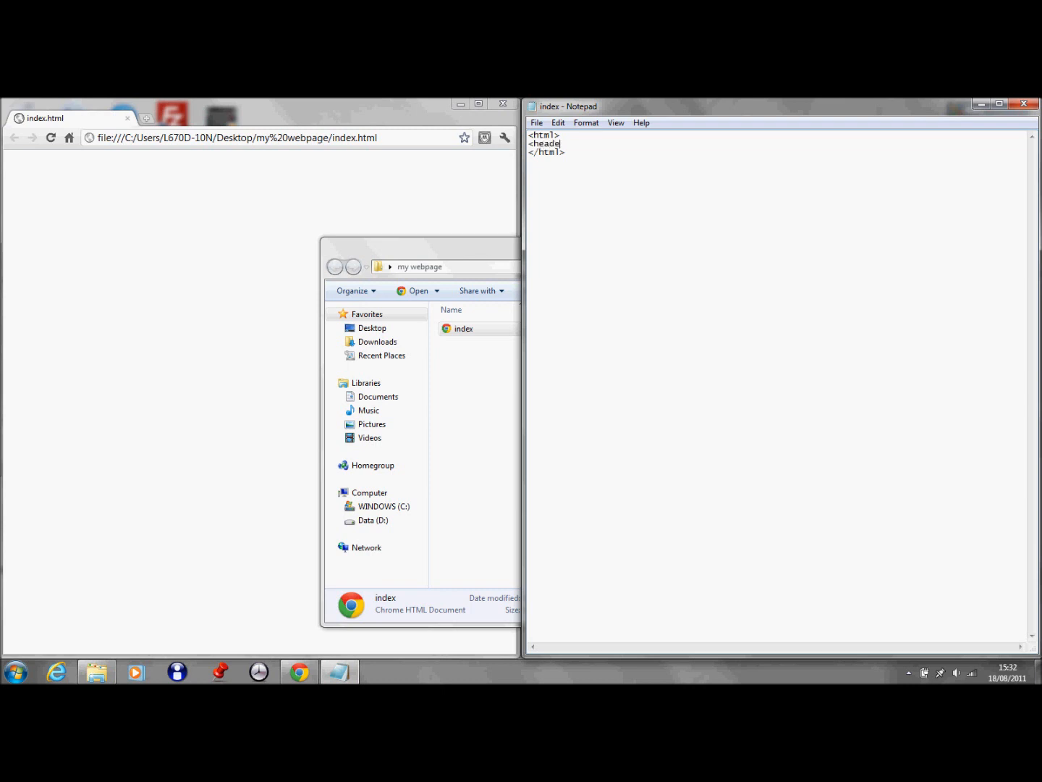
type(">")
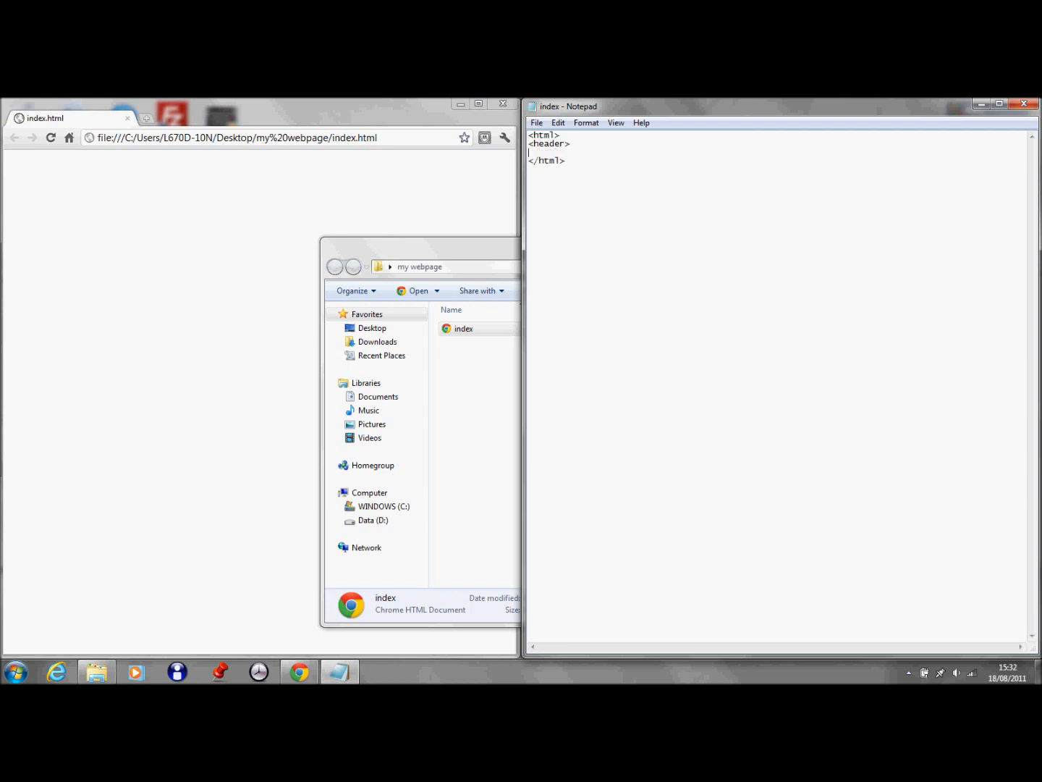
type("</he")
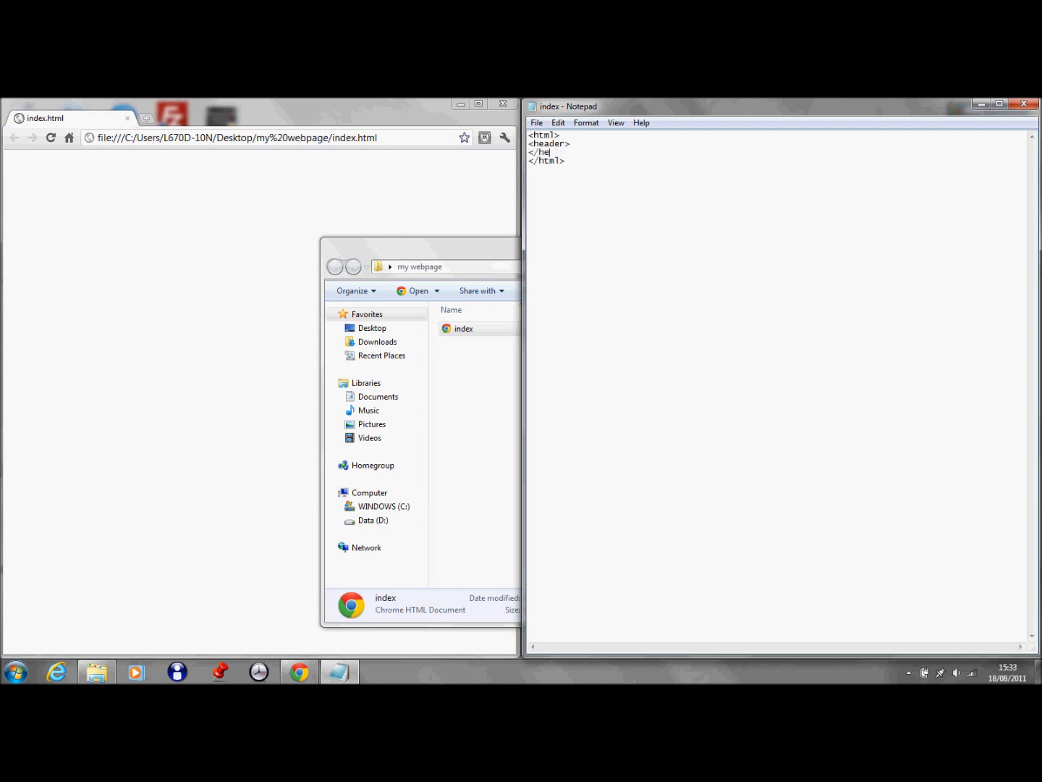
type("ader>")
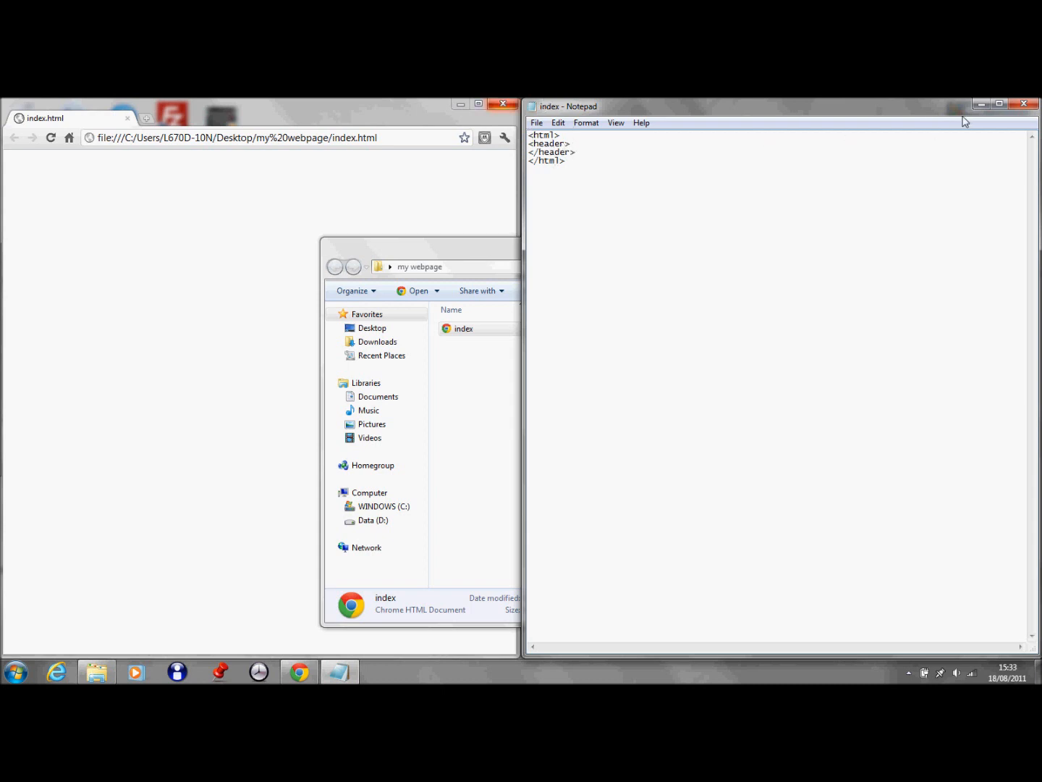
Step: Maximize Notepad, check the View menu, then minimize the editor
left_click(1002, 101)
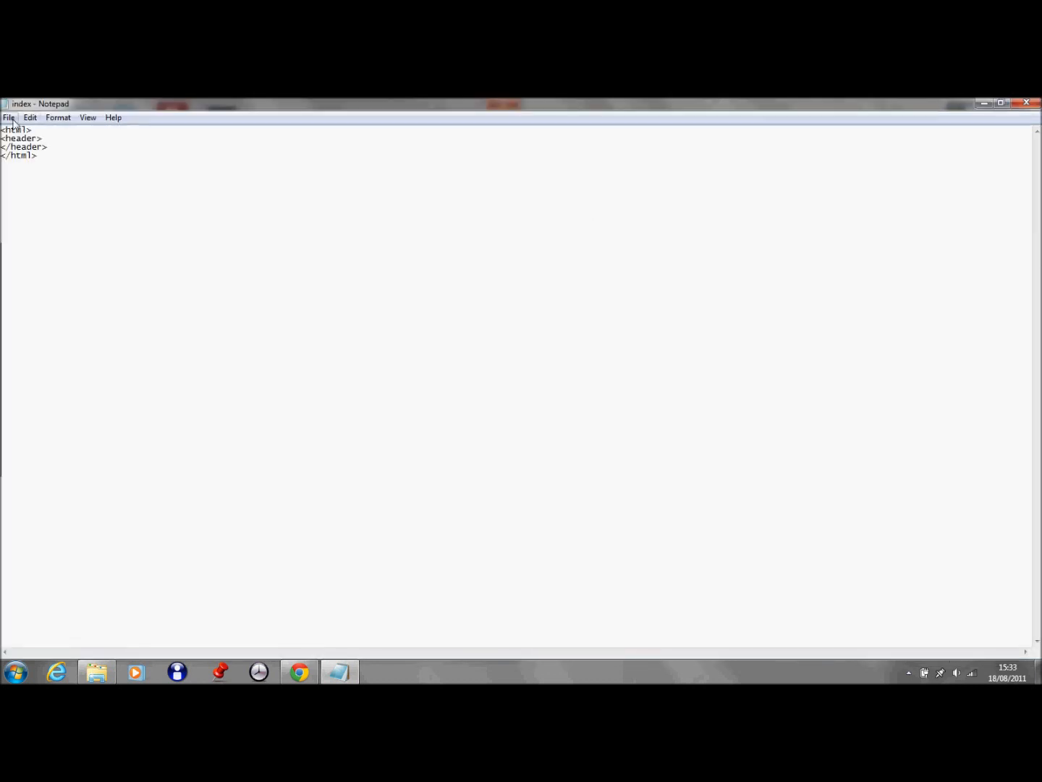
left_click(88, 117)
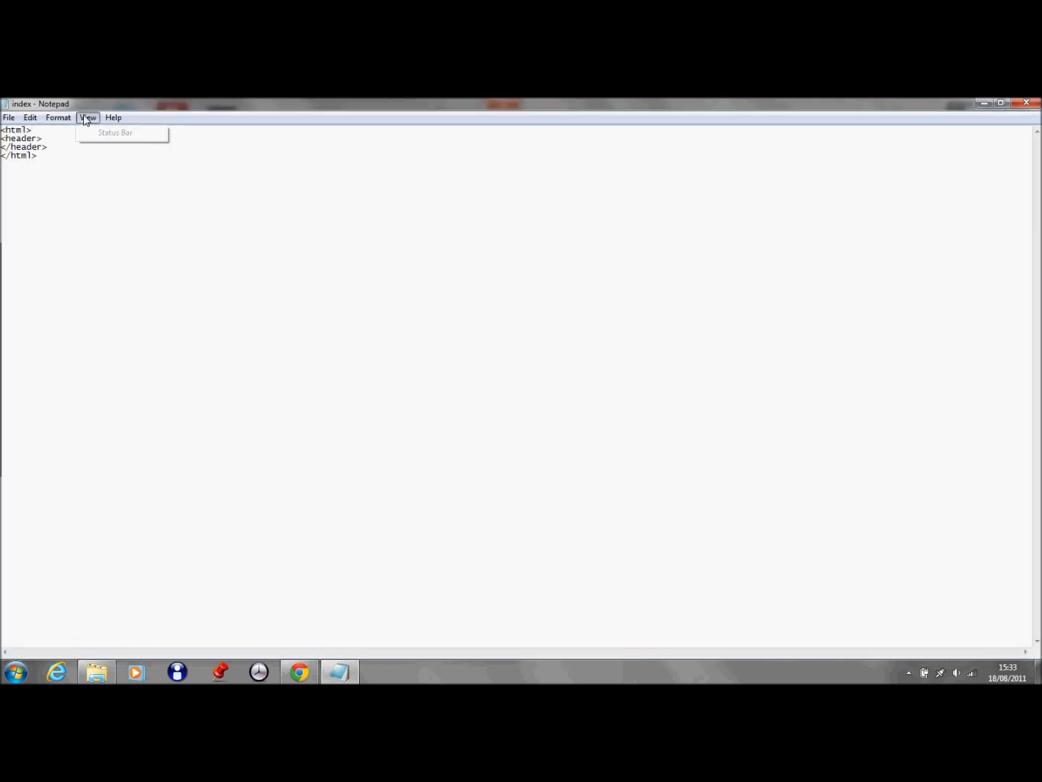
left_click(29, 117)
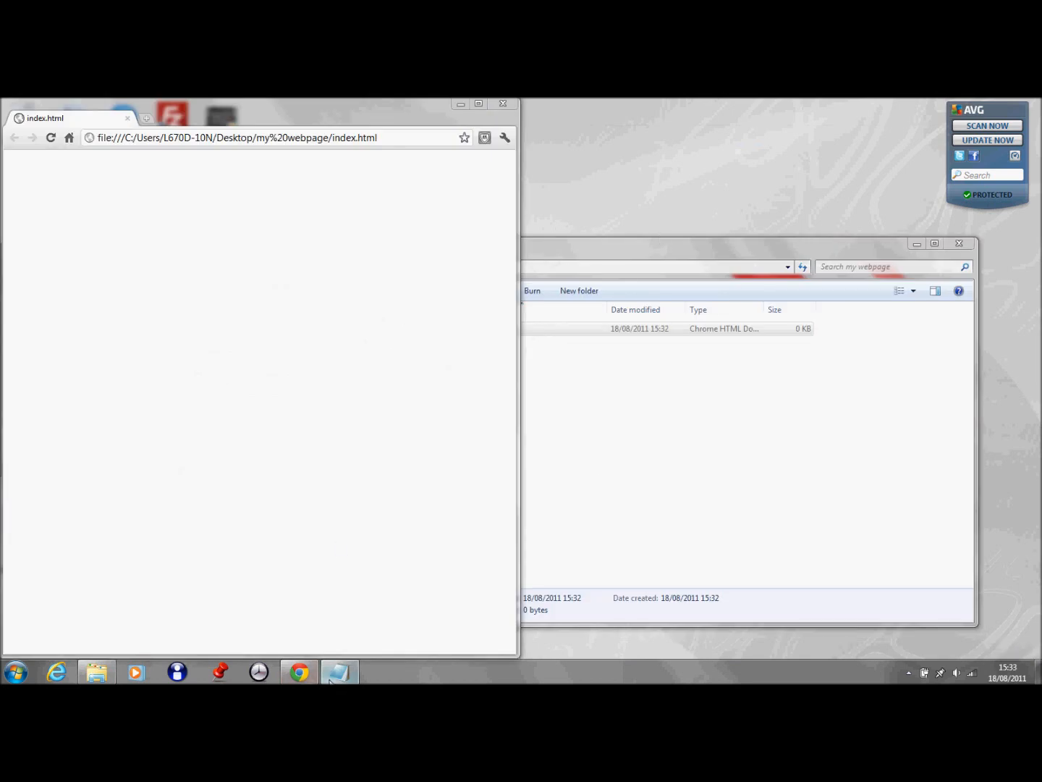
Step: Restore Notepad and add <title></title> inside the header
left_click(338, 672)
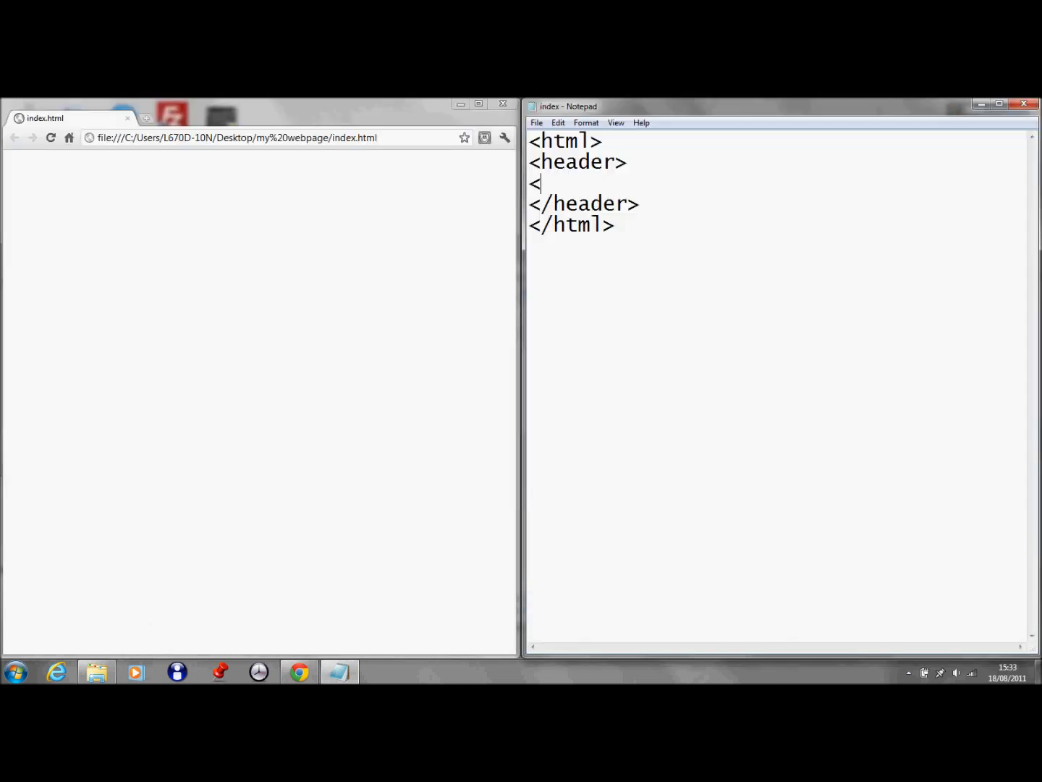
type("title>")
type("<t")
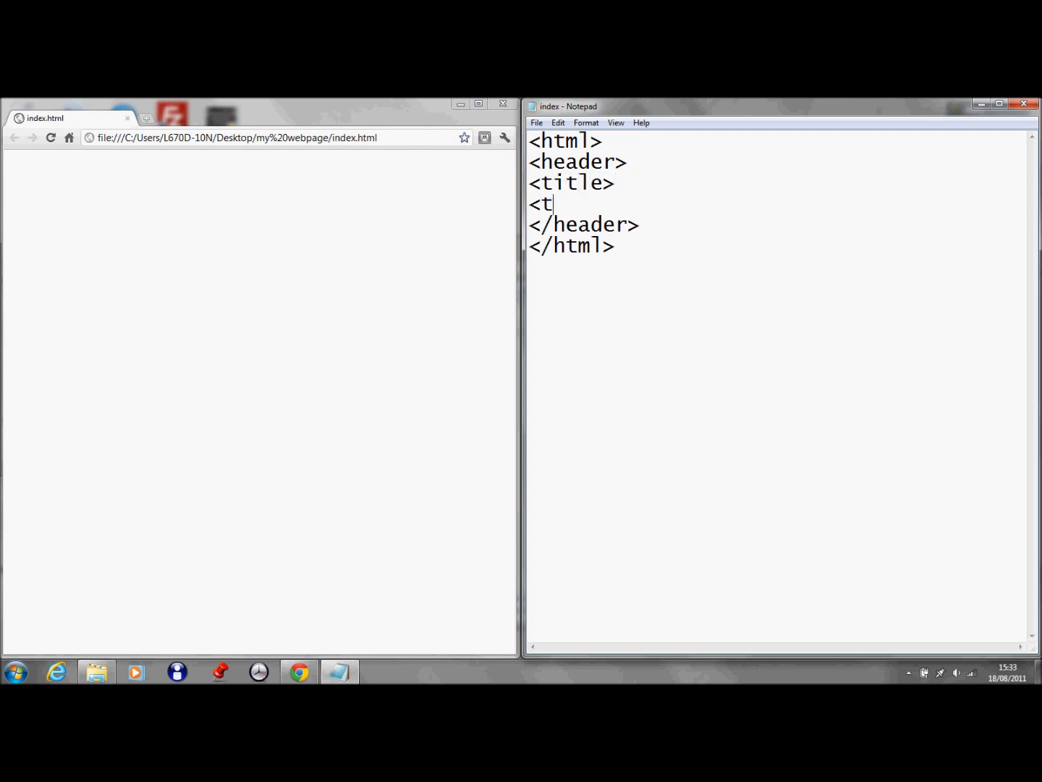
type("itle>")
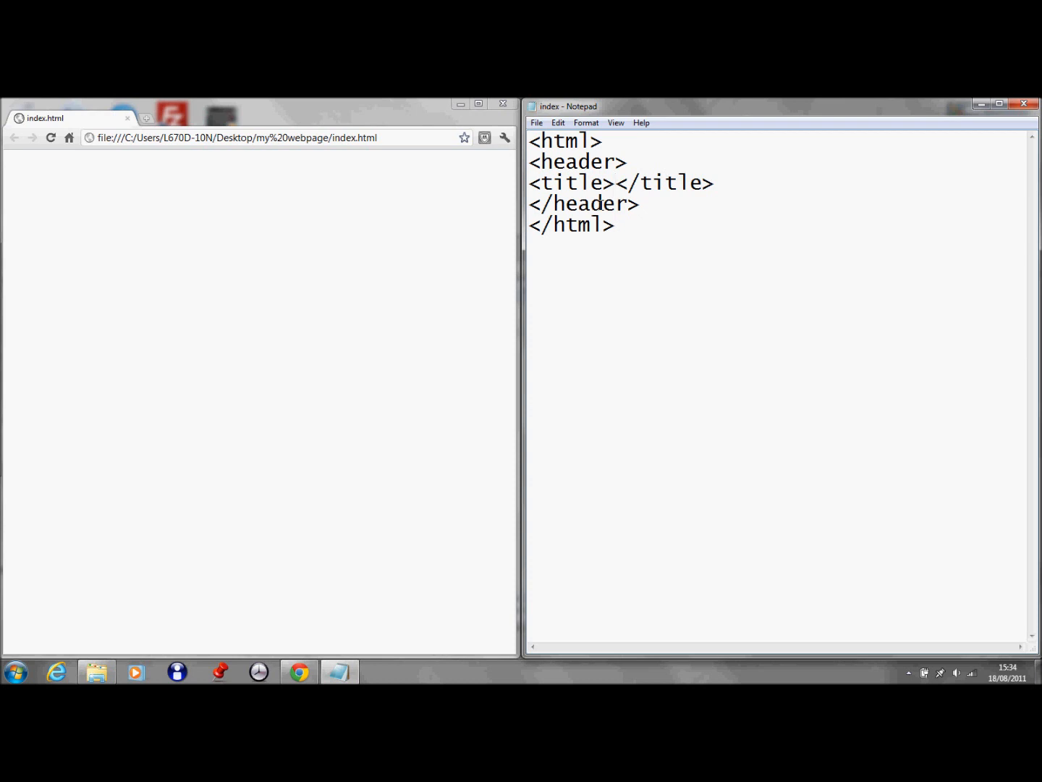
Step: Replace the lowercase title text with PS3LAND.tk between the title tags
type("ps3lan")
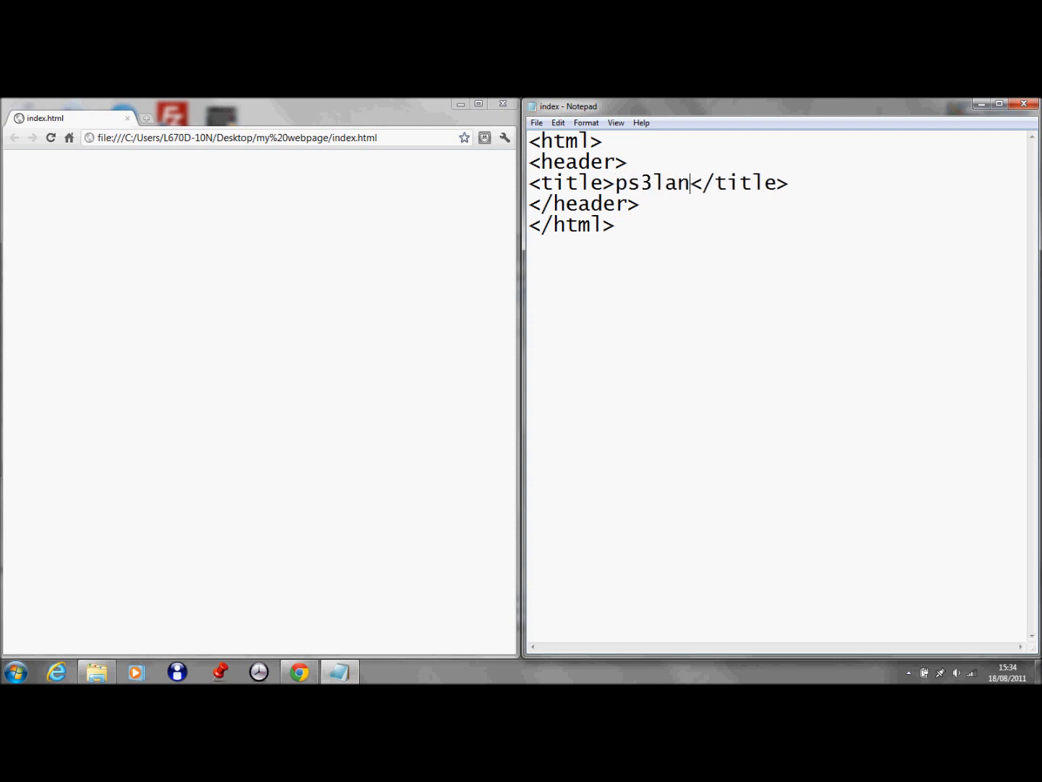
key("Backspace")
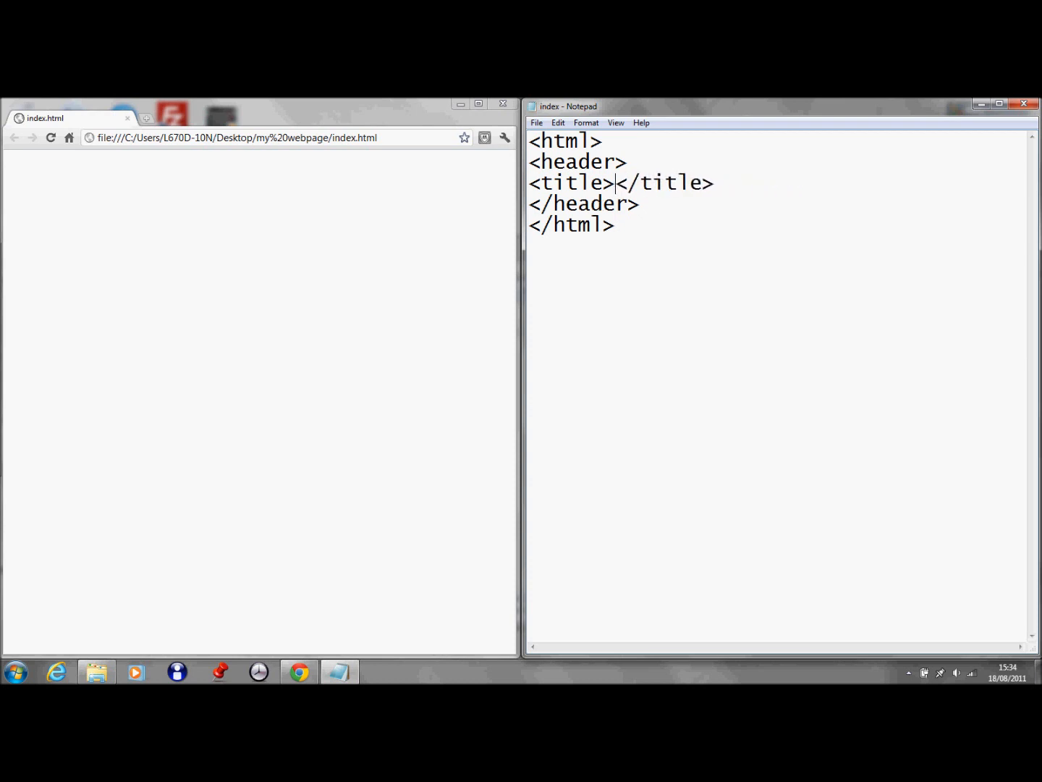
type("PS3LA")
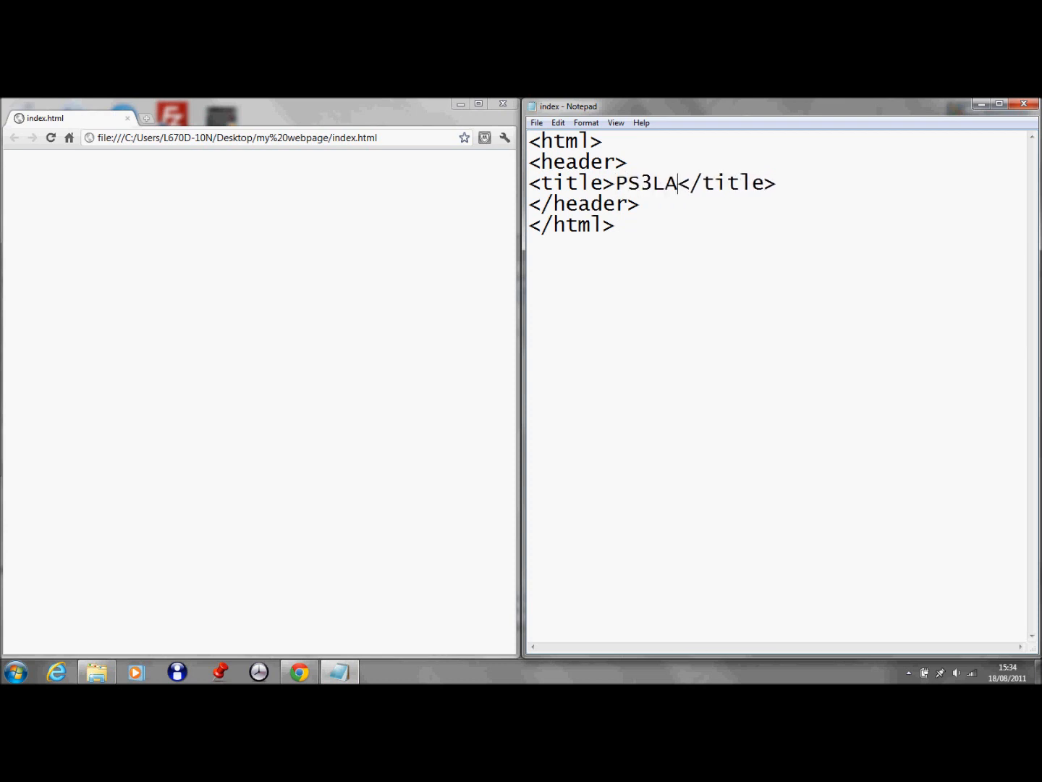
type("ND")
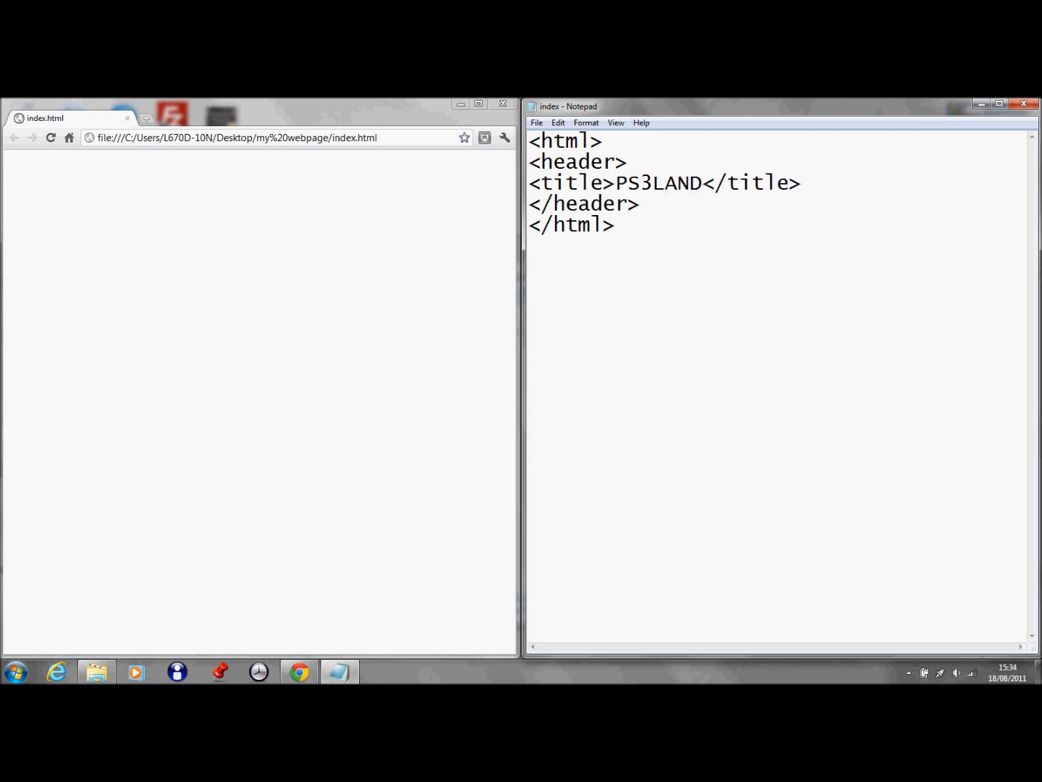
type(".t")
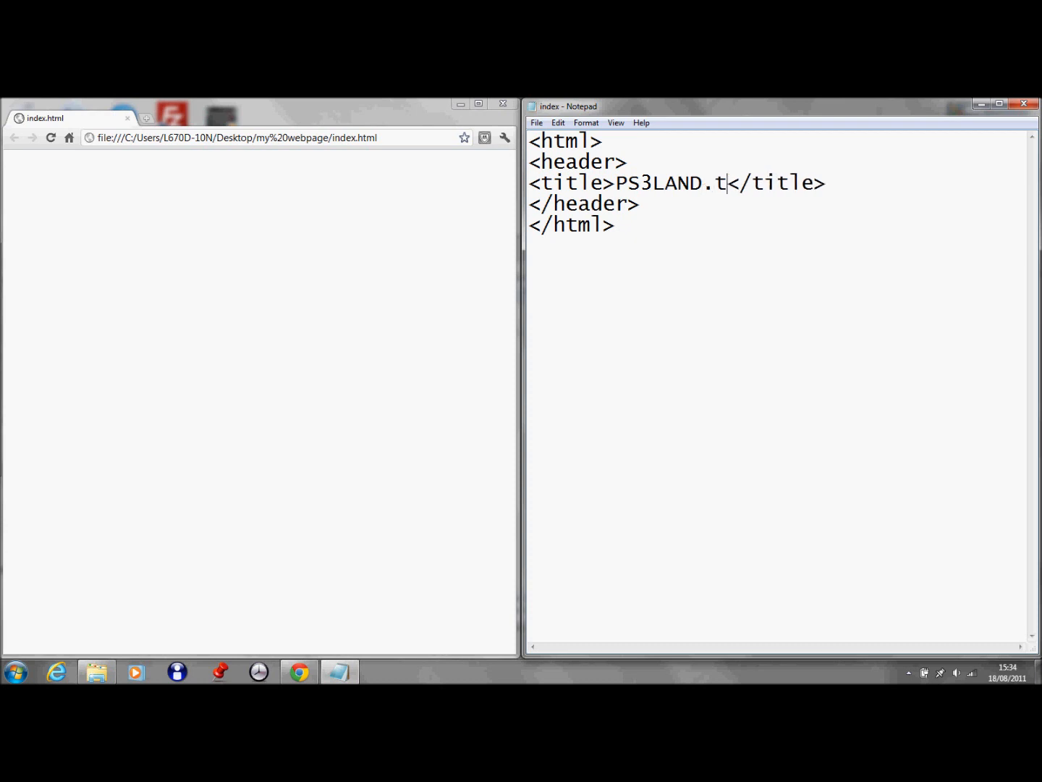
type("k")
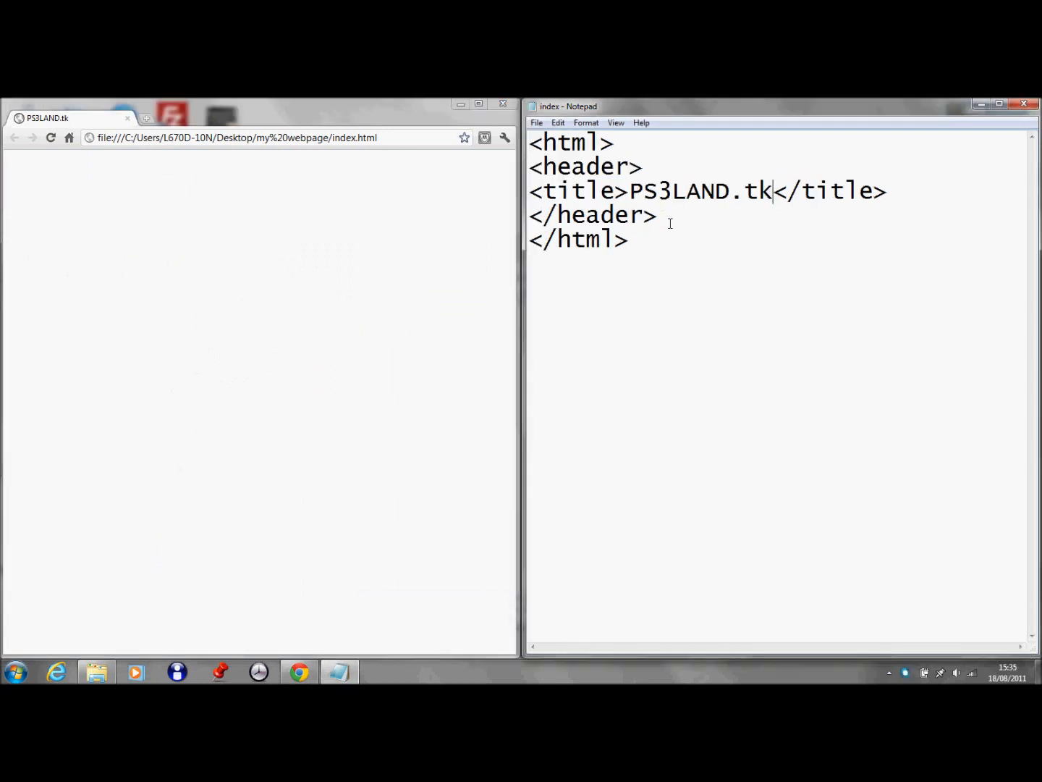
Step: Add a blank line between </header> and </html>
key("Enter")
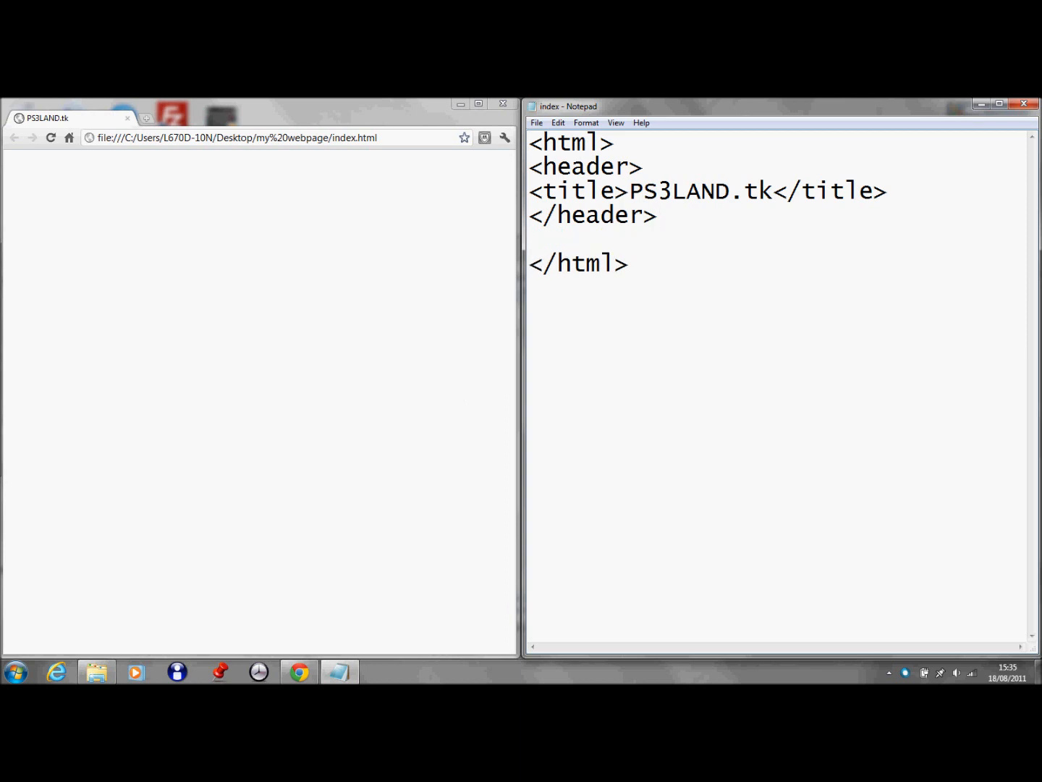
Step: Add <body></body> with an empty line inside for content
type("<body")
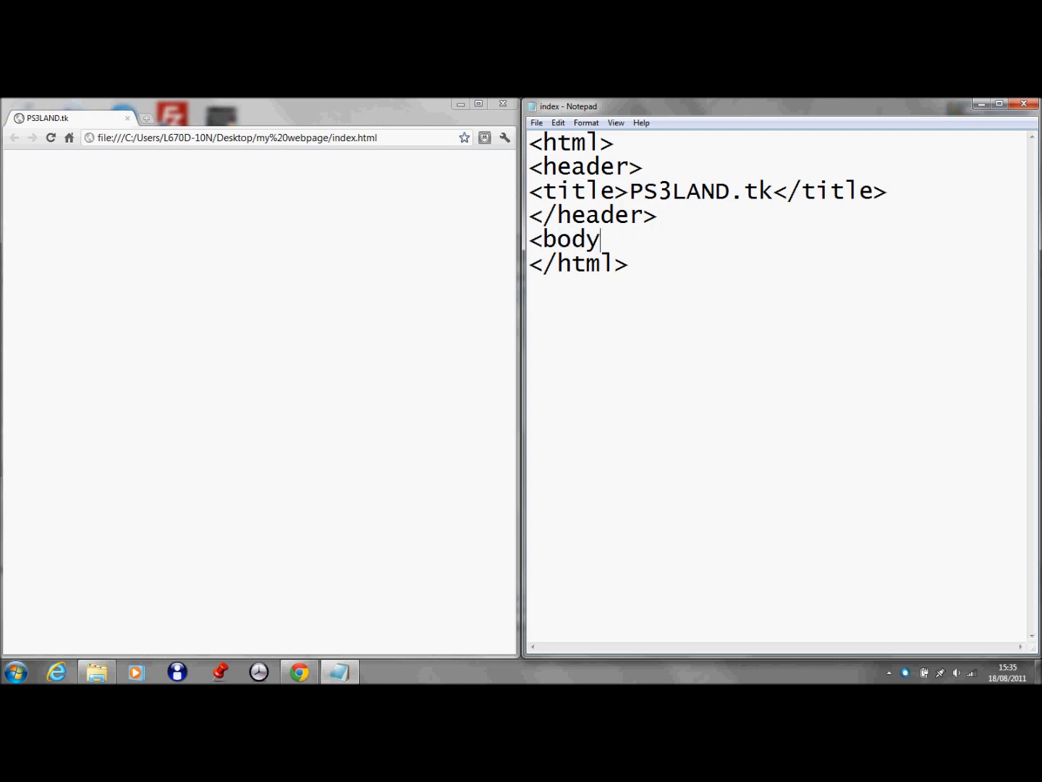
type(">")
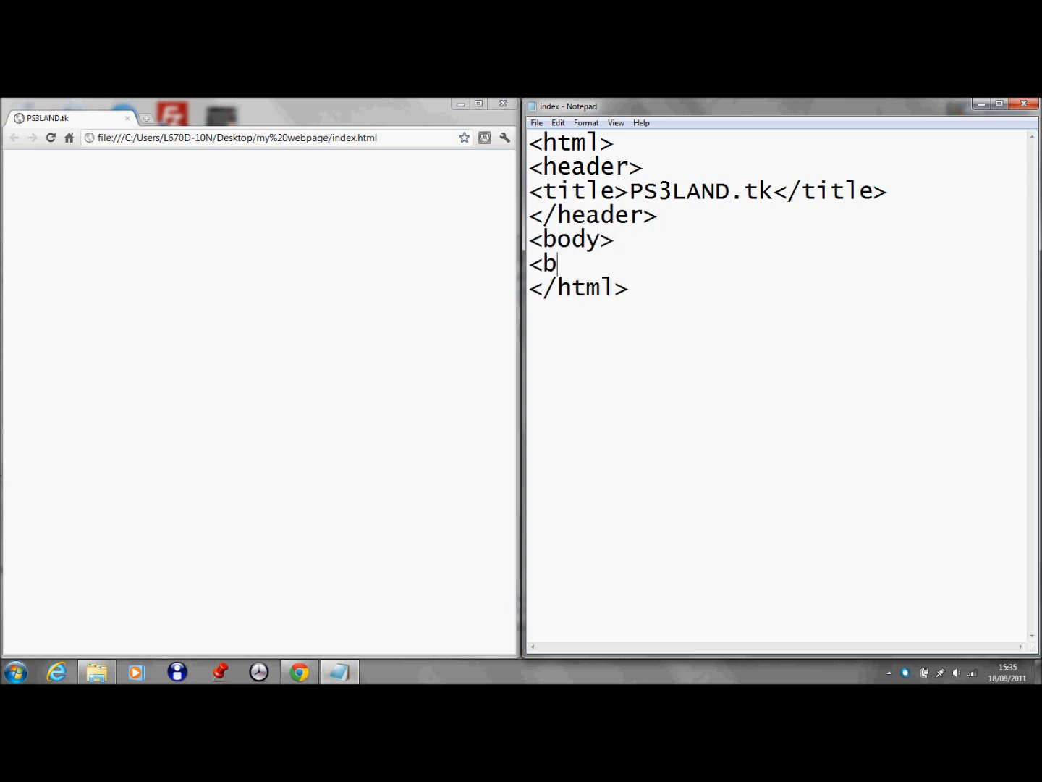
type("ody>")
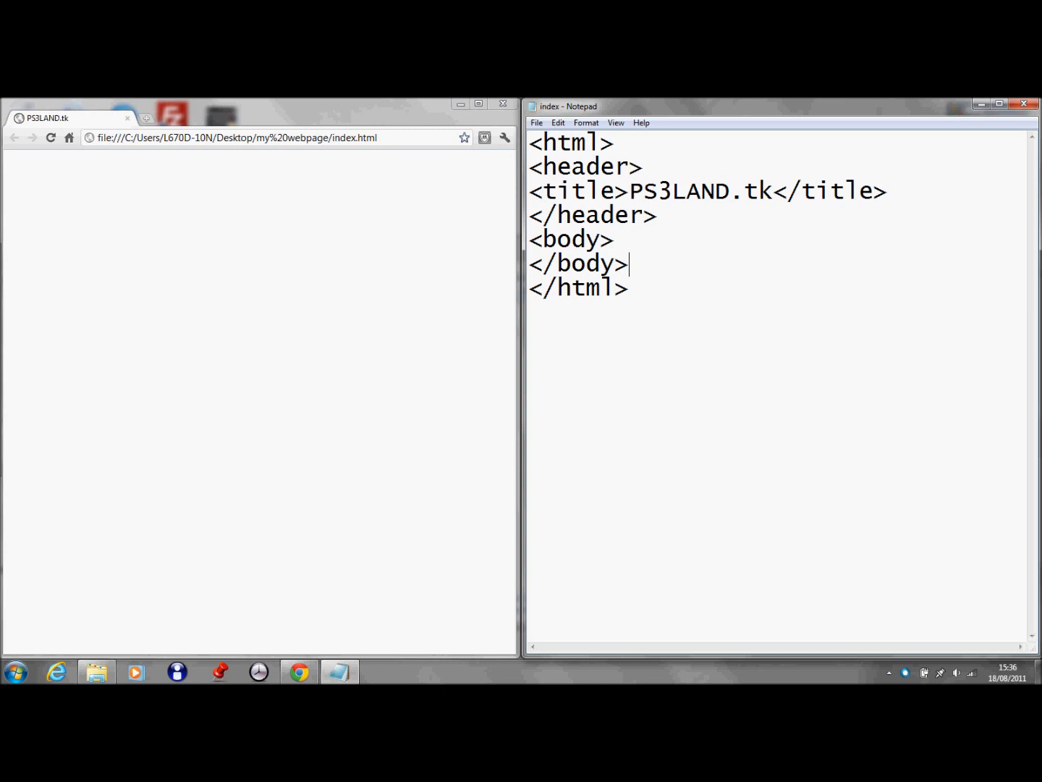
key("Enter")
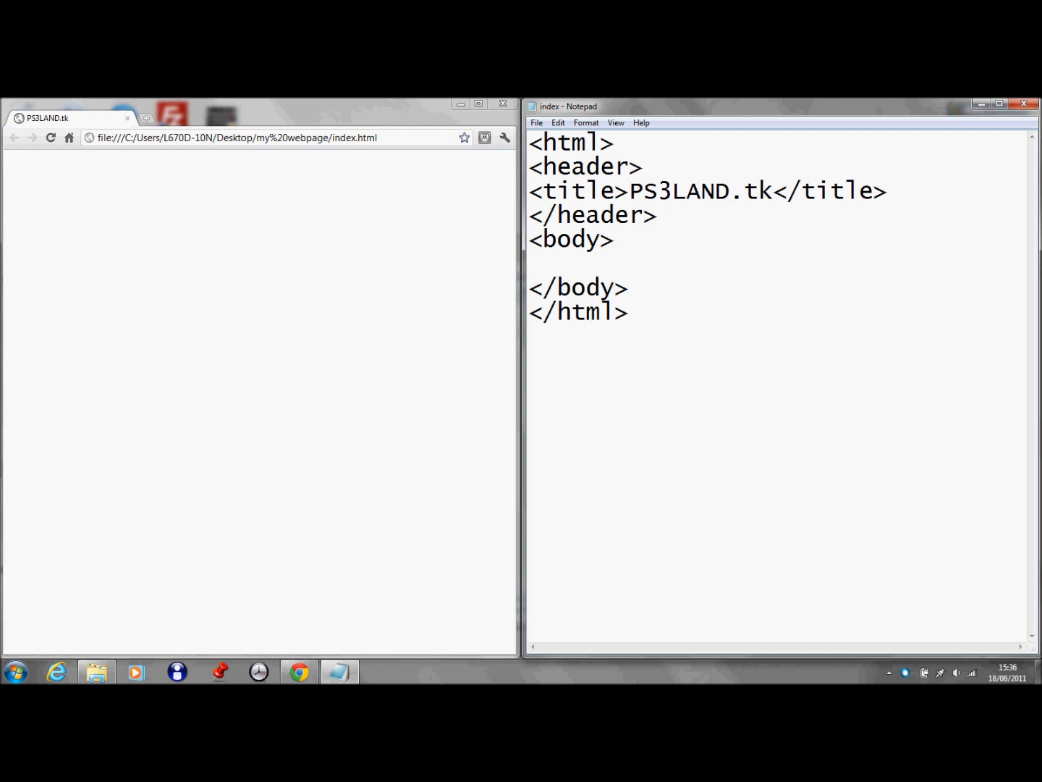
left_click(646, 265)
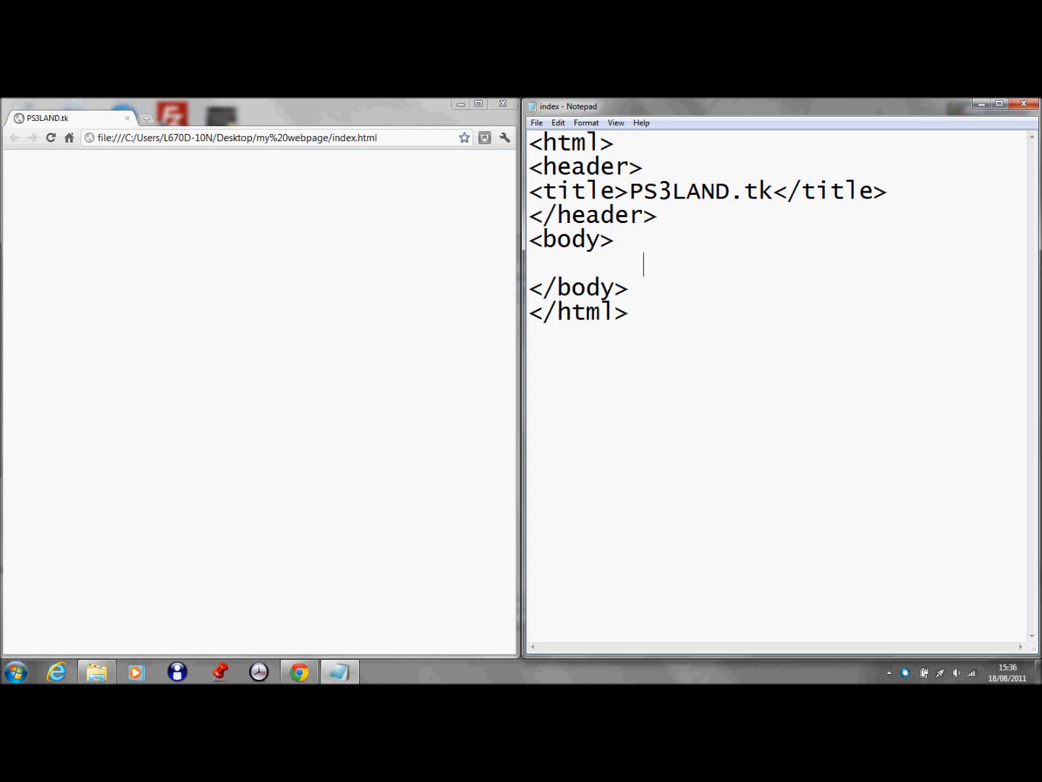
Step: Write the paragraph <p>welcome to ps3lands webpage</p> inside the body
type("<p>")
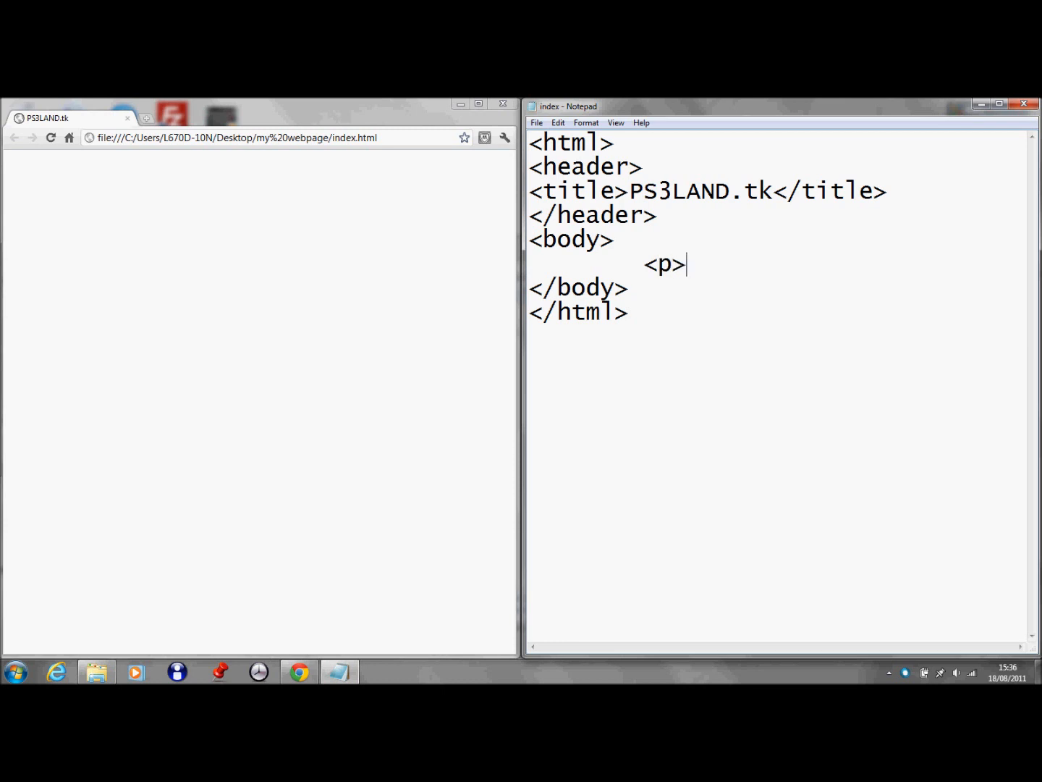
type("</")
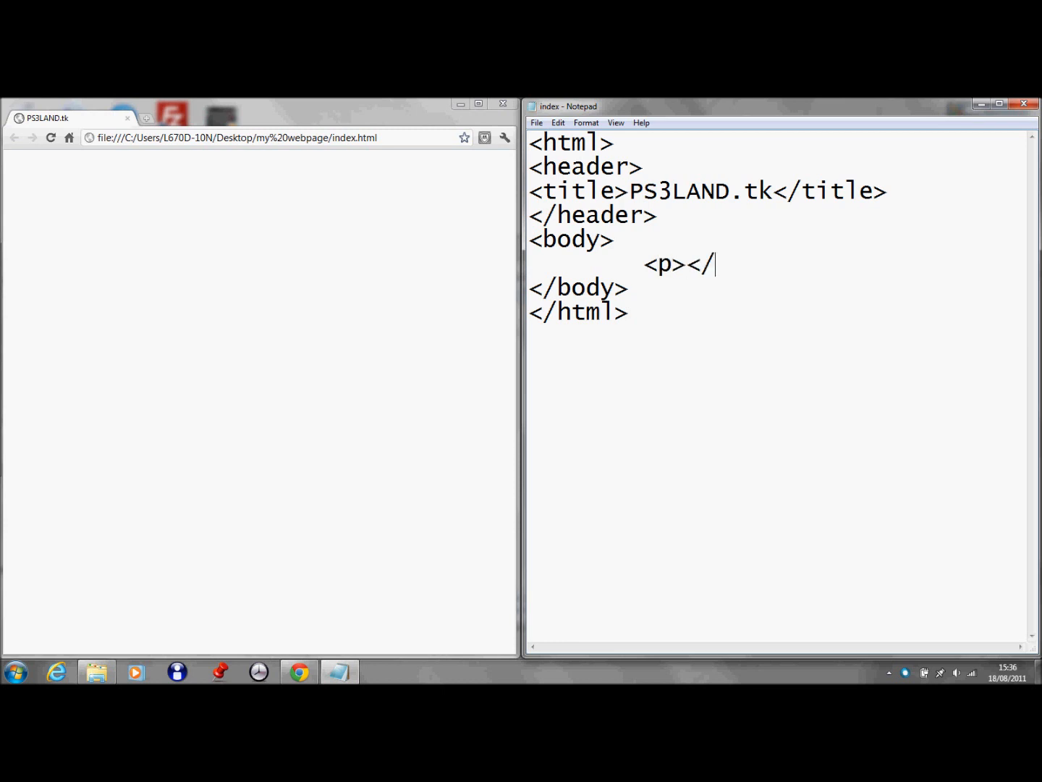
type("P")
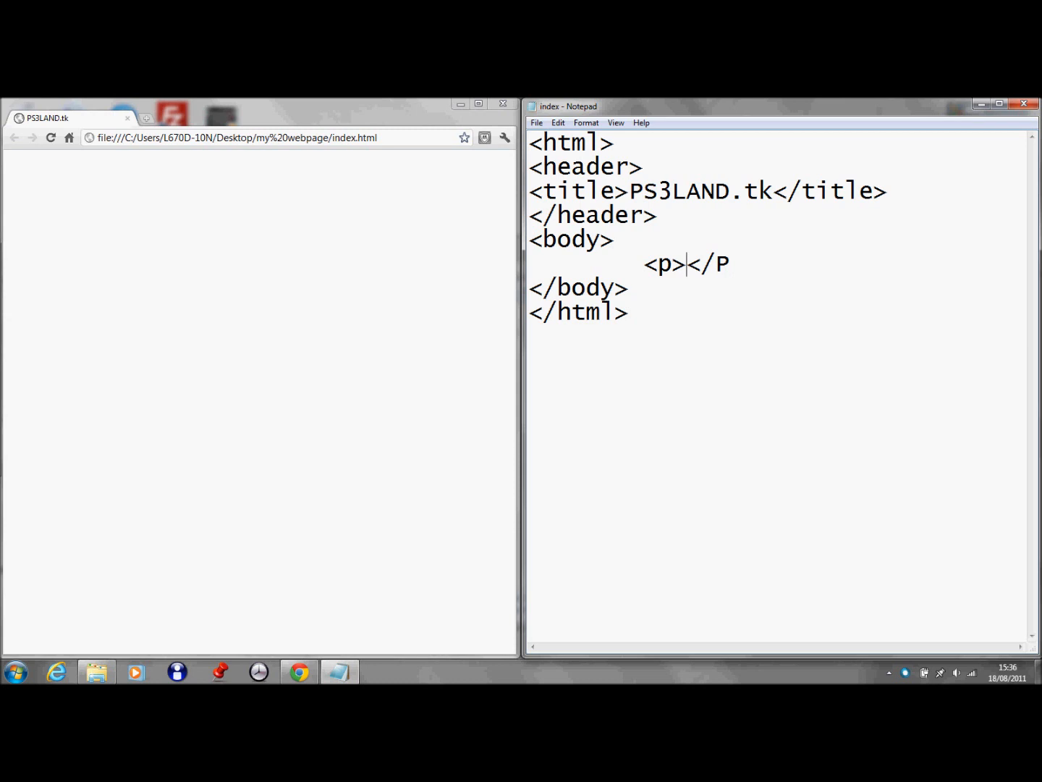
type("welcome to p")
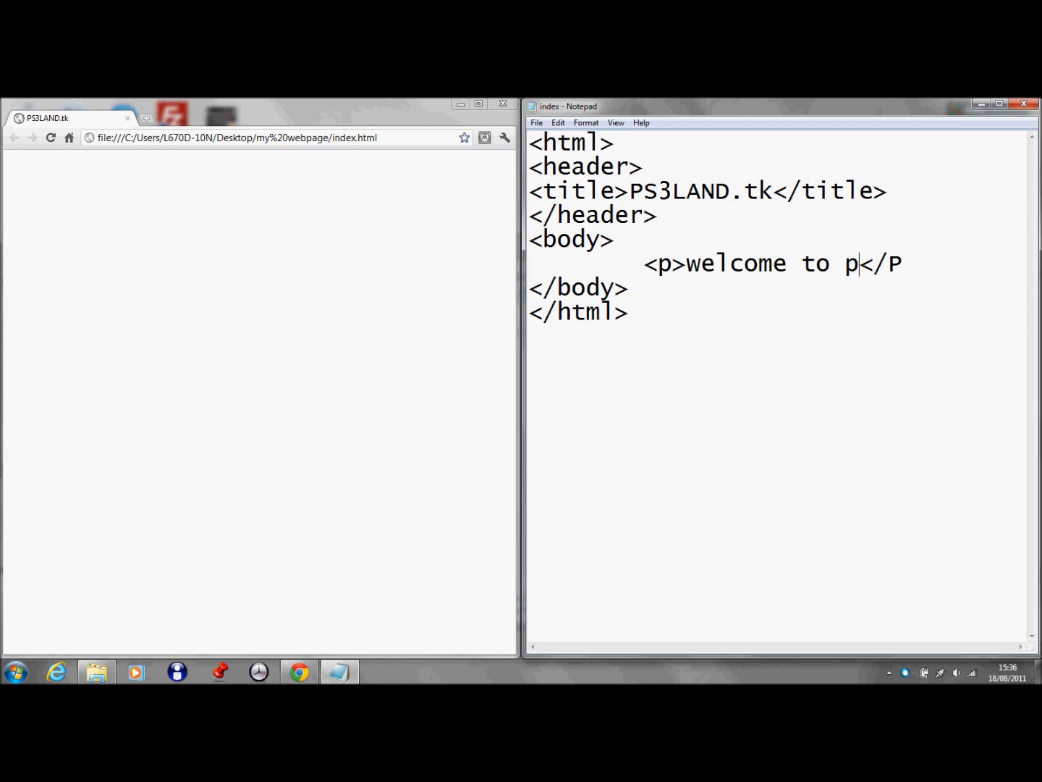
type("s3lands")
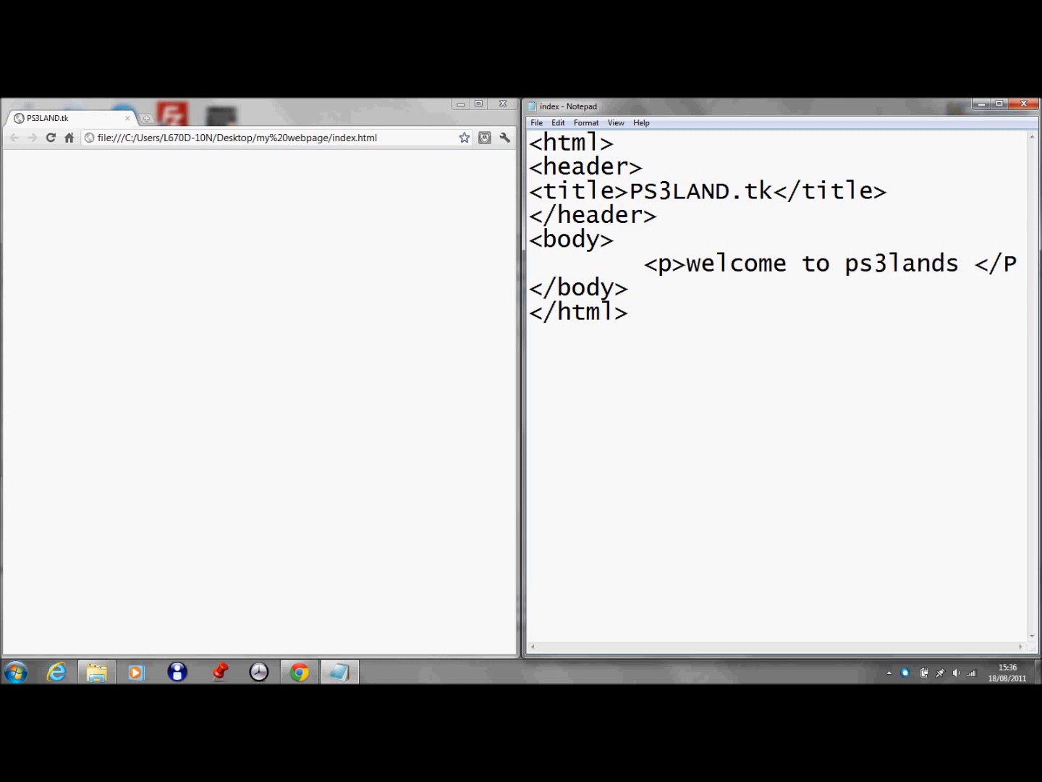
type("wen")
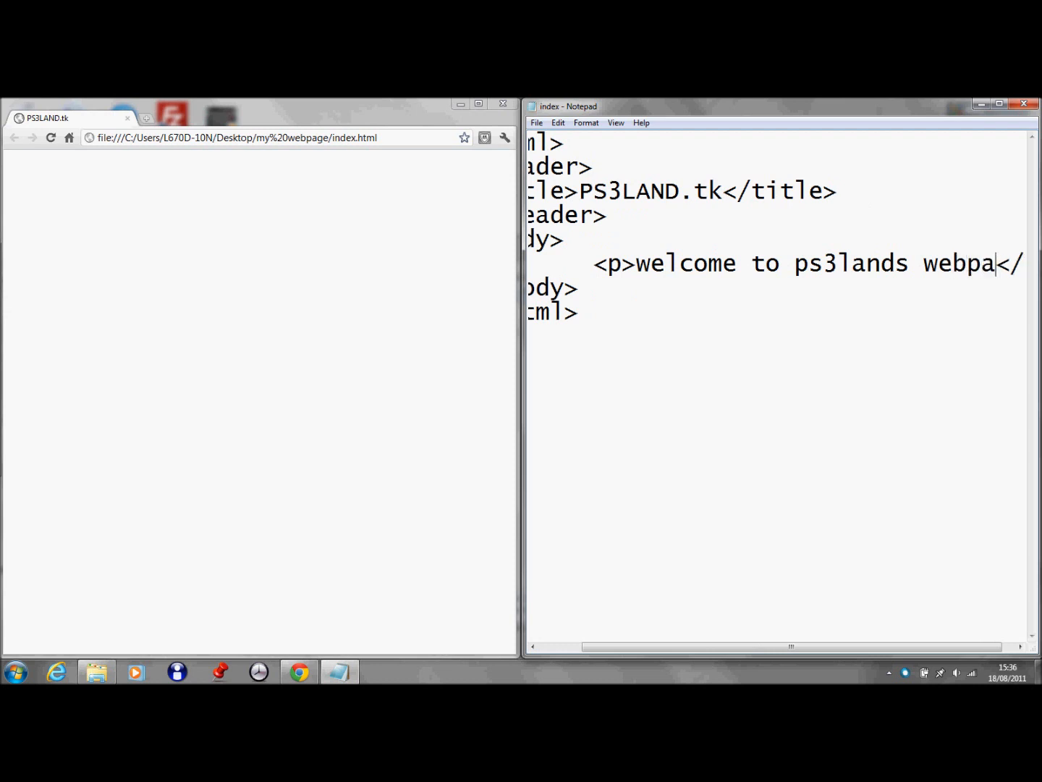
type("ge")
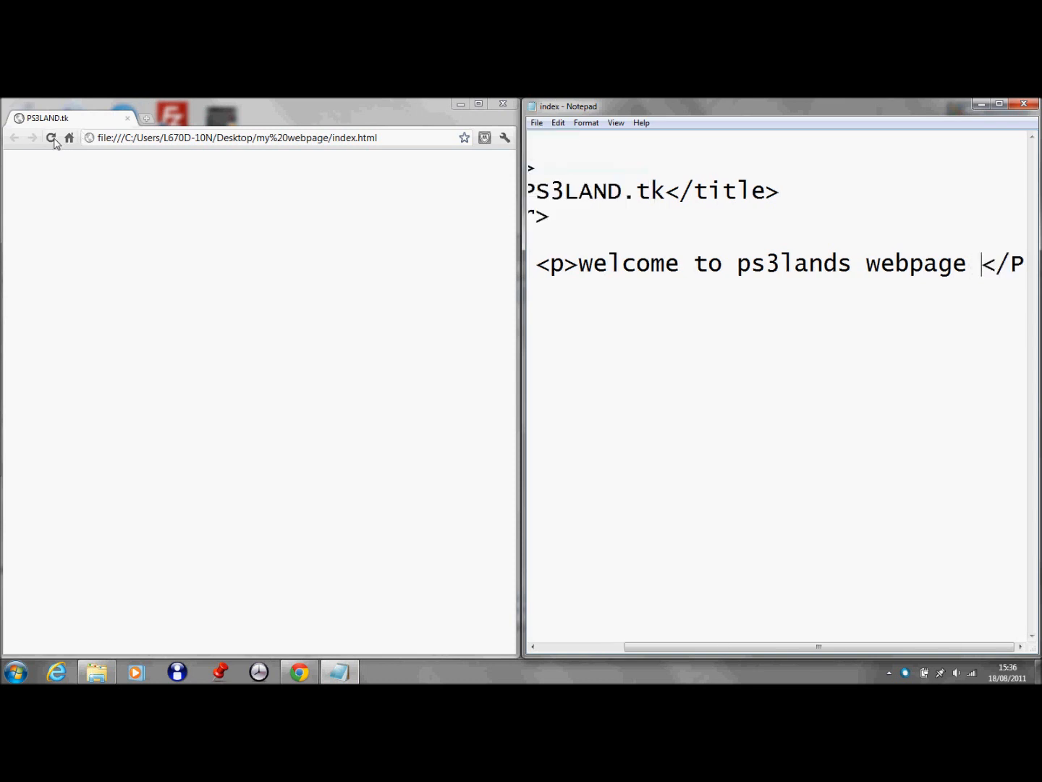
Step: Reload the Chrome preview to show the welcome paragraph and maximize Notepad
left_click(51, 138)
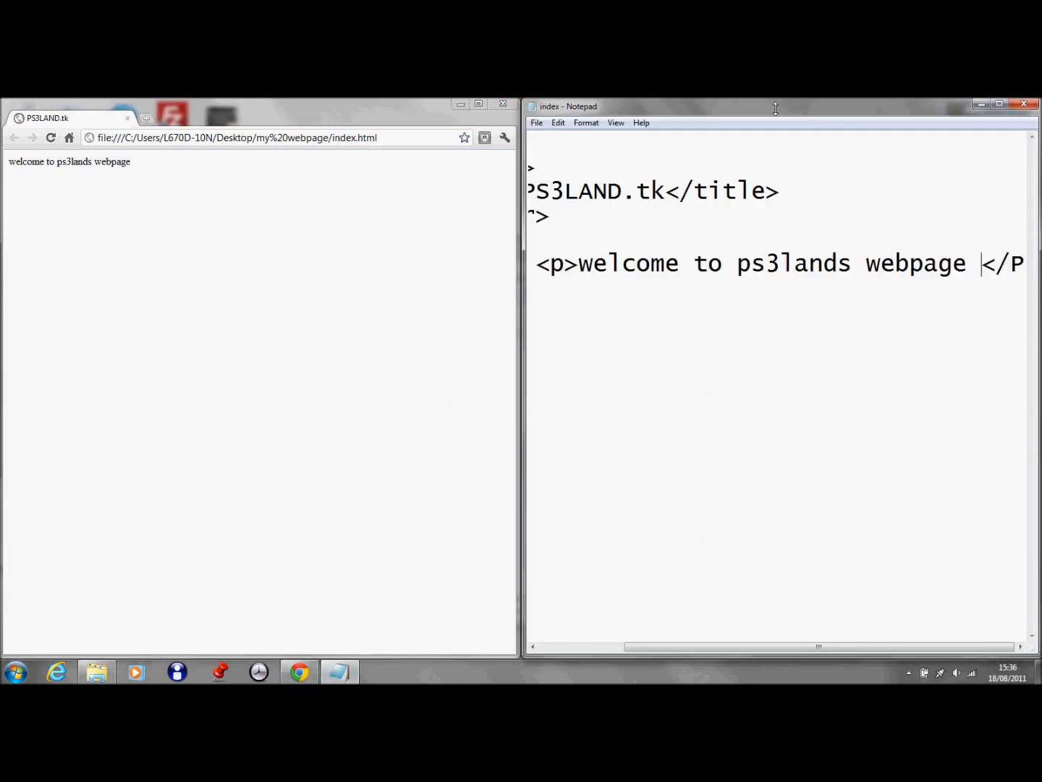
left_click(1002, 102)
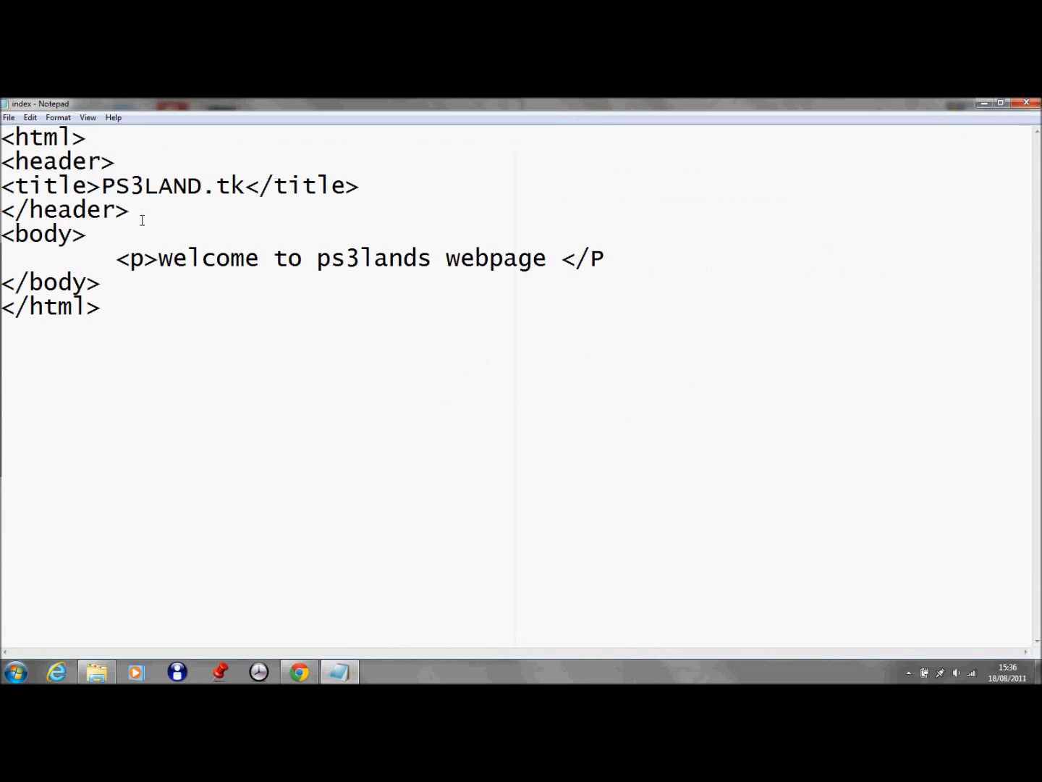
mouse_move(148, 211)
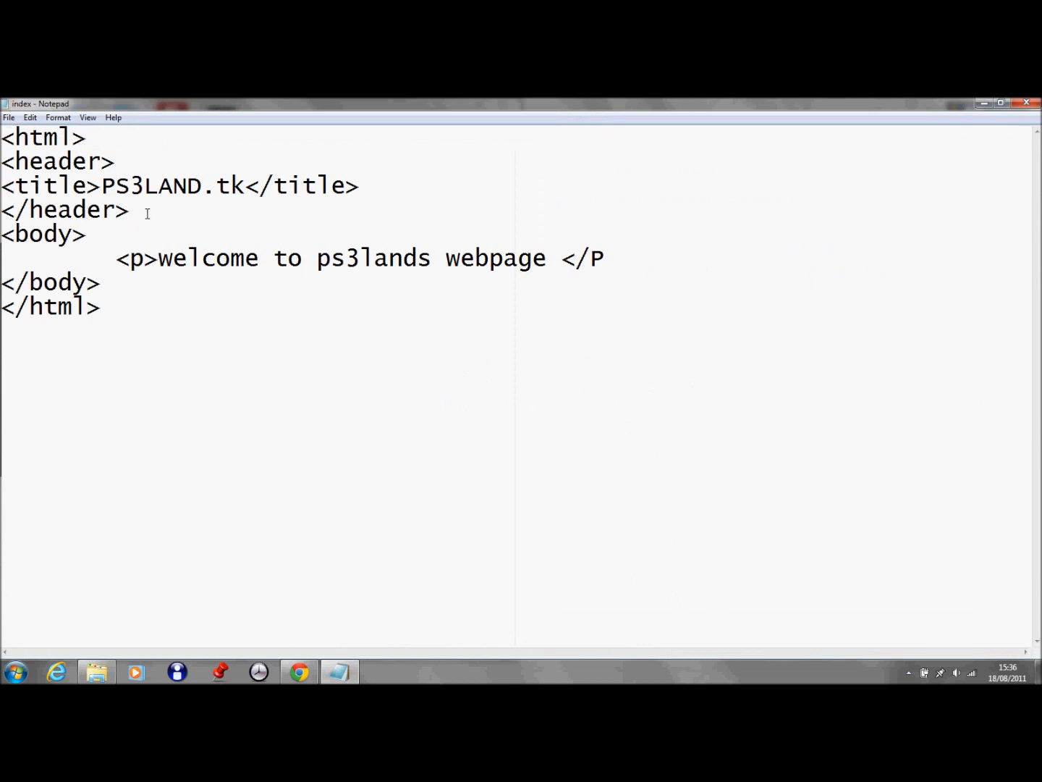
mouse_move(155, 217)
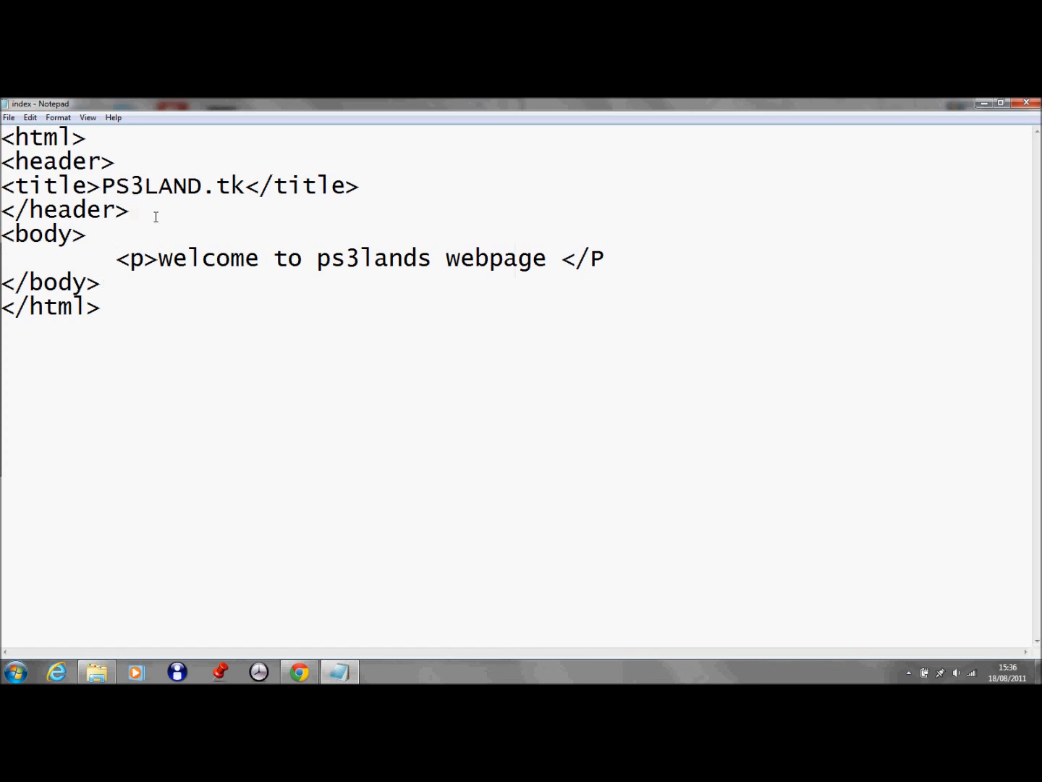
Step: Wrap the body in <center> after </header> and </center> after </body>
type("<")
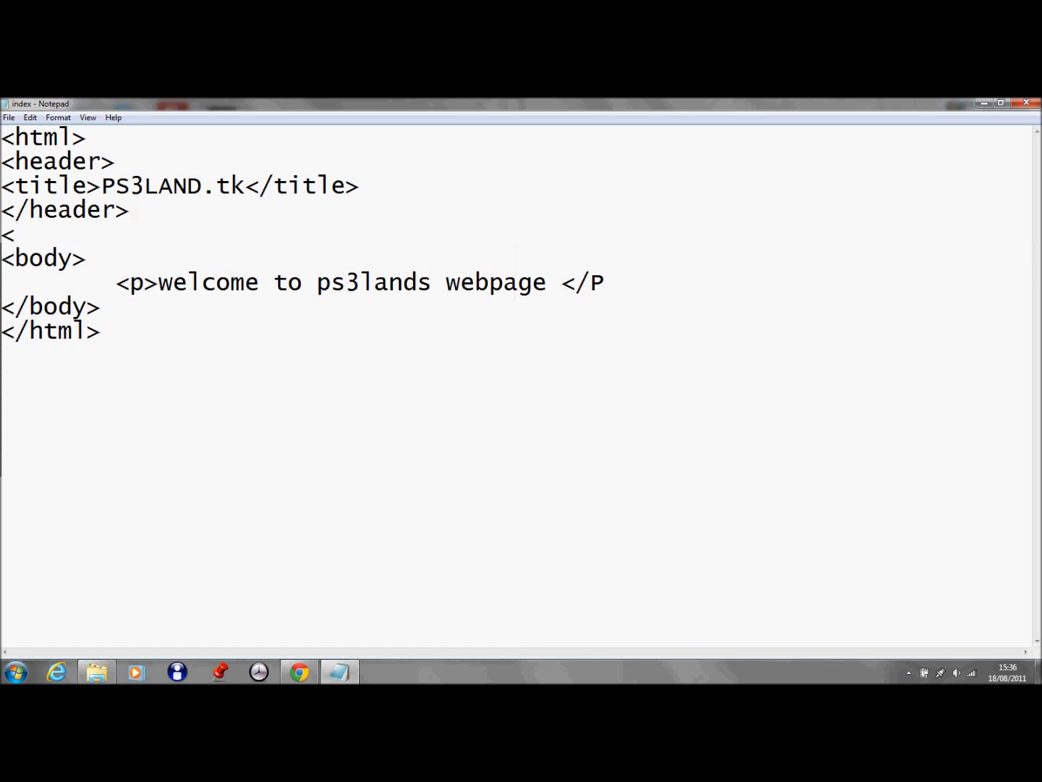
type("center")
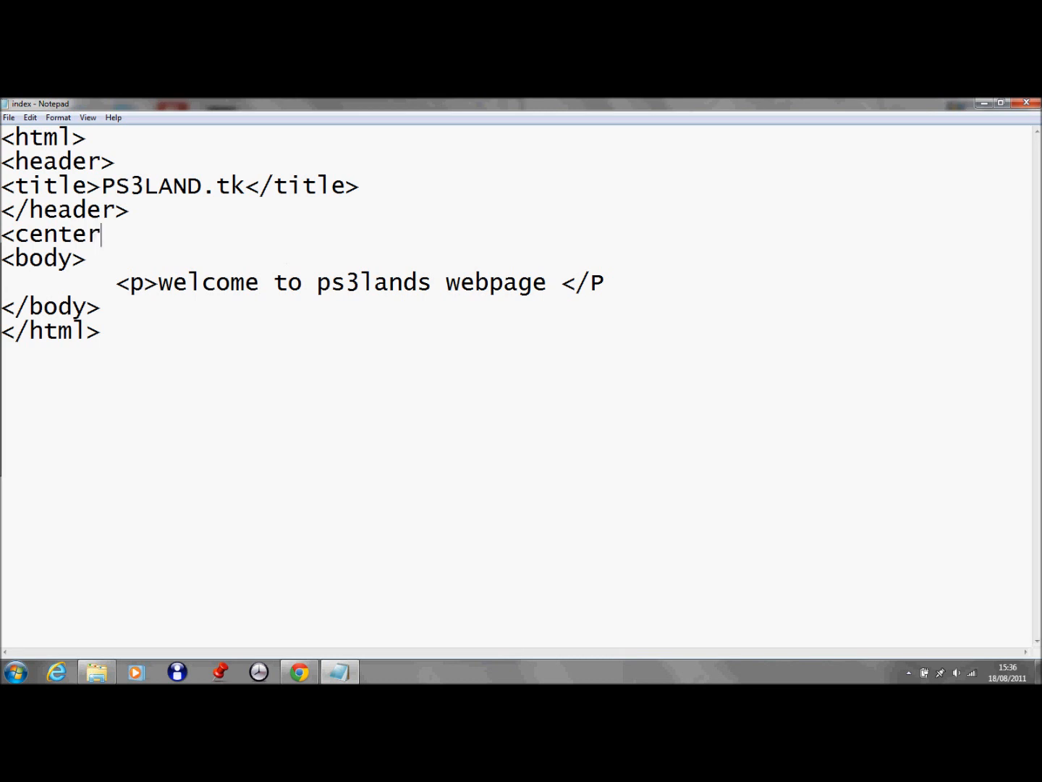
type(">")
type("</center")
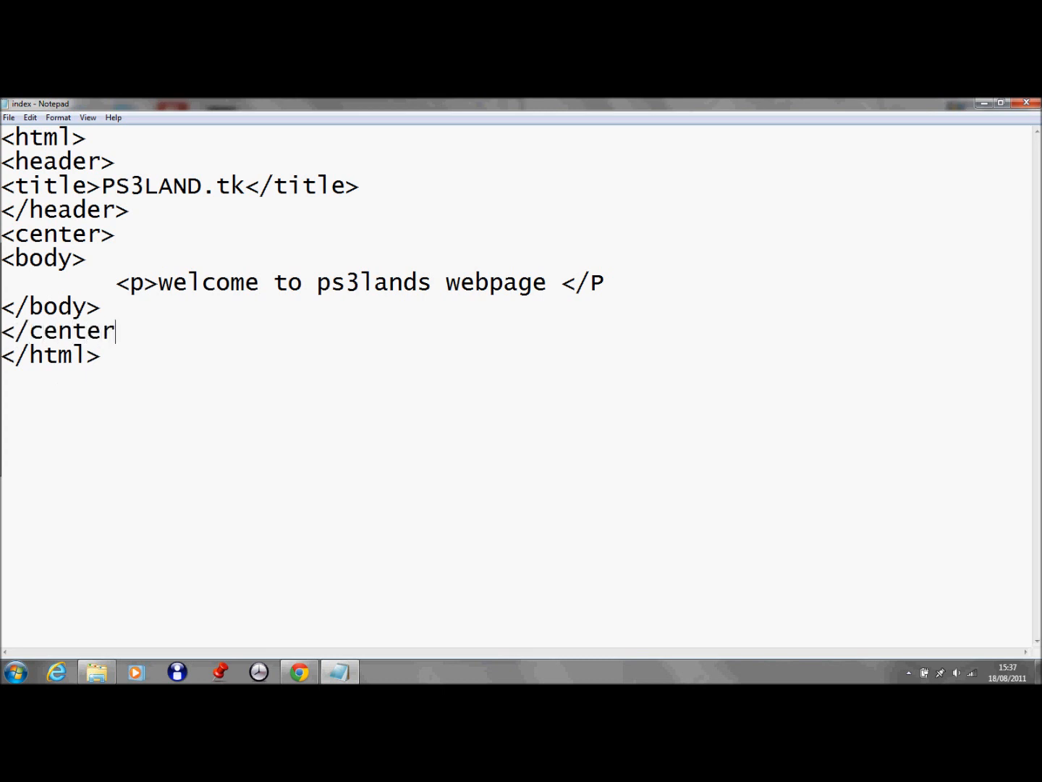
type(">")
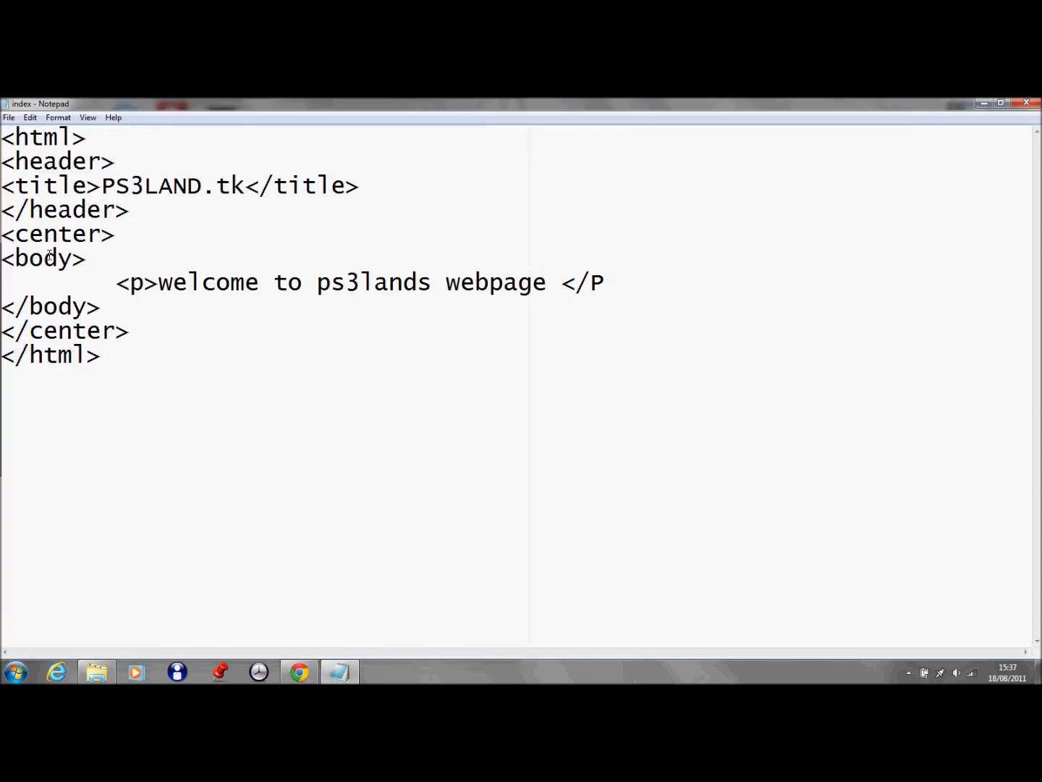
Step: Wrap the welcome paragraph in <h1> and </h1> heading tags
left_click(191, 301)
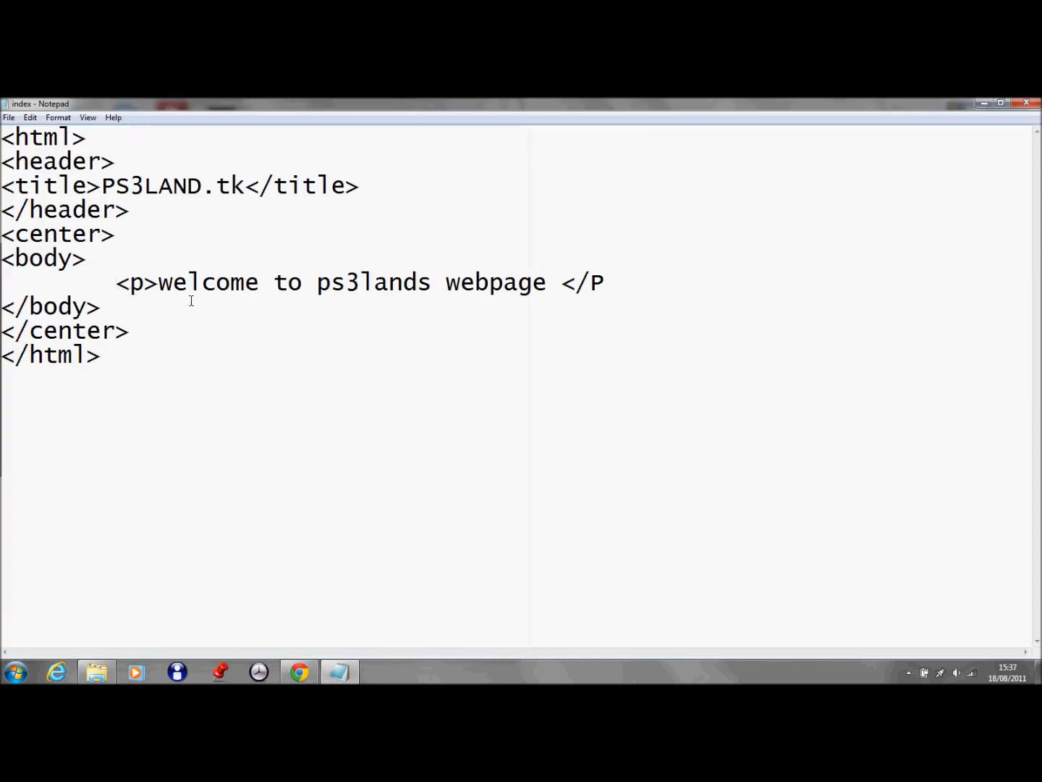
type("<")
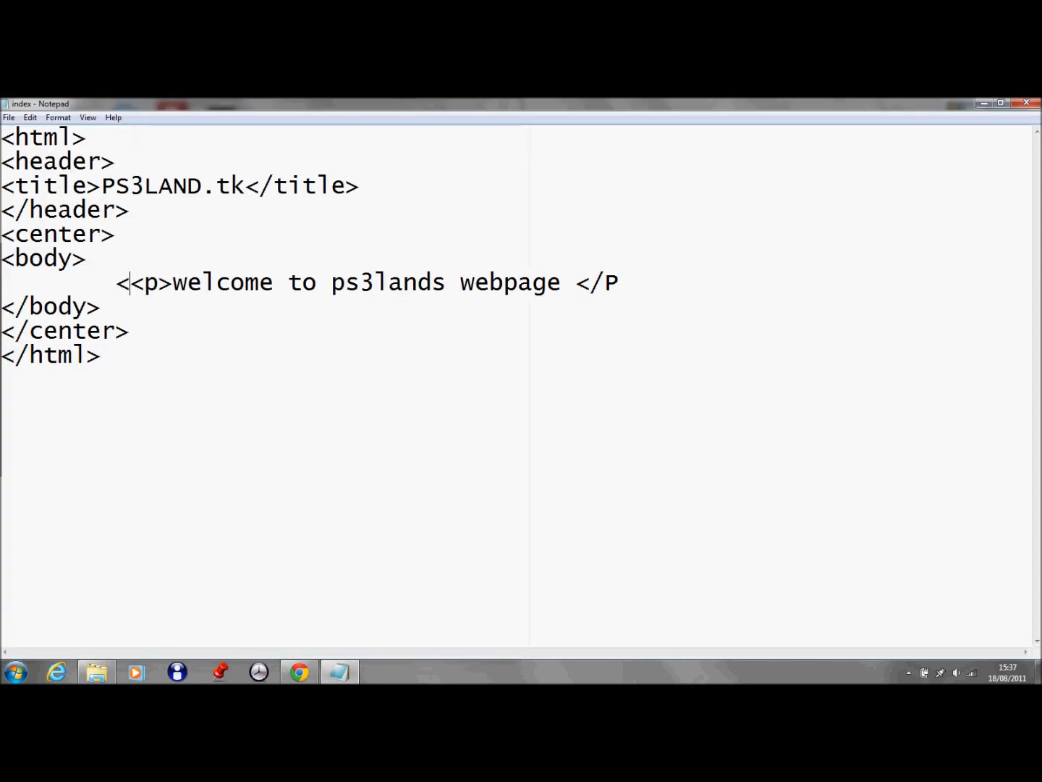
type("h")
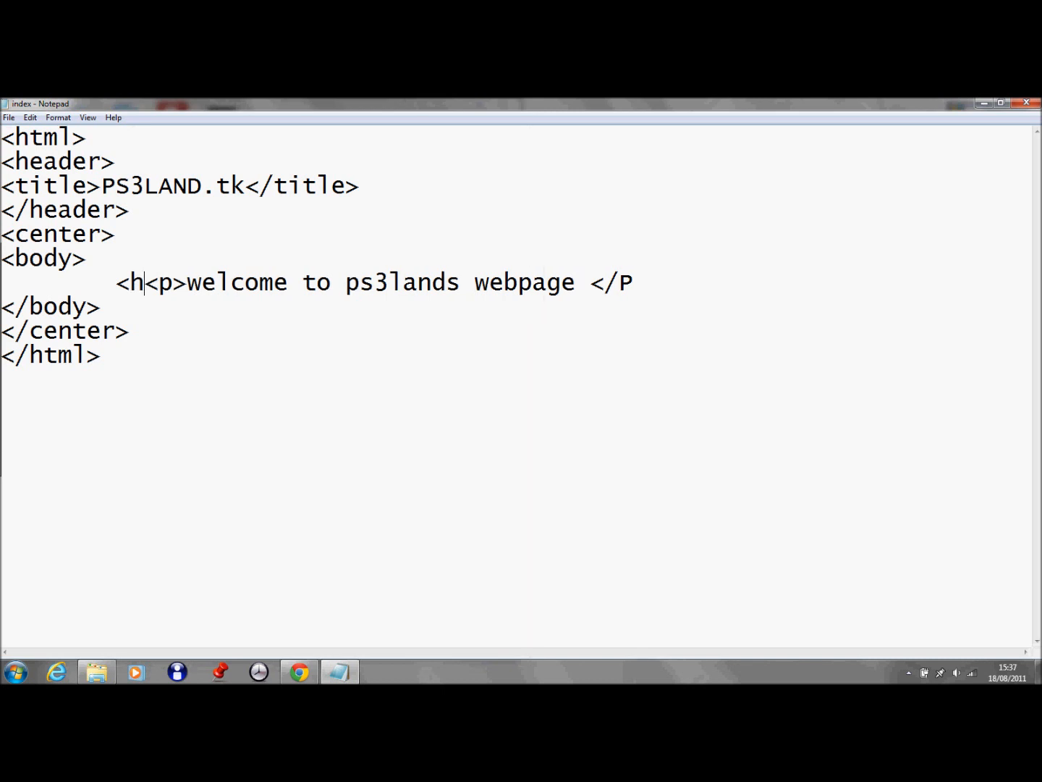
type("1>")
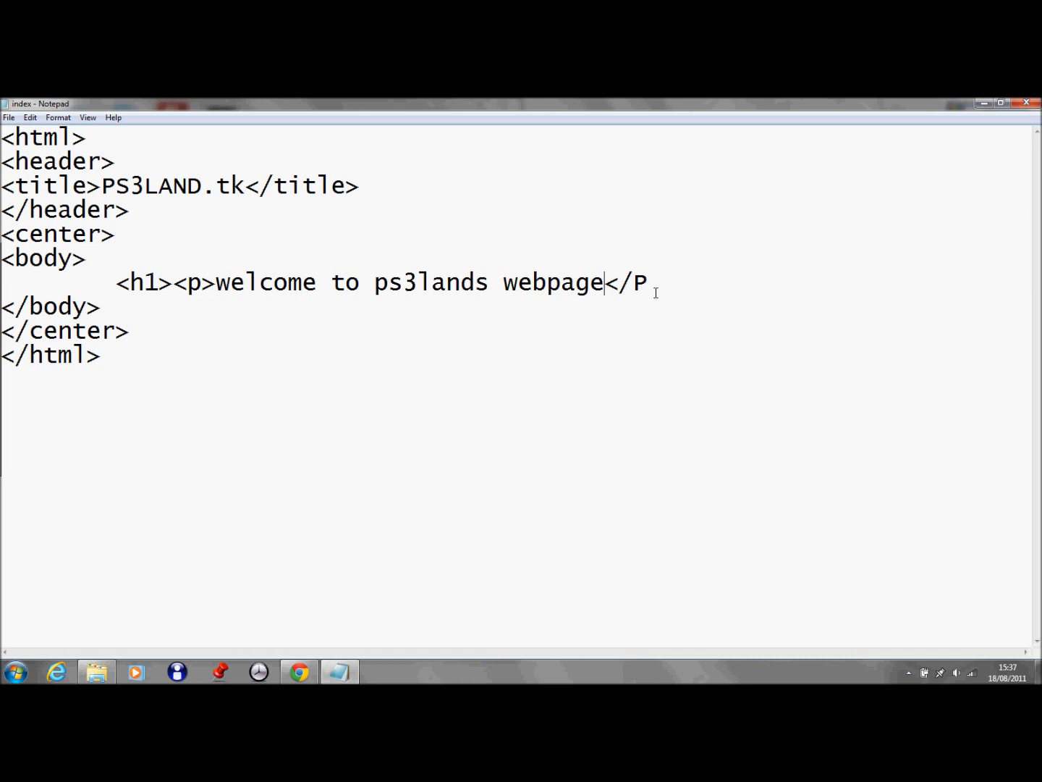
type("<h")
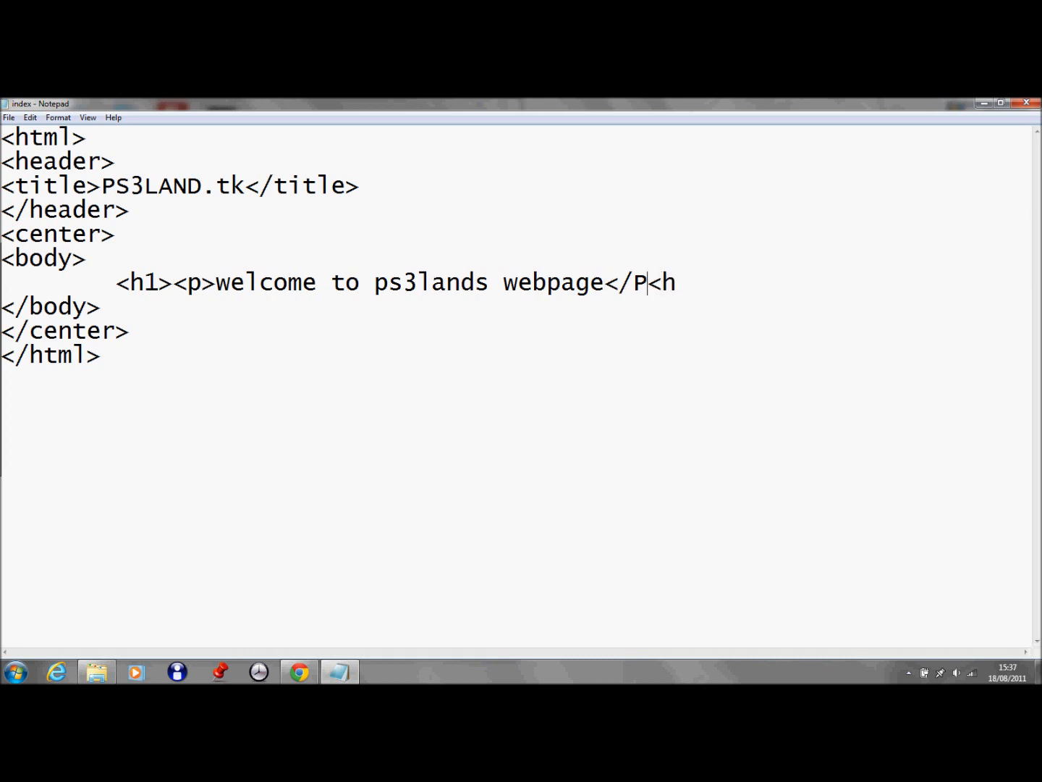
type(">")
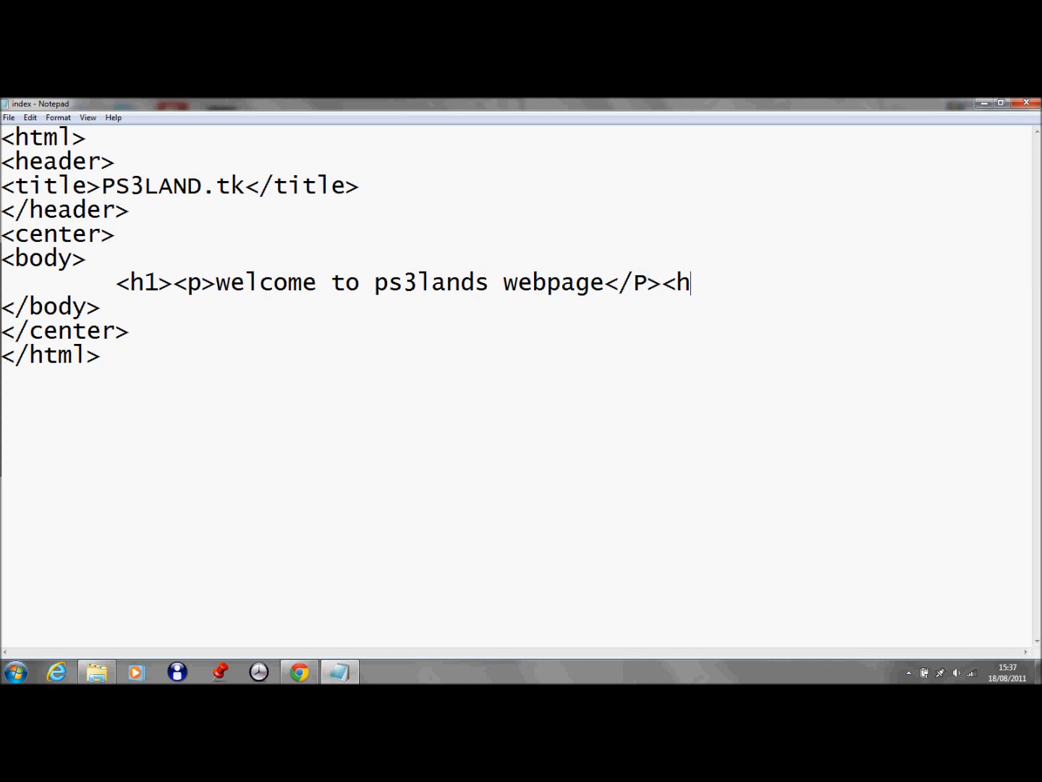
type("/")
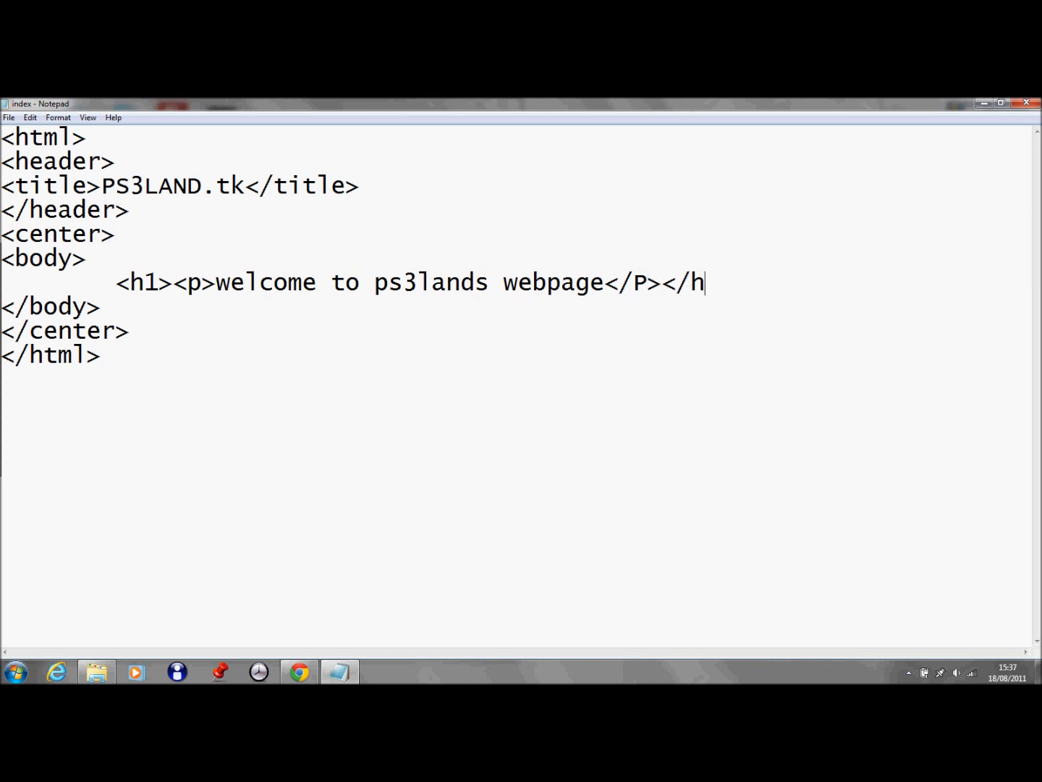
type("1")
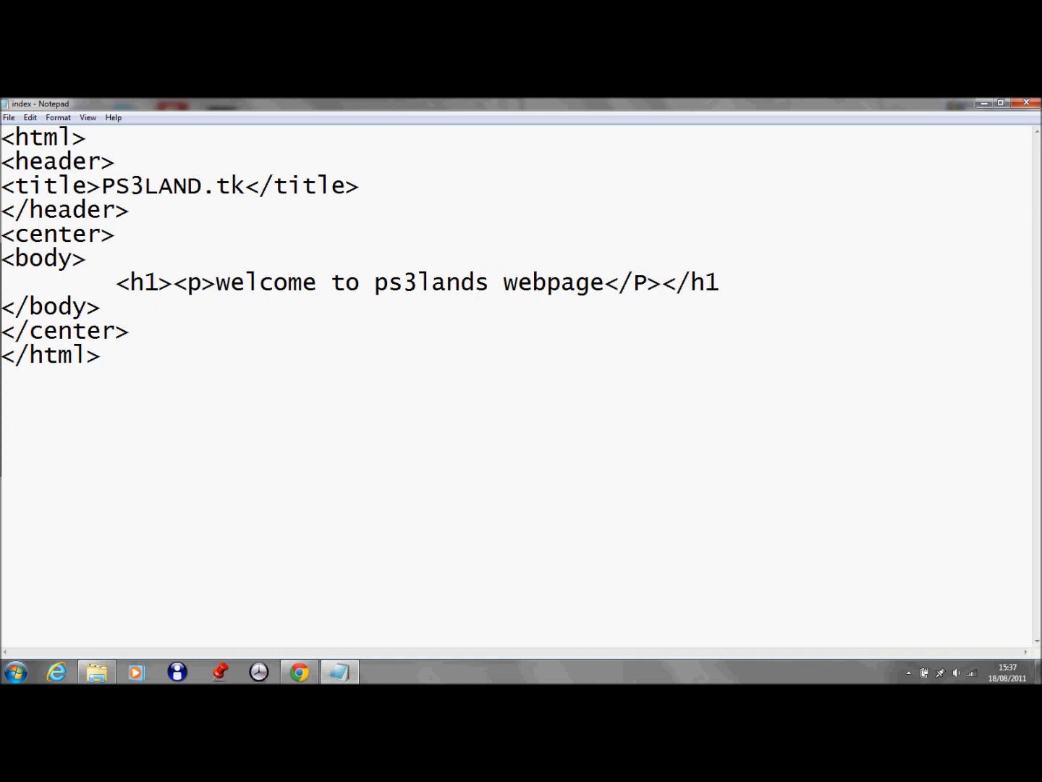
Step: Add <B> before the heading and </b> after it to make it bold
left_click(9, 117)
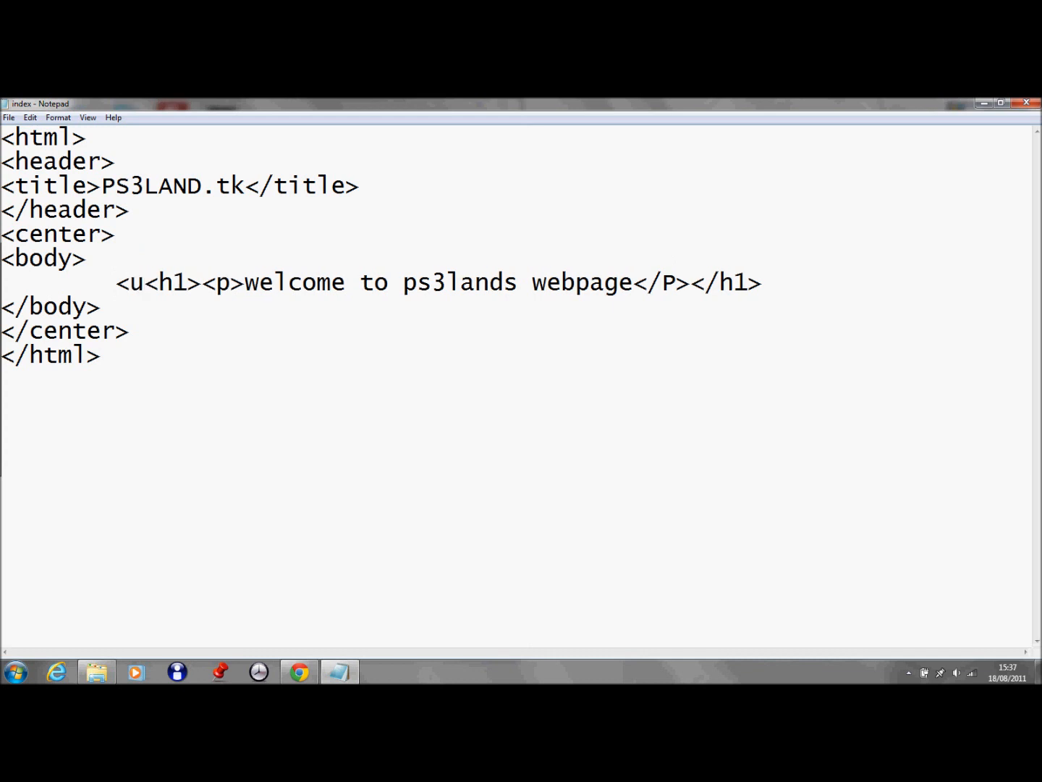
type("l")
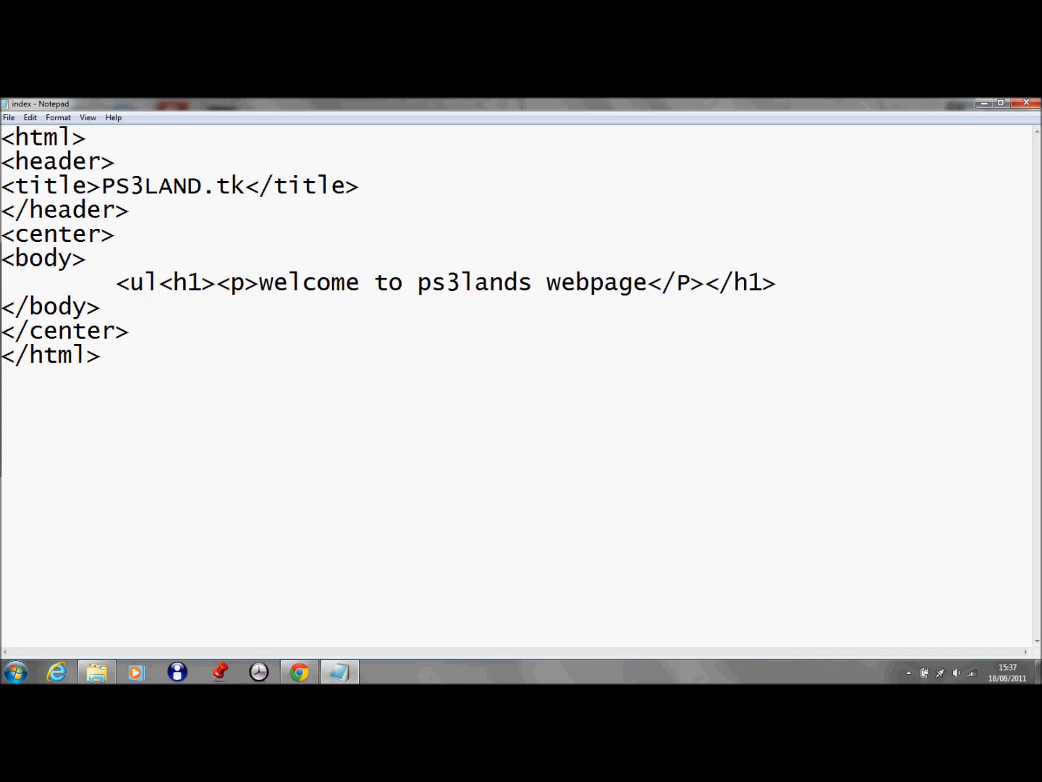
key("Backspace")
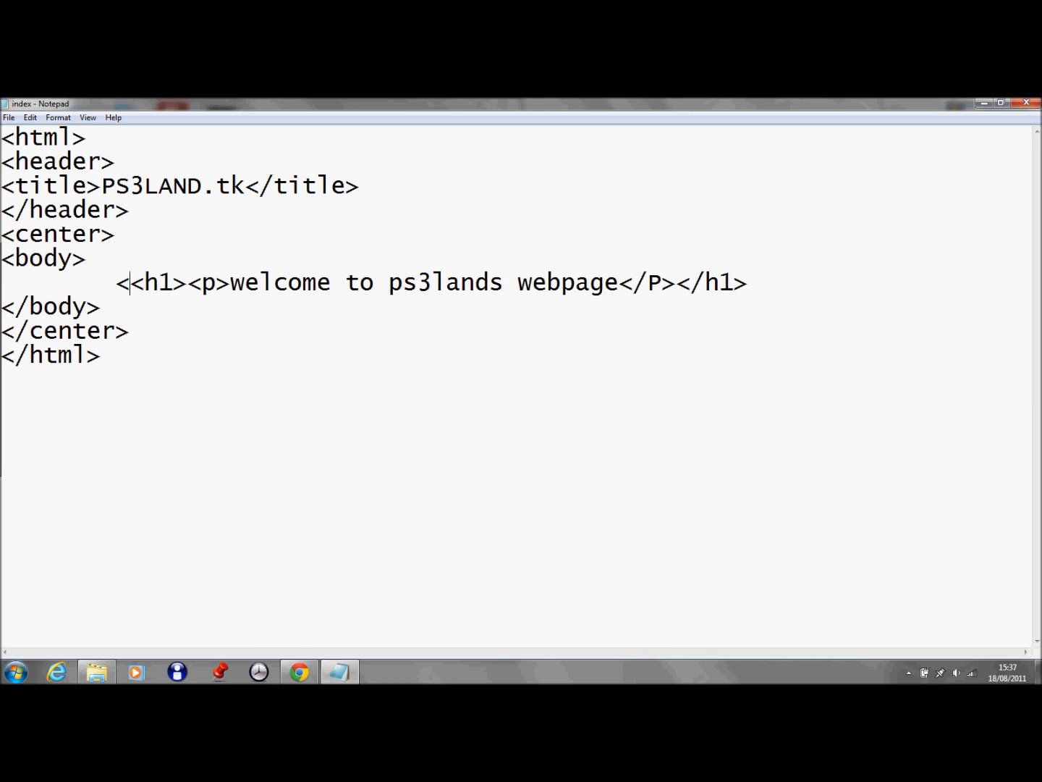
type("B>")
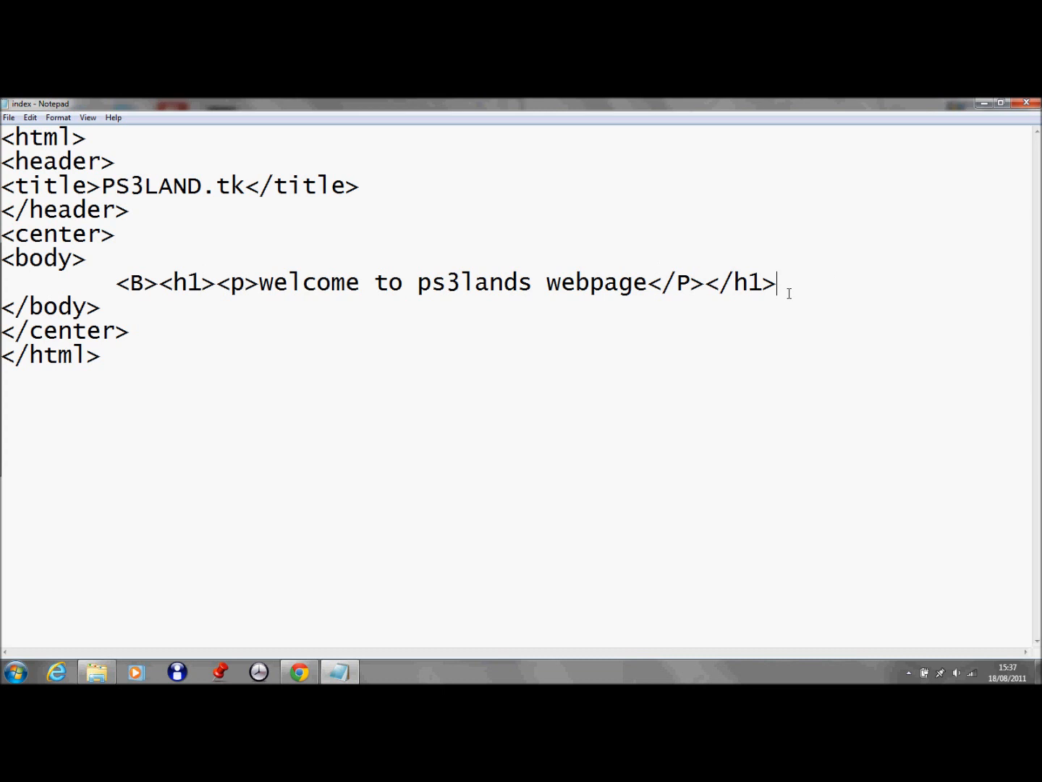
type("<b")
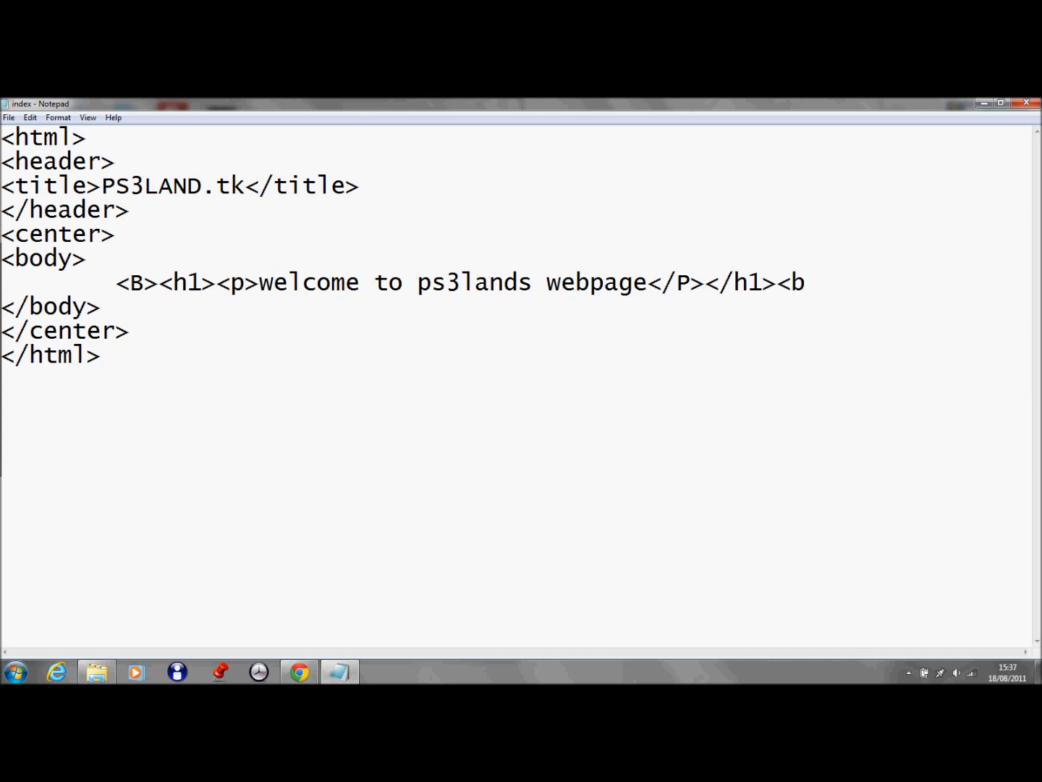
type("/")
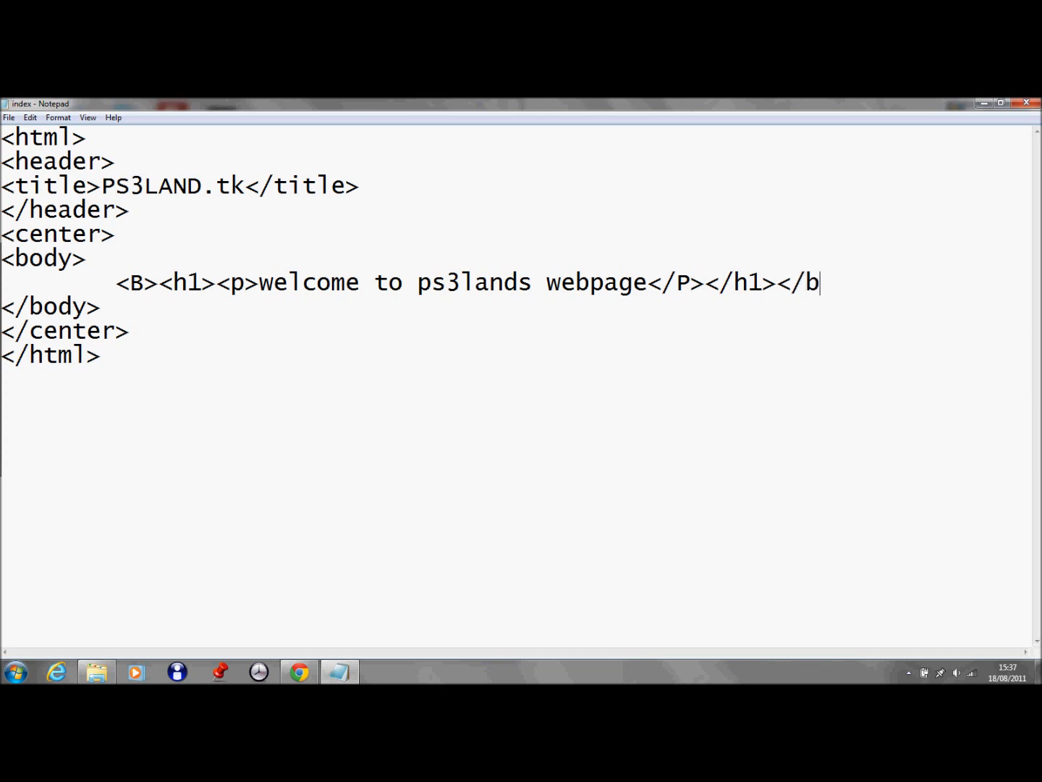
type(">")
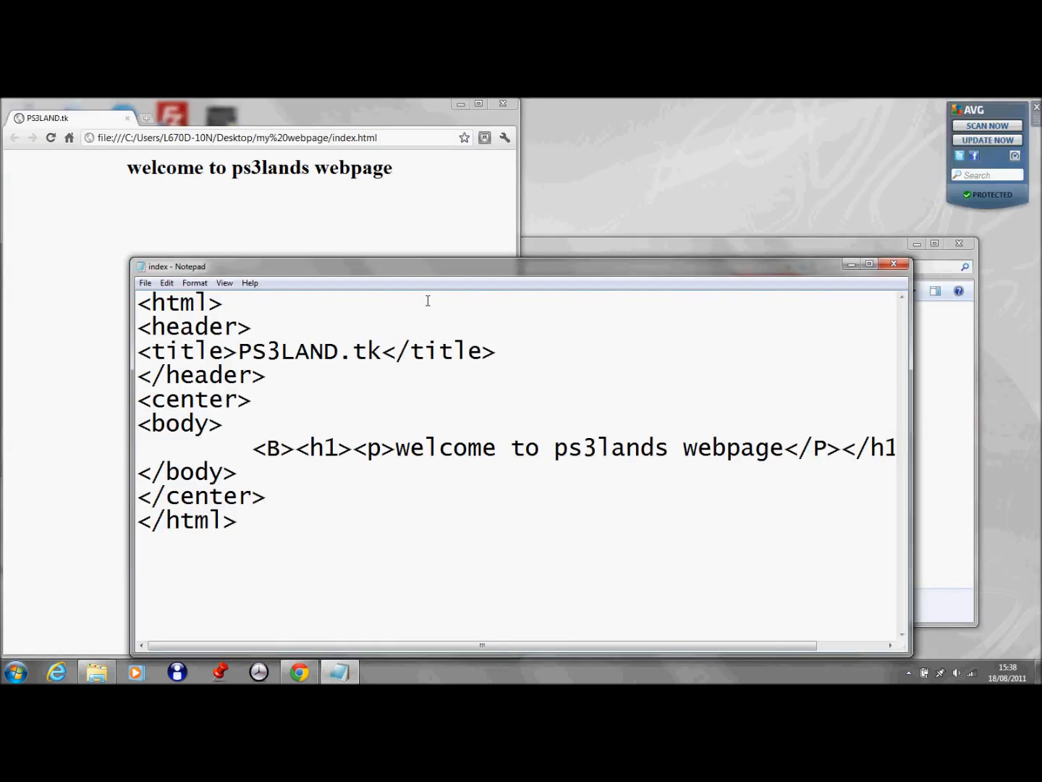
Step: Insert <br> after 'welcome to' and capitalise PS3LANDS, tiling the preview alongside
left_click(536, 122)
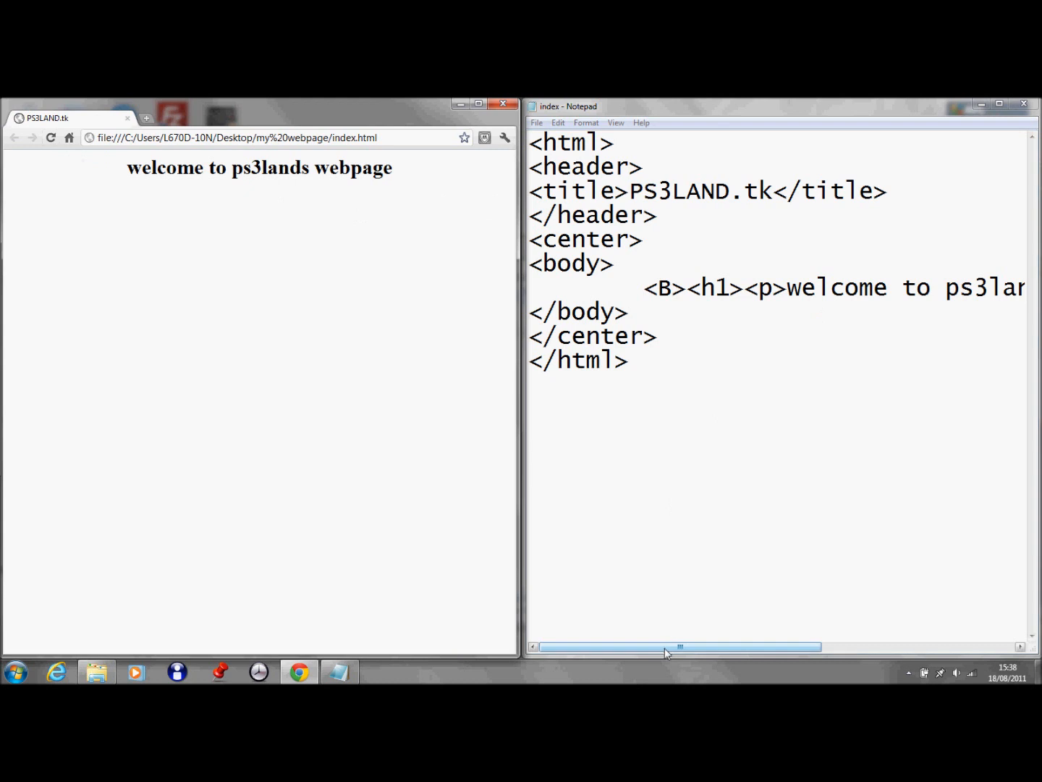
left_click_drag(680, 645, 764, 645)
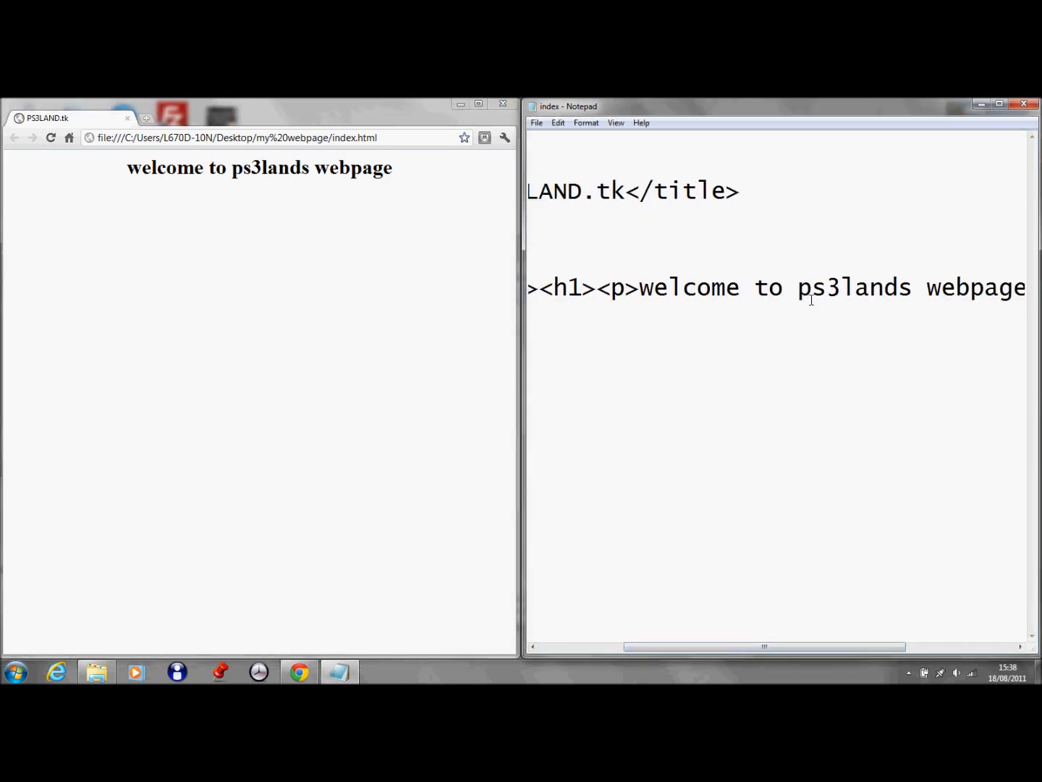
type("<br>")
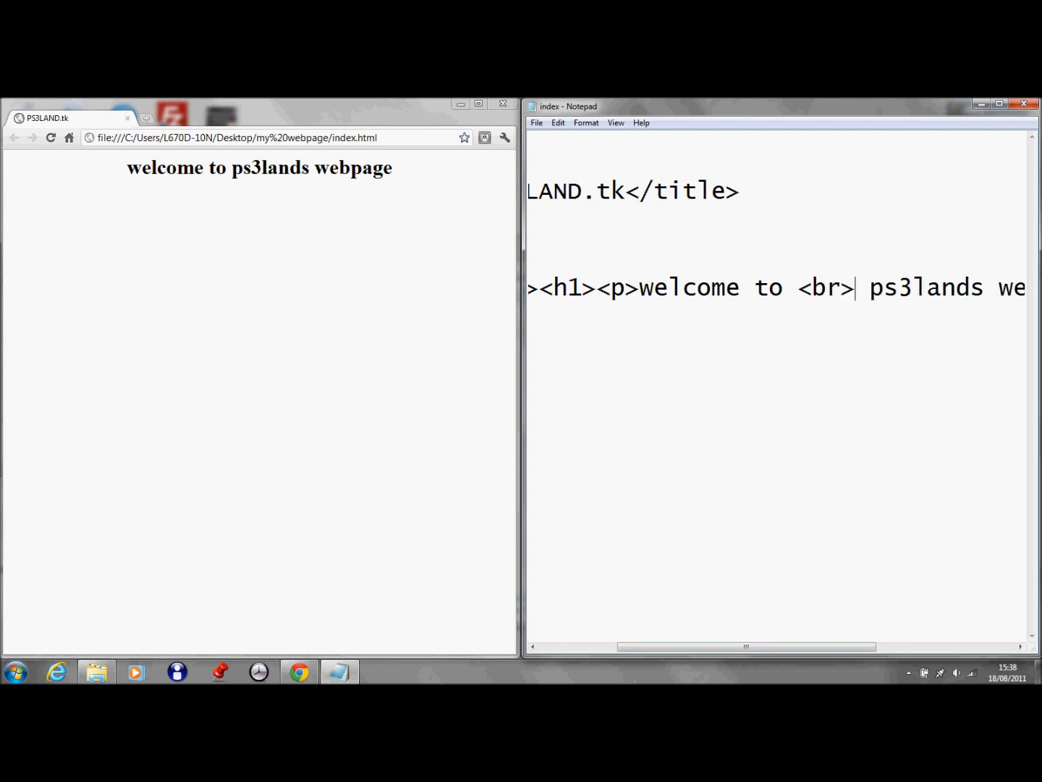
left_click(536, 122)
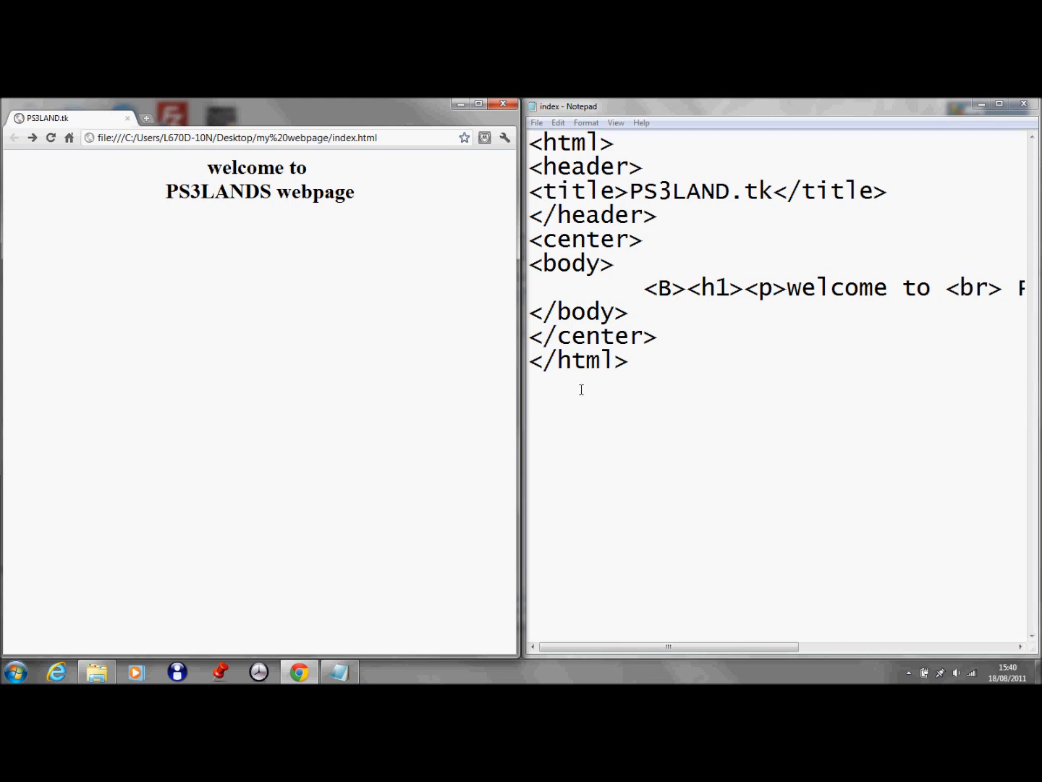
mouse_move(220, 257)
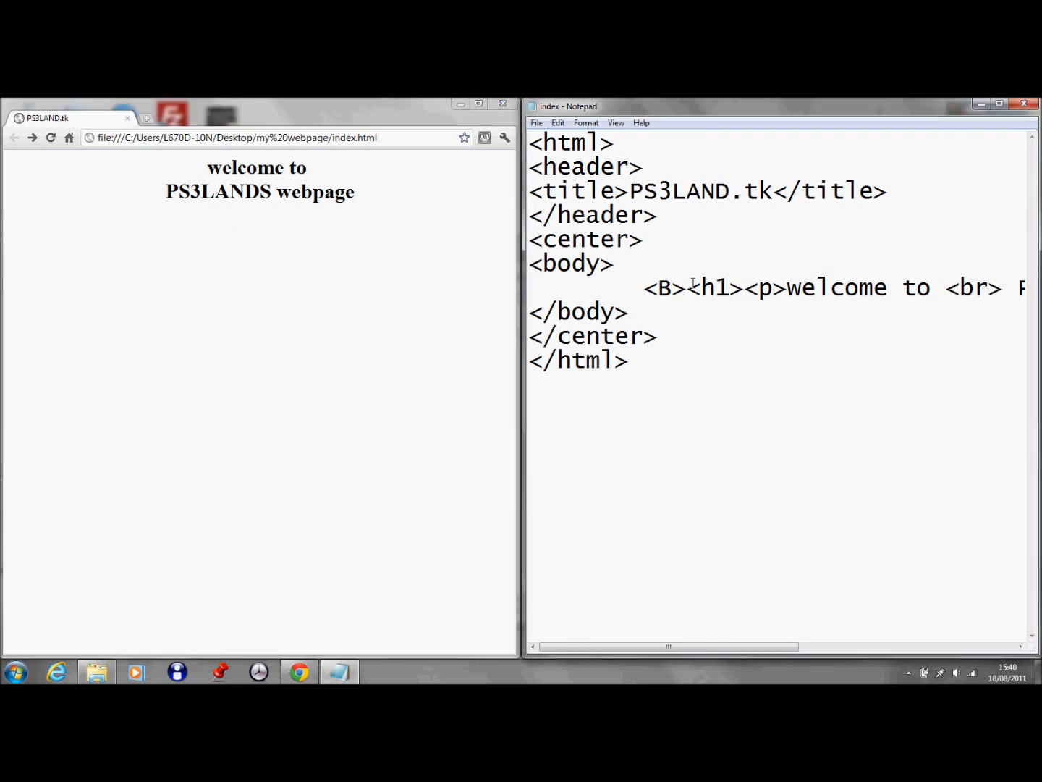
Step: Edit the body tag to <body bgcolor="red">
type("bc")
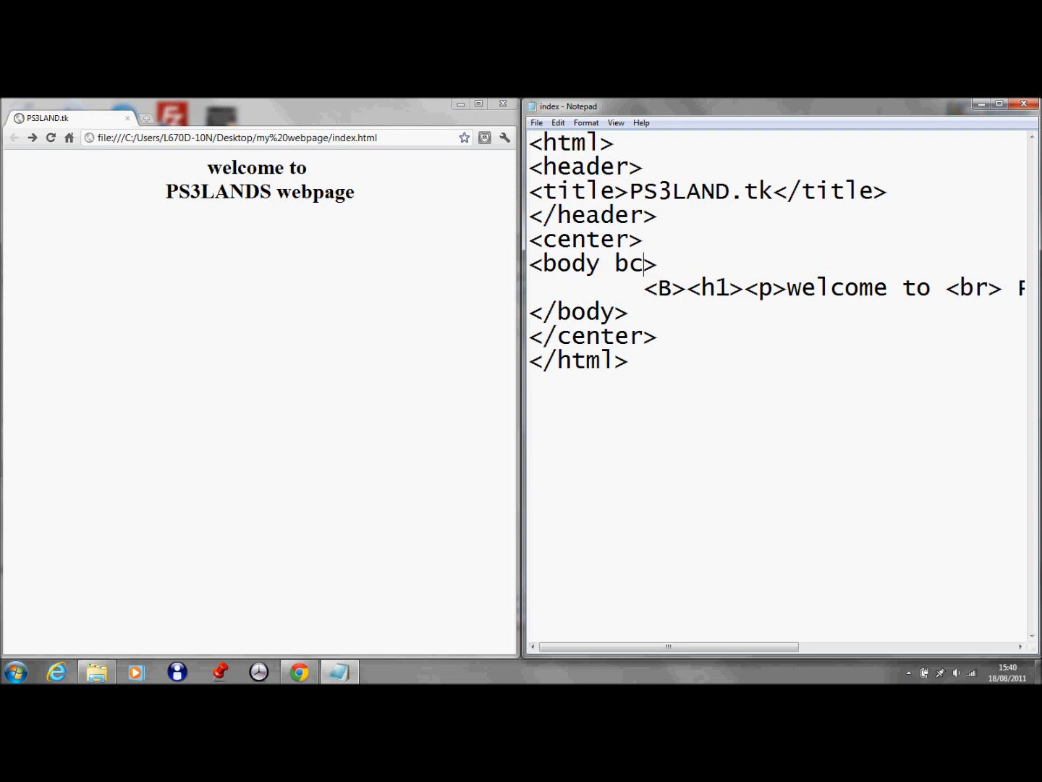
type("golo")
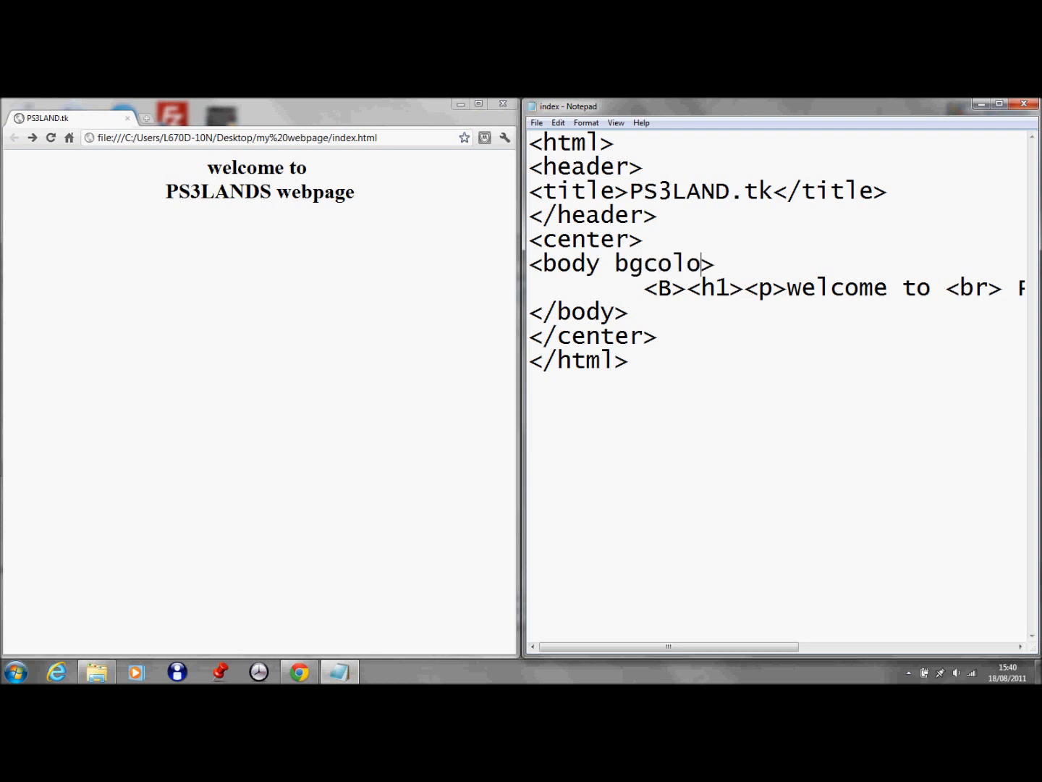
type("r")
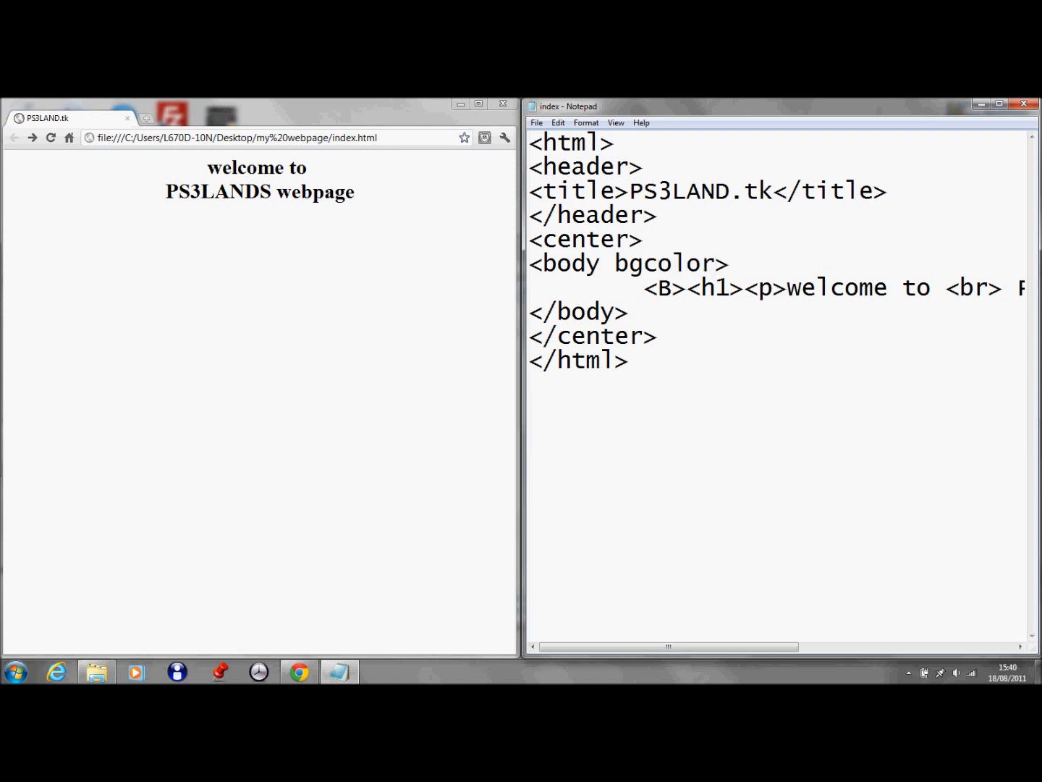
type("=\"")
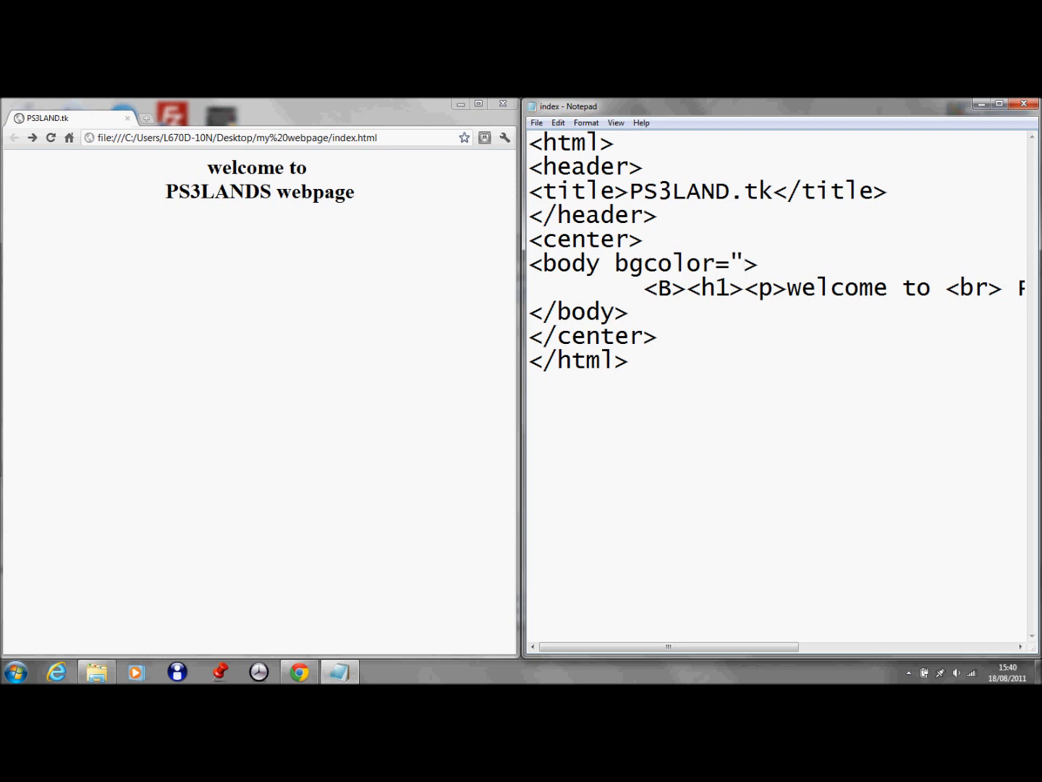
type("red\"")
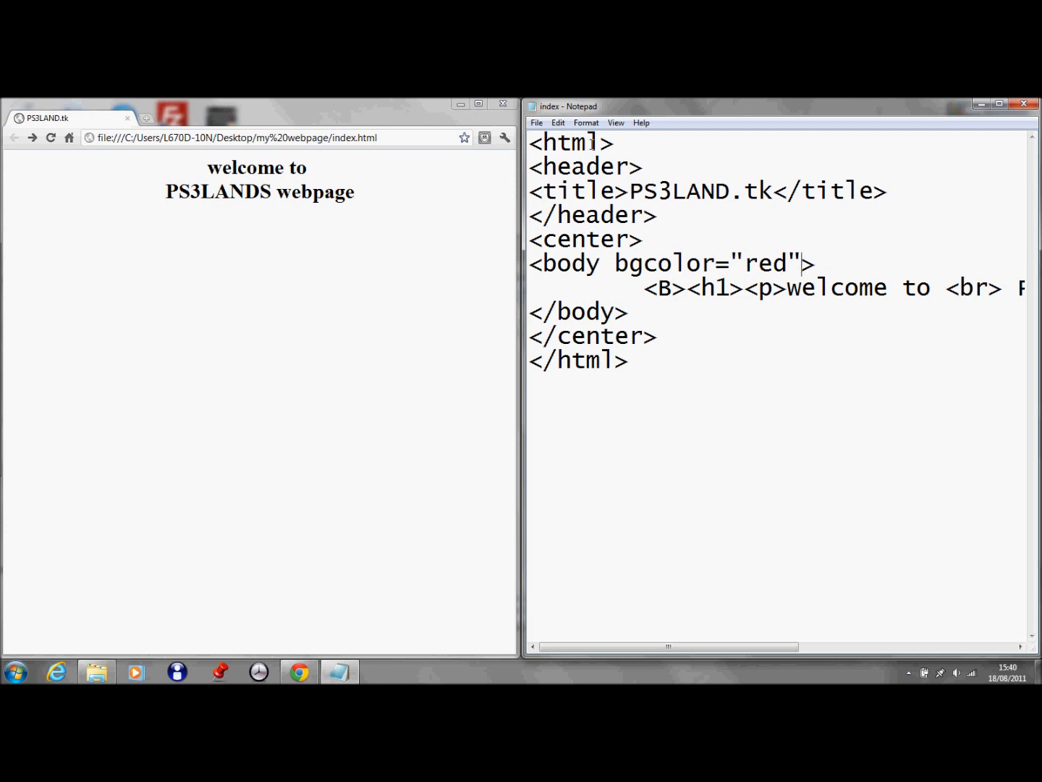
mouse_move(75, 139)
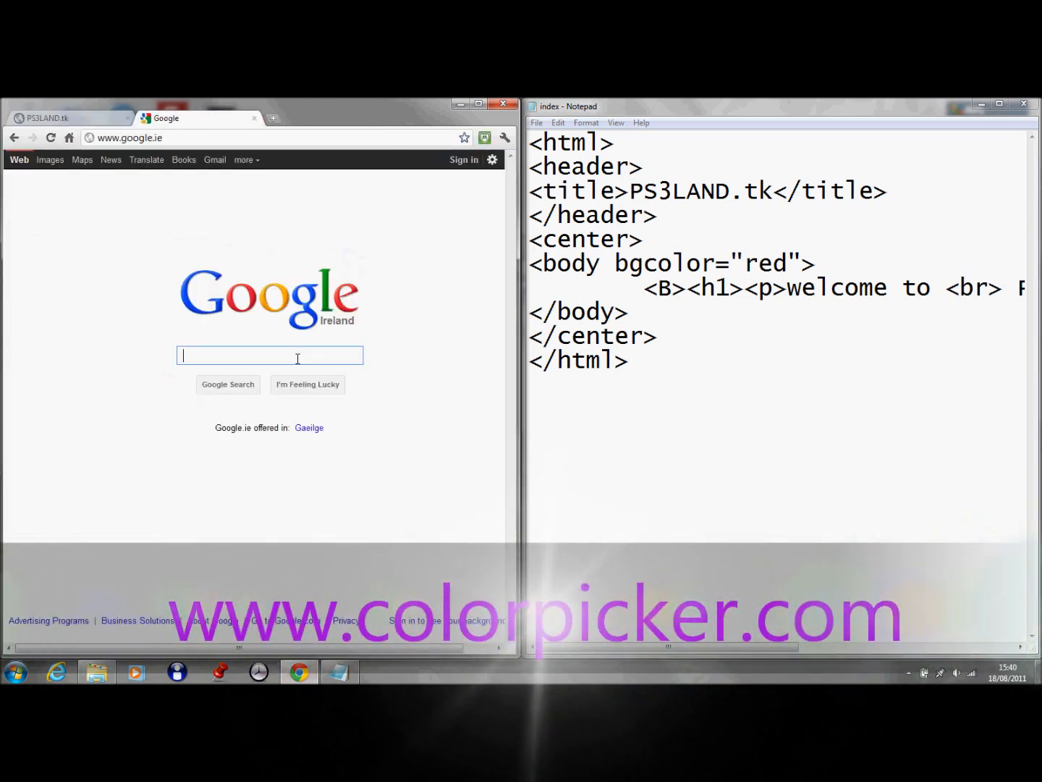
Step: Choose a lime green on ColorPicker.com and copy its hex code BAF50A
type("colorpicker")
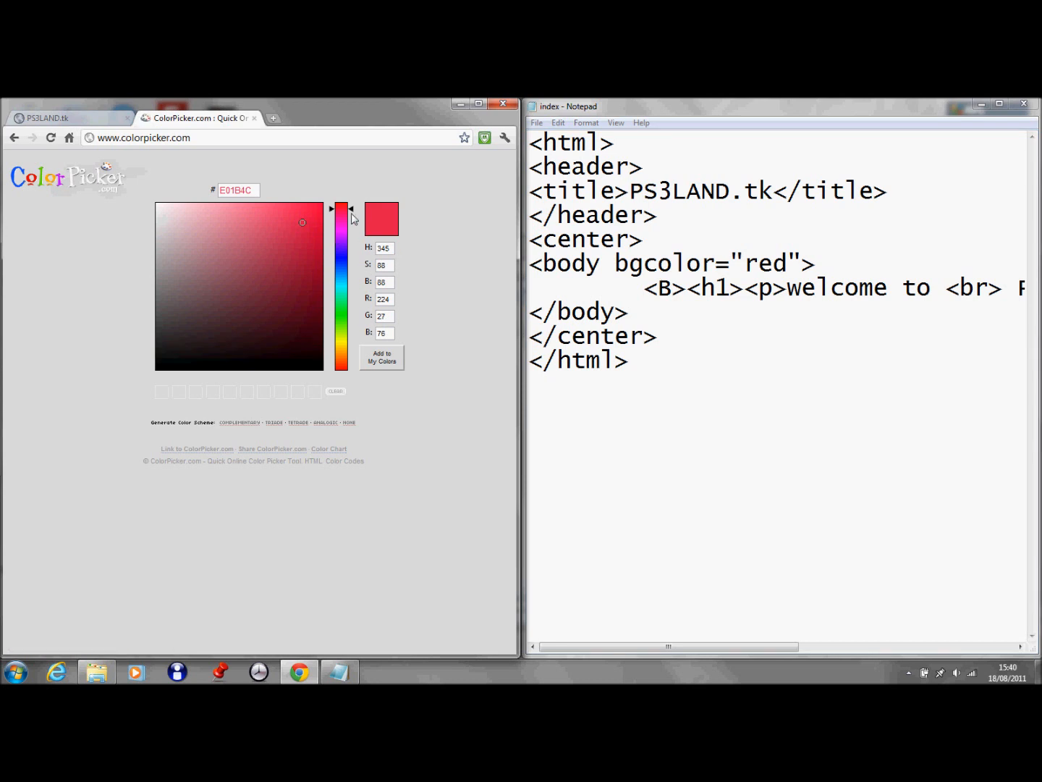
left_click_drag(342, 209, 341, 302)
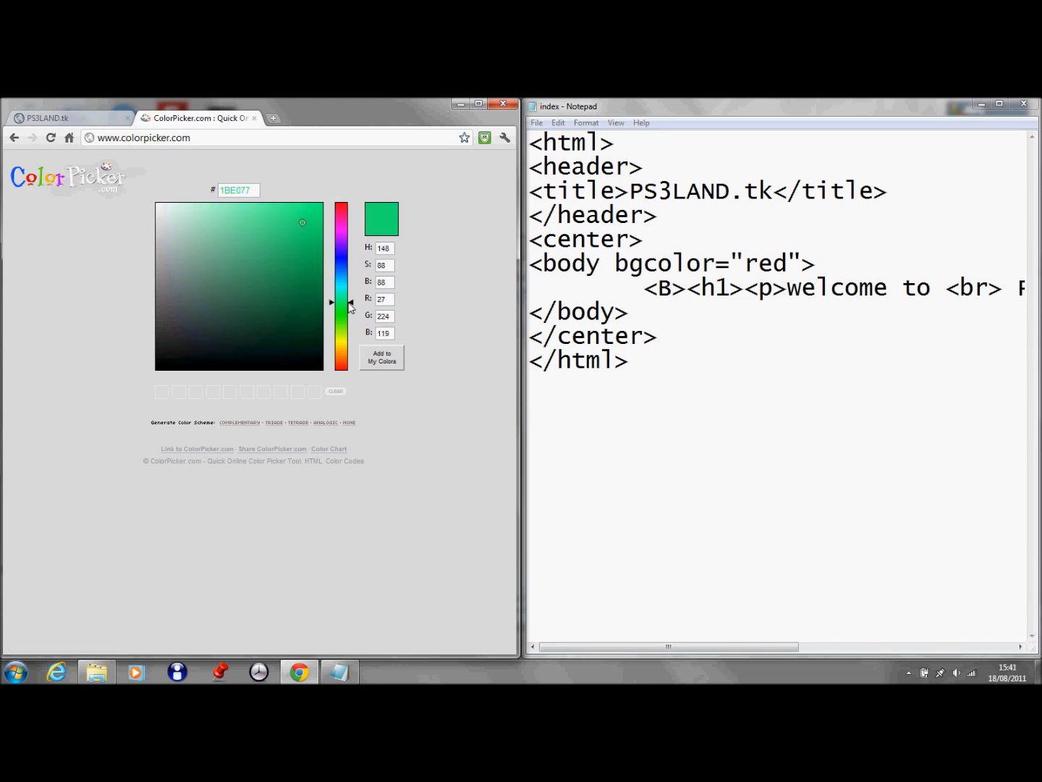
left_click(310, 210)
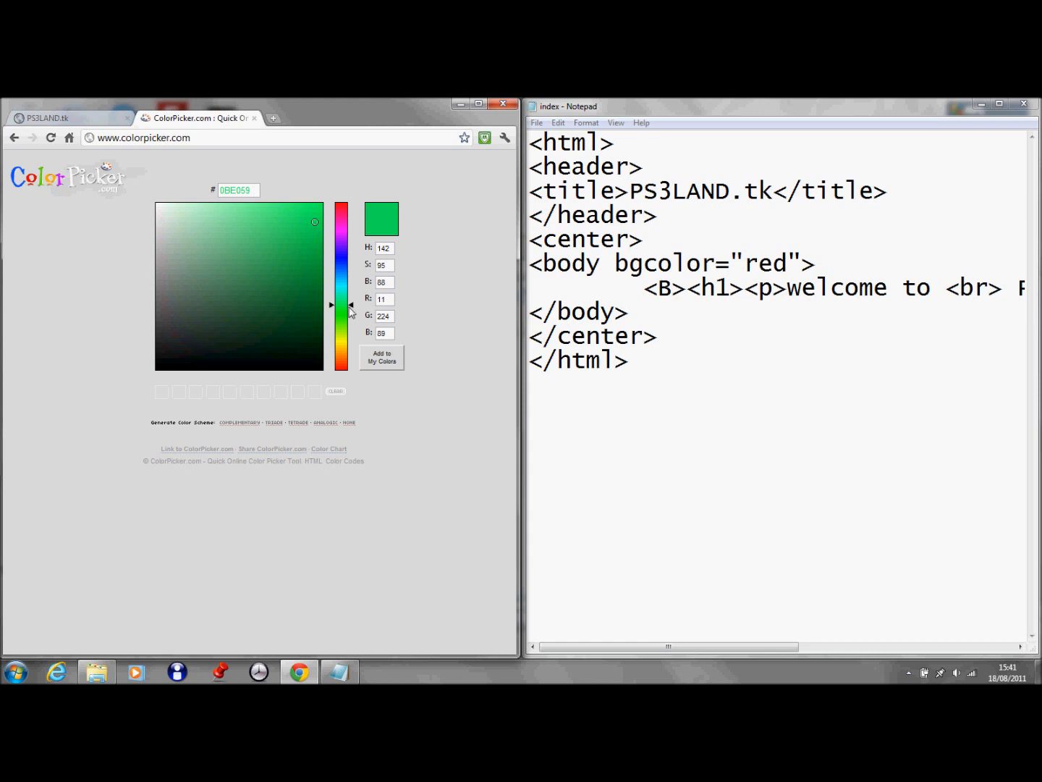
left_click_drag(342, 309, 341, 324)
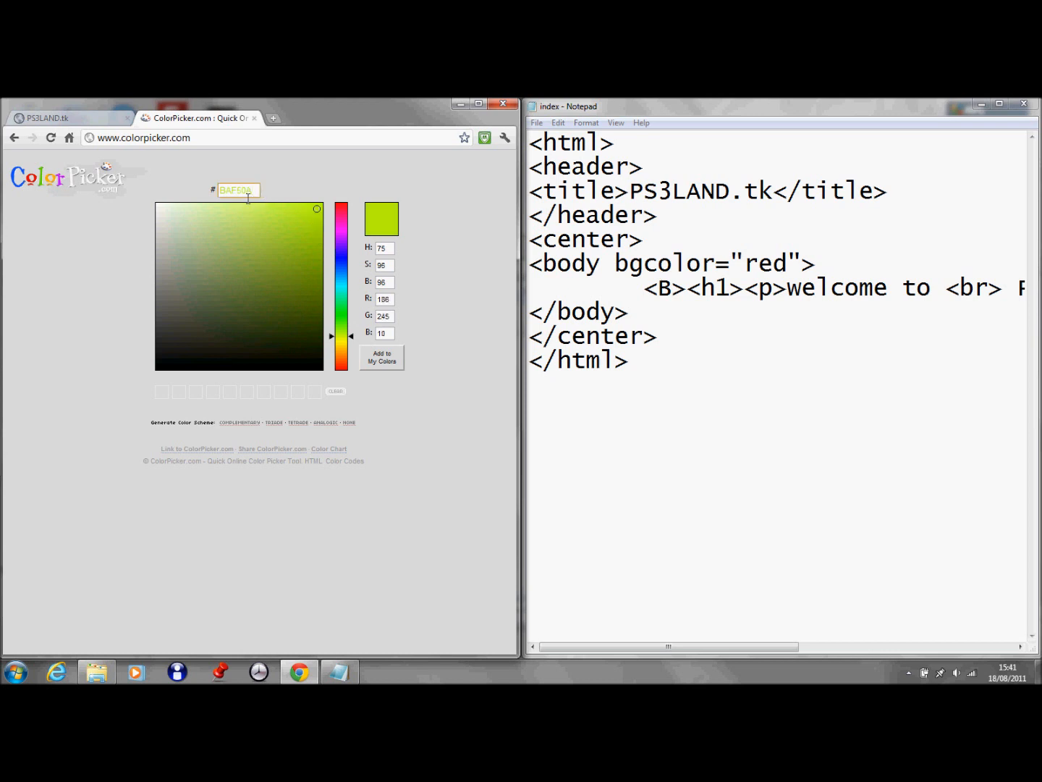
right_click(237, 190)
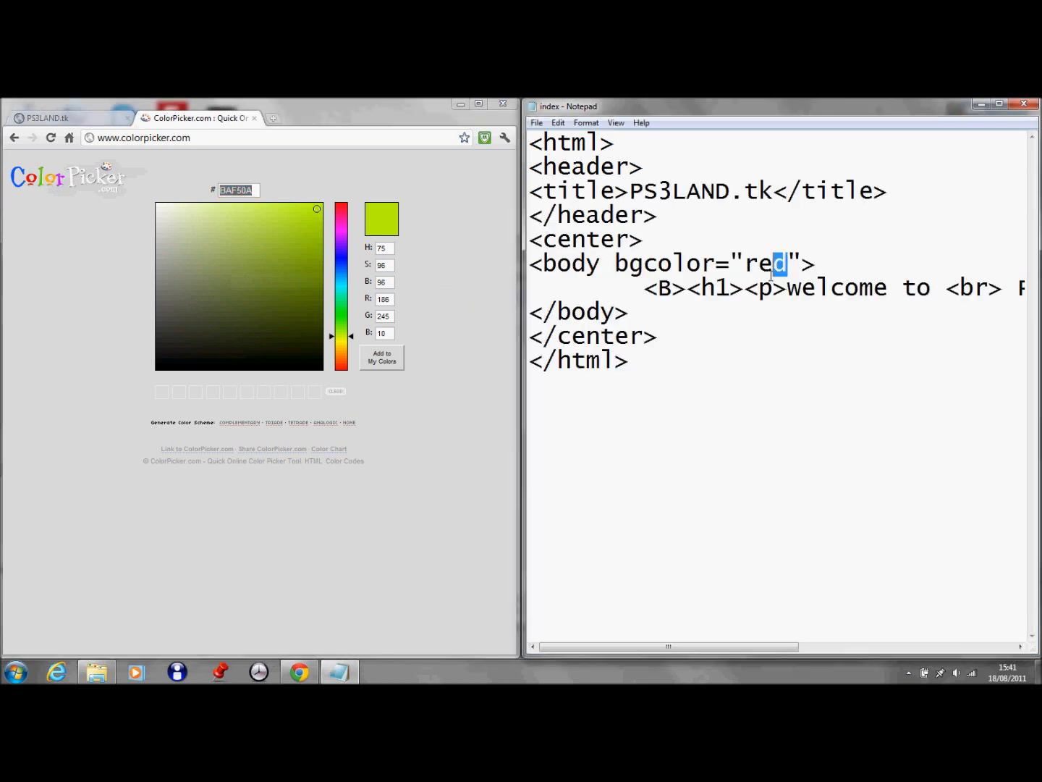
Step: Replace the red bgcolor with BAF50A and refresh Chrome to show the lime background
type("BAF50A")
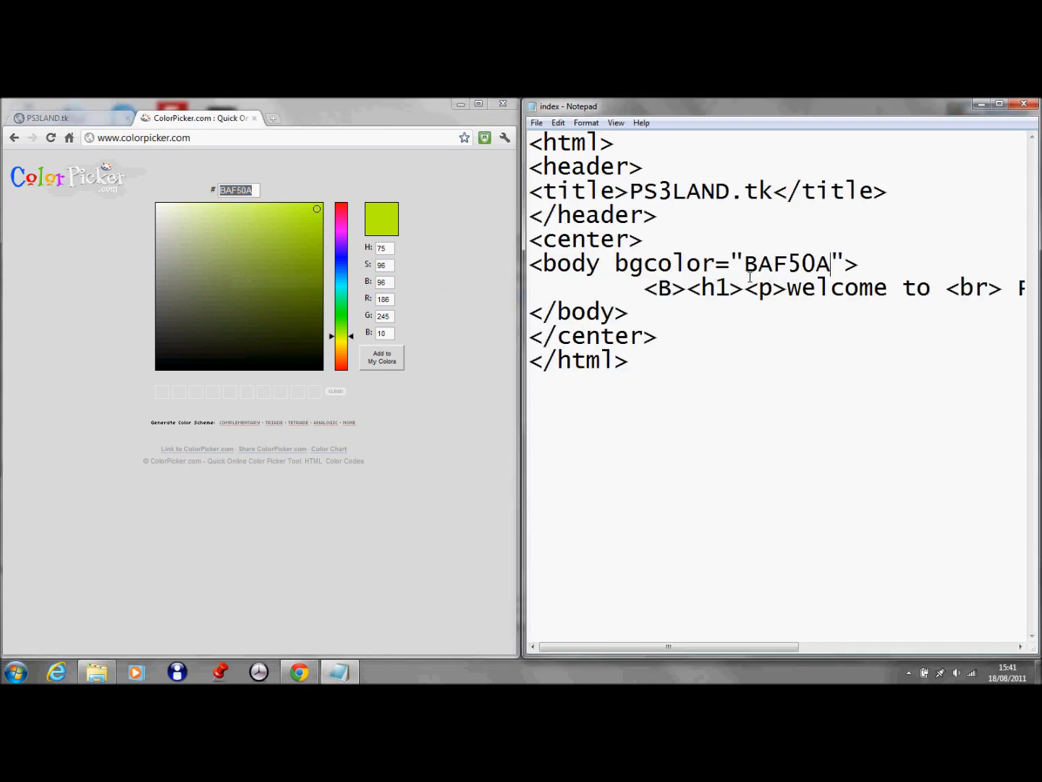
left_click(535, 121)
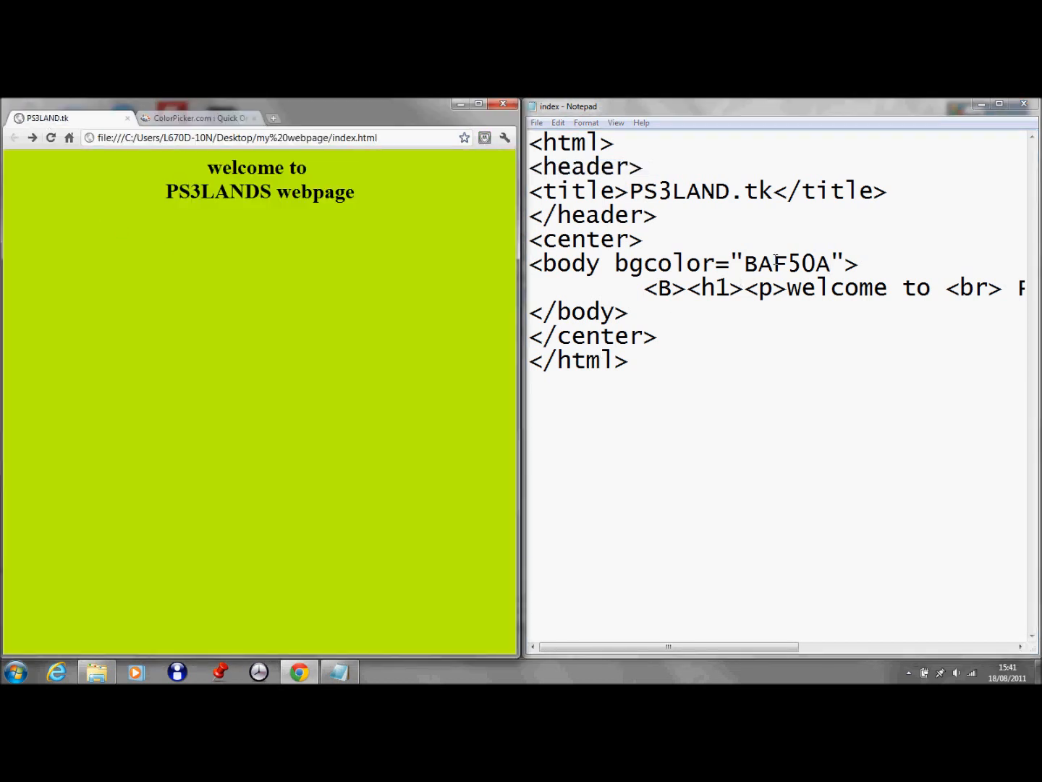
left_click(866, 263)
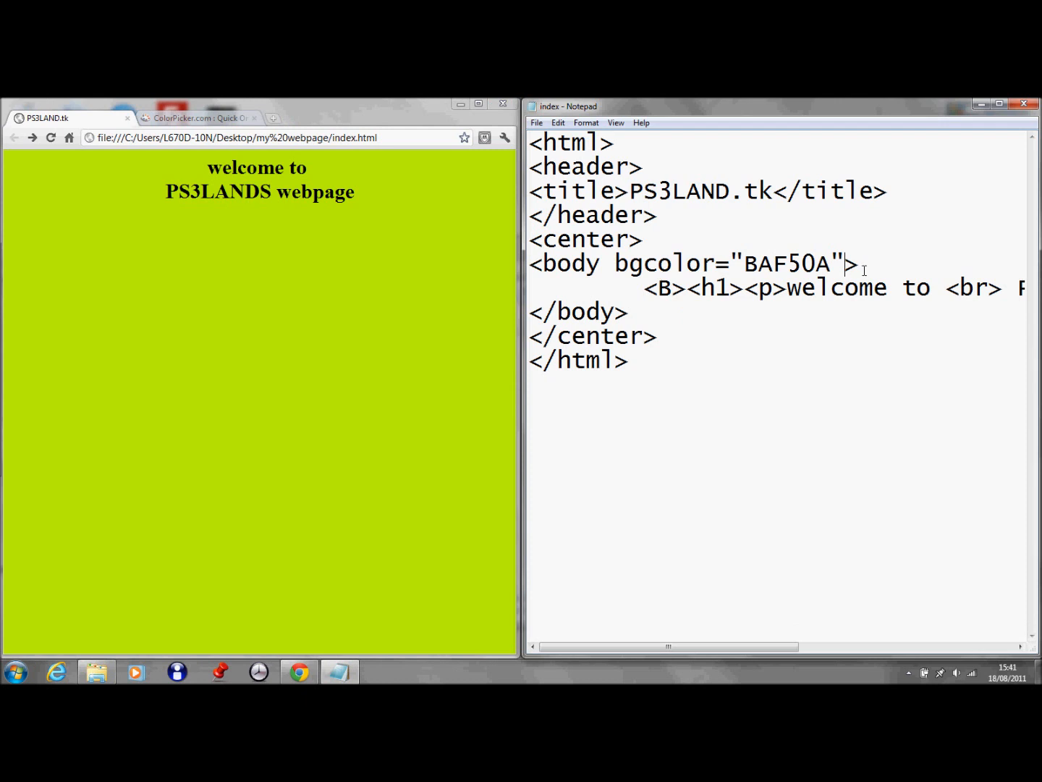
Step: Start a text= attribute after bgcolor="BAF50A" in the body tag
type("\" \"")
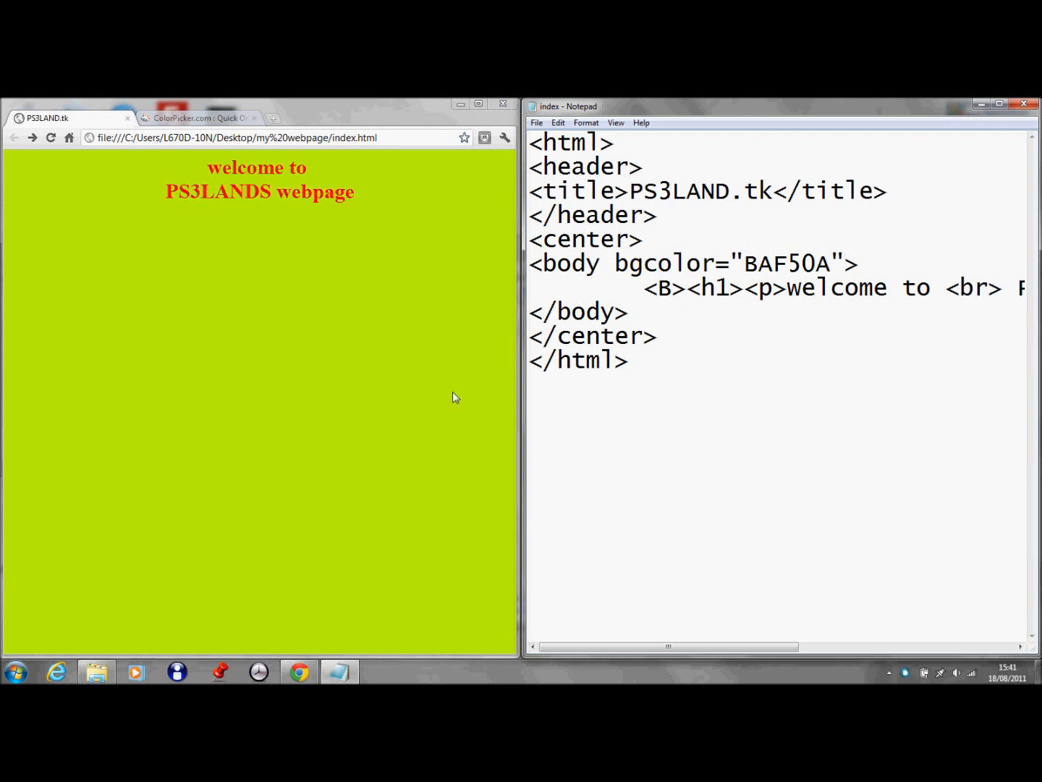
type("t")
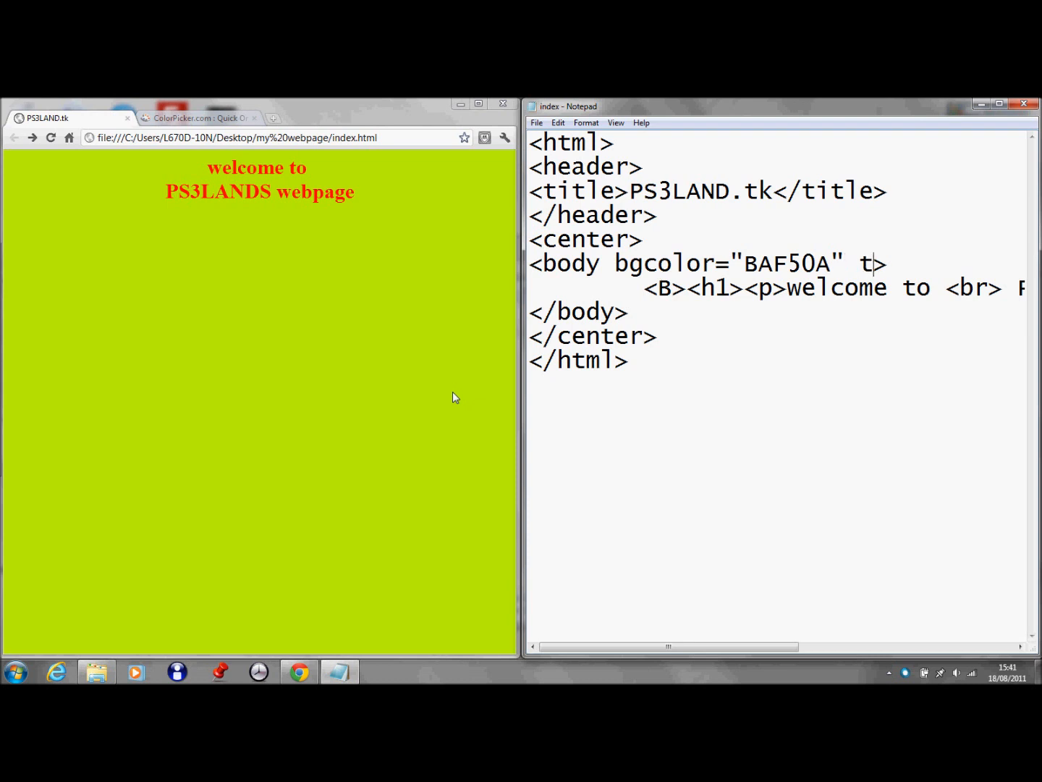
type("ext>")
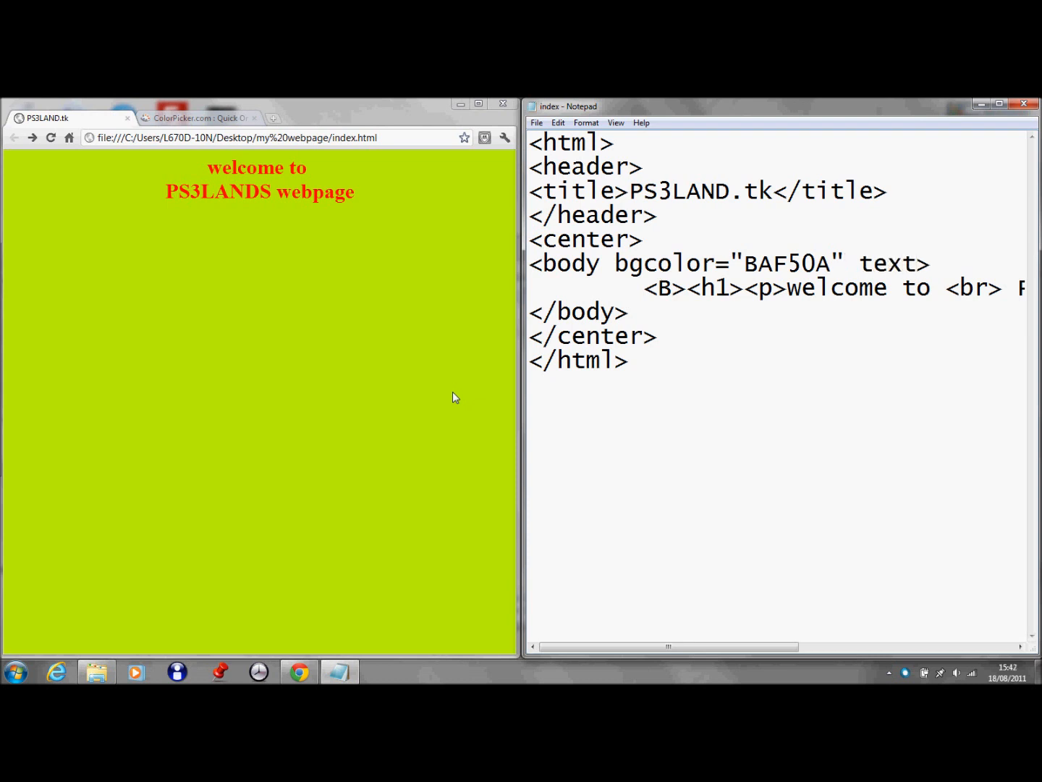
type("=")
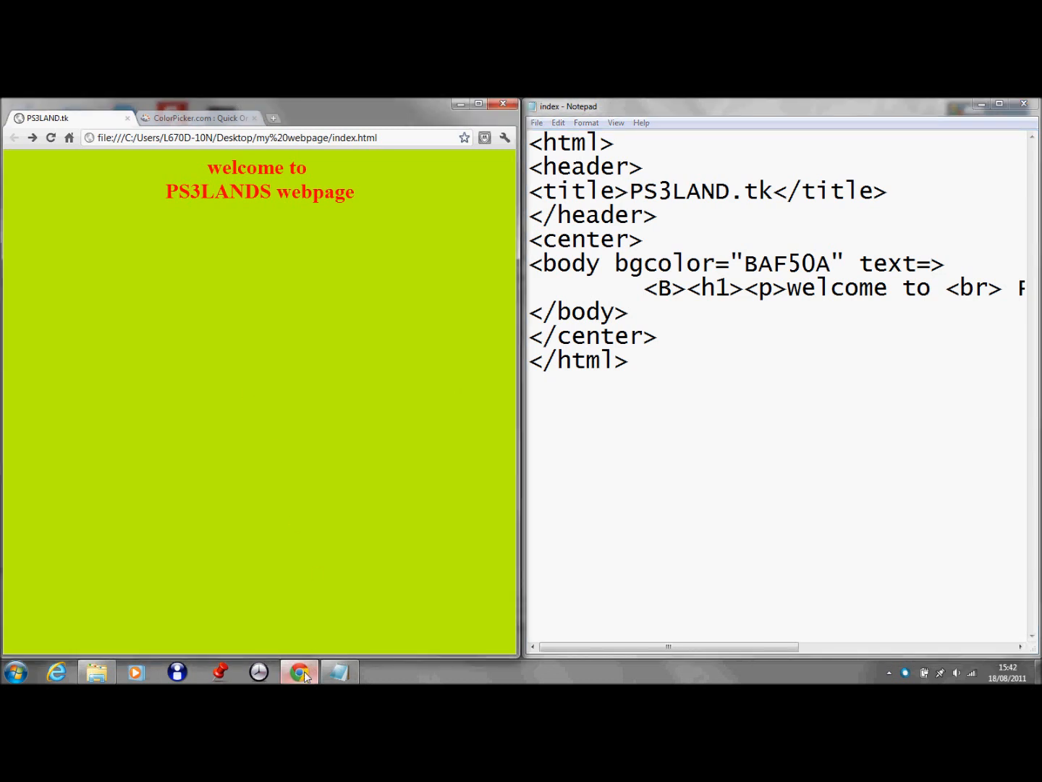
left_click(200, 117)
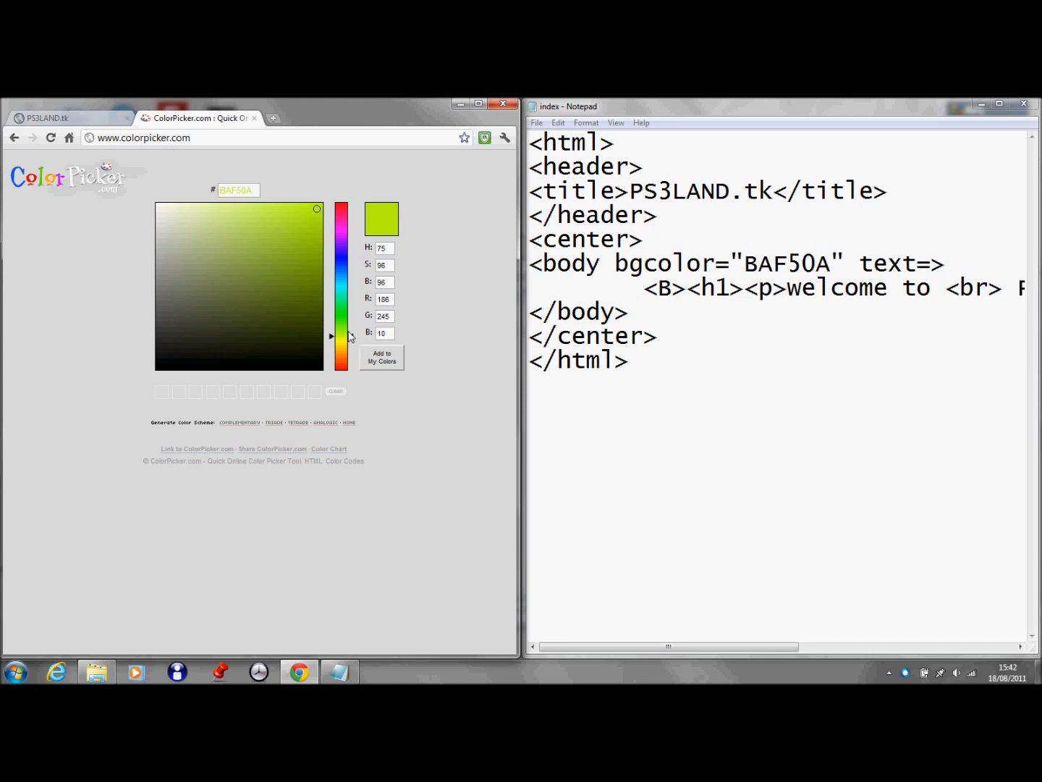
Step: Pick purple 970AF0 on ColorPicker.com as the body text colour and refresh the preview
left_click(341, 258)
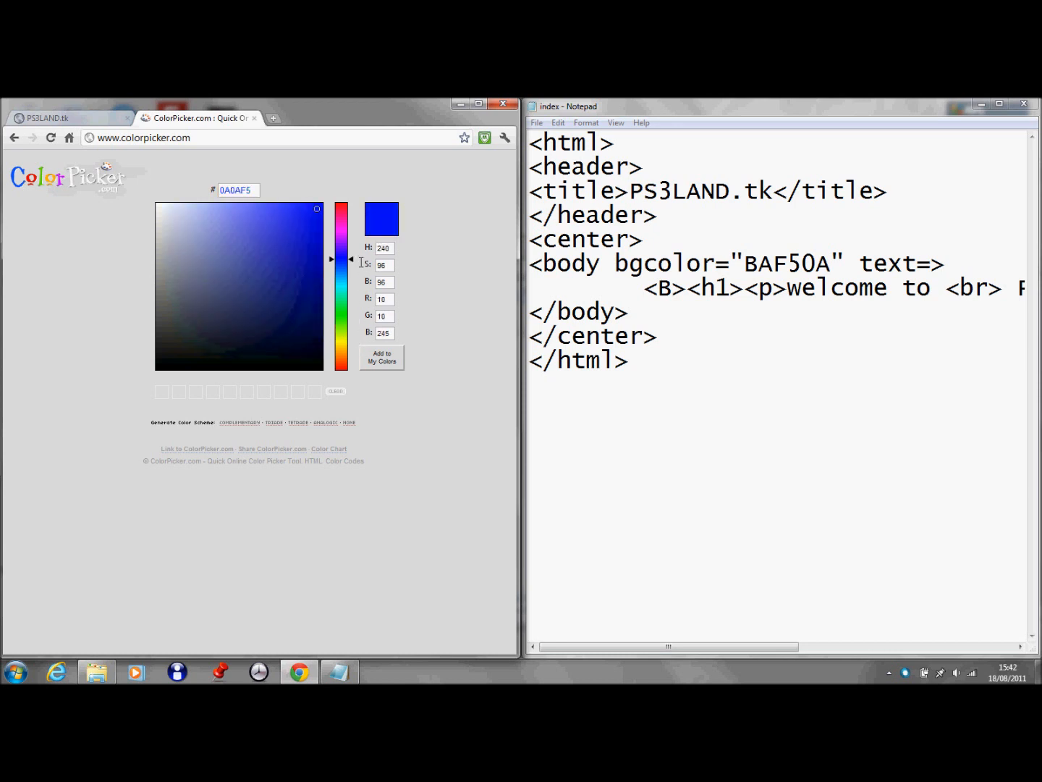
left_click_drag(341, 260, 342, 240)
type("\"")
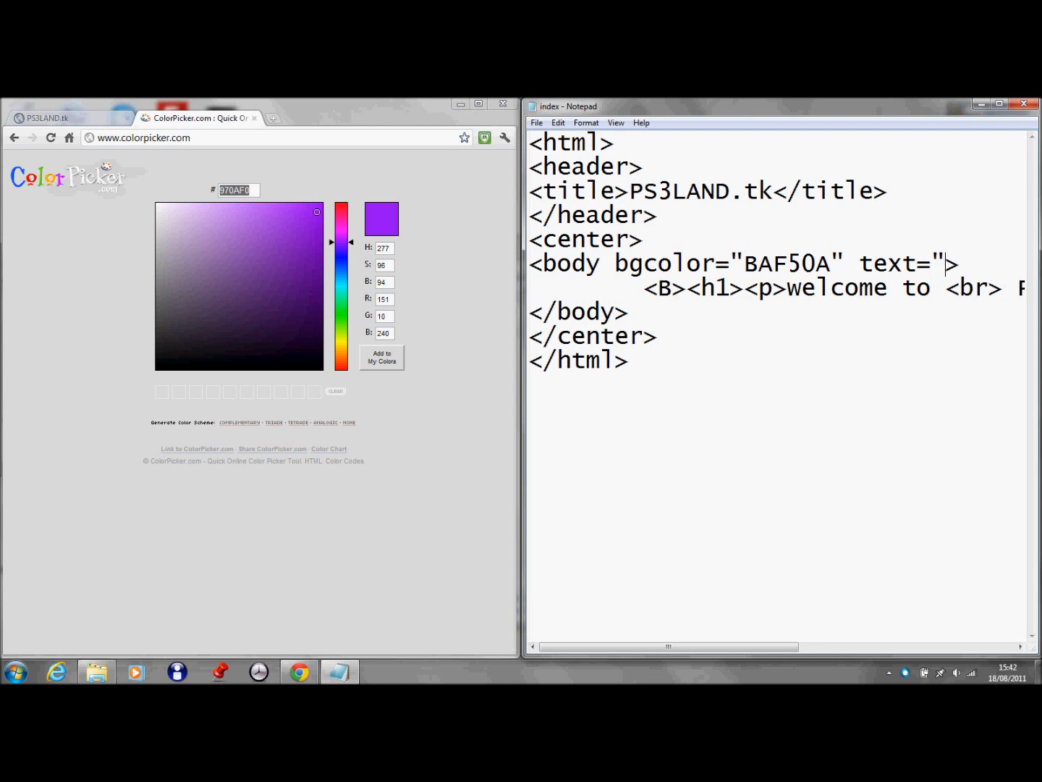
type("970AF0")
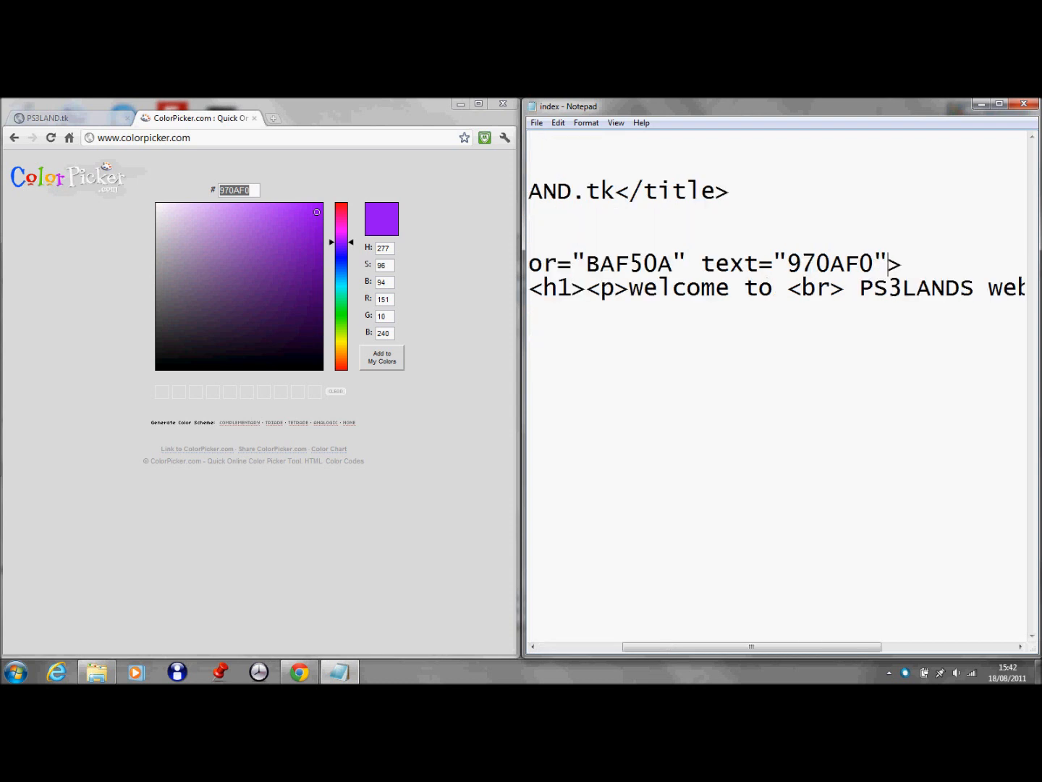
left_click(535, 122)
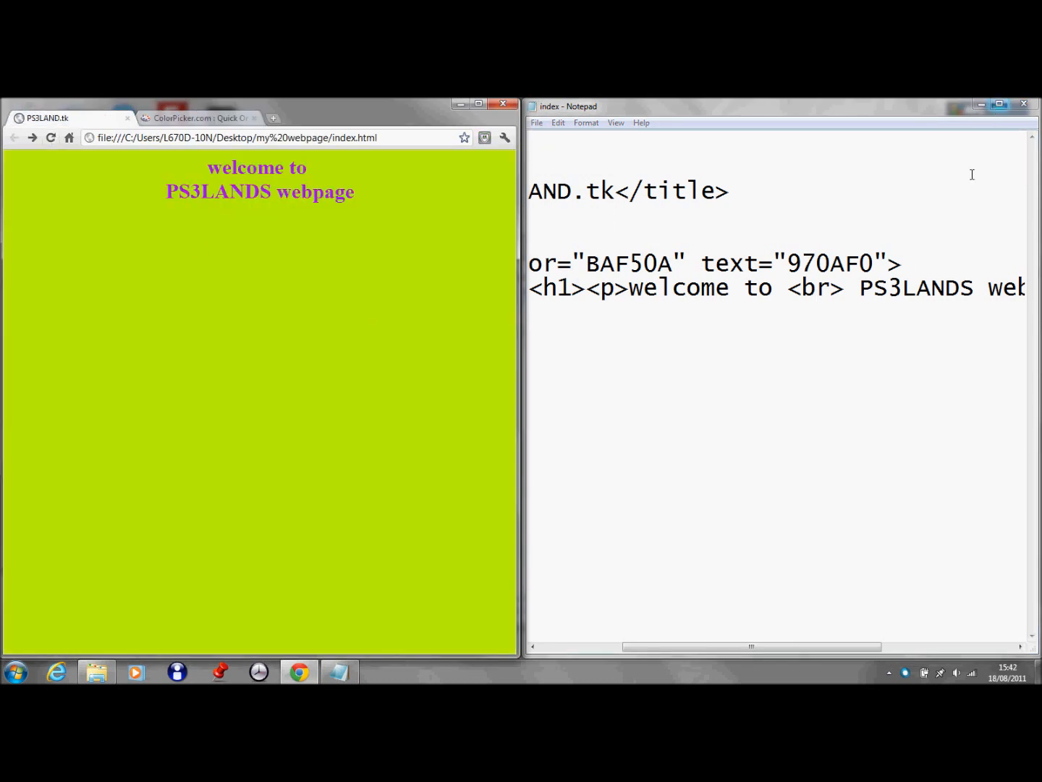
mouse_move(751, 363)
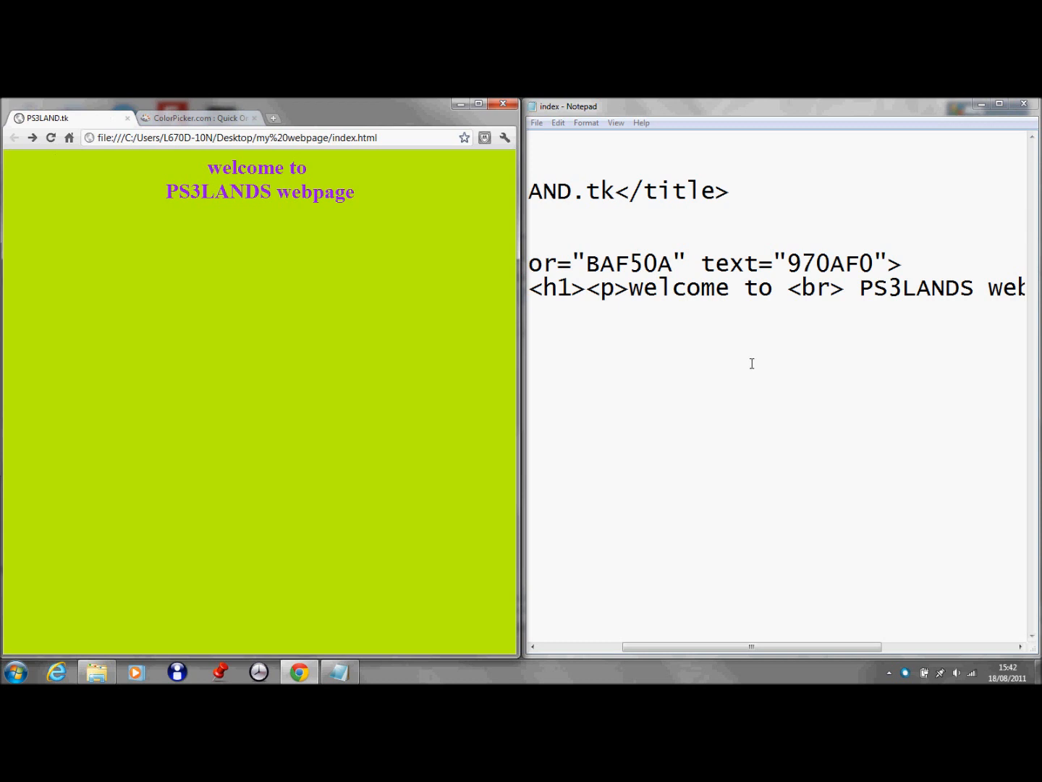
mouse_move(844, 666)
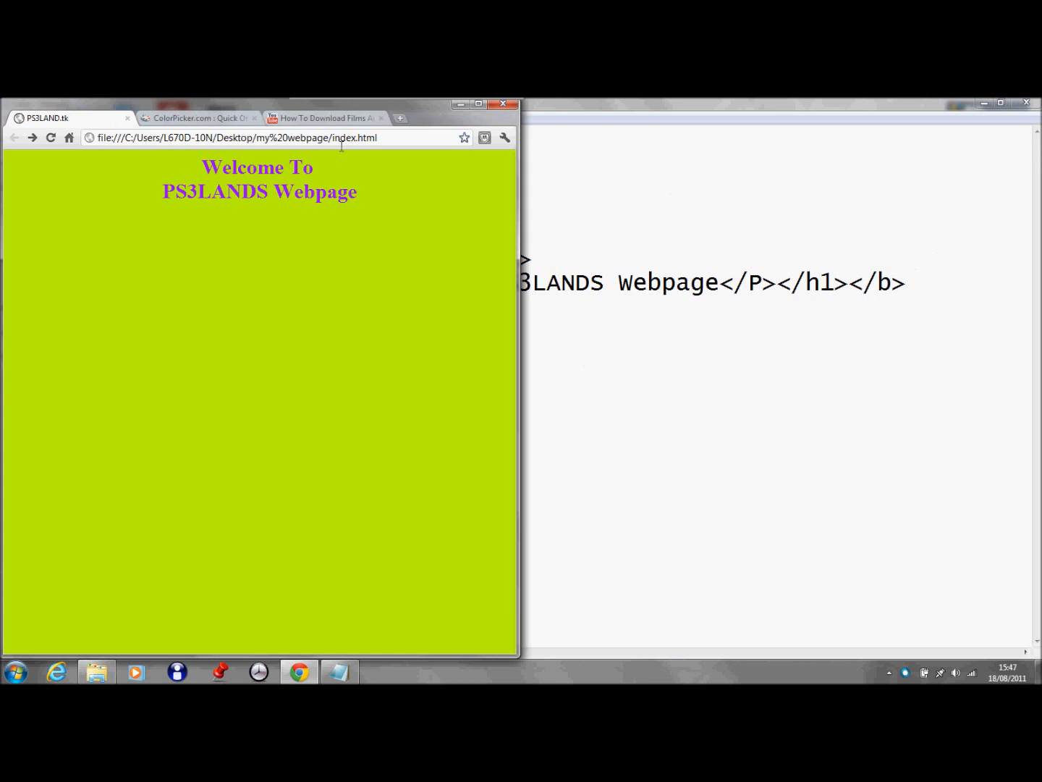
mouse_move(332, 125)
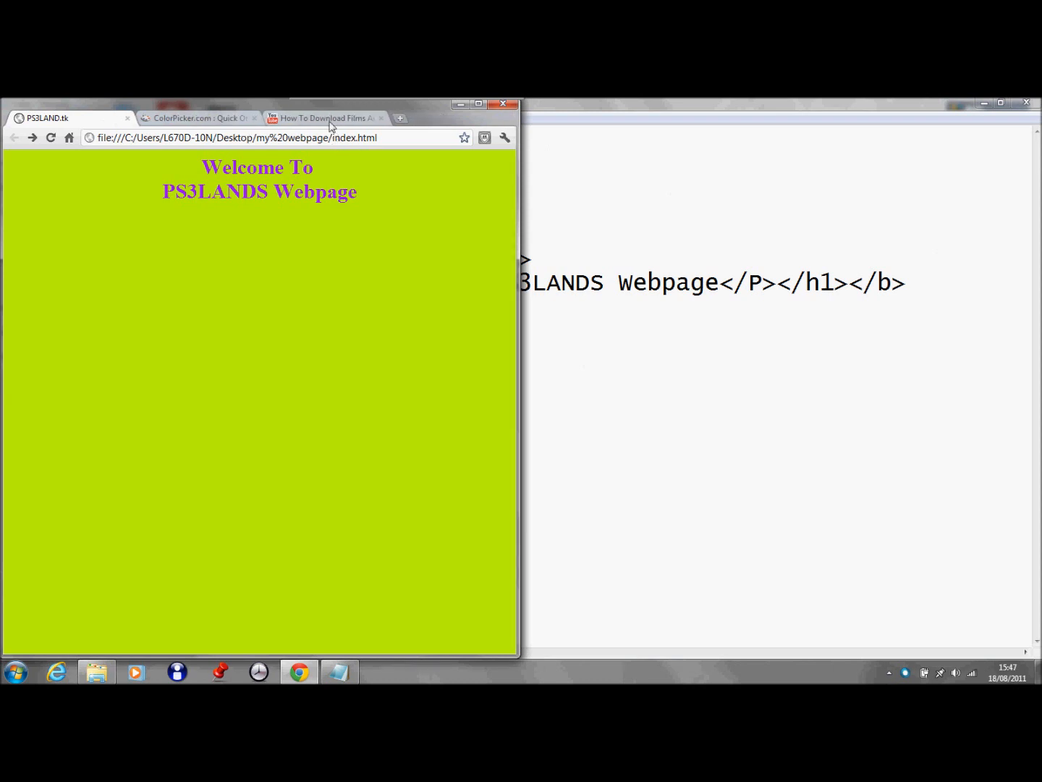
Step: Copy the VUZE YouTube video's 640 by 390 embed code and paste it into index.html
left_click(324, 117)
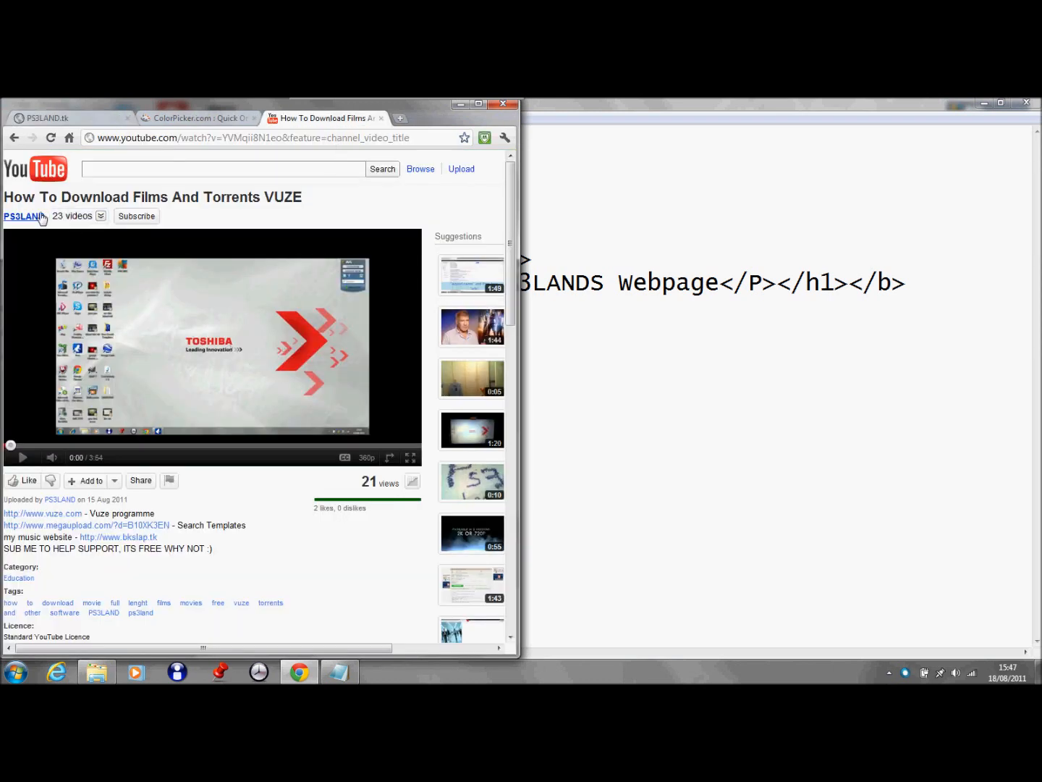
mouse_move(238, 223)
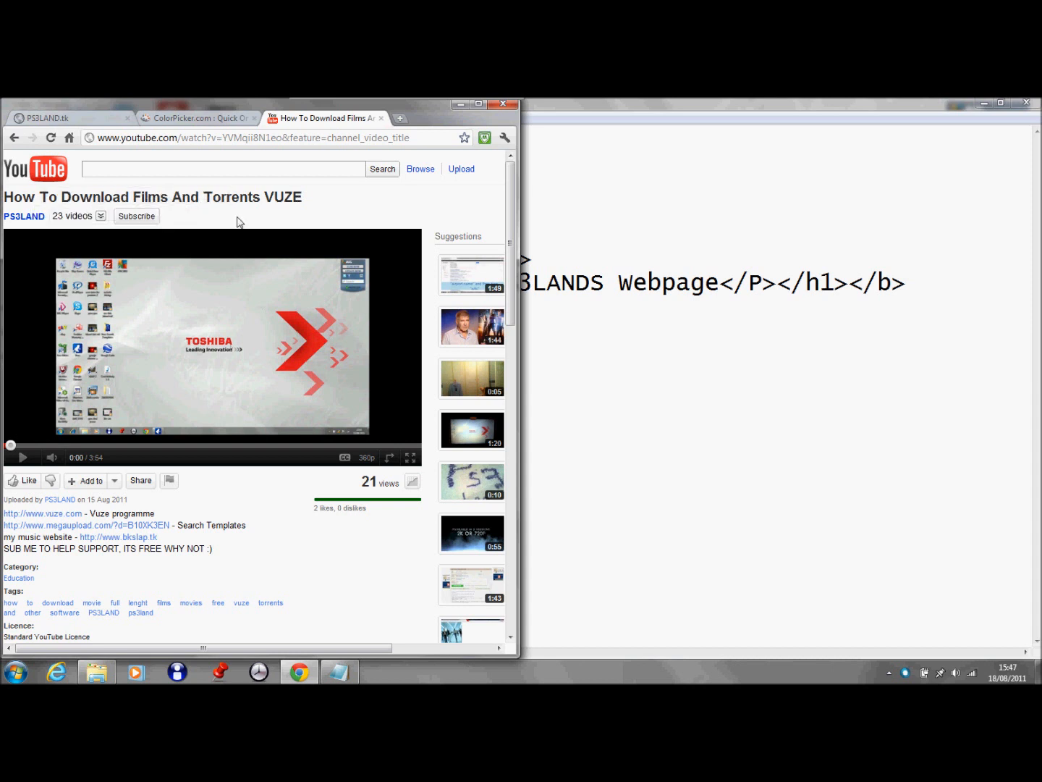
mouse_move(260, 377)
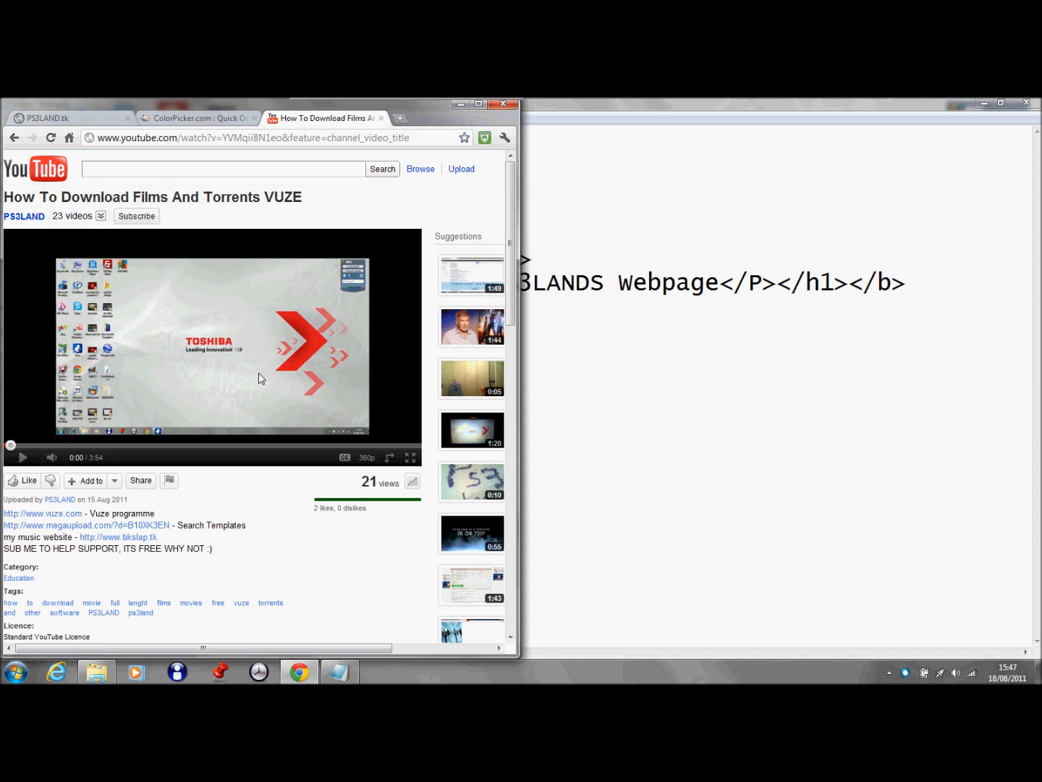
mouse_move(215, 328)
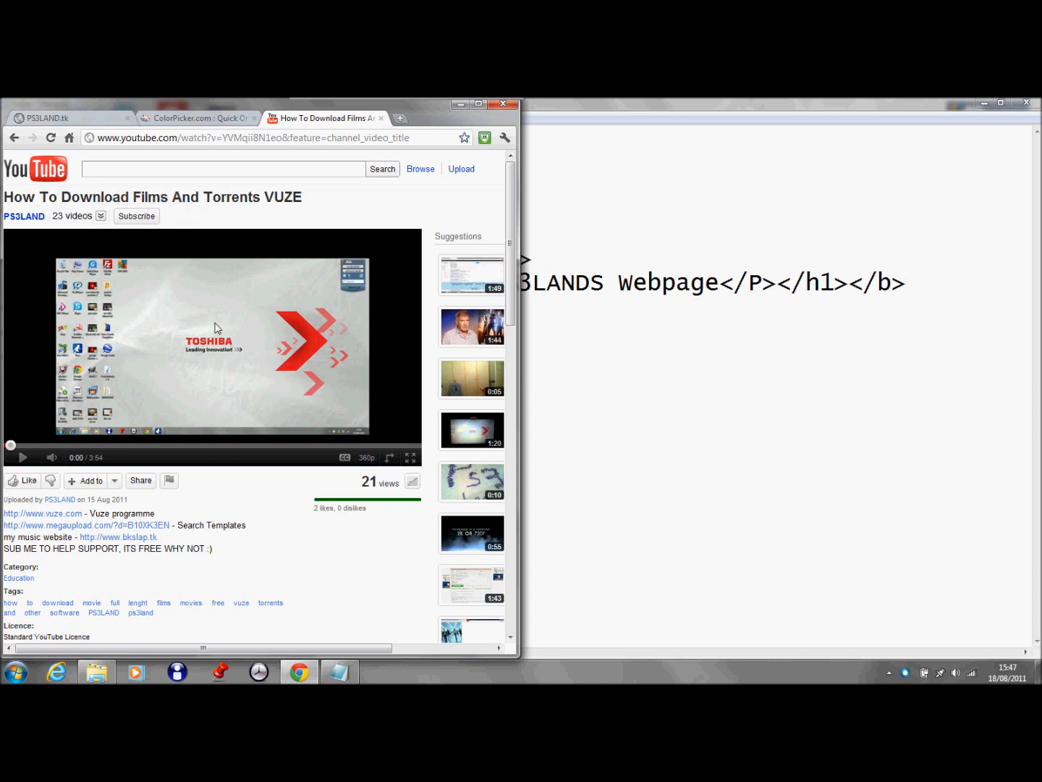
right_click(217, 328)
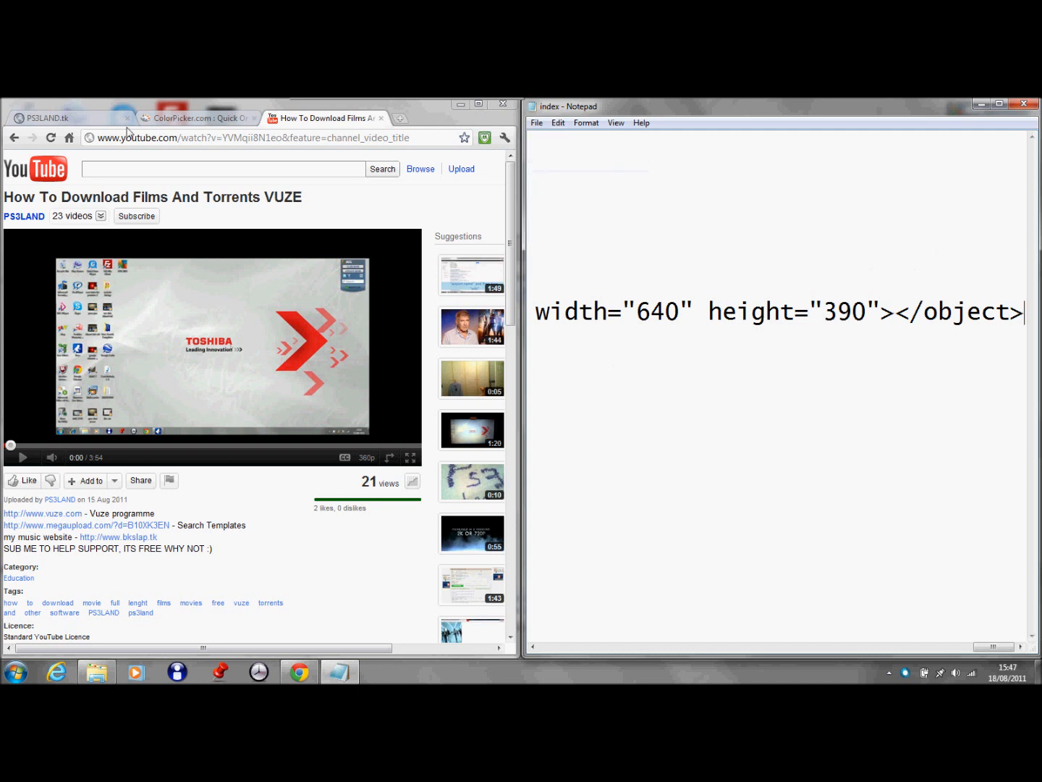
Step: Save and refresh the PS3LAND.tk tab to show the embedded VUZE video
left_click(50, 117)
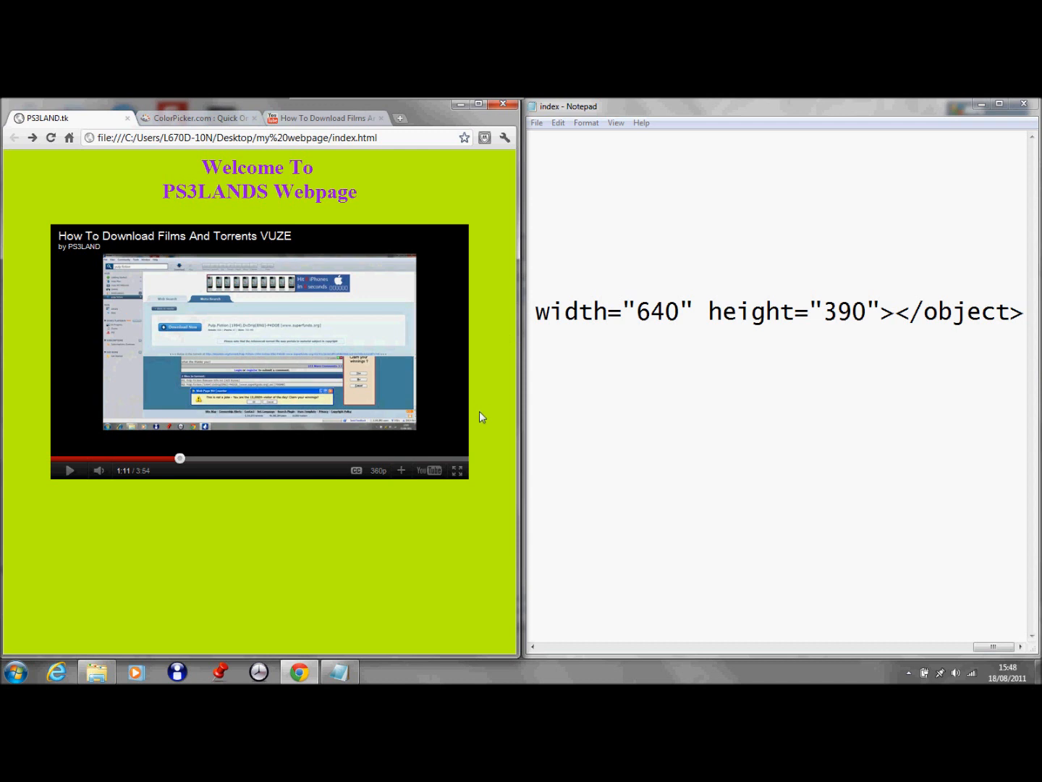
mouse_move(500, 437)
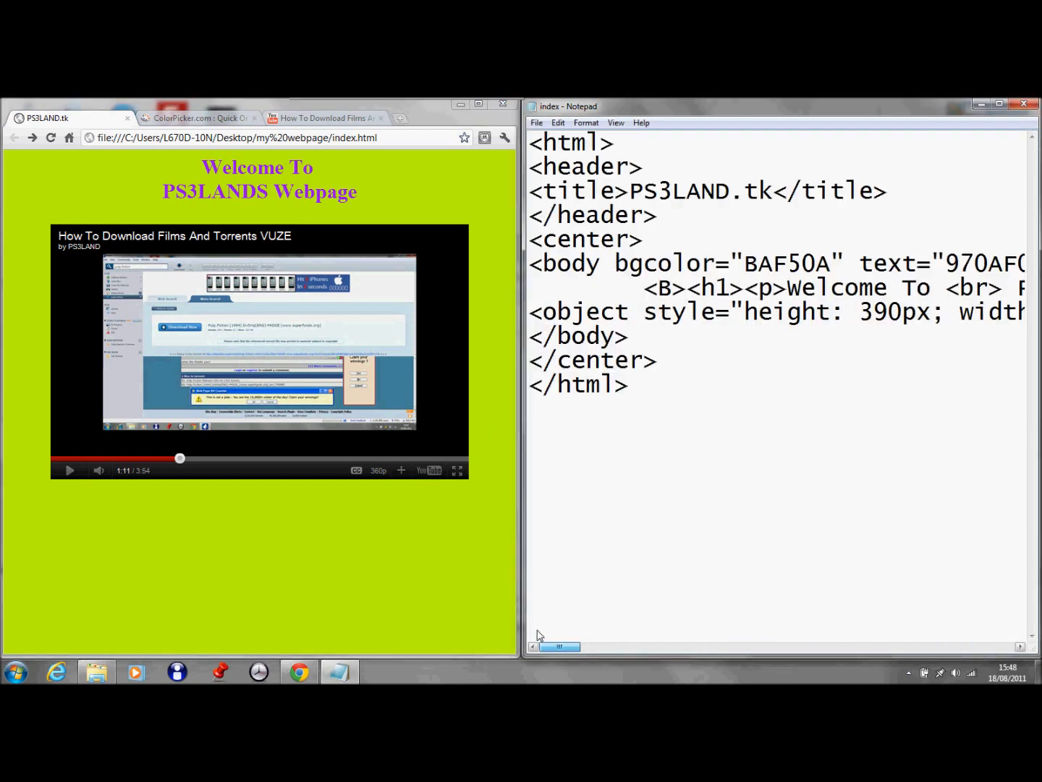
Step: Insert a new <p> line above the video object code in a maximised Notepad
left_click(993, 105)
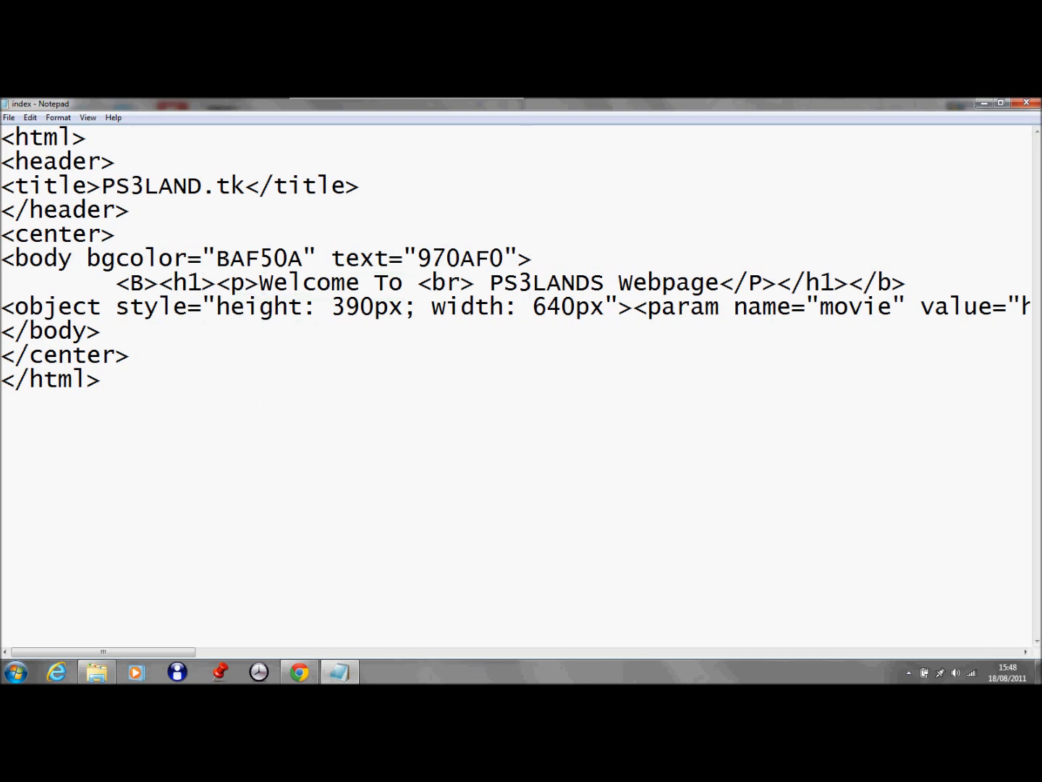
left_click_drag(104, 652, 310, 652)
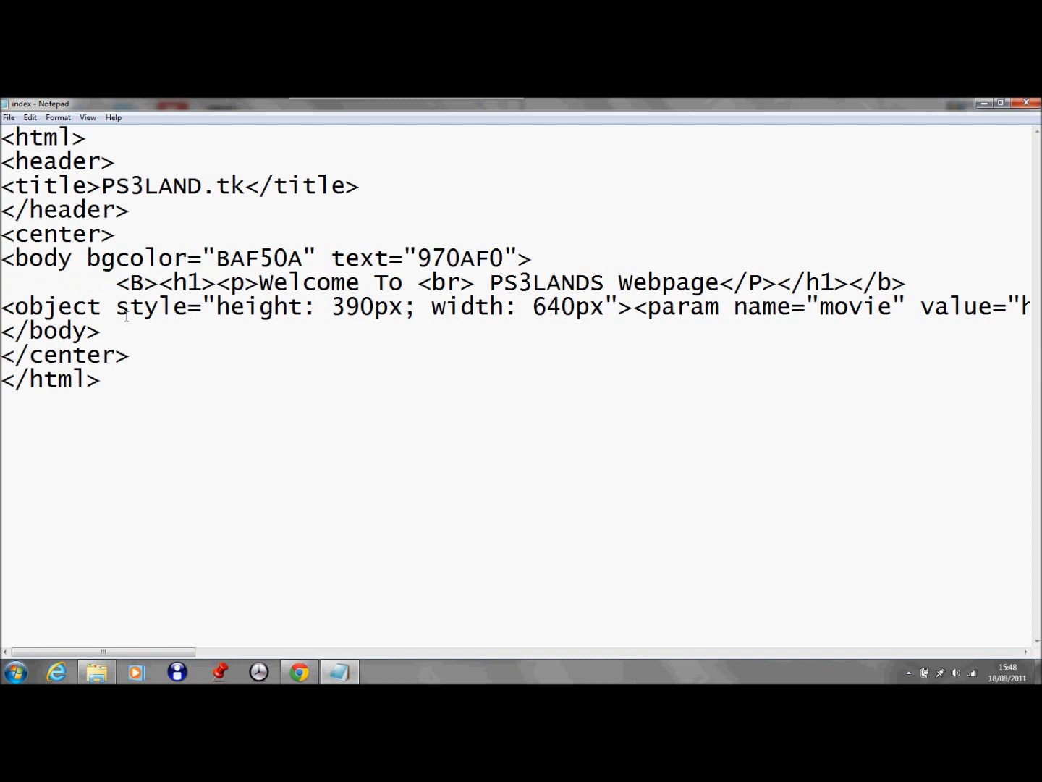
mouse_move(967, 319)
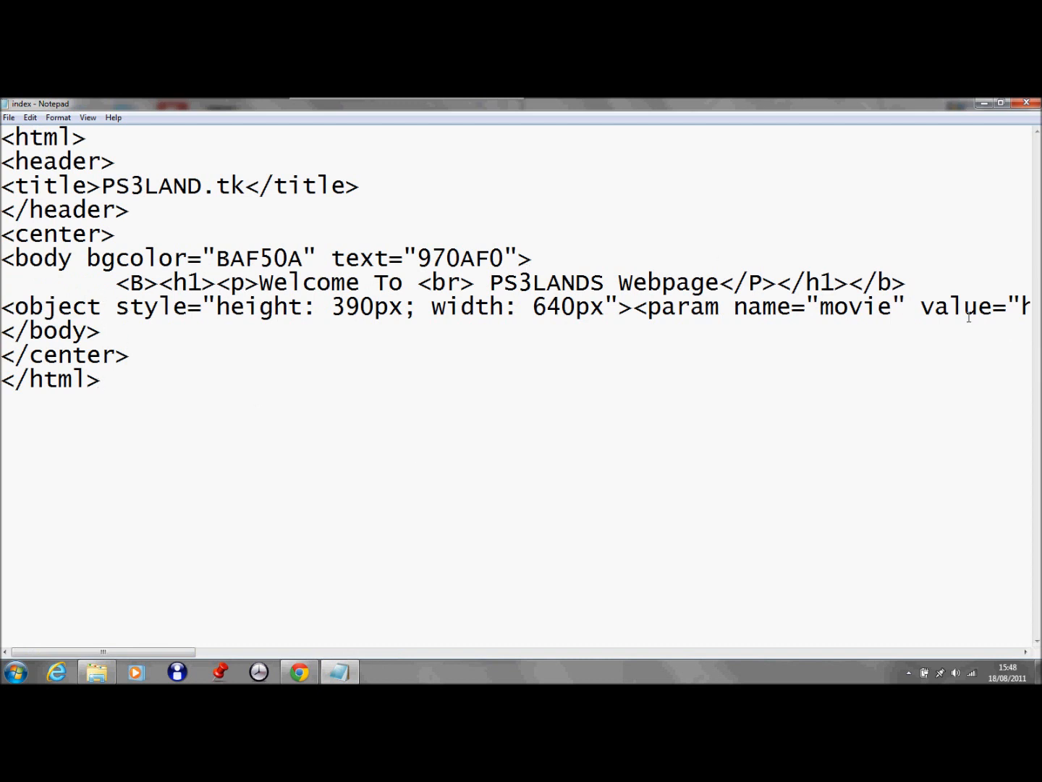
key("Enter")
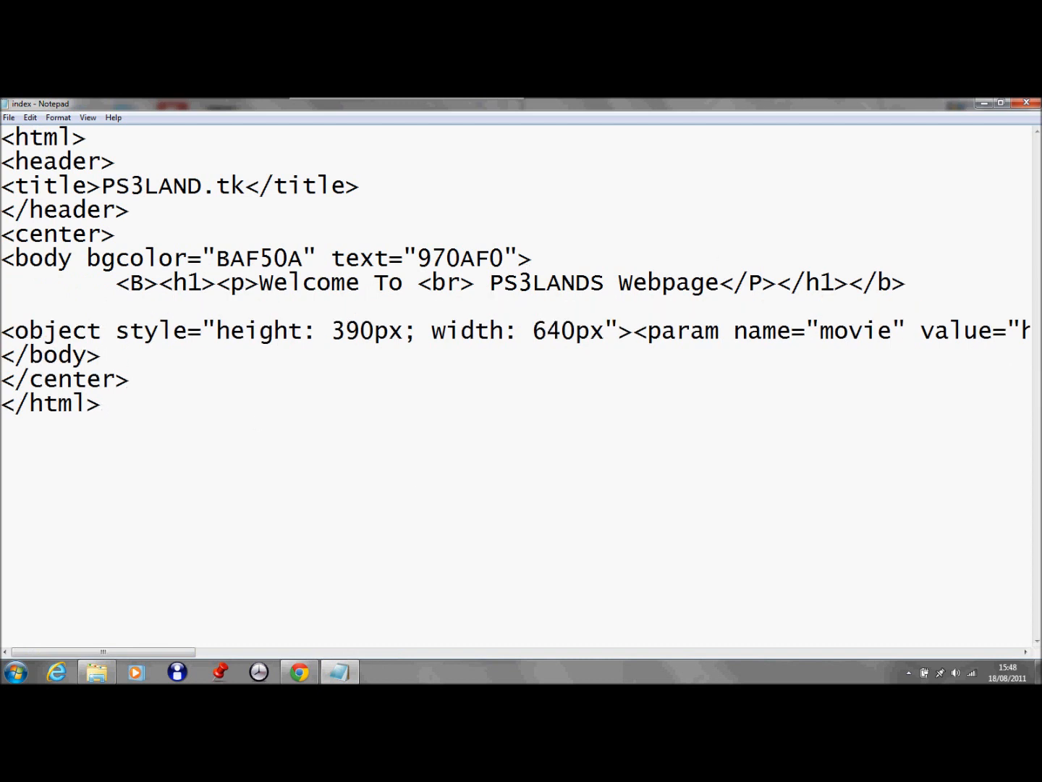
type("<p>")
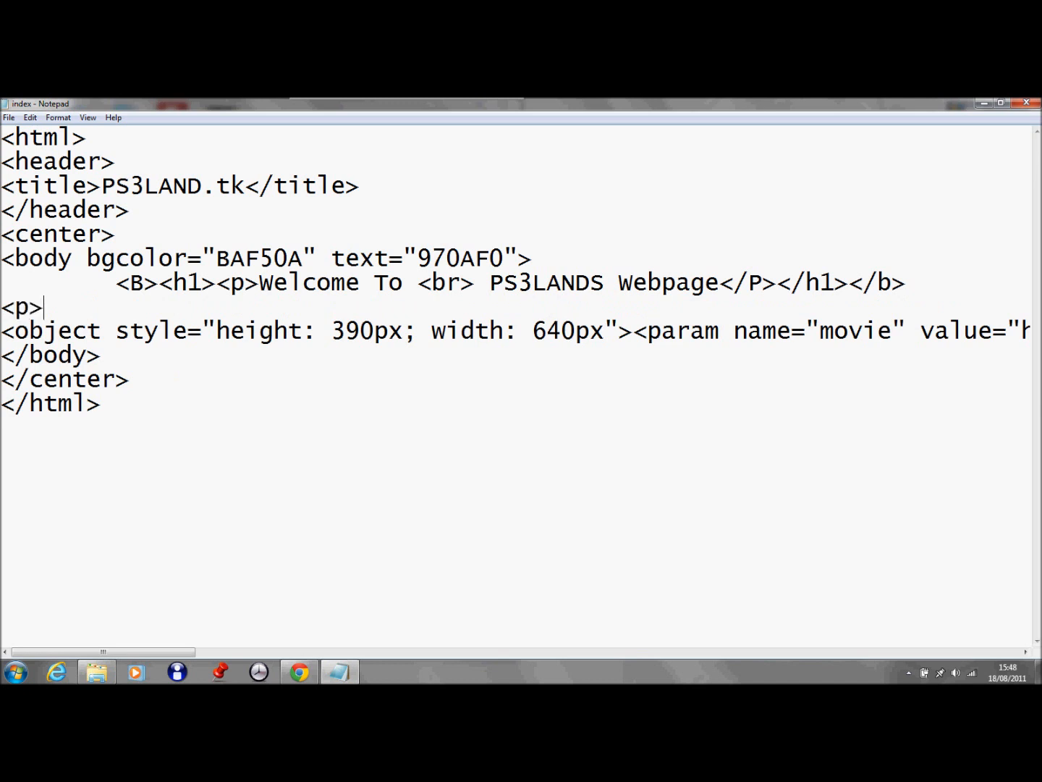
Step: Type 'Enjoy My Totorial </P>' and start its <h3> heading tag
type("W")
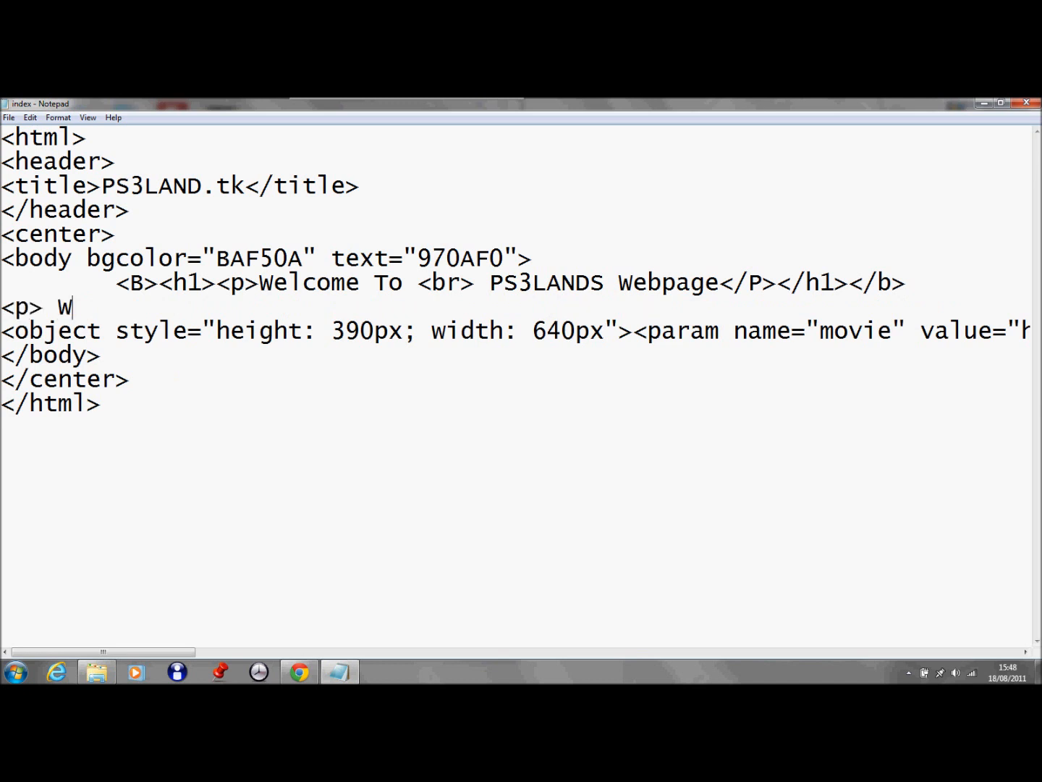
type("En")
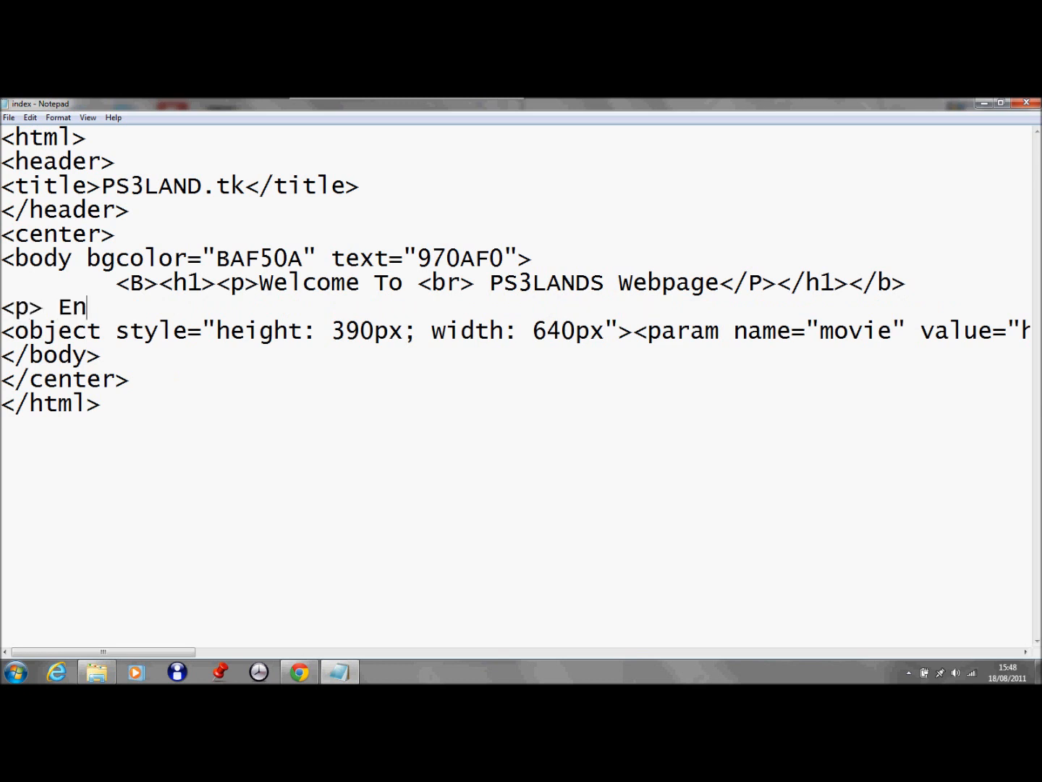
type("joy M")
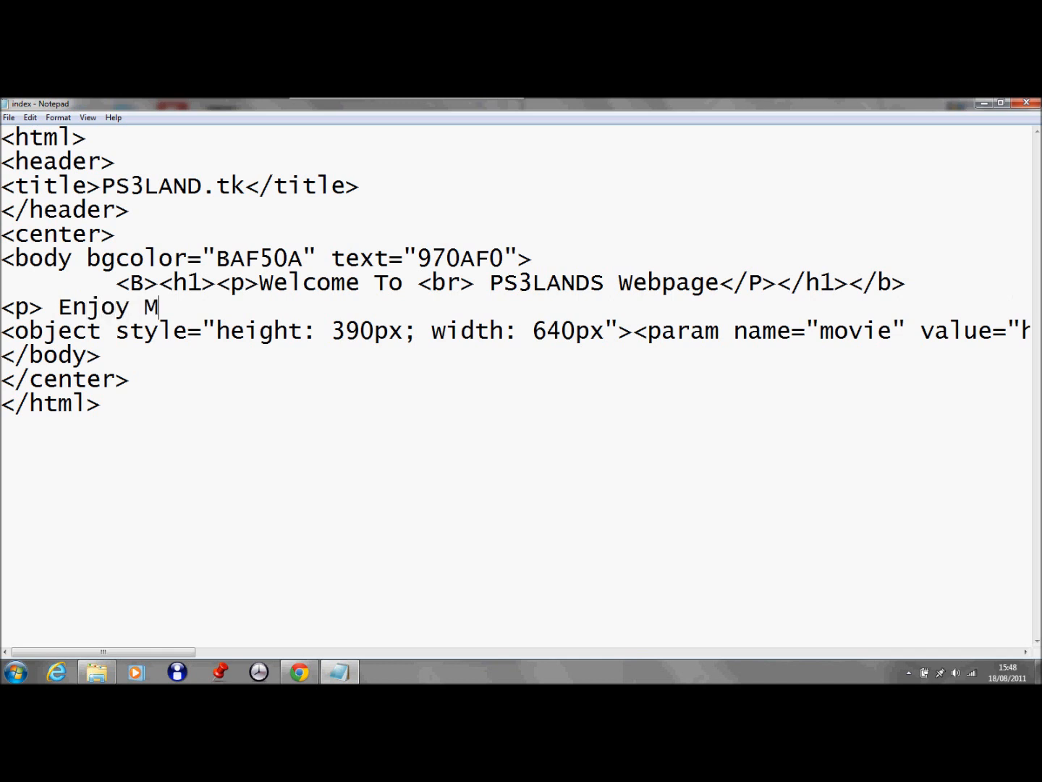
type("y T")
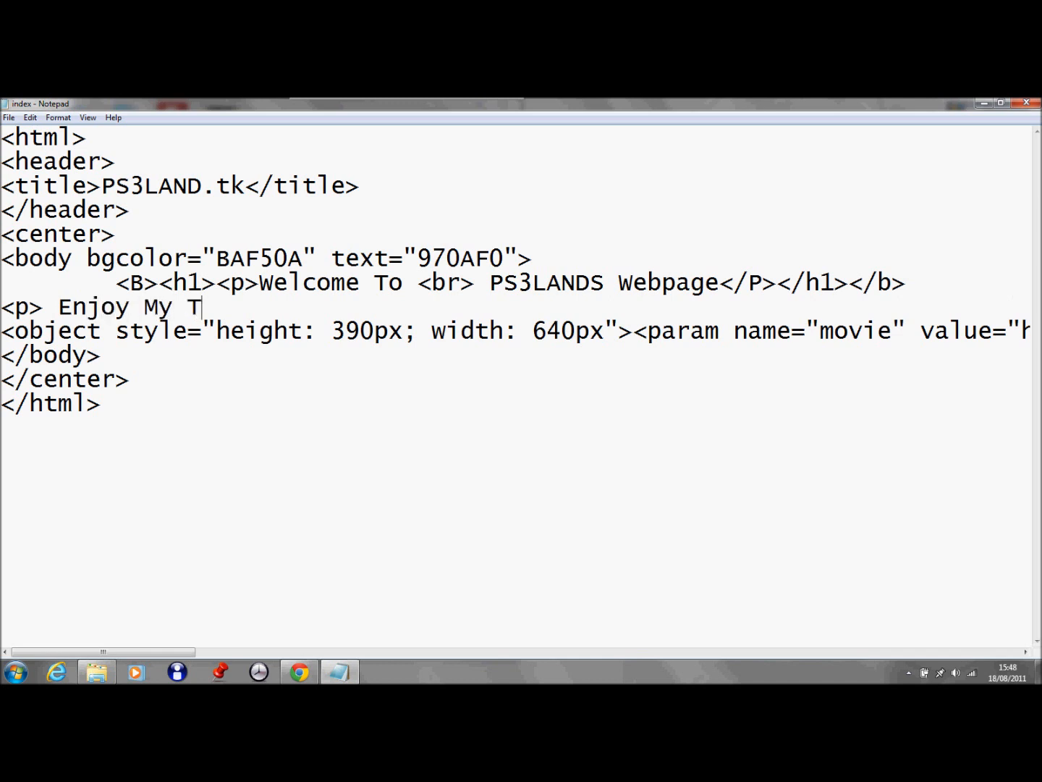
type("otorial </P")
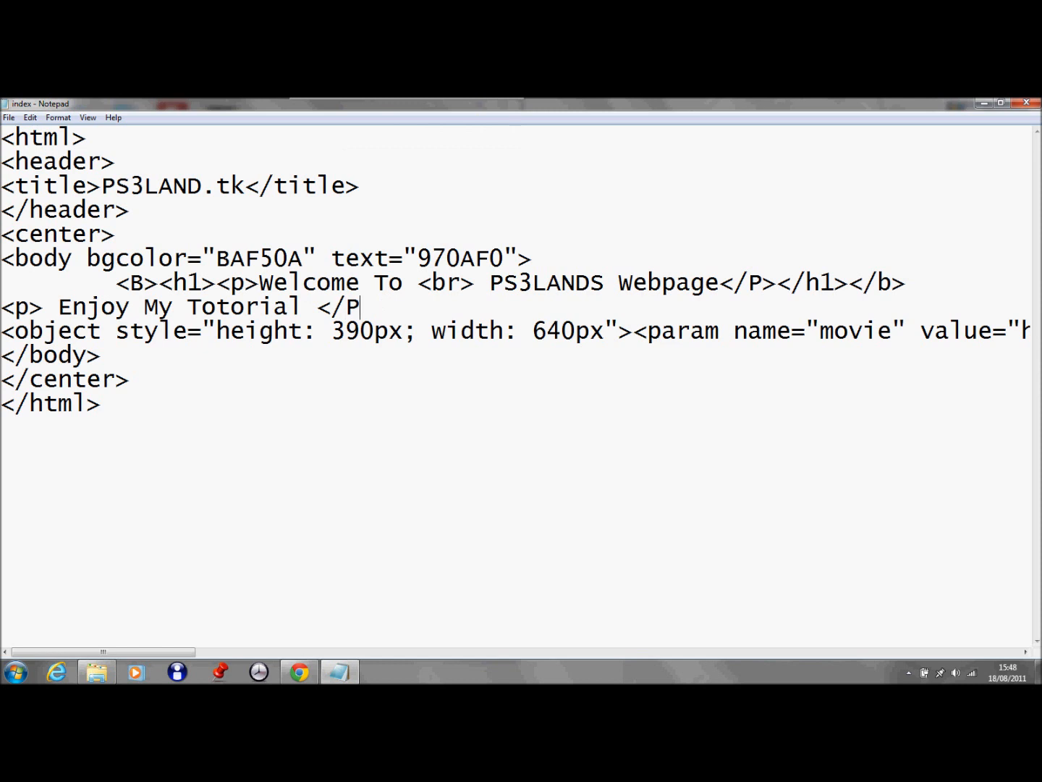
type(">")
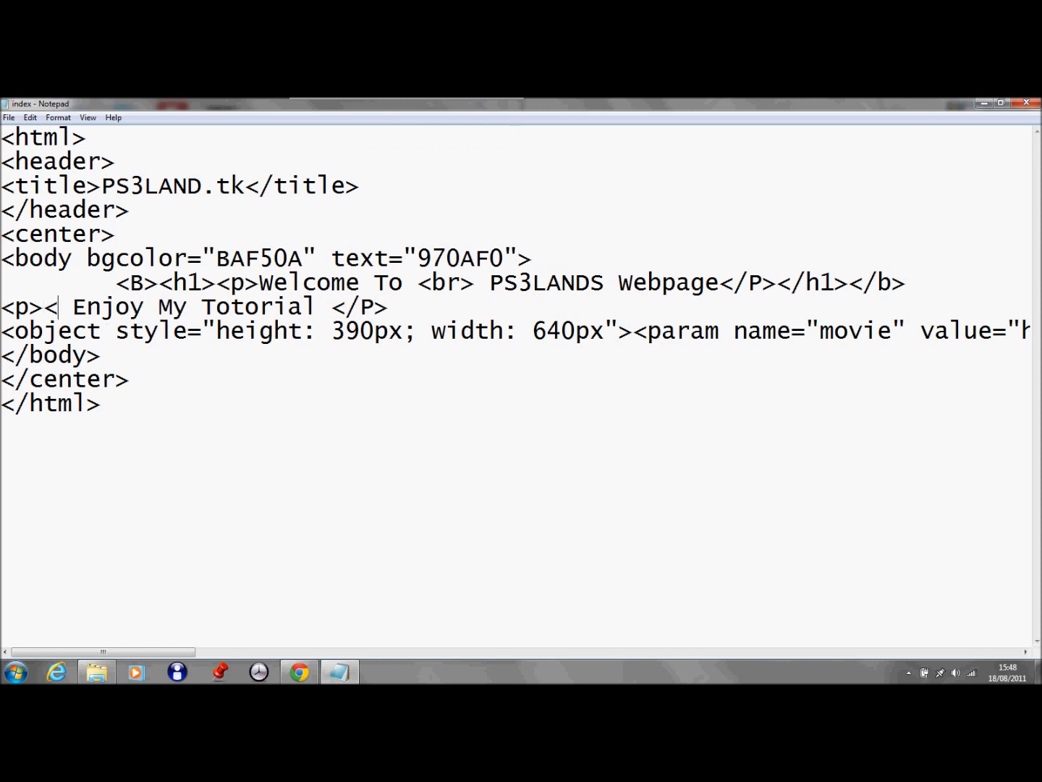
type("u")
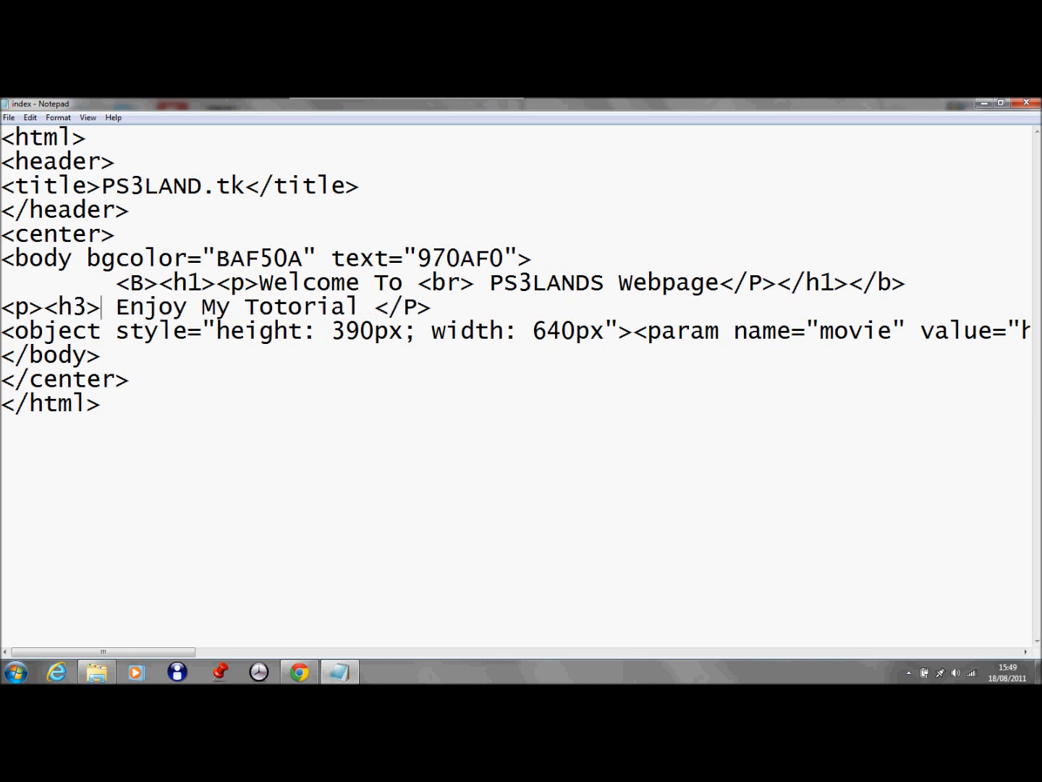
Step: Close the heading with </h3> right after 'Totorial', before </P>
type("<")
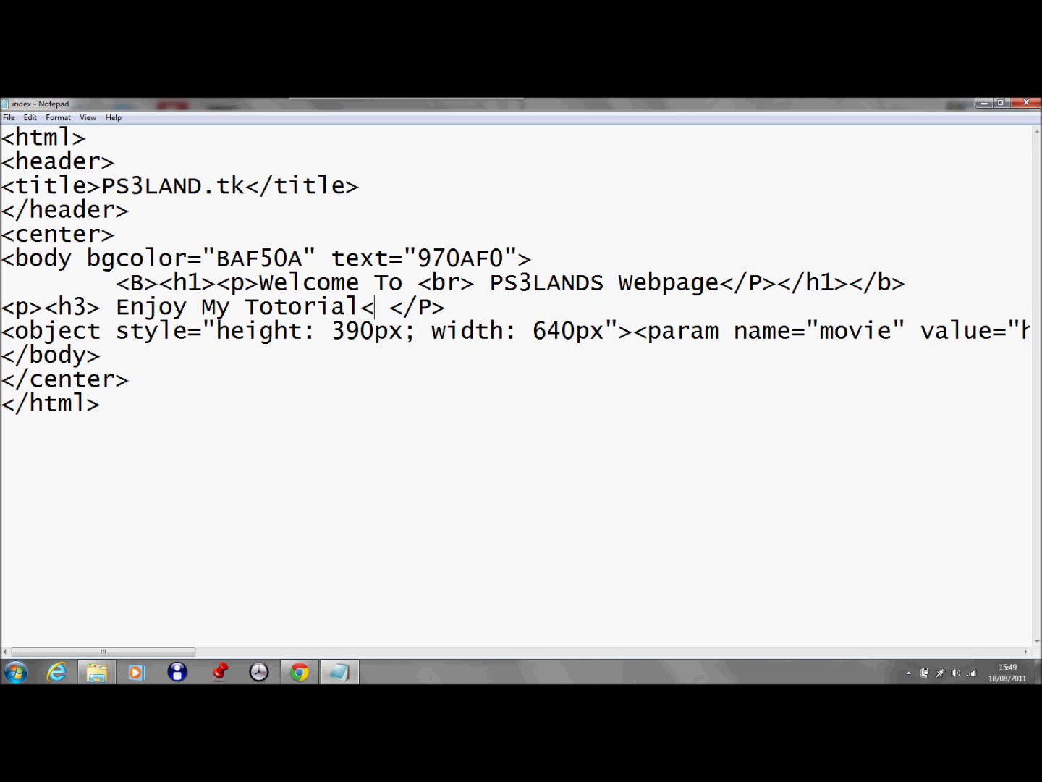
type("/h3>")
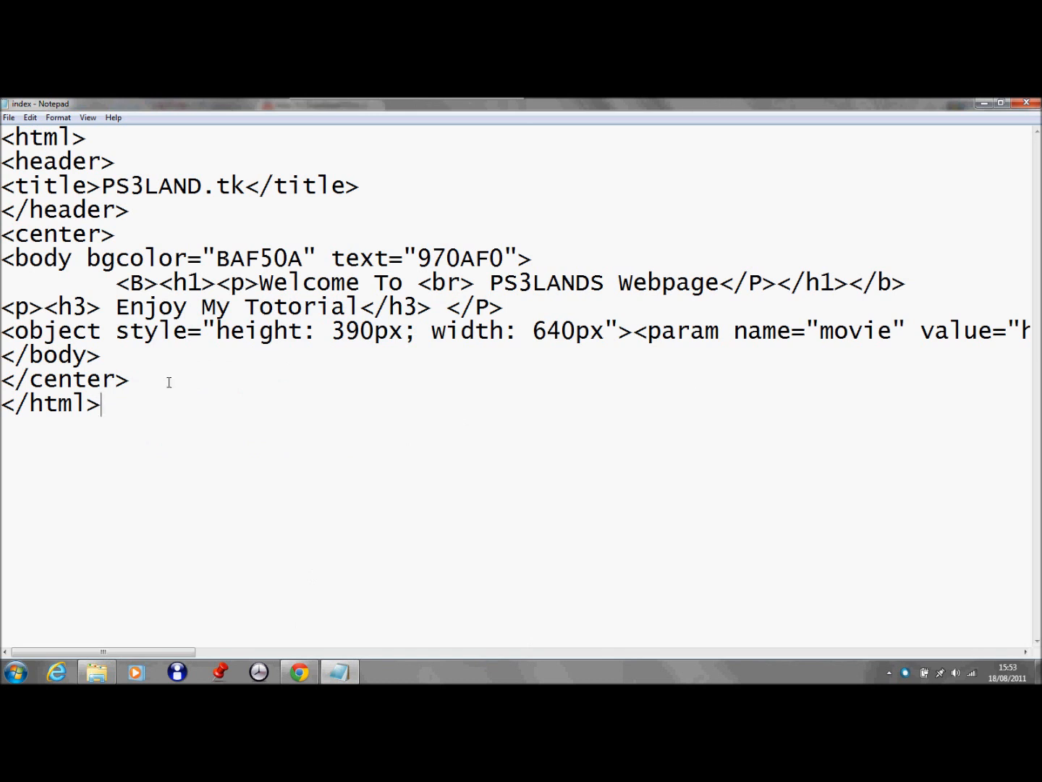
mouse_move(116, 357)
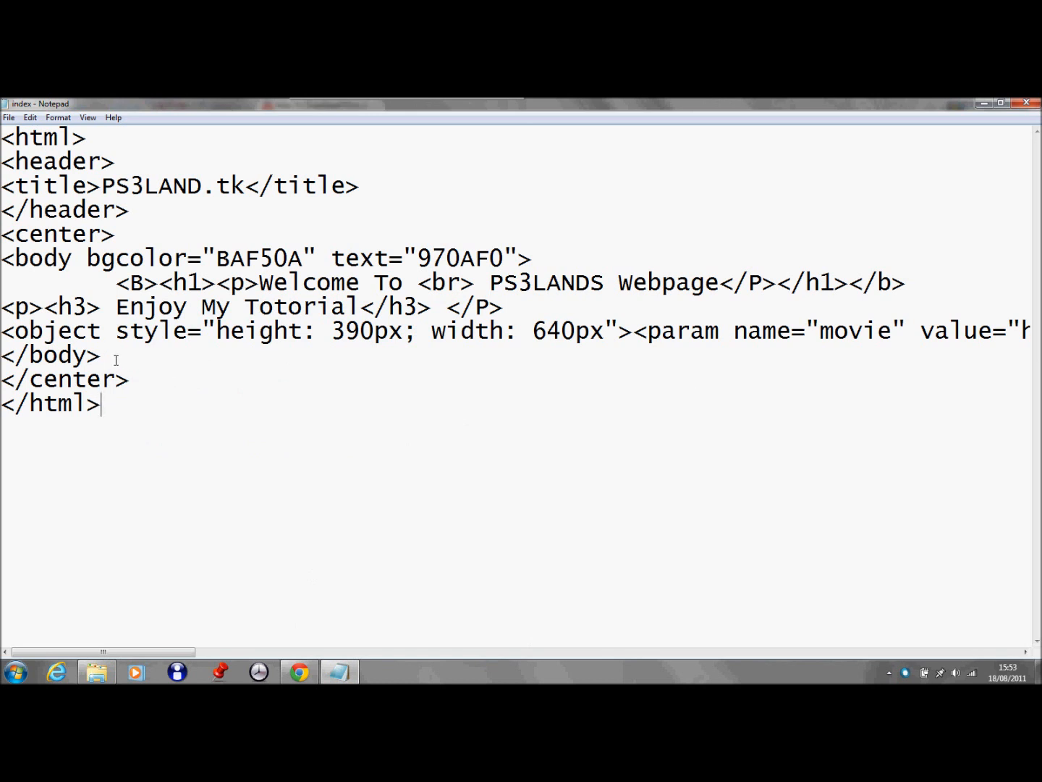
mouse_move(307, 369)
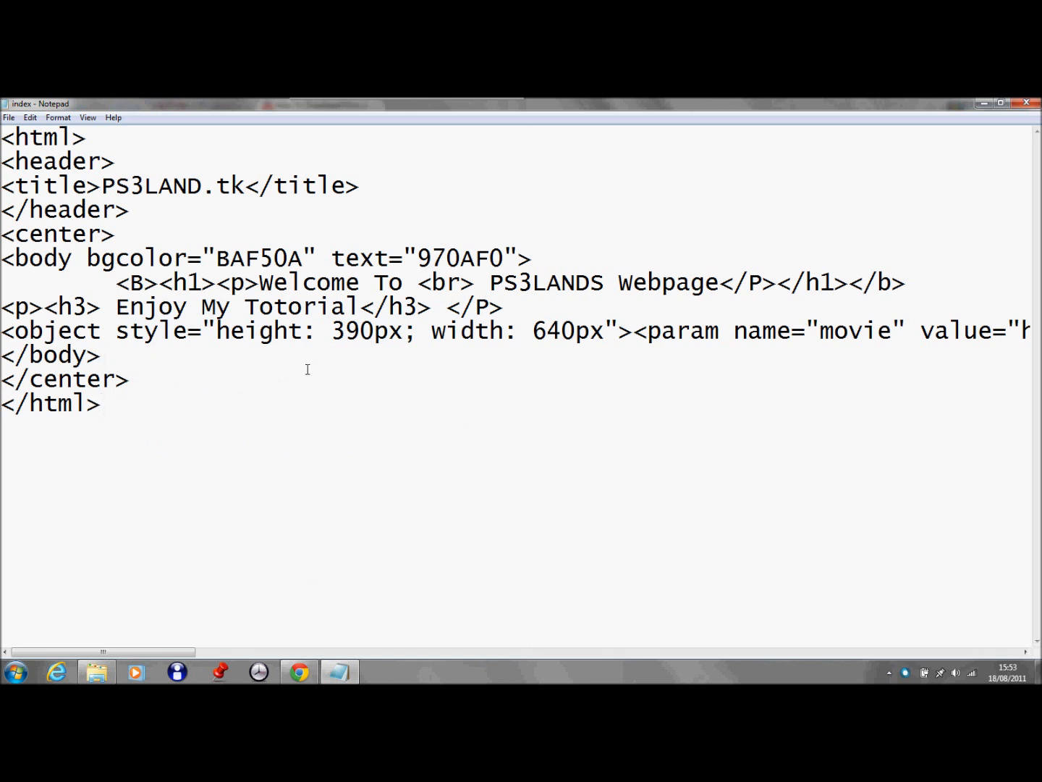
key("Enter")
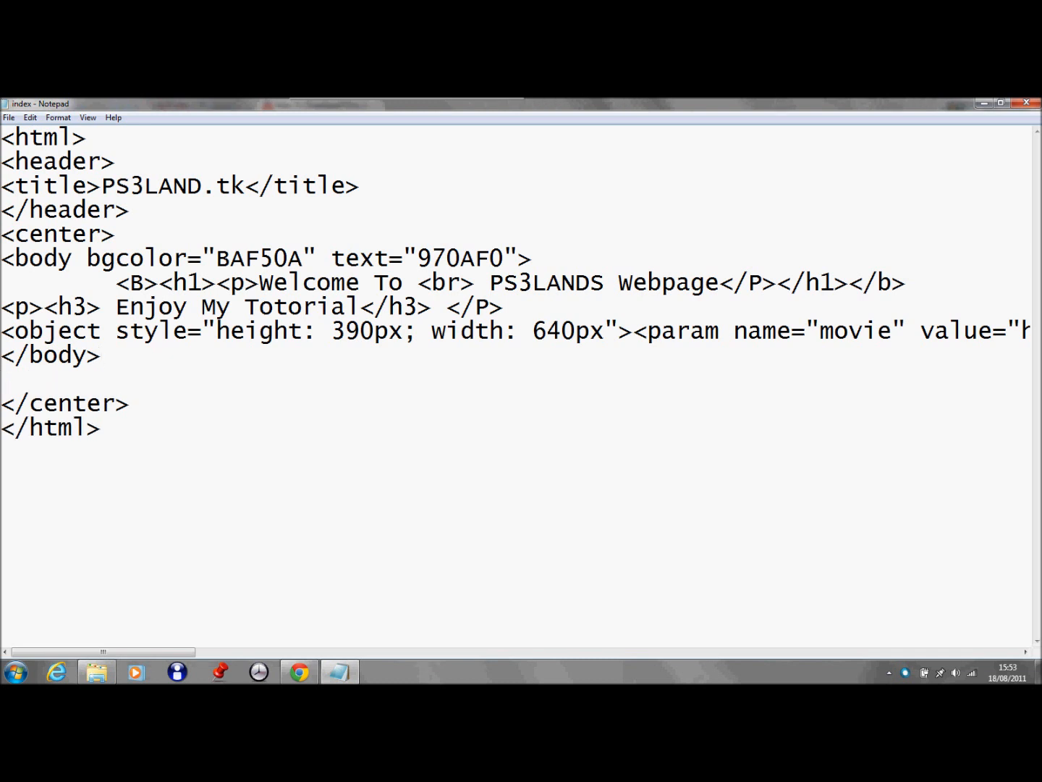
type("<a")
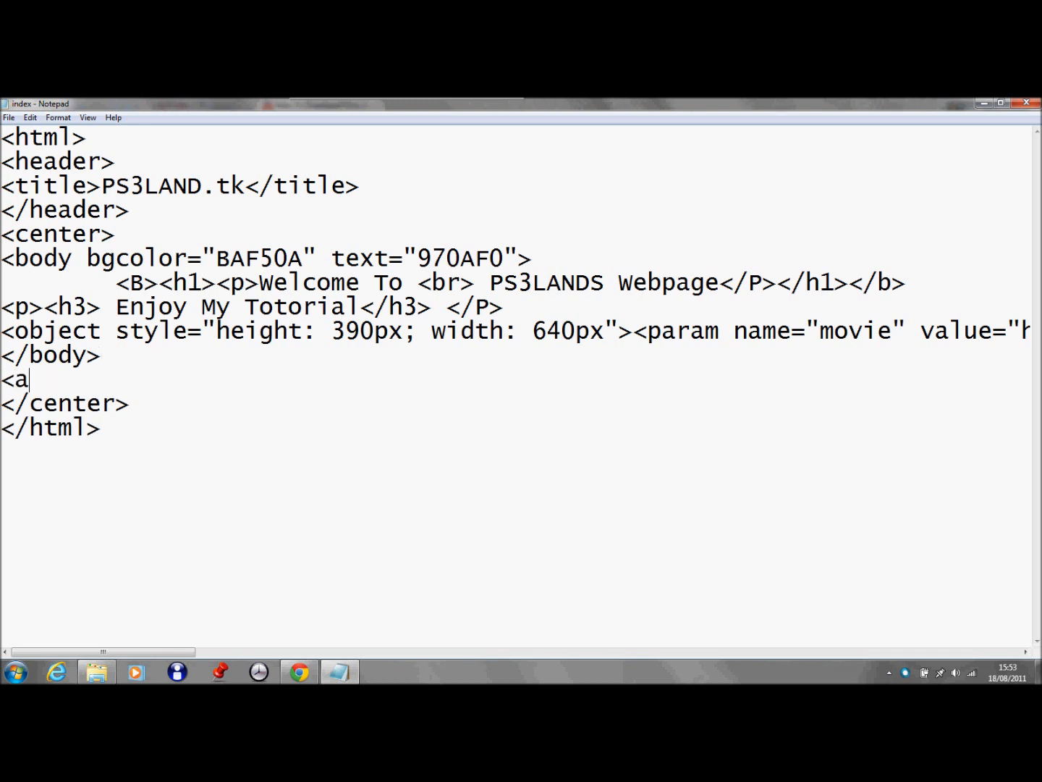
type("hr")
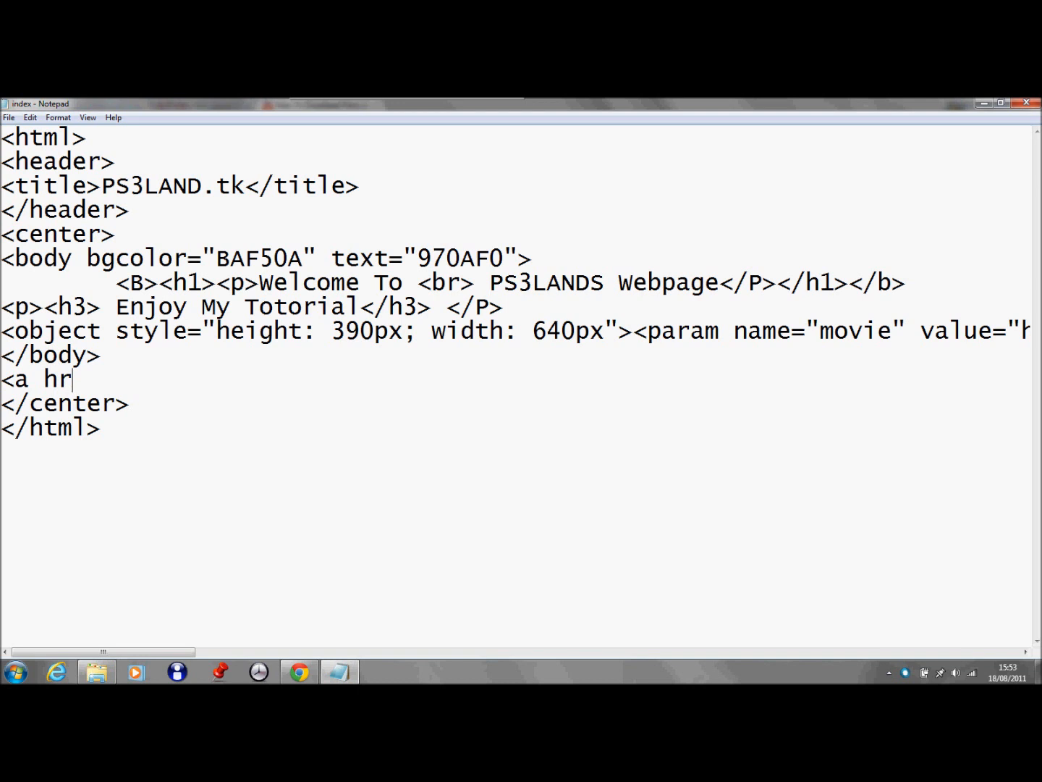
type("ef")
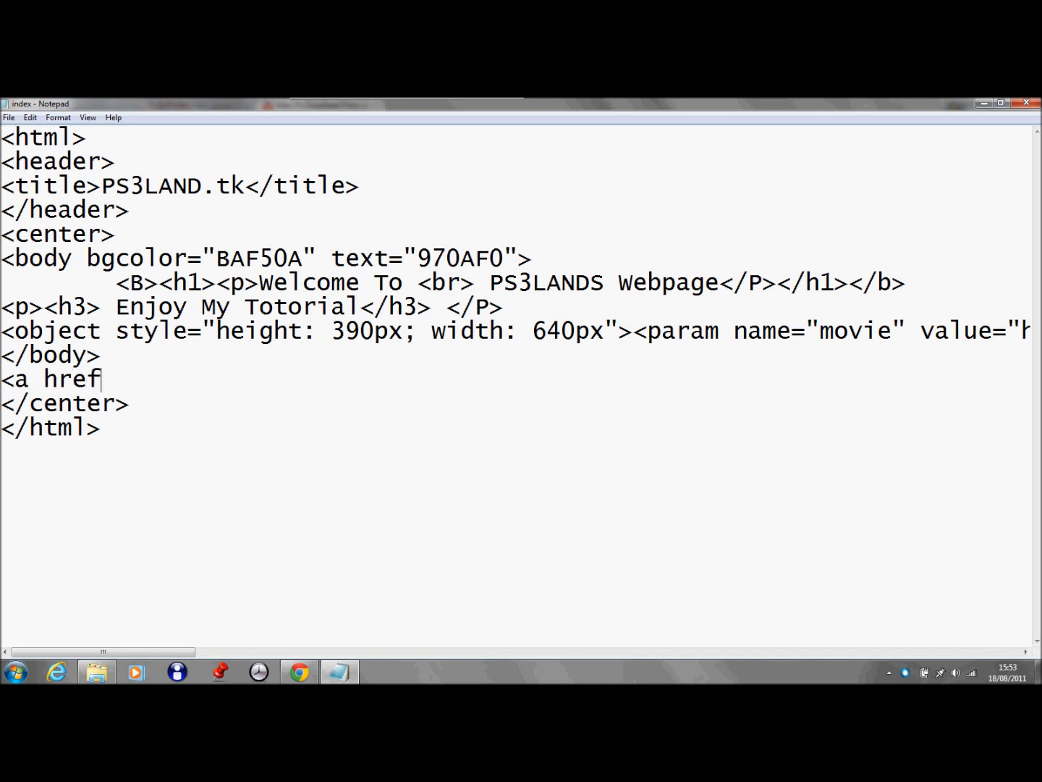
type("=\"")
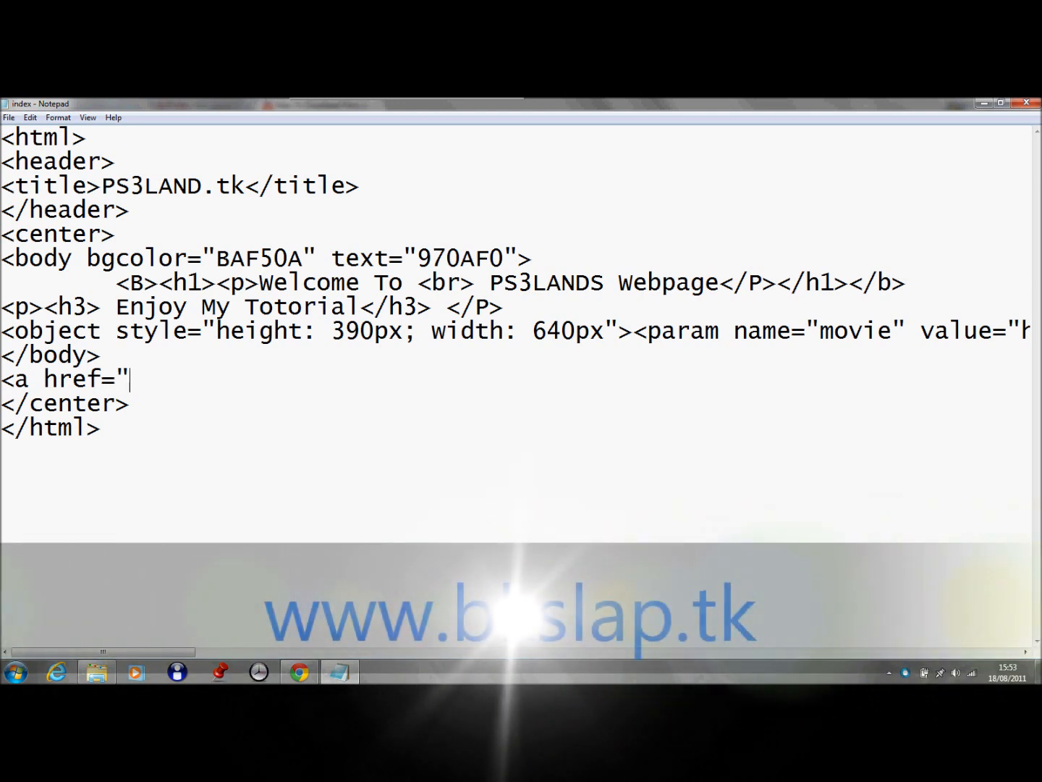
type("http")
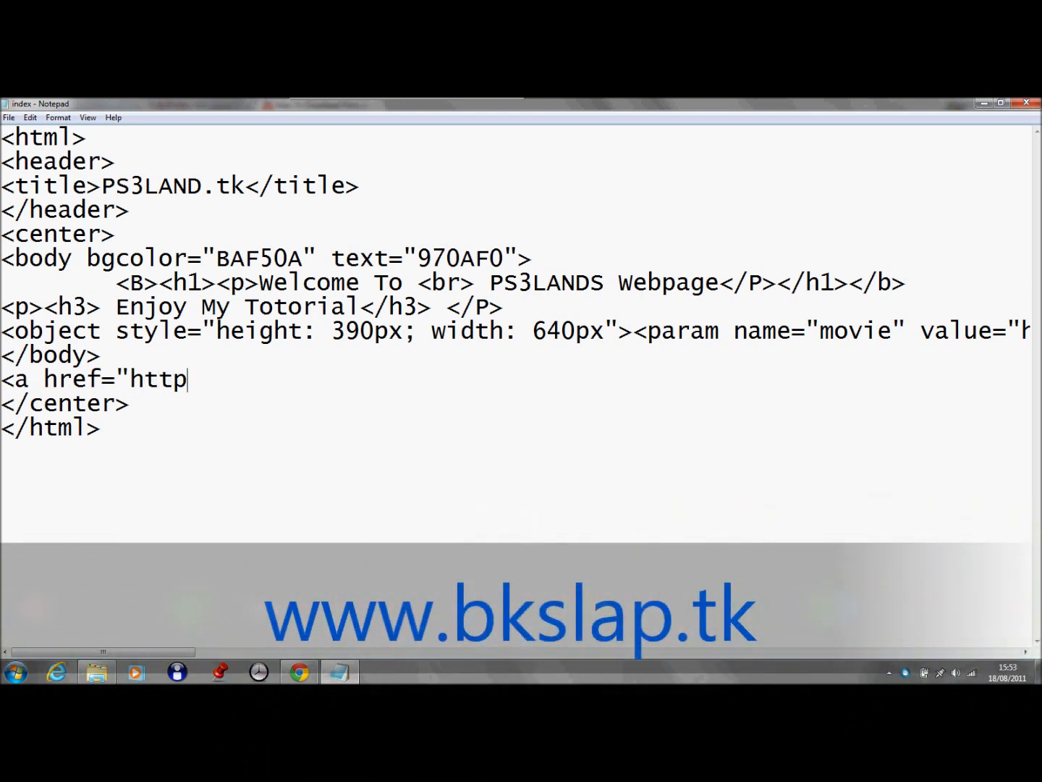
type("://")
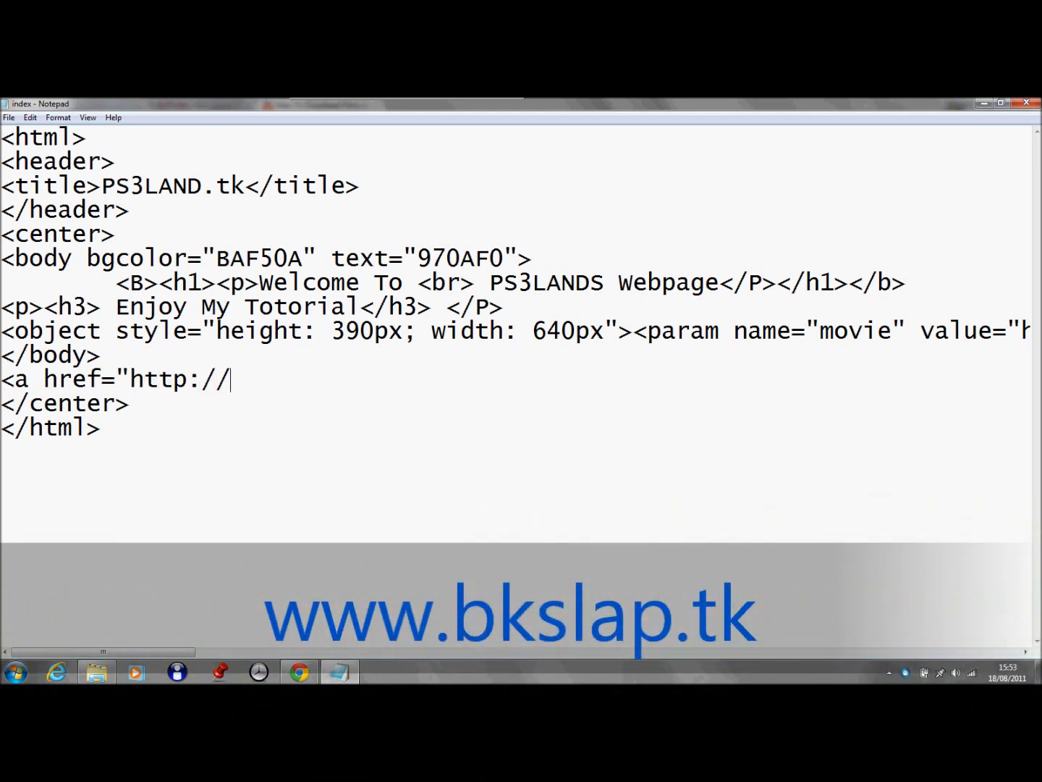
type("www.")
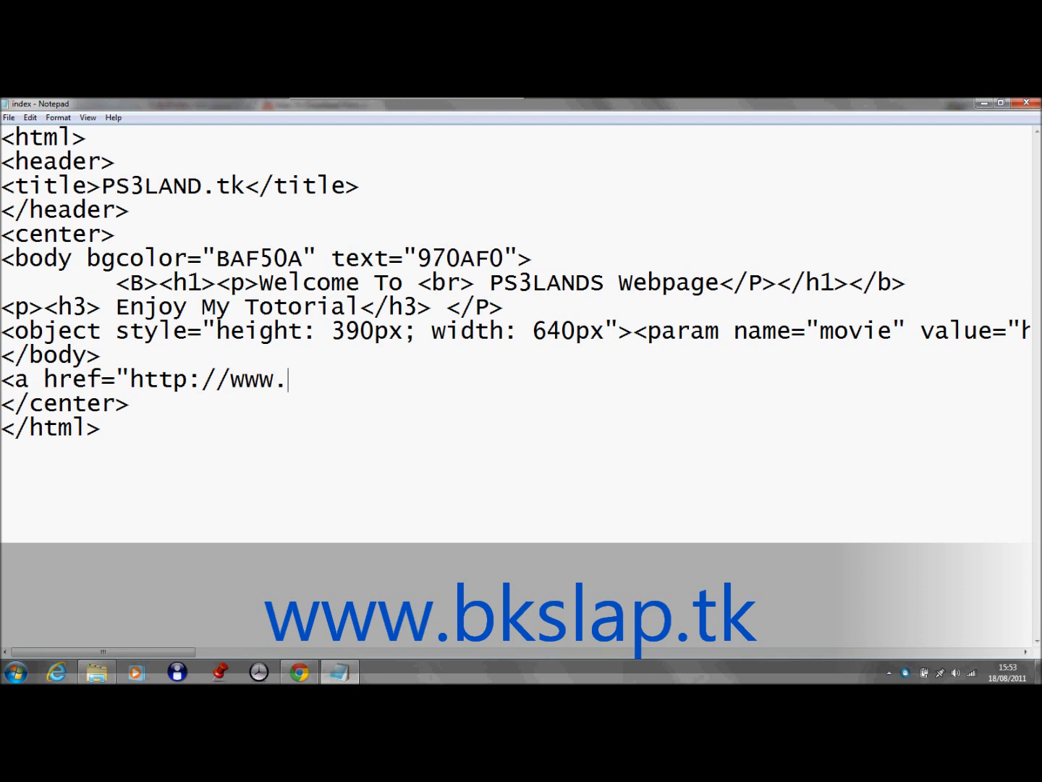
type("bkslap")
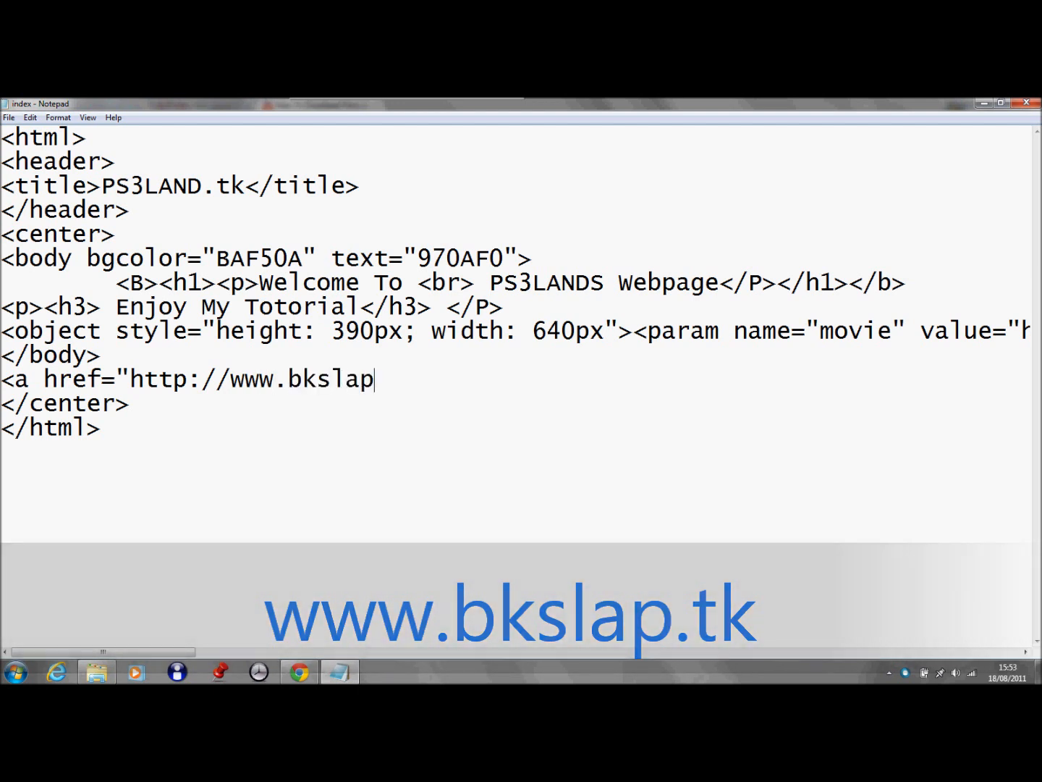
type(".tk")
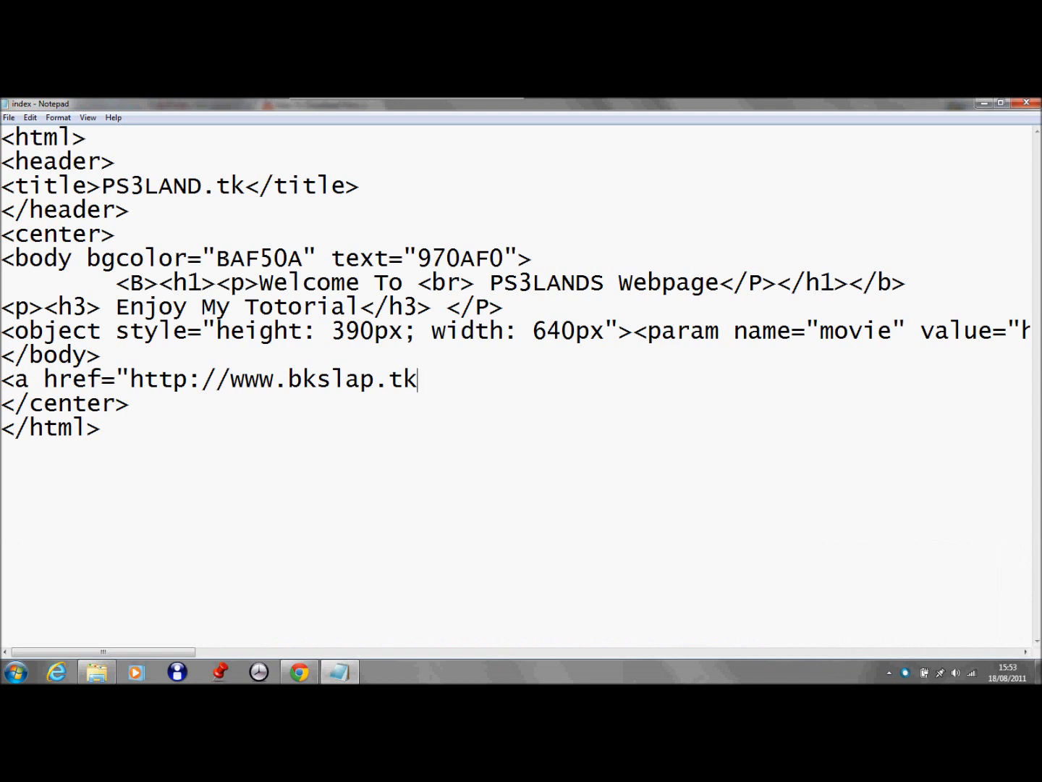
type("\"")
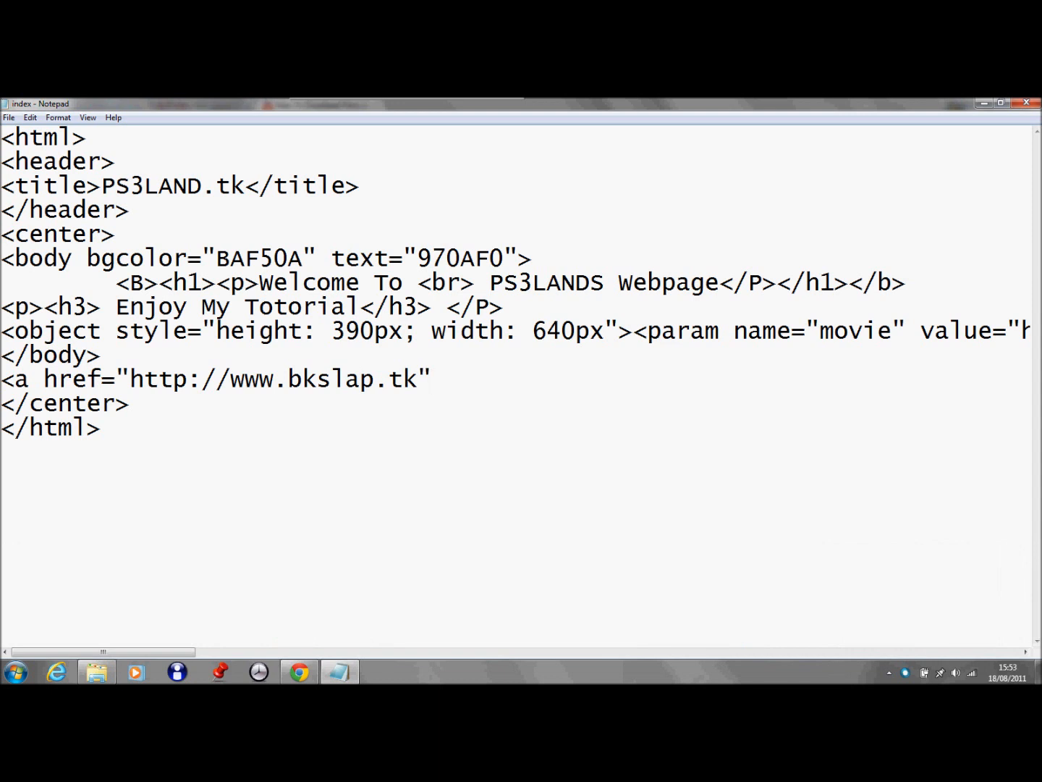
type(">")
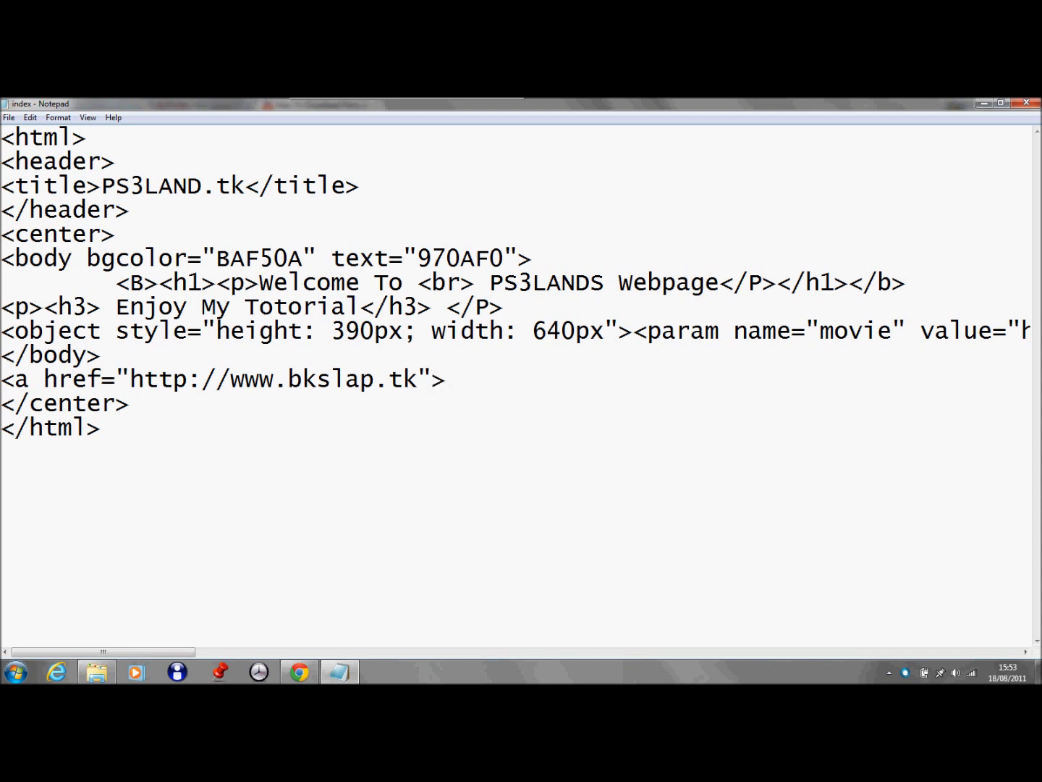
Step: Give the link the text 'click here to visit my website' and switch to Chrome to preview
type("click")
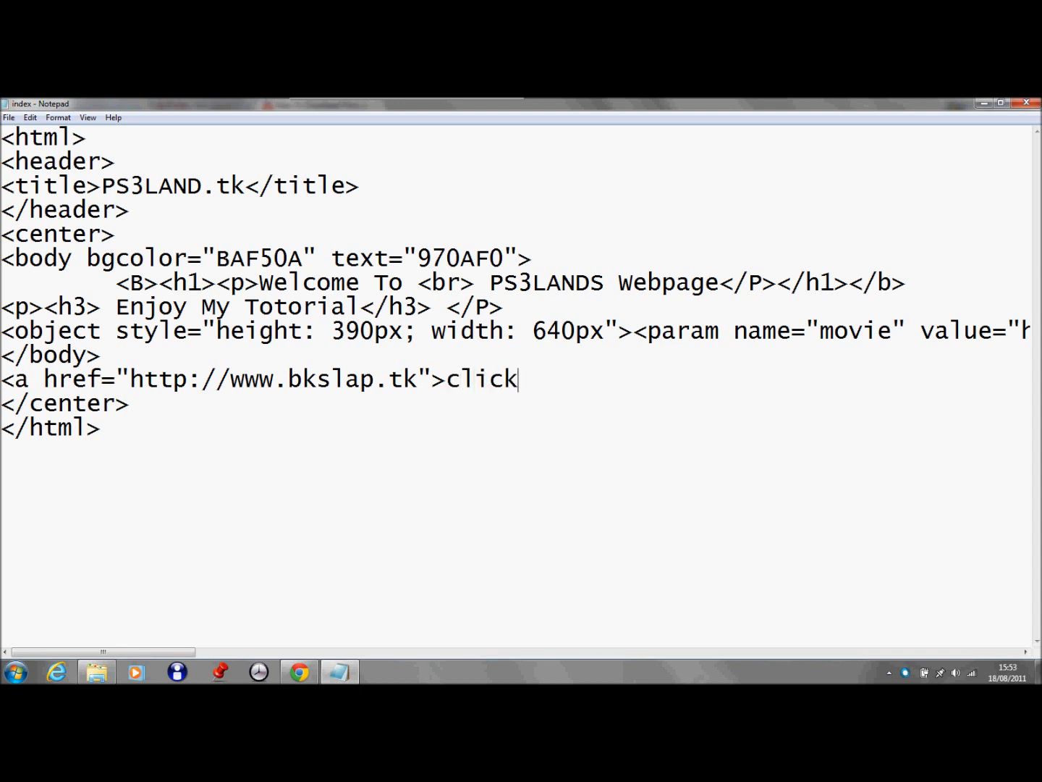
type("here to")
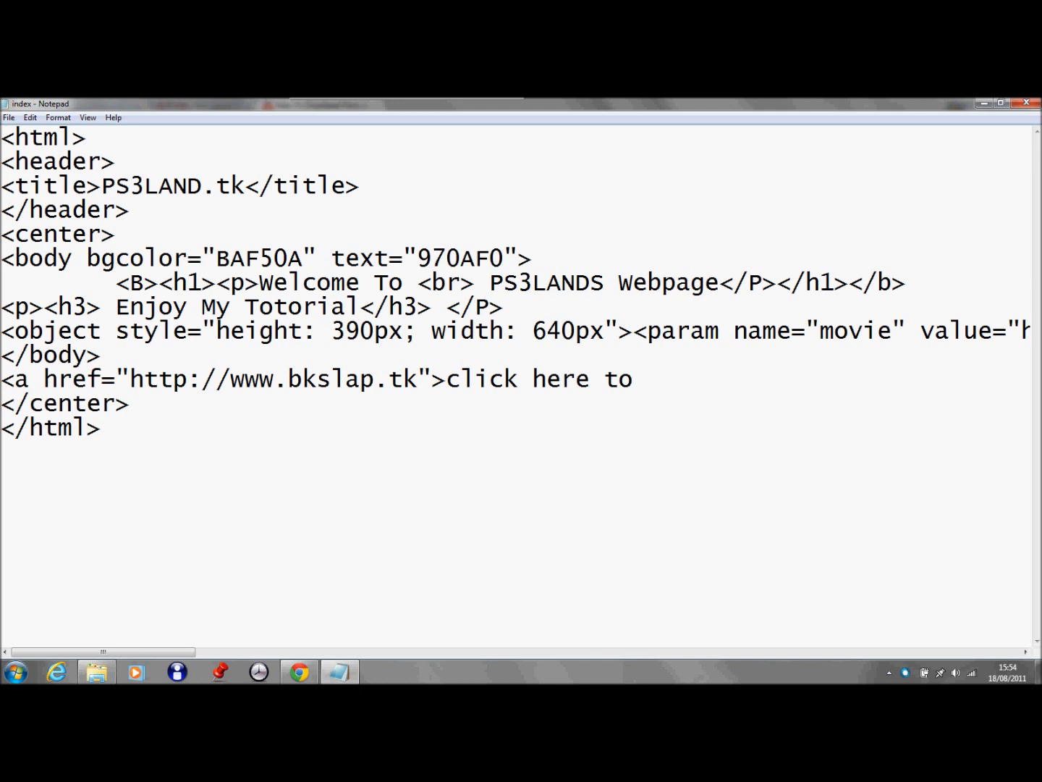
type("visit")
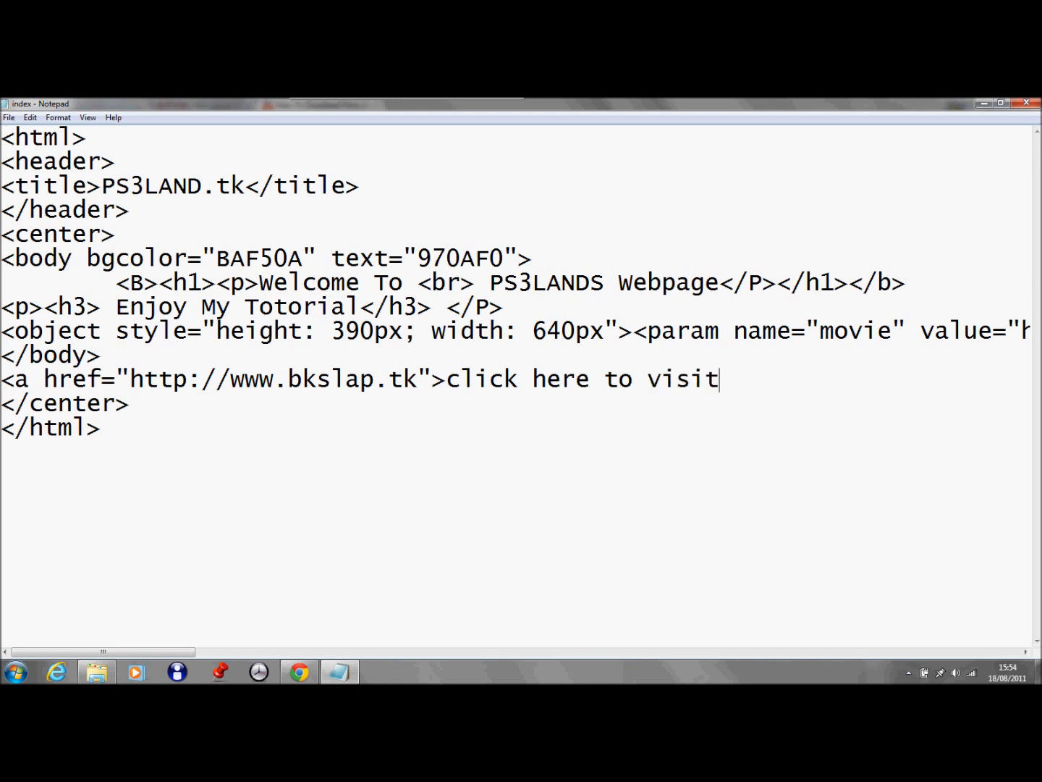
type("my")
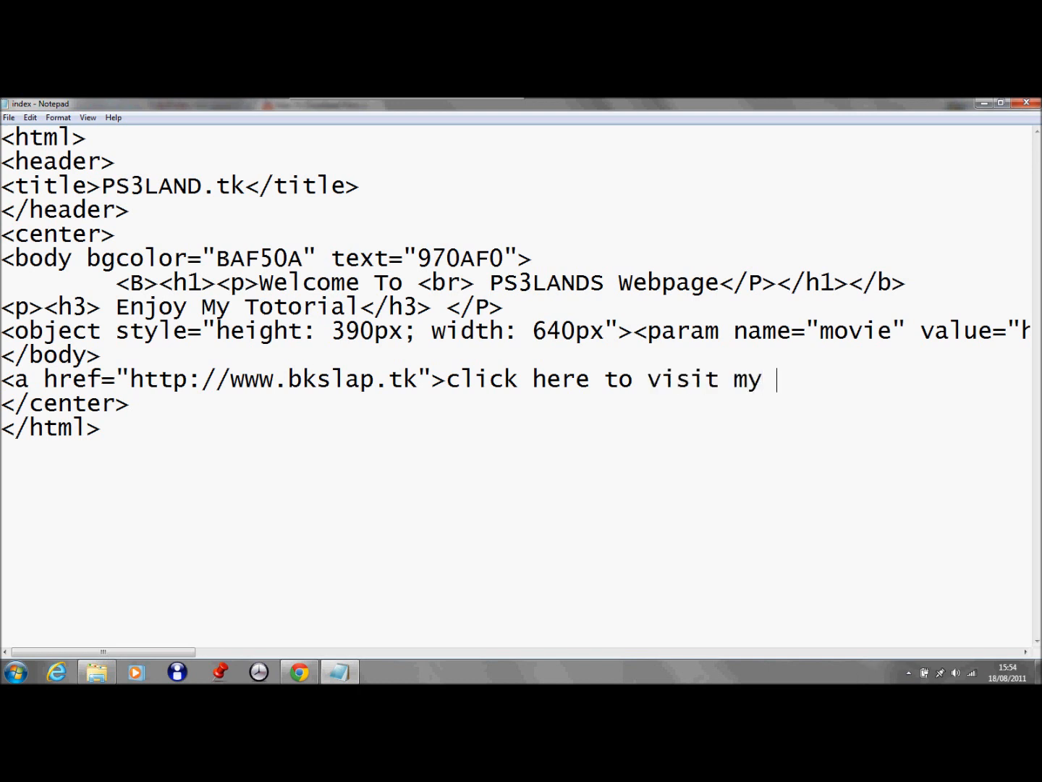
type("we")
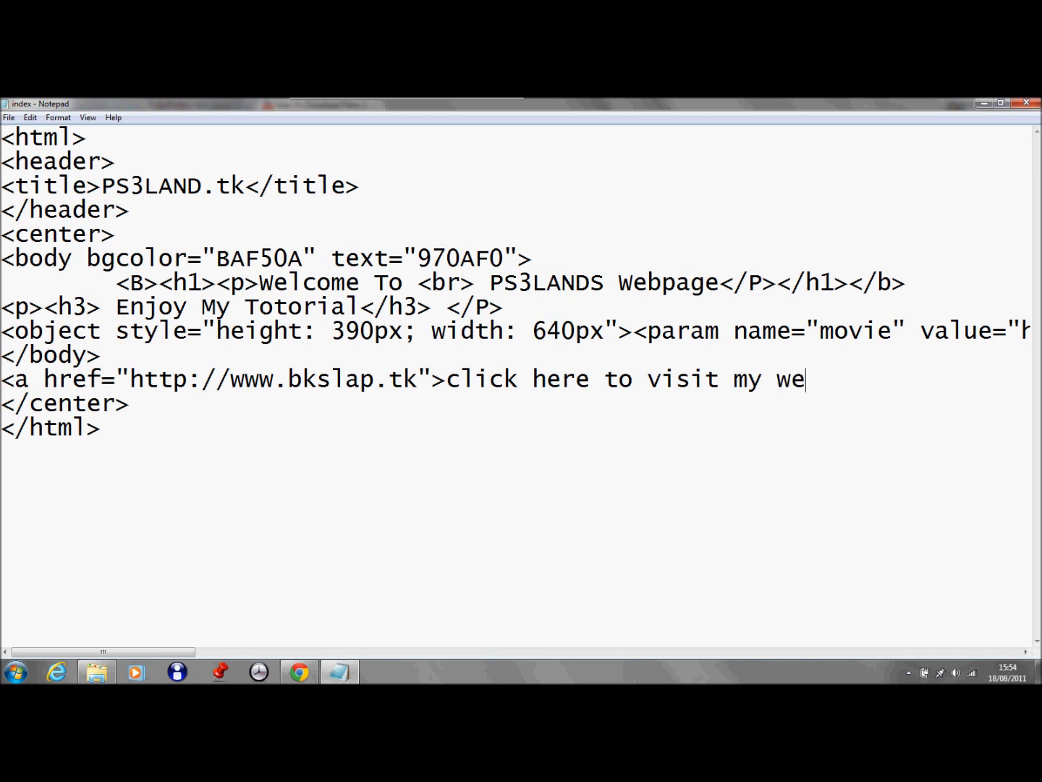
type("bsite </a>")
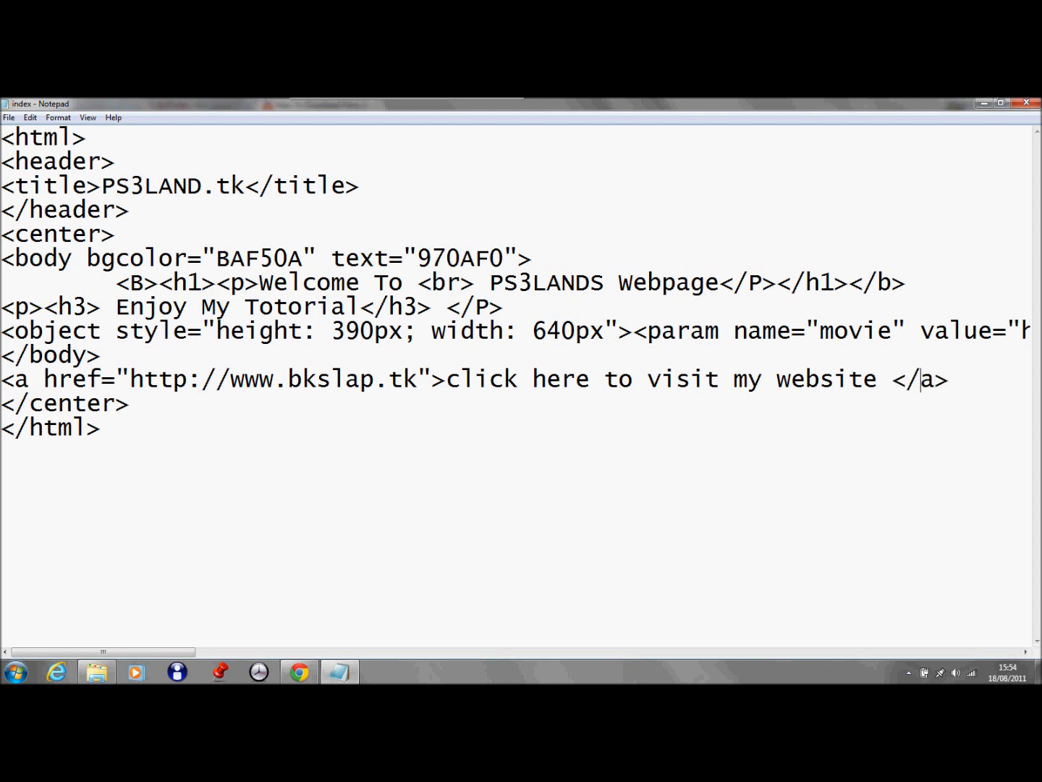
left_click(10, 117)
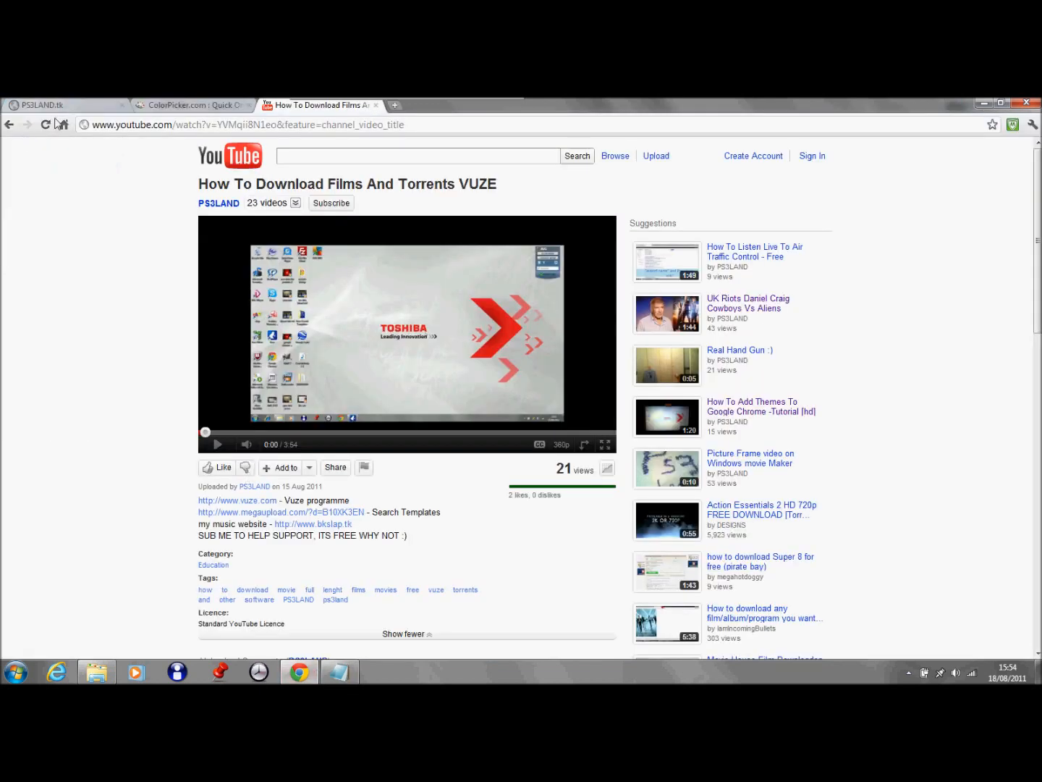
left_click(43, 104)
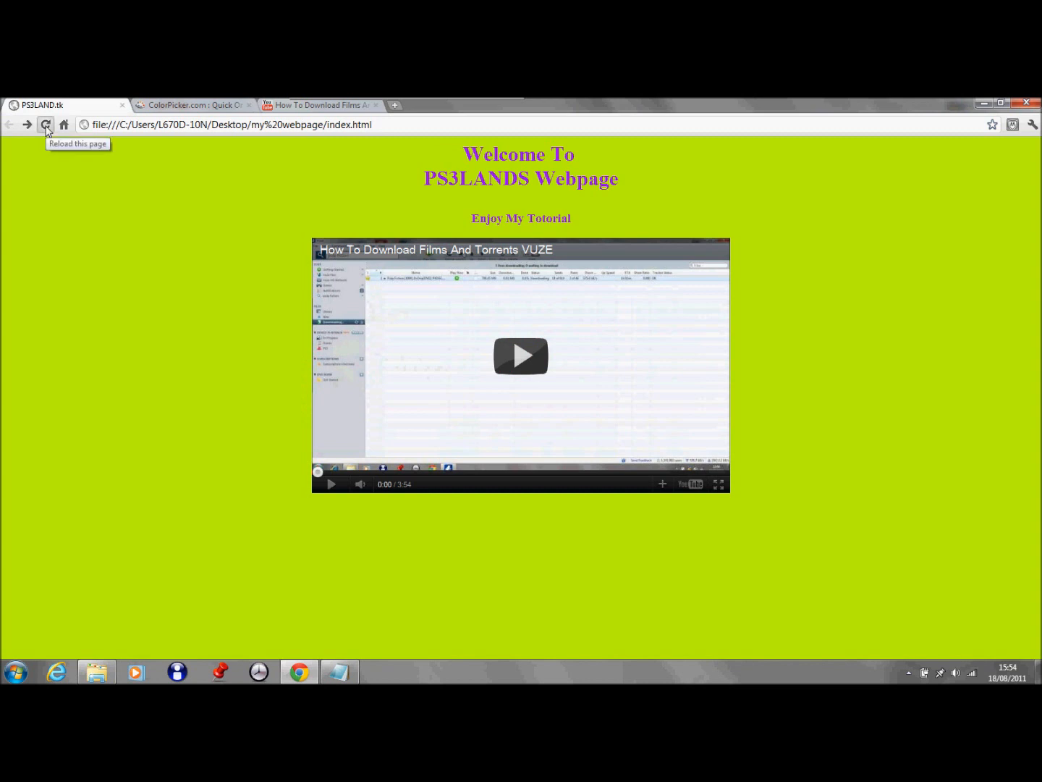
left_click(45, 124)
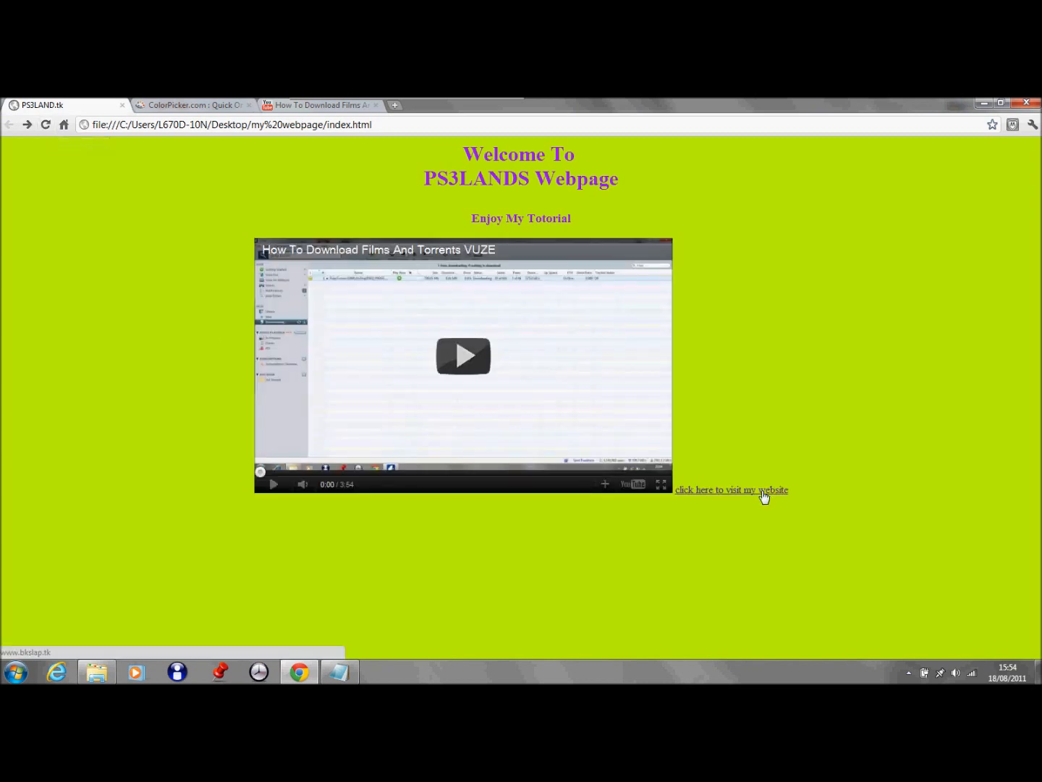
left_click(731, 489)
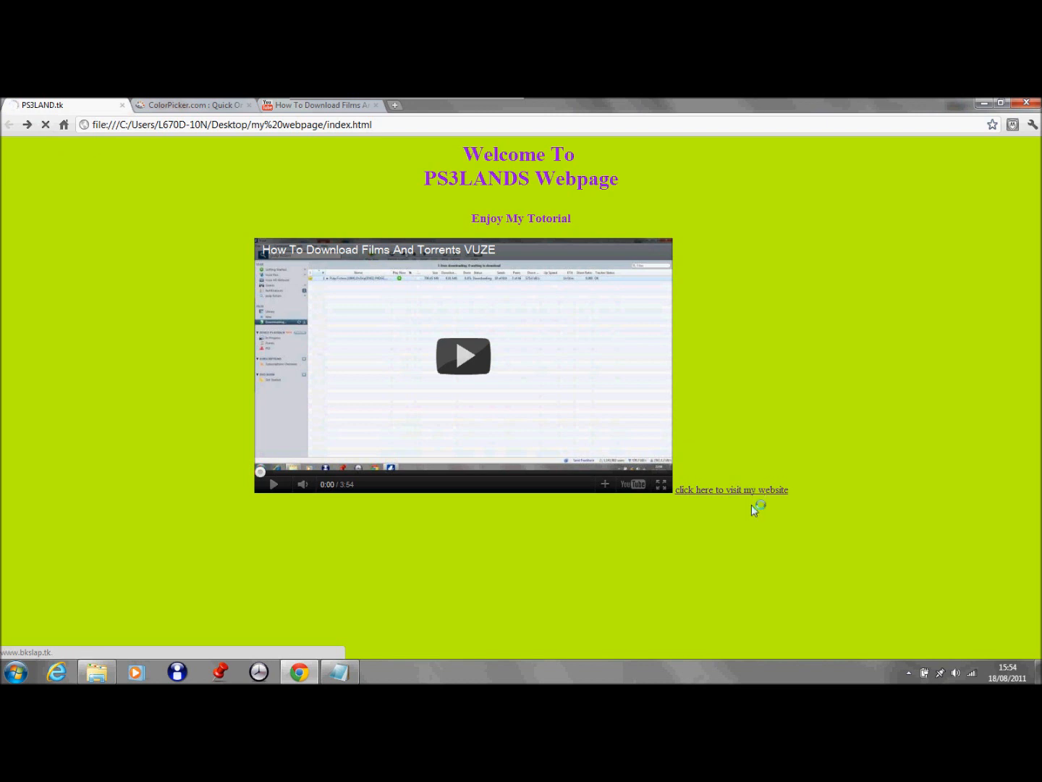
left_click(731, 490)
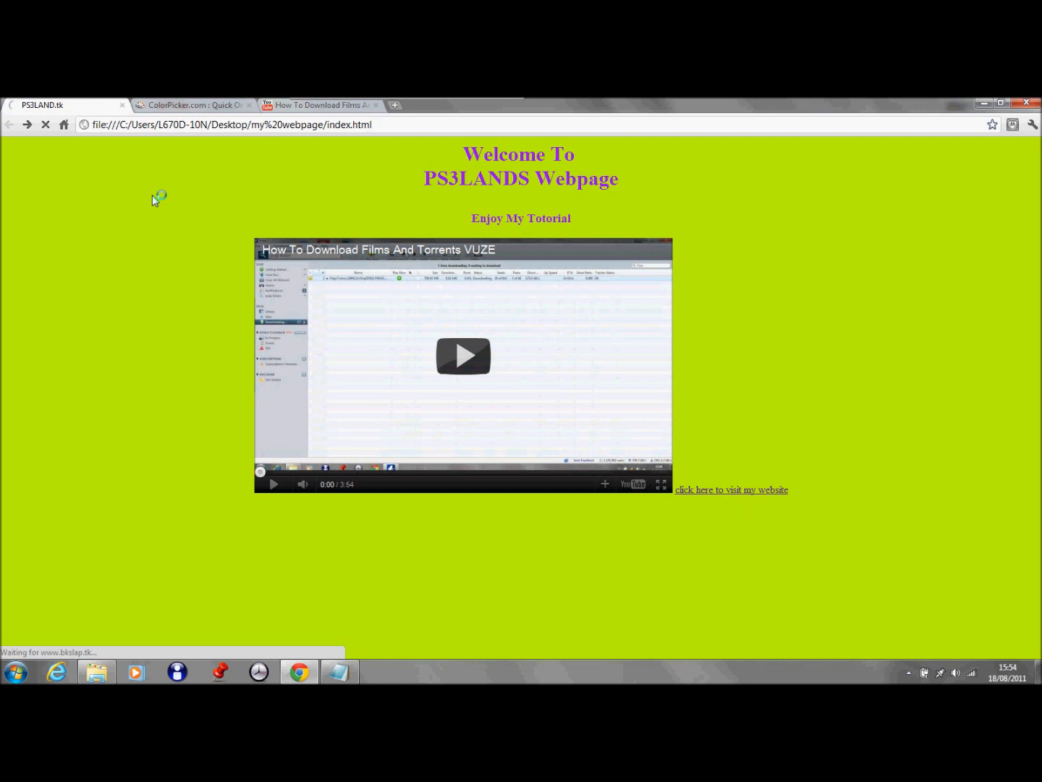
mouse_move(285, 245)
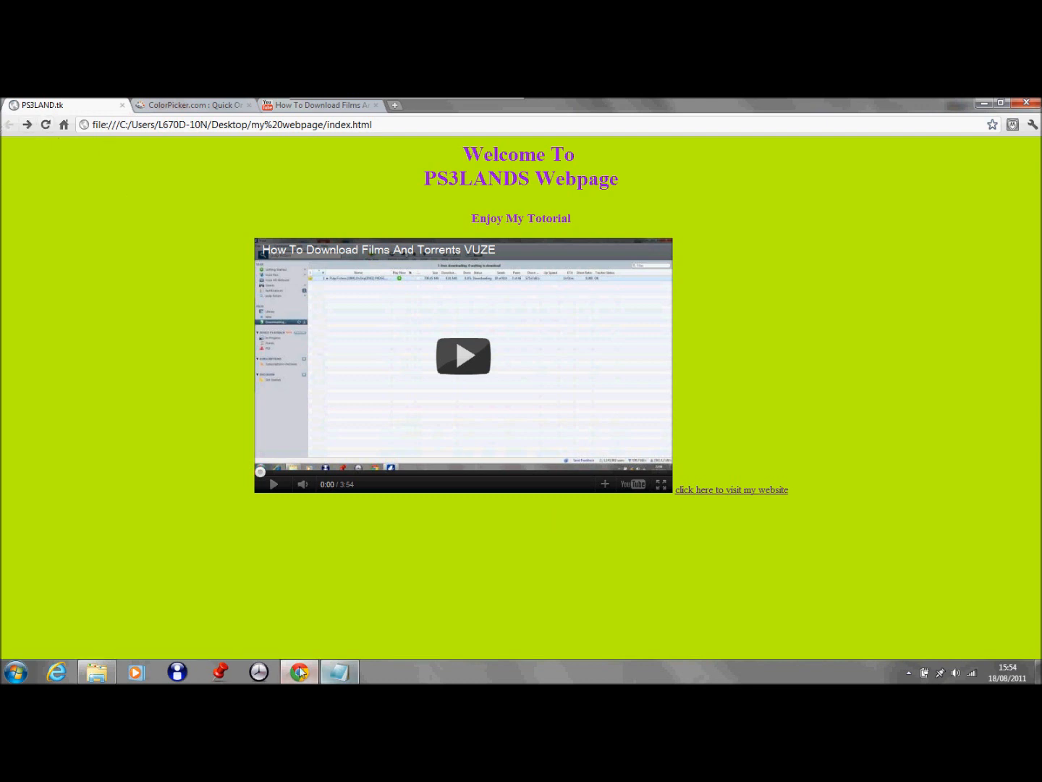
mouse_move(476, 246)
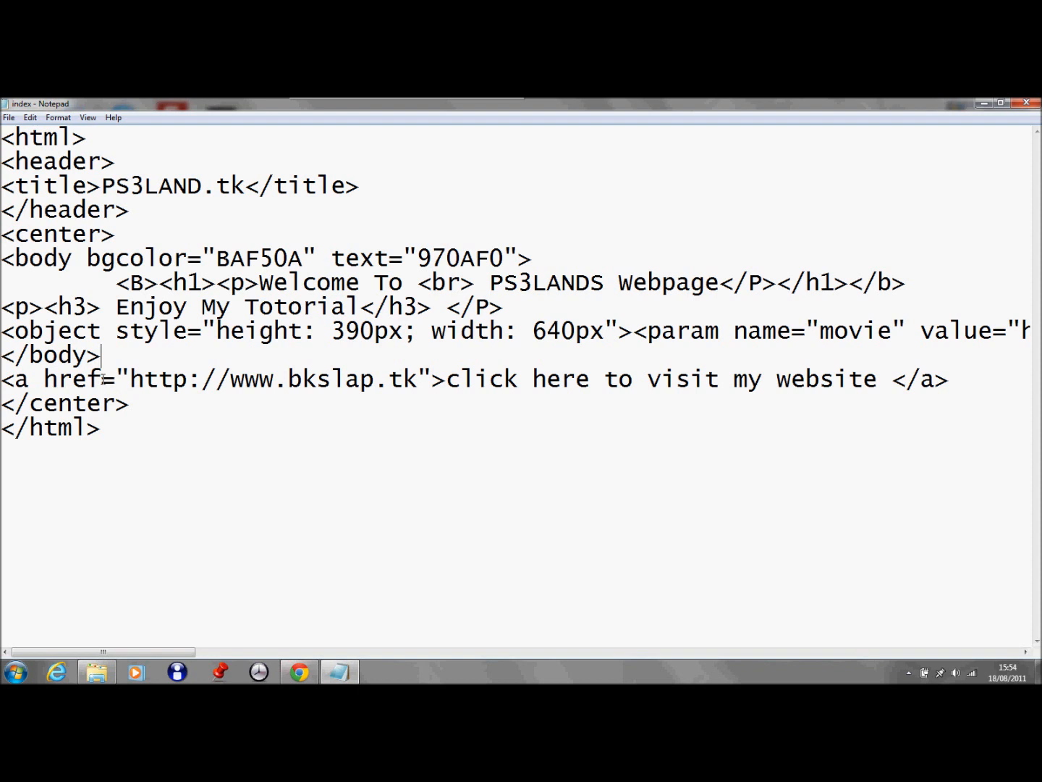
mouse_move(128, 356)
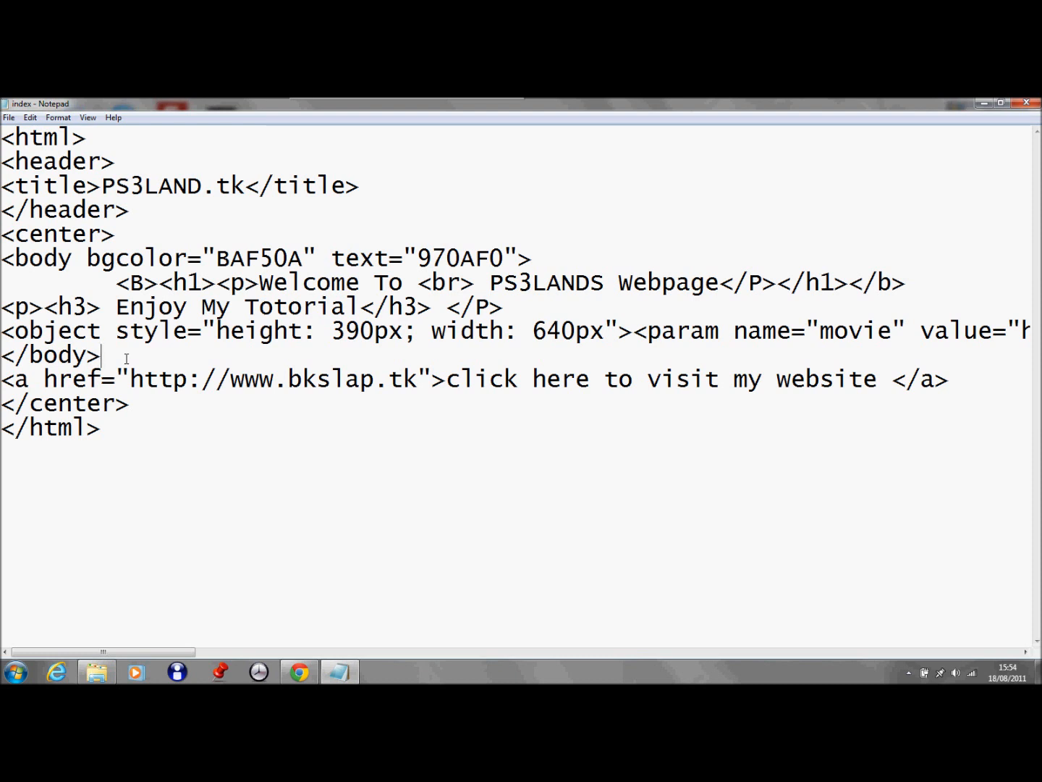
mouse_move(94, 369)
type("<h")
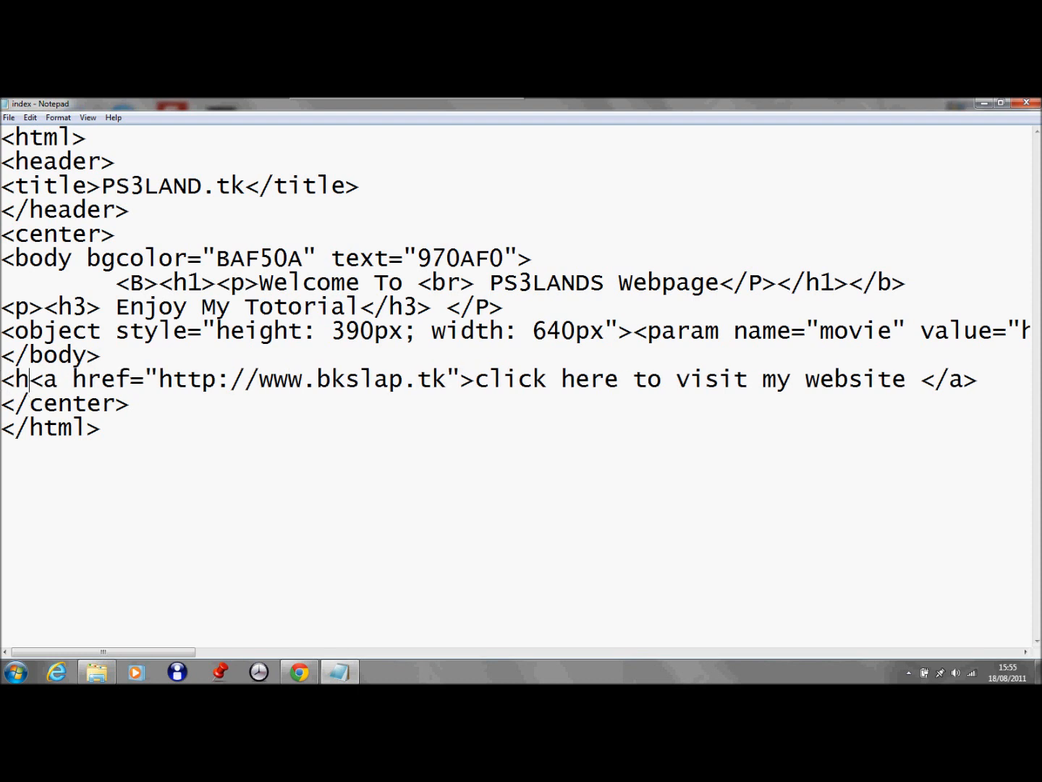
Step: Finish typing the h1 tags around the website link line and switch to Chrome
type("1>")
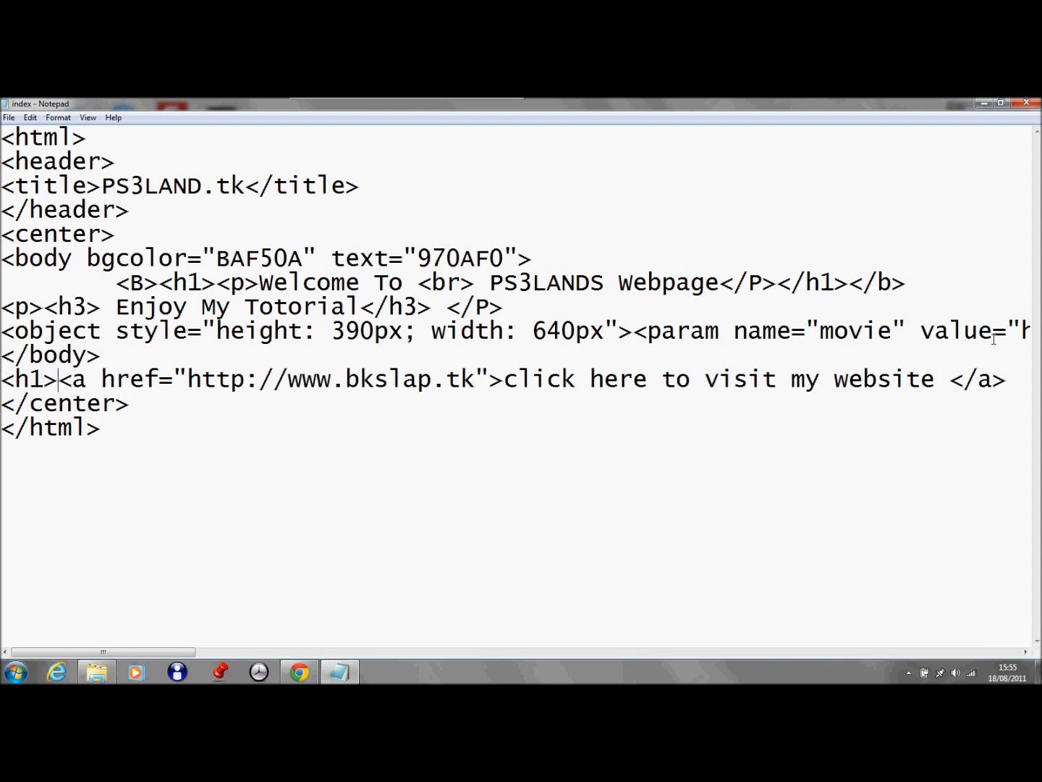
type("<h1")
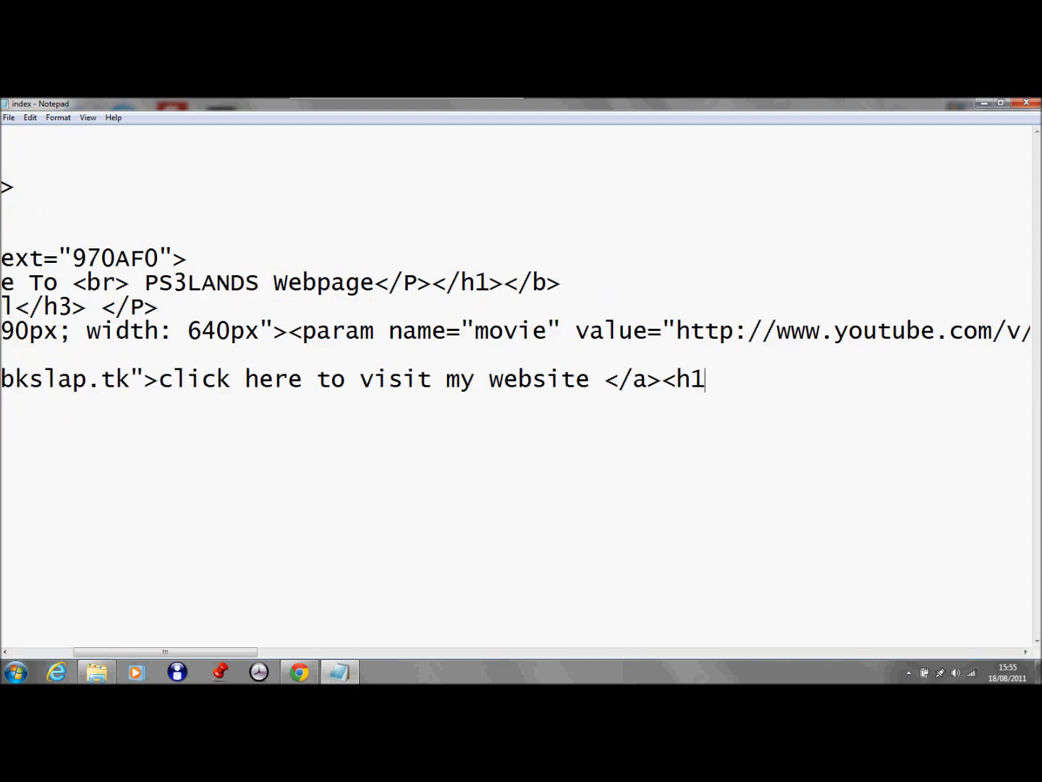
left_click(9, 117)
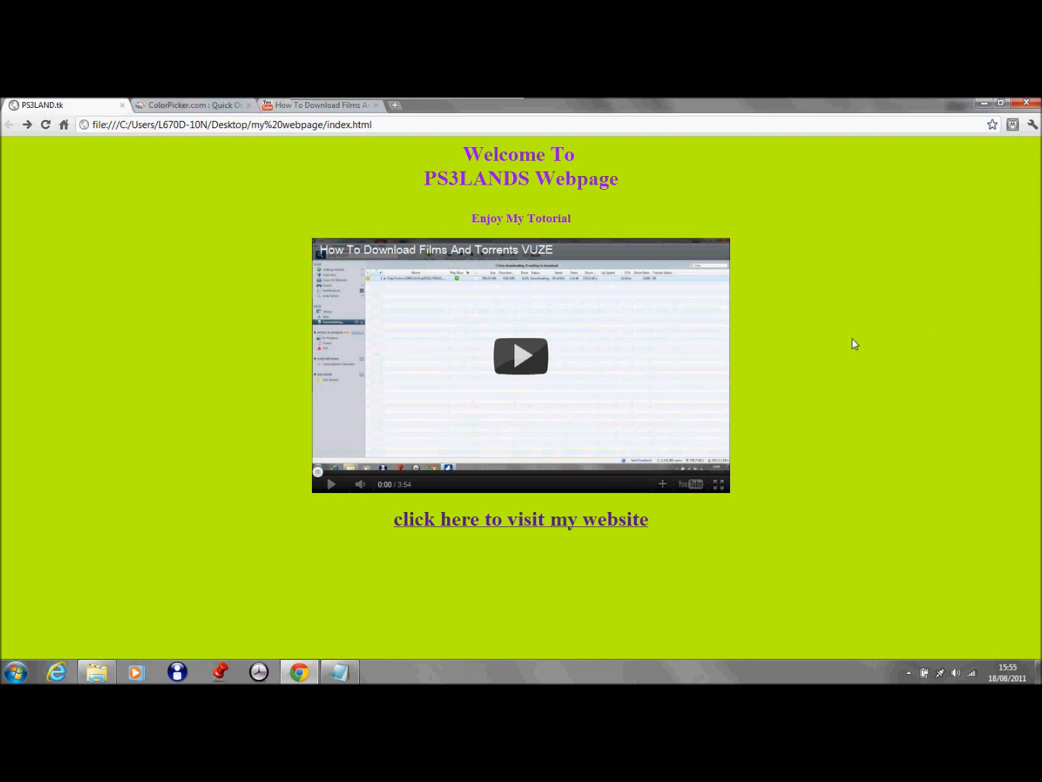
mouse_move(838, 339)
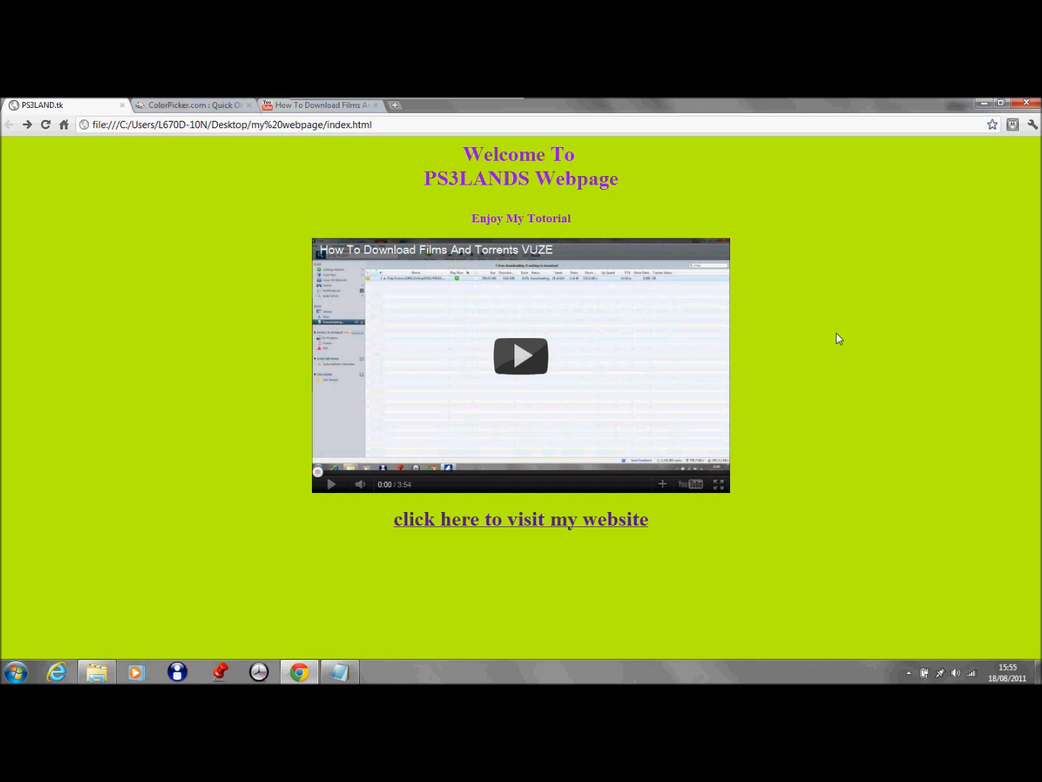
mouse_move(751, 394)
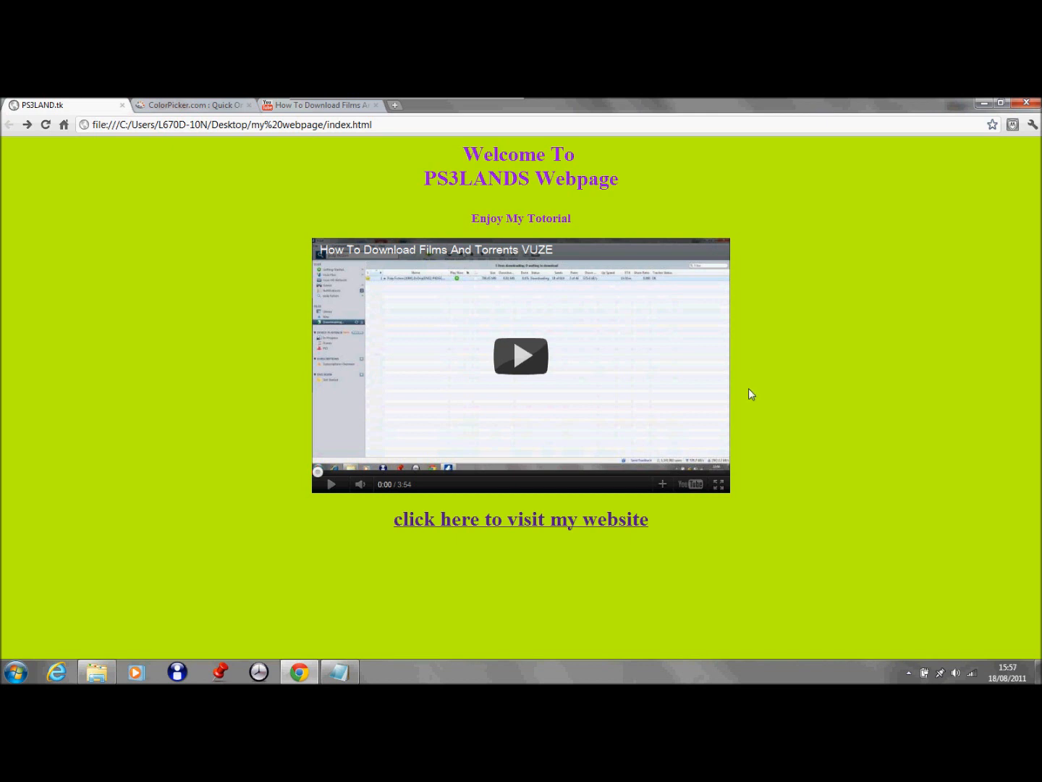
mouse_move(765, 391)
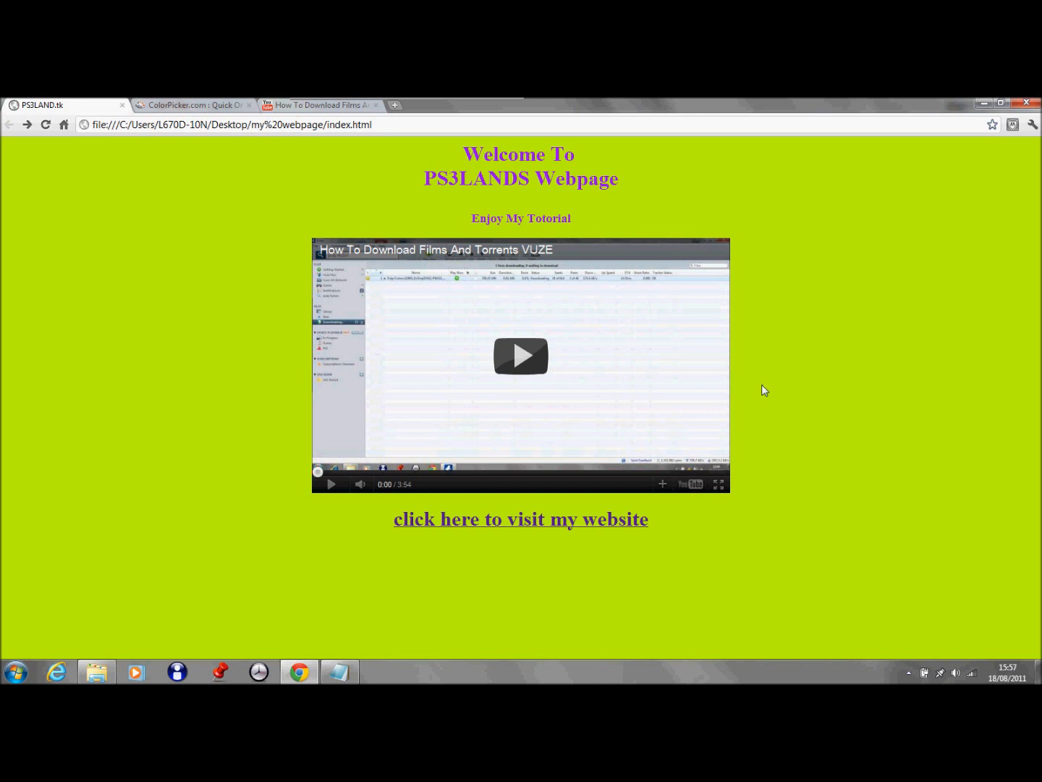
mouse_move(162, 355)
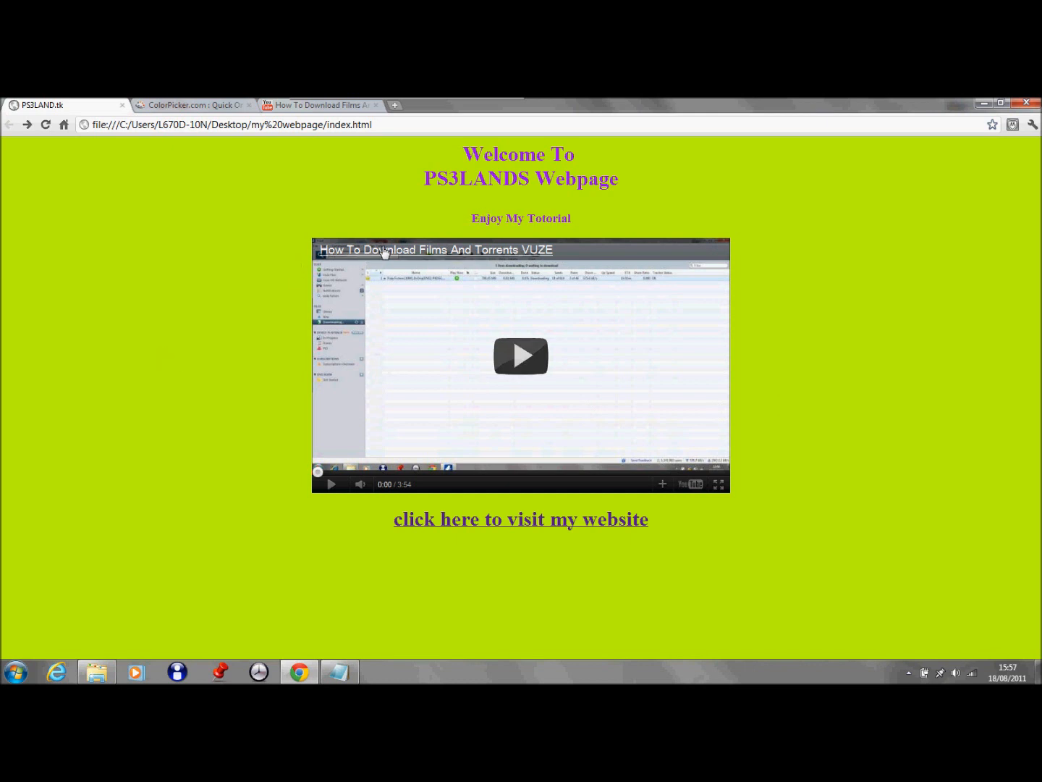
mouse_move(271, 390)
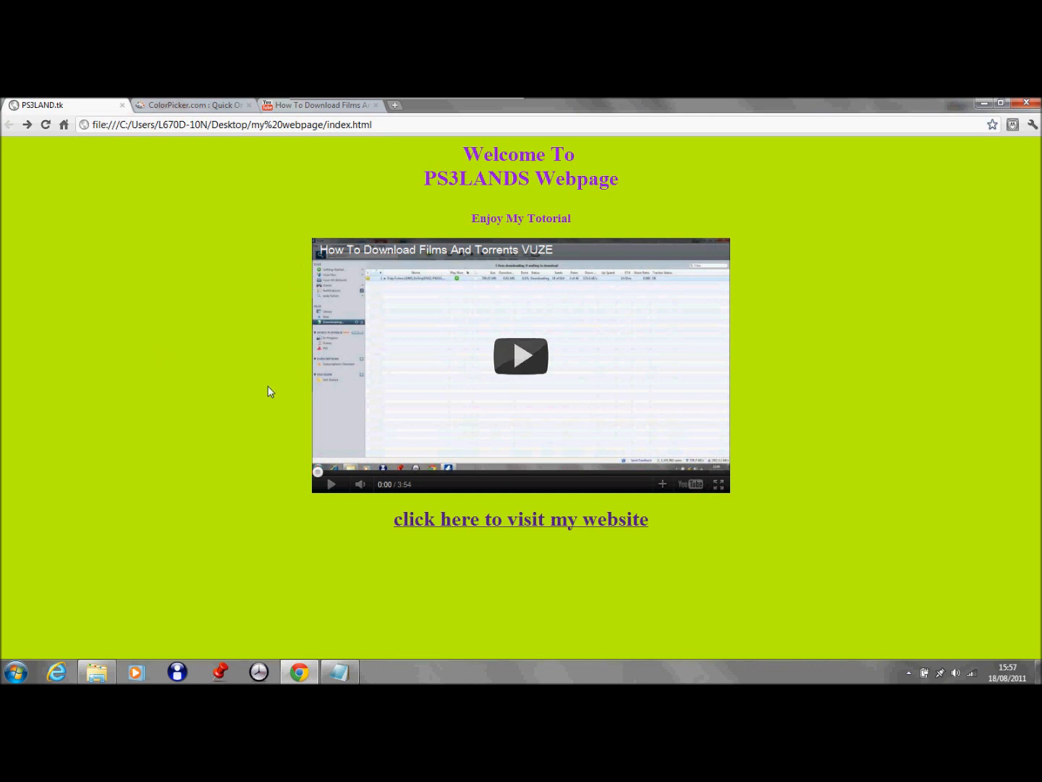
left_click(521, 518)
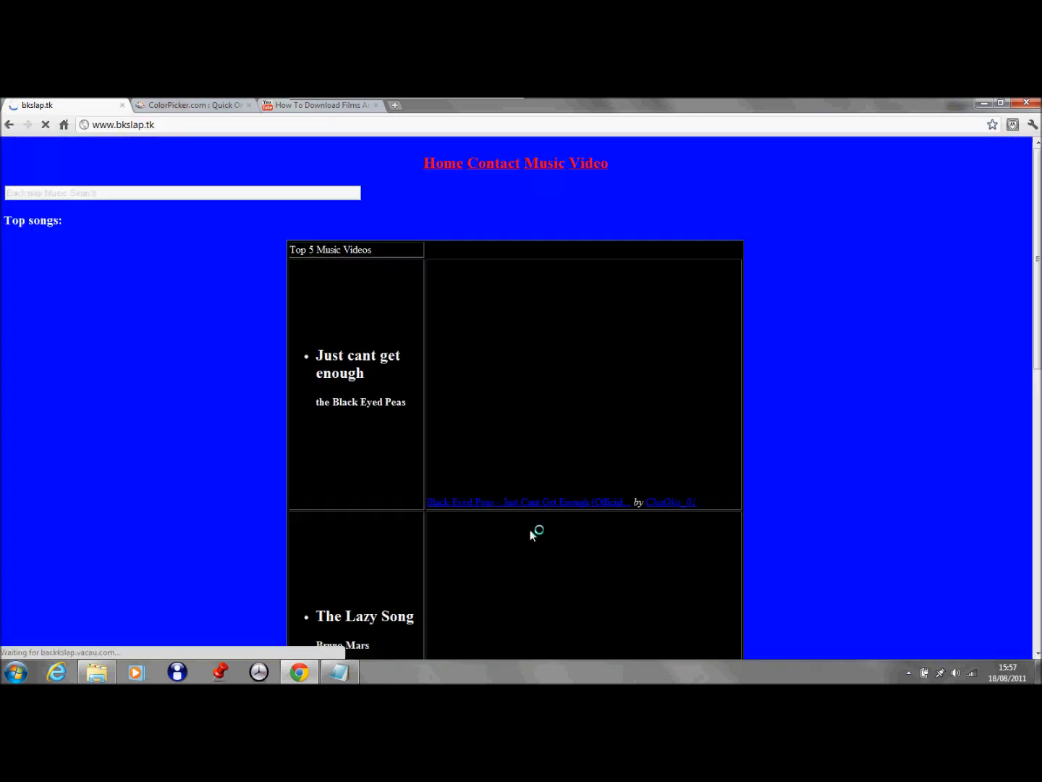
scroll("down", 3)
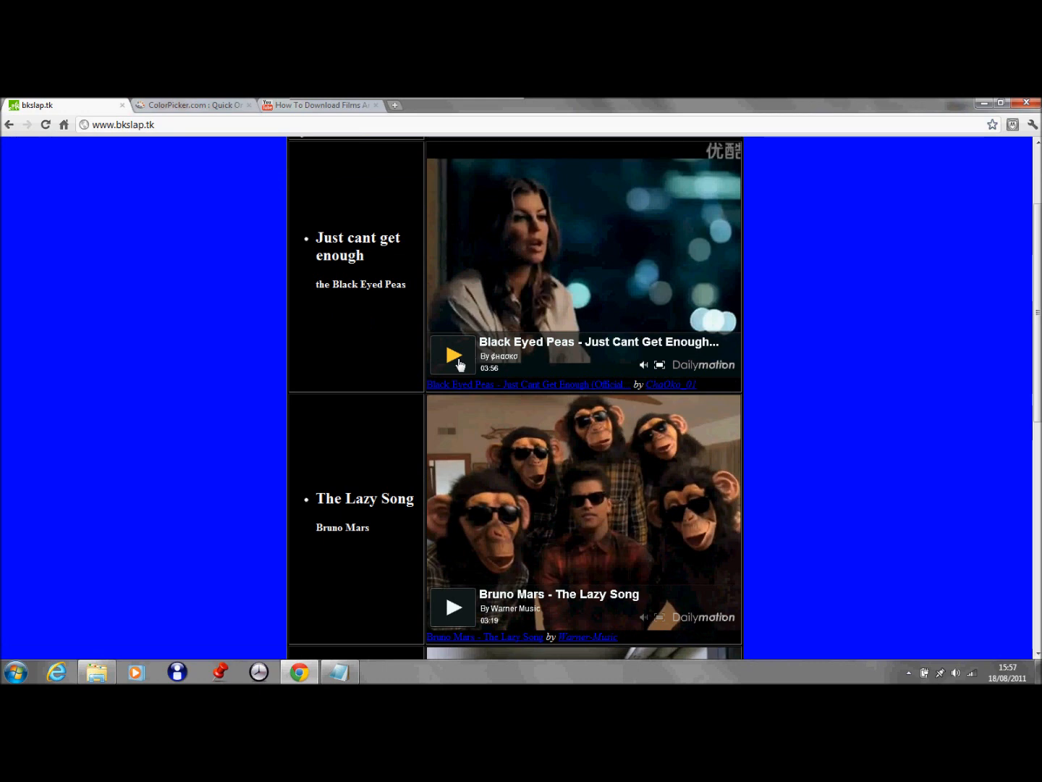
left_click(453, 354)
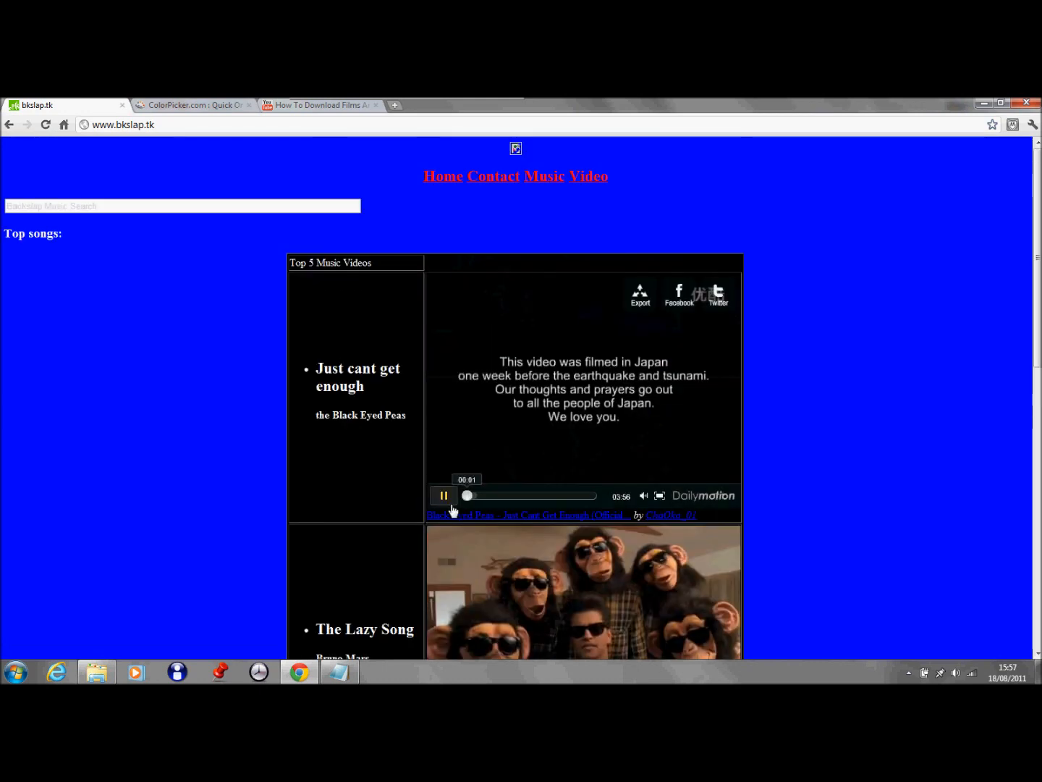
left_click(443, 495)
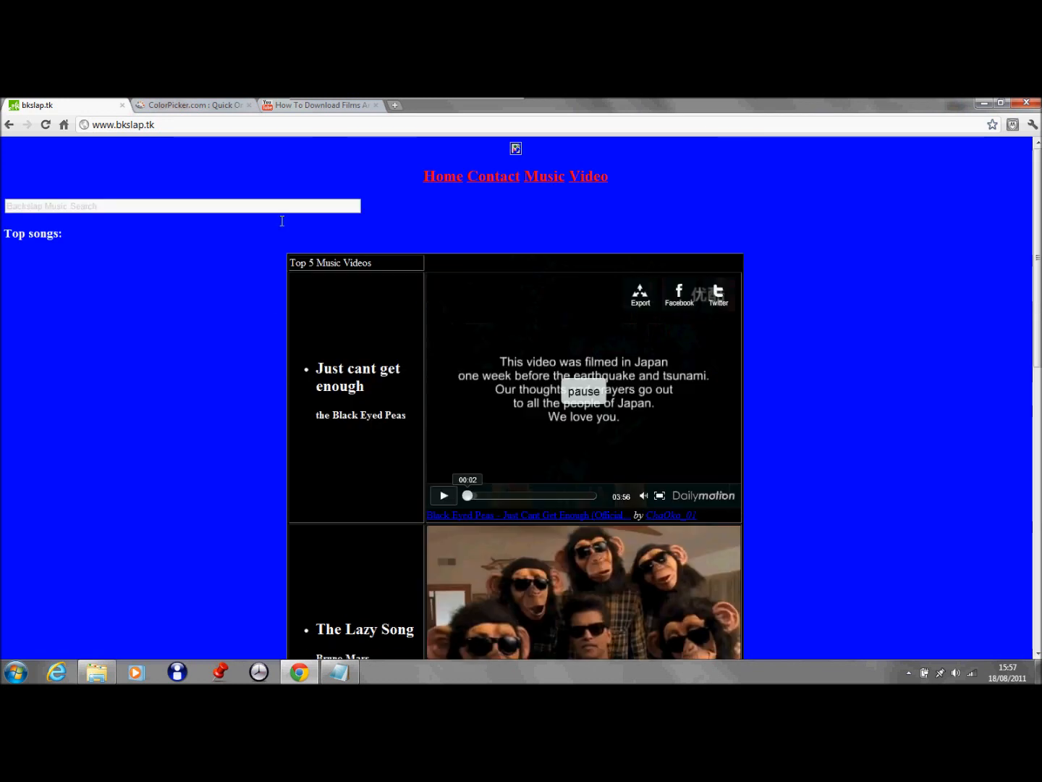
mouse_move(544, 186)
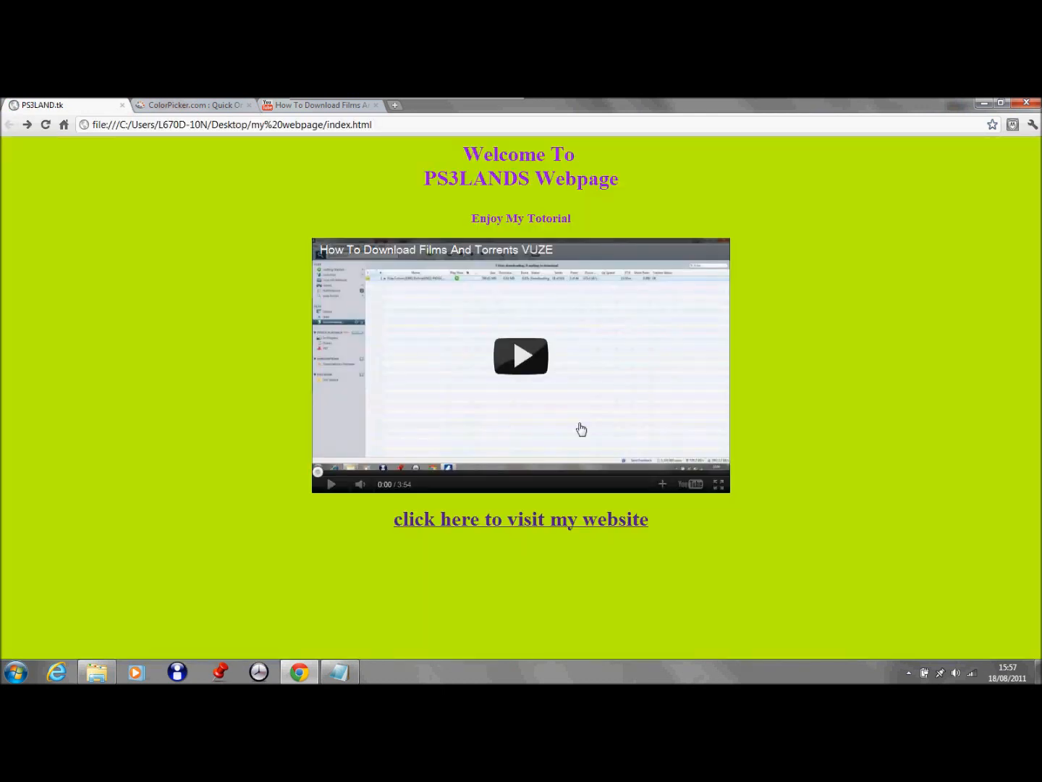
mouse_move(626, 203)
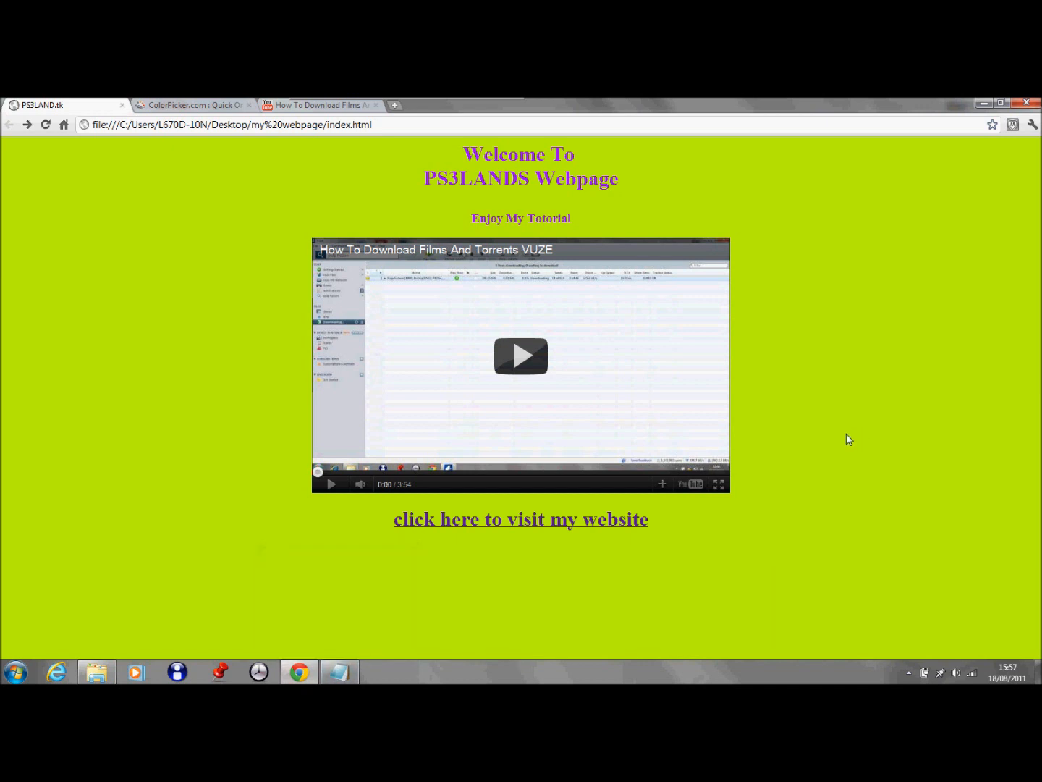
mouse_move(298, 672)
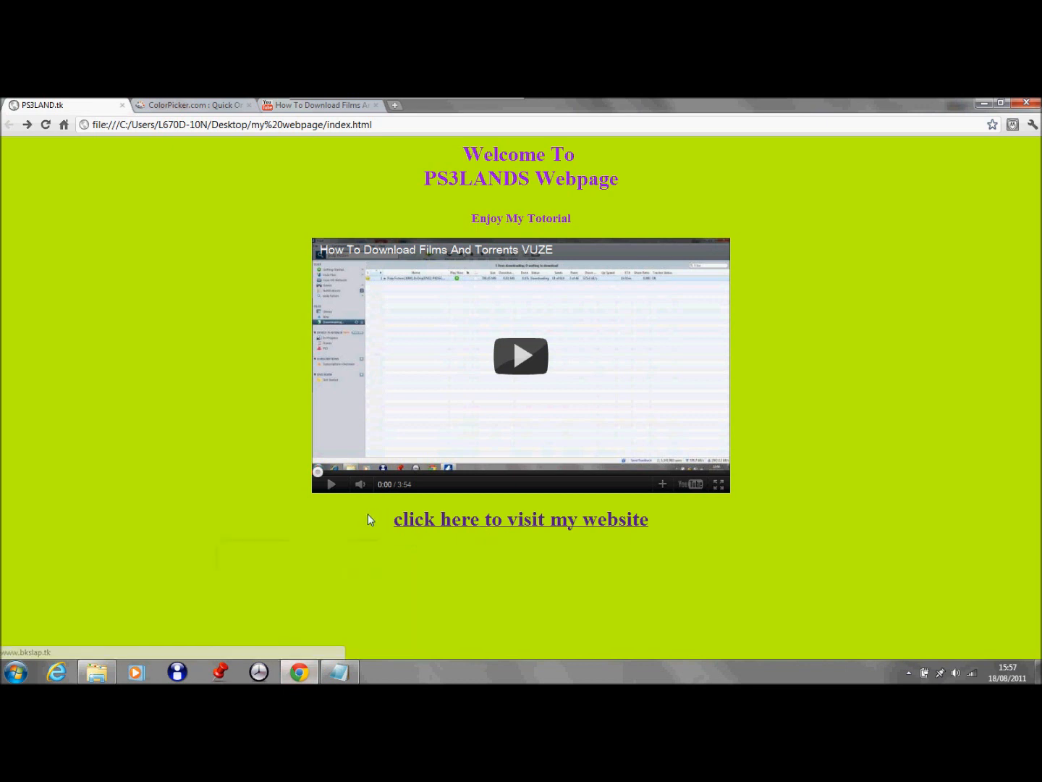
mouse_move(300, 672)
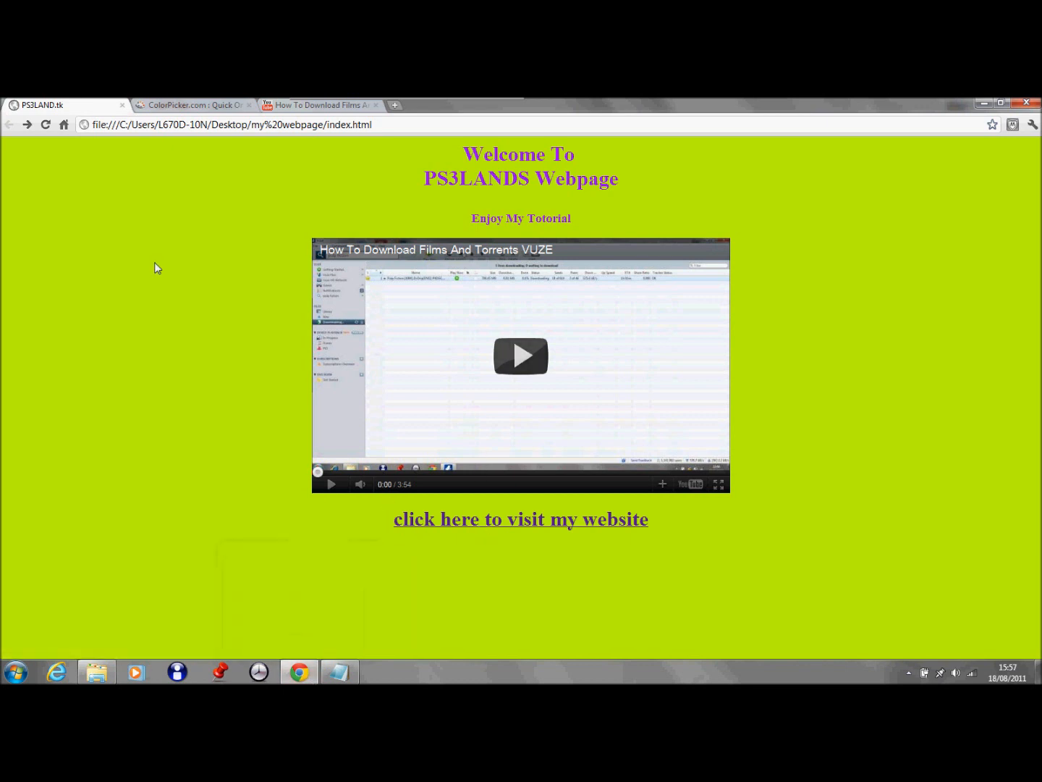
mouse_move(139, 250)
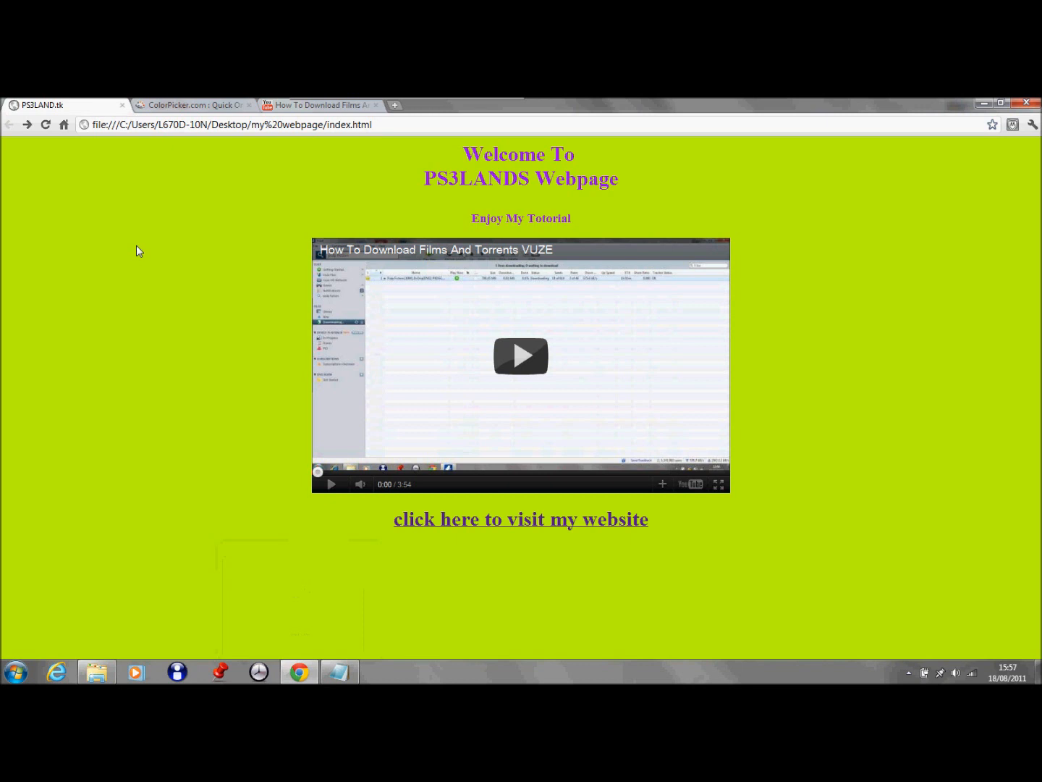
mouse_move(939, 568)
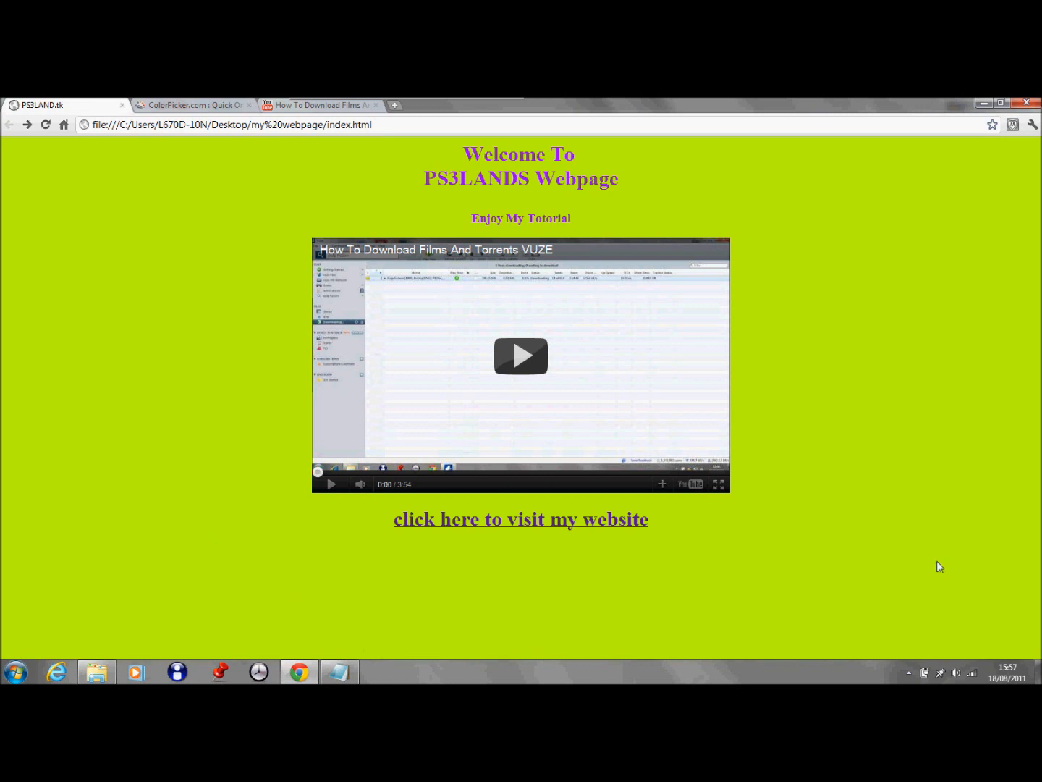
mouse_move(878, 550)
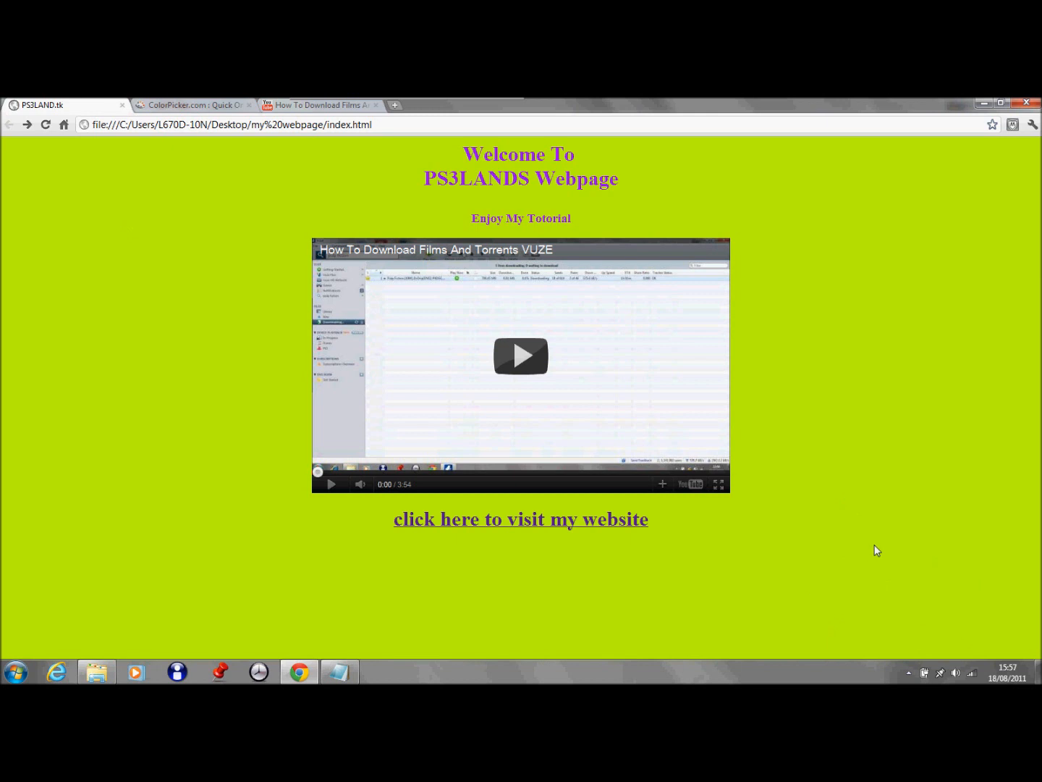
mouse_move(871, 550)
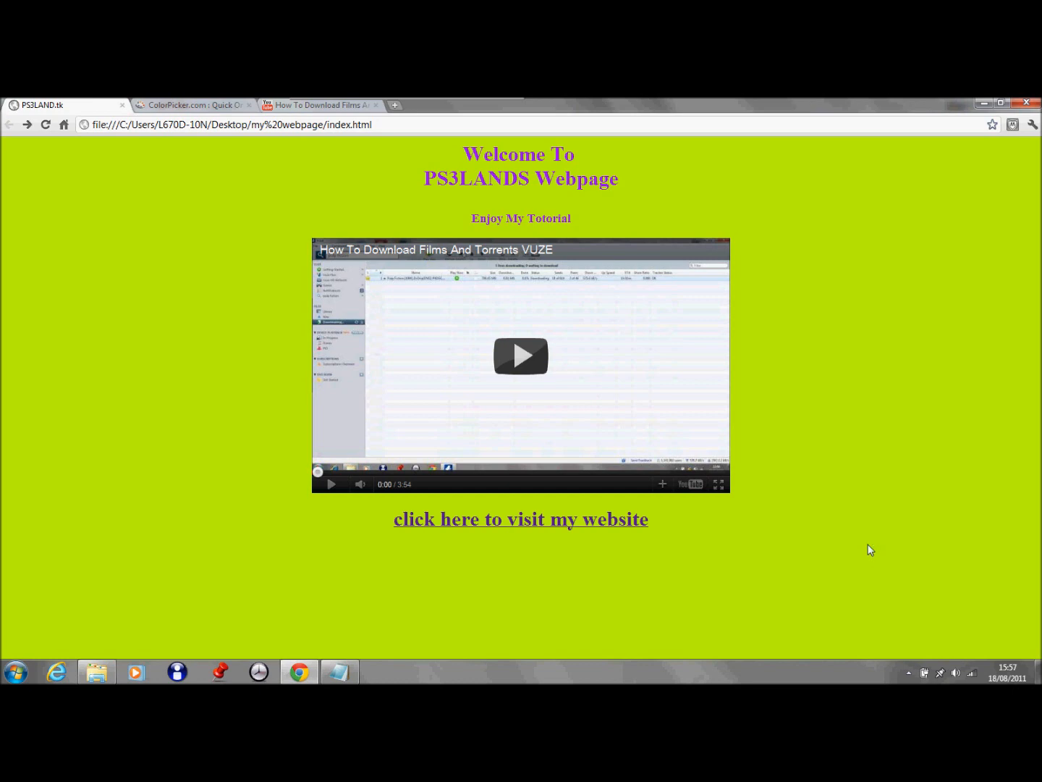
Step: Show the hidden notification-area icons from the taskbar arrow
left_click(909, 672)
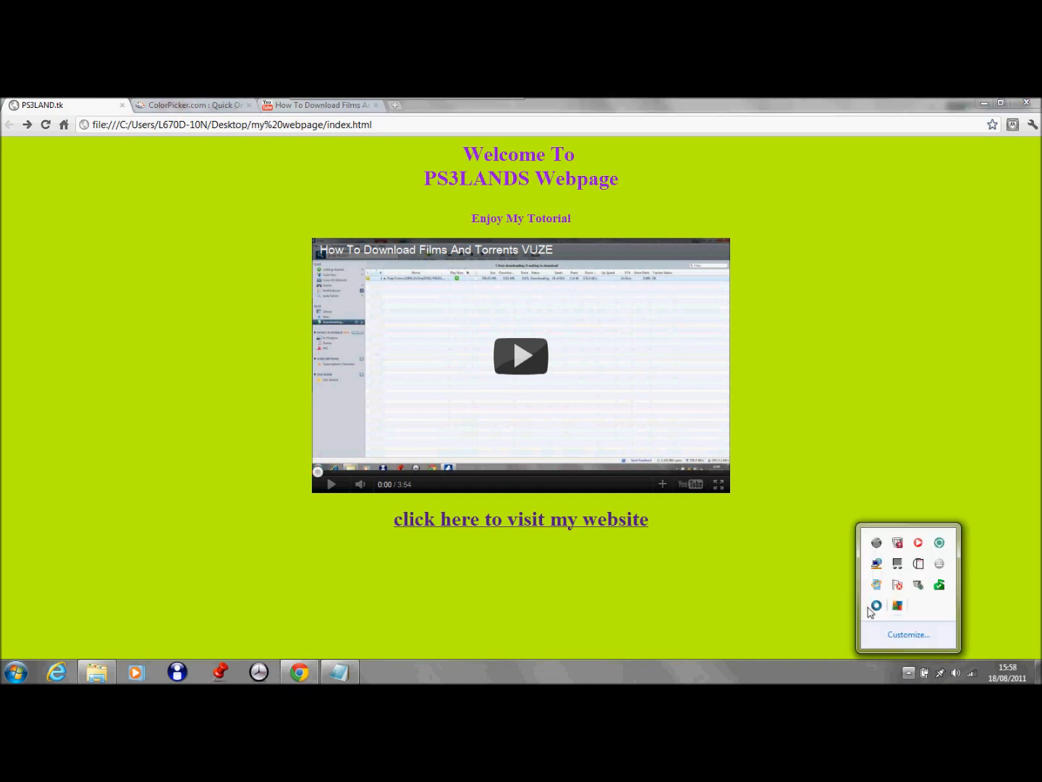